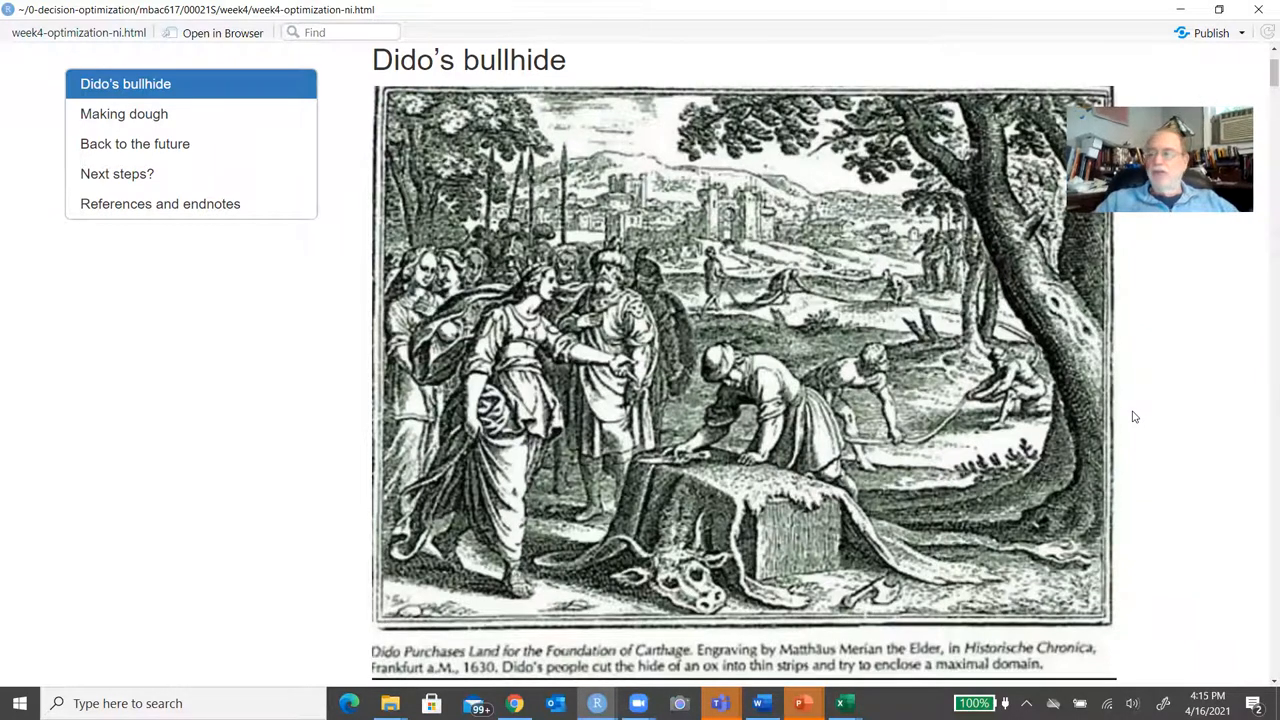
{"action": "mouse_move", "coordinate": [1146, 430]}
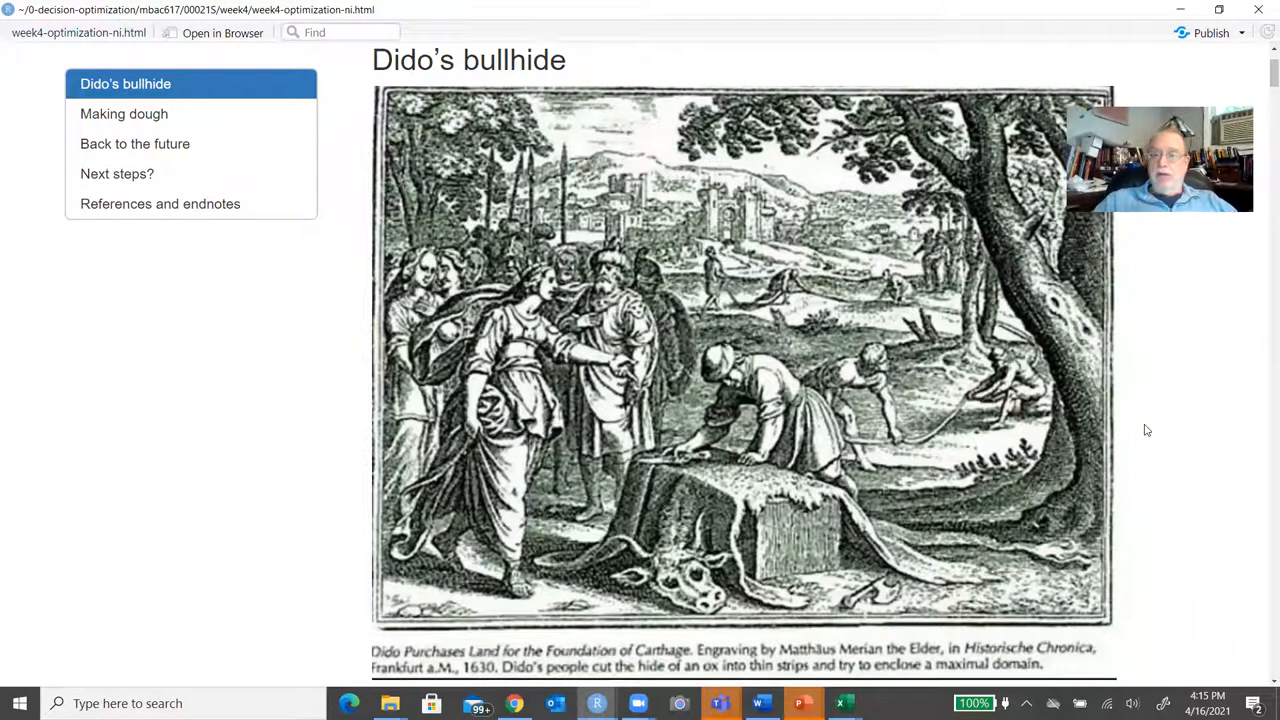
Scroll the week-4 notes past the Hamilton algebra pages to the Making dough heading.
{"action": "scroll", "scroll_direction": "down", "scroll_amount": 3}
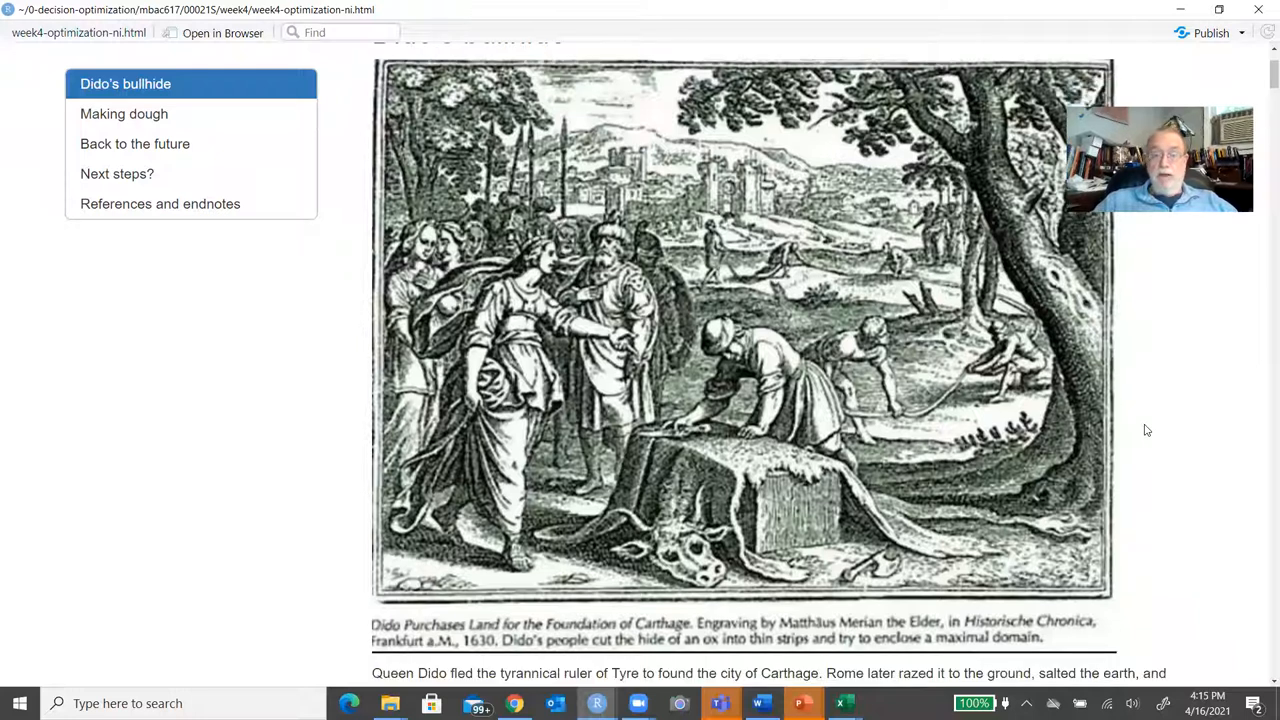
{"action": "scroll", "scroll_direction": "down", "scroll_amount": 3}
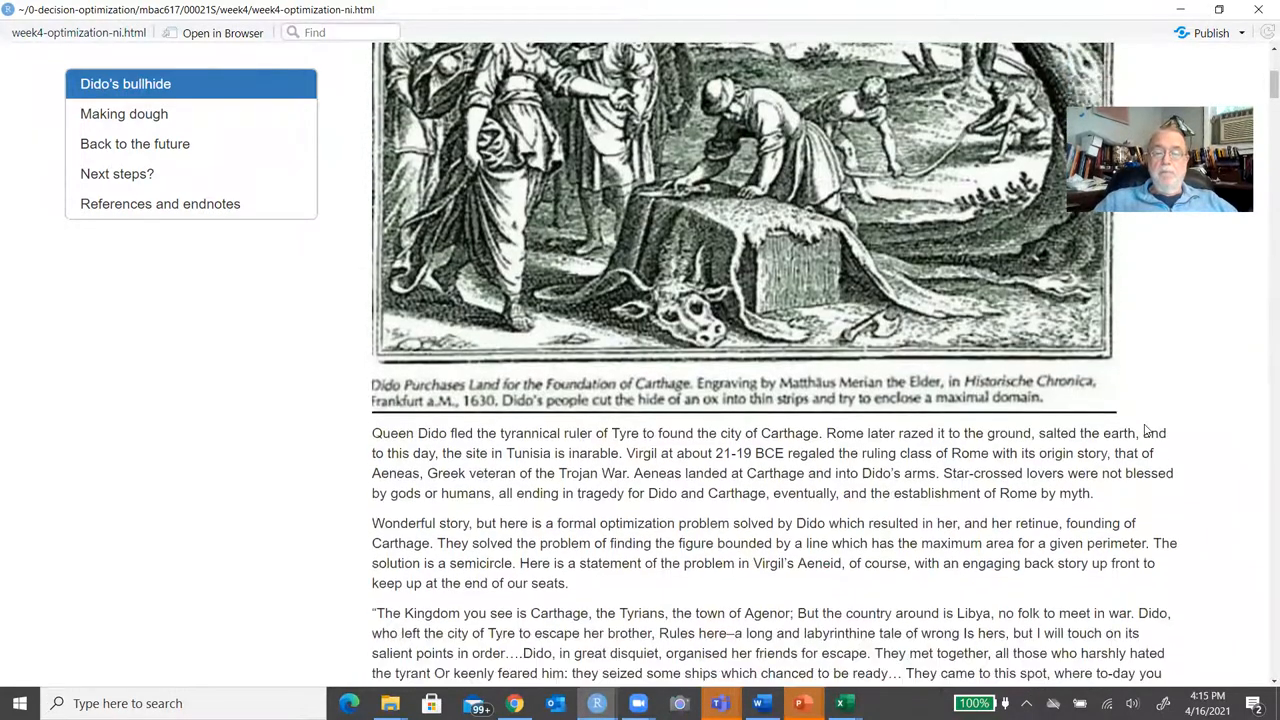
{"action": "scroll", "scroll_direction": "down", "scroll_amount": 3}
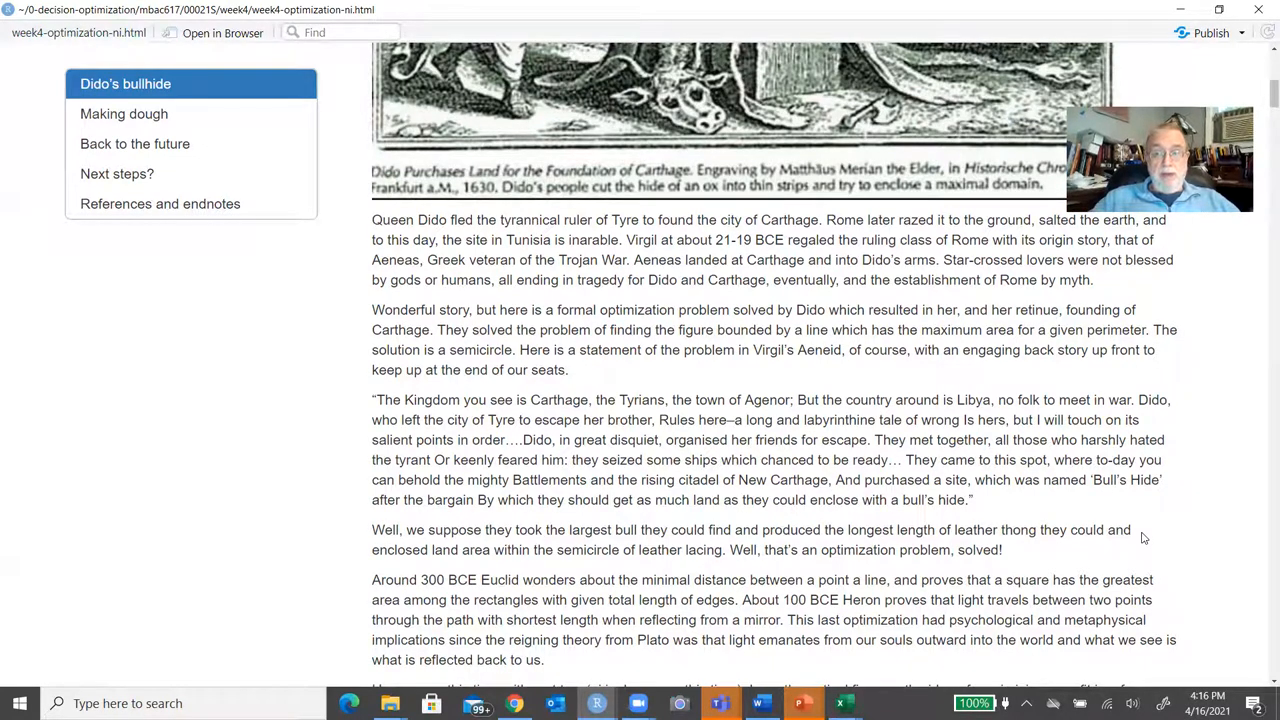
{"action": "scroll", "scroll_direction": "down", "scroll_amount": 3}
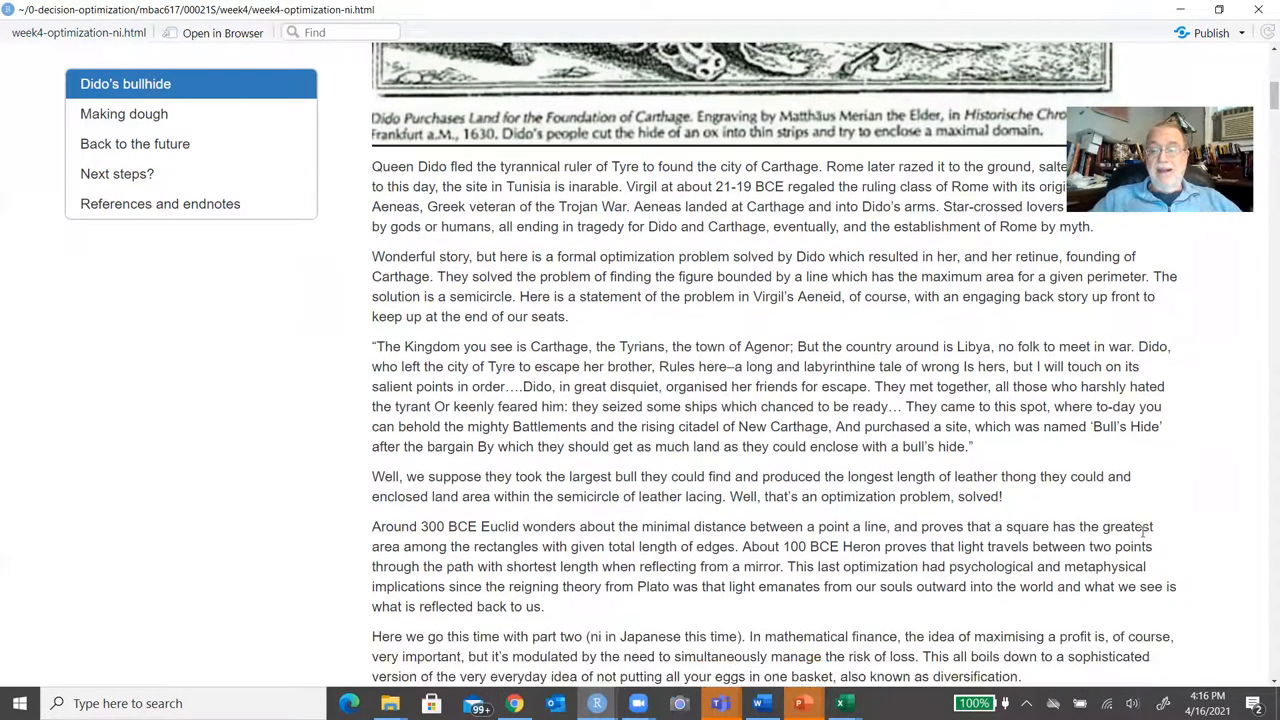
{"action": "scroll", "scroll_direction": "down", "scroll_amount": 3}
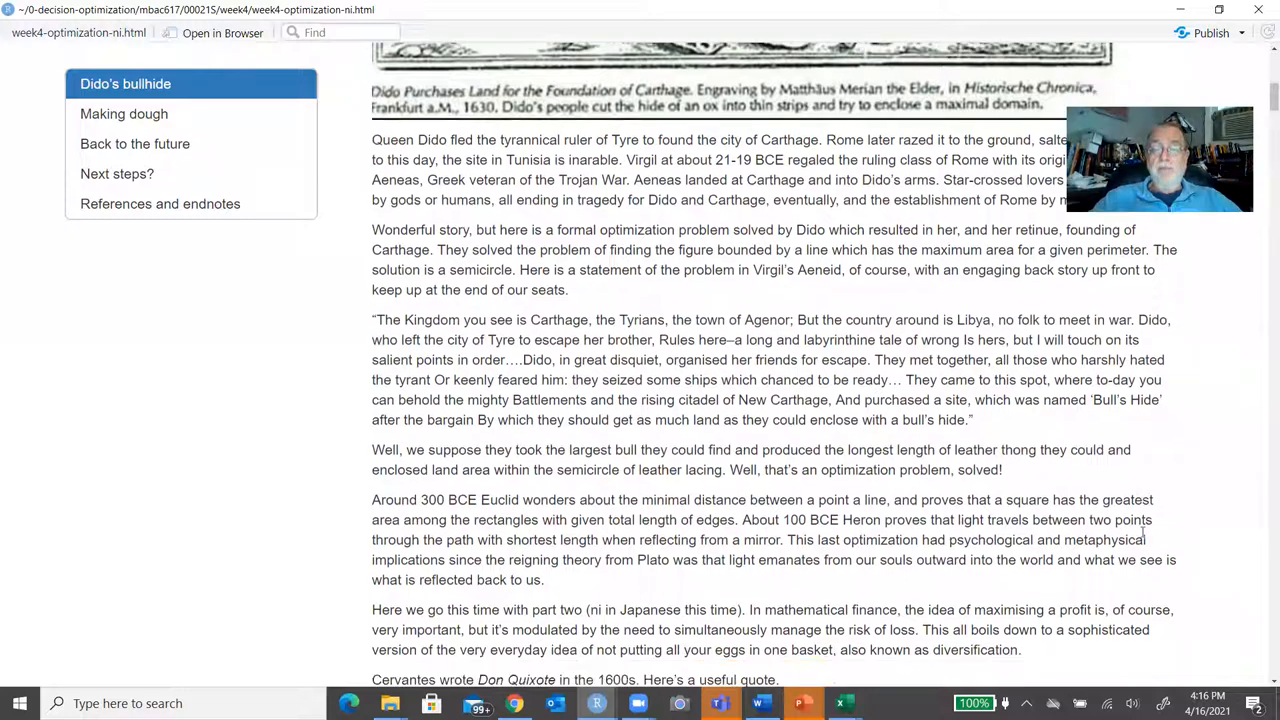
{"action": "scroll", "scroll_direction": "down", "scroll_amount": 3}
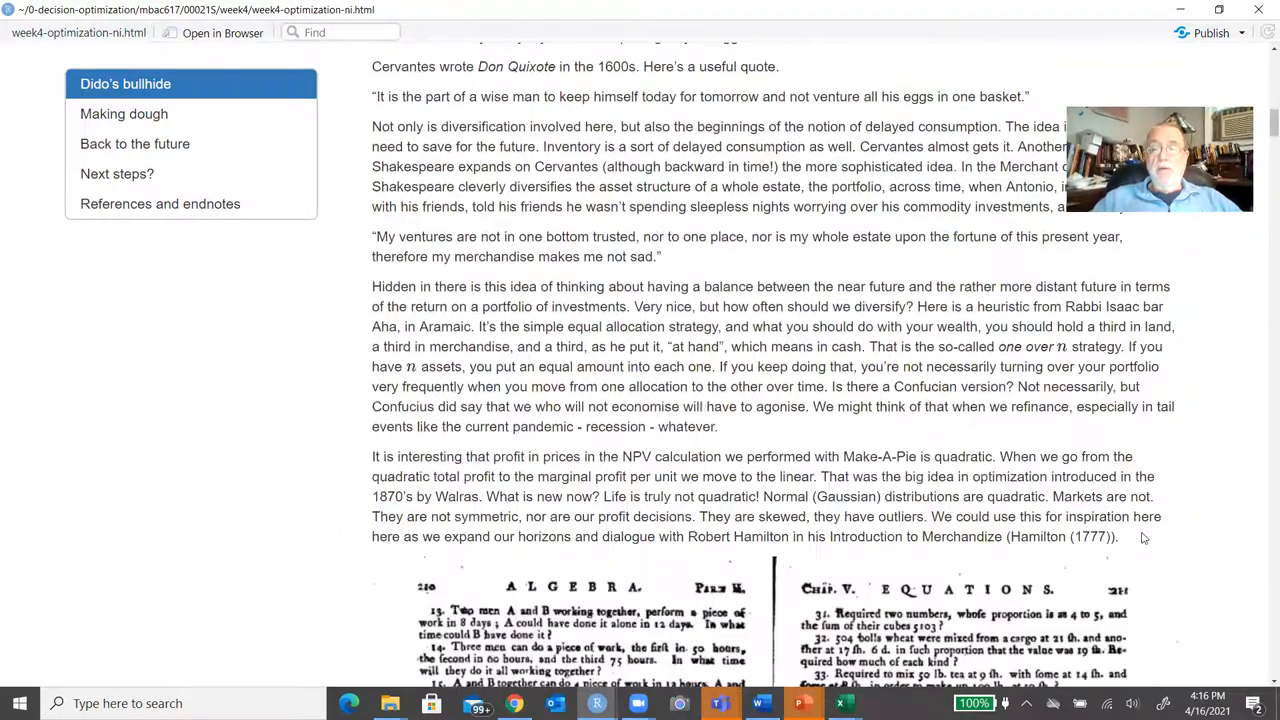
{"action": "left_click", "coordinate": [124, 113]}
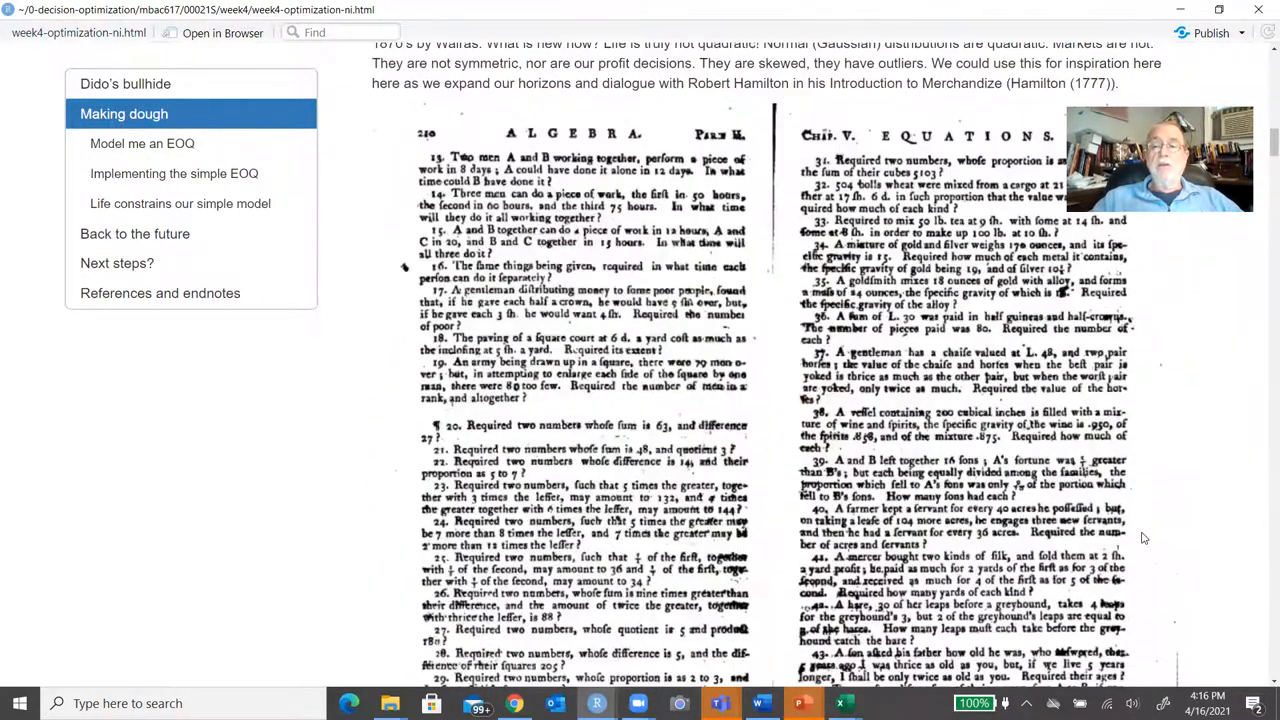
{"action": "scroll", "scroll_direction": "down", "scroll_amount": 3}
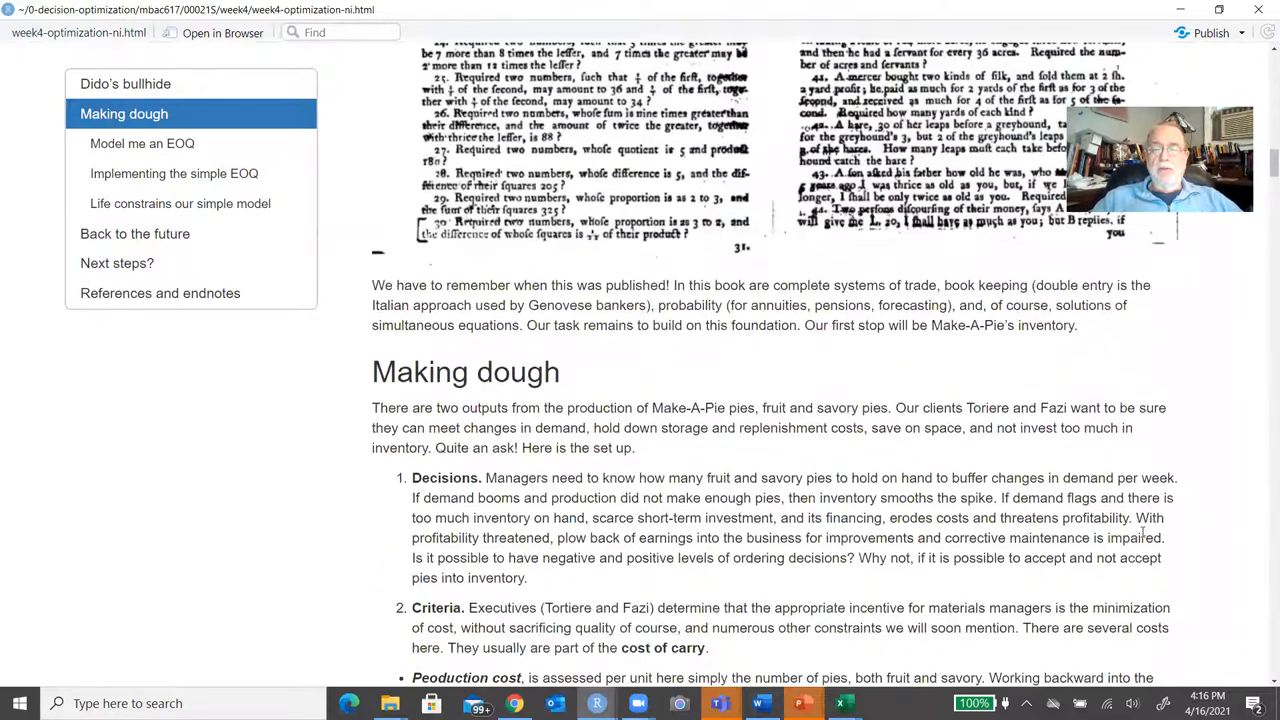
{"action": "scroll", "scroll_direction": "down", "scroll_amount": 3}
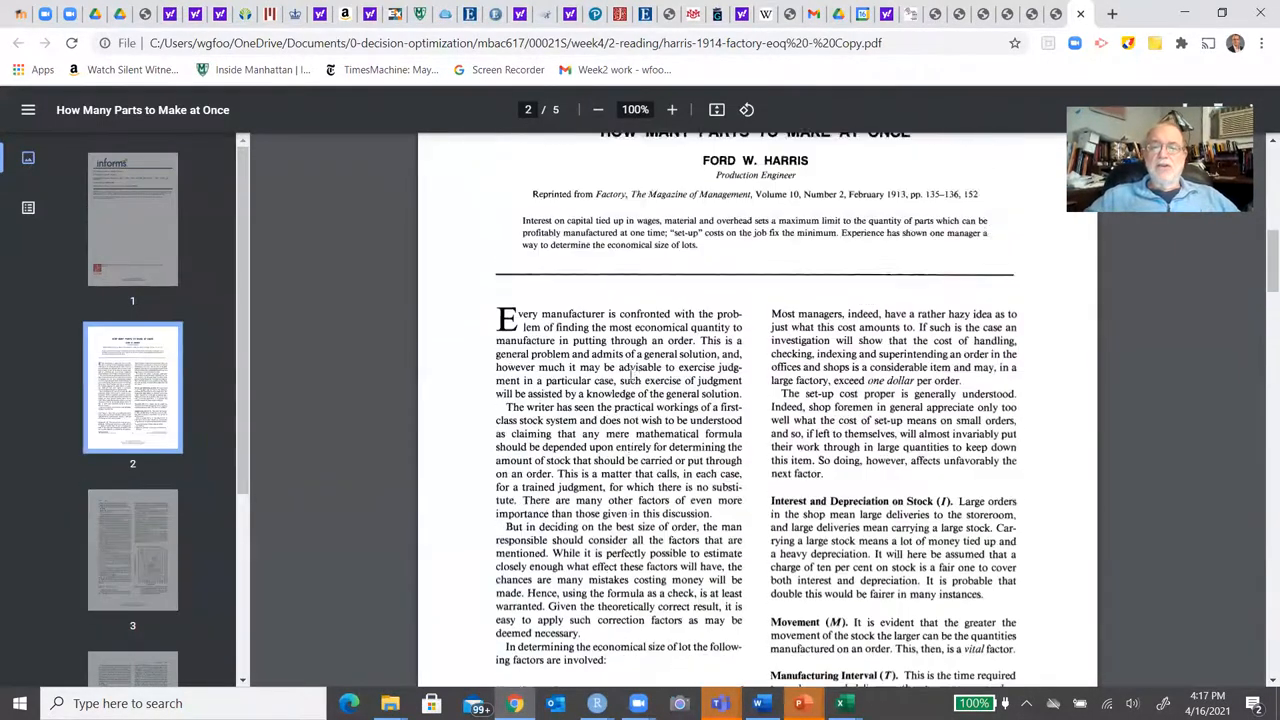
Scroll Harris's 'How Many Parts to Make at Once' PDF to its title and opening page.
{"action": "scroll", "scroll_direction": "down", "scroll_amount": 3}
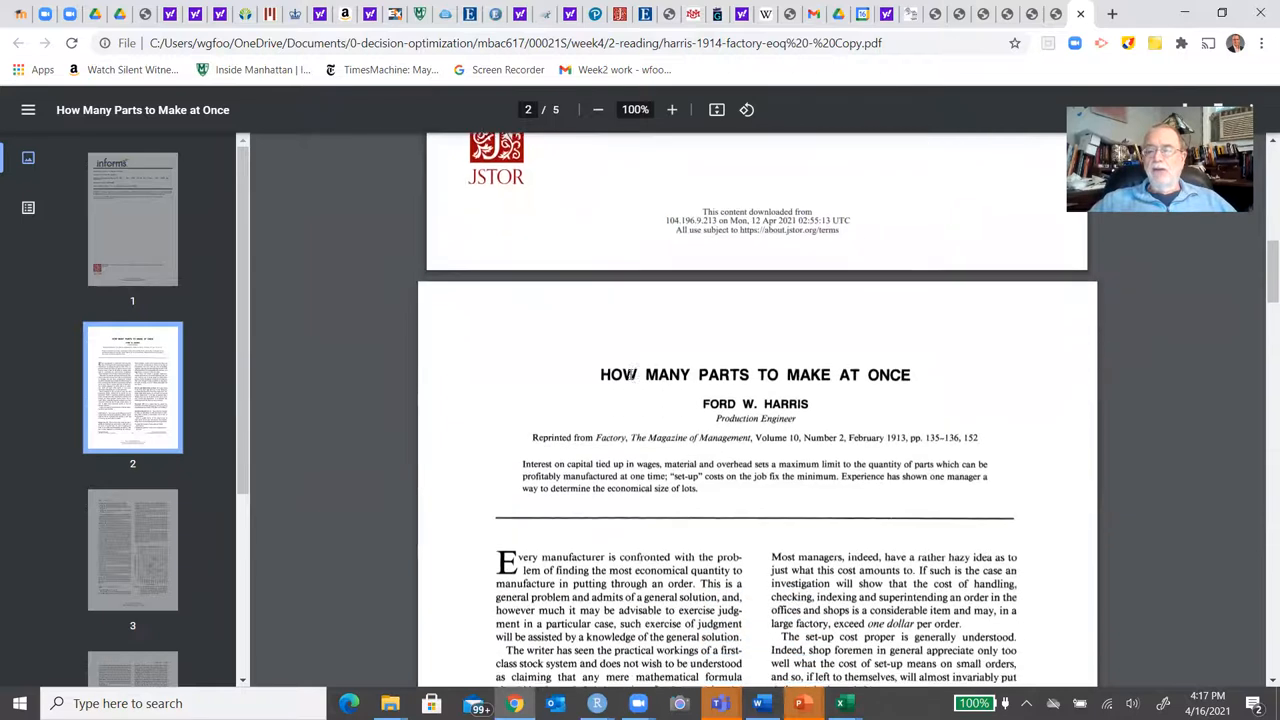
{"action": "scroll", "scroll_direction": "down", "scroll_amount": 3}
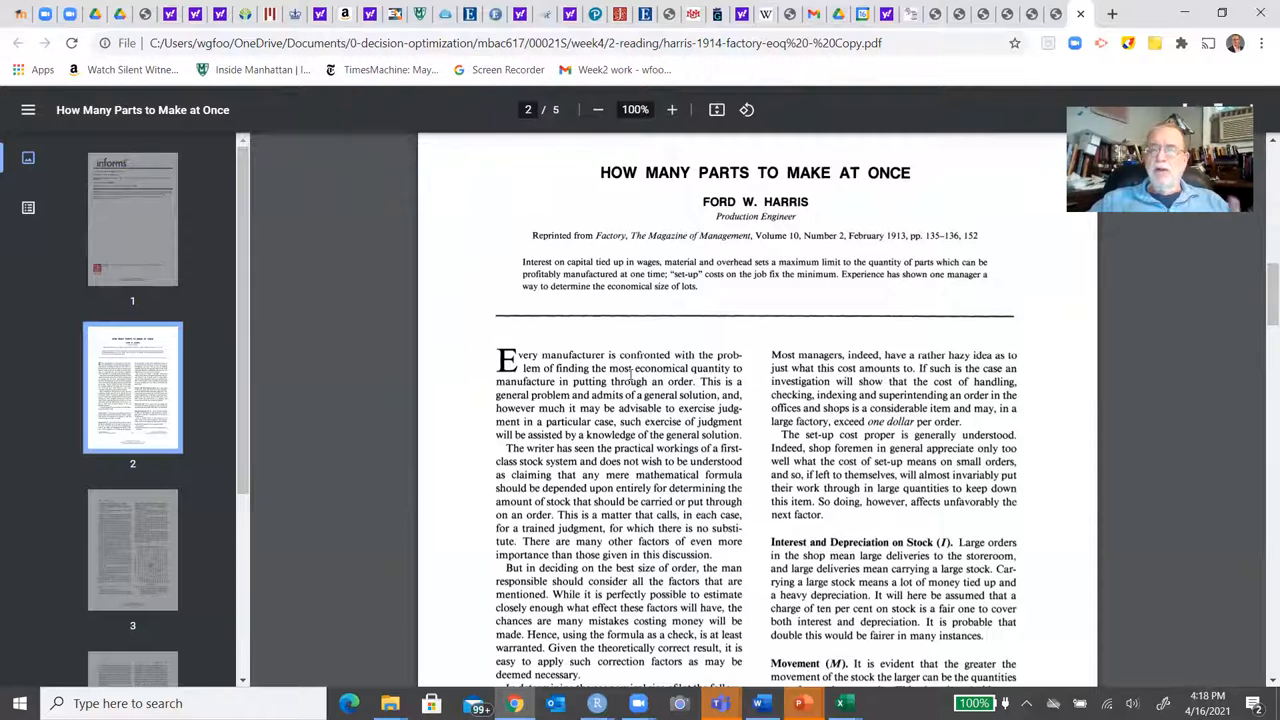
Scroll the Harris PDF to the total-cost formula and the Manufacturing Quantities Curves figure.
{"action": "scroll", "scroll_direction": "down", "scroll_amount": 3}
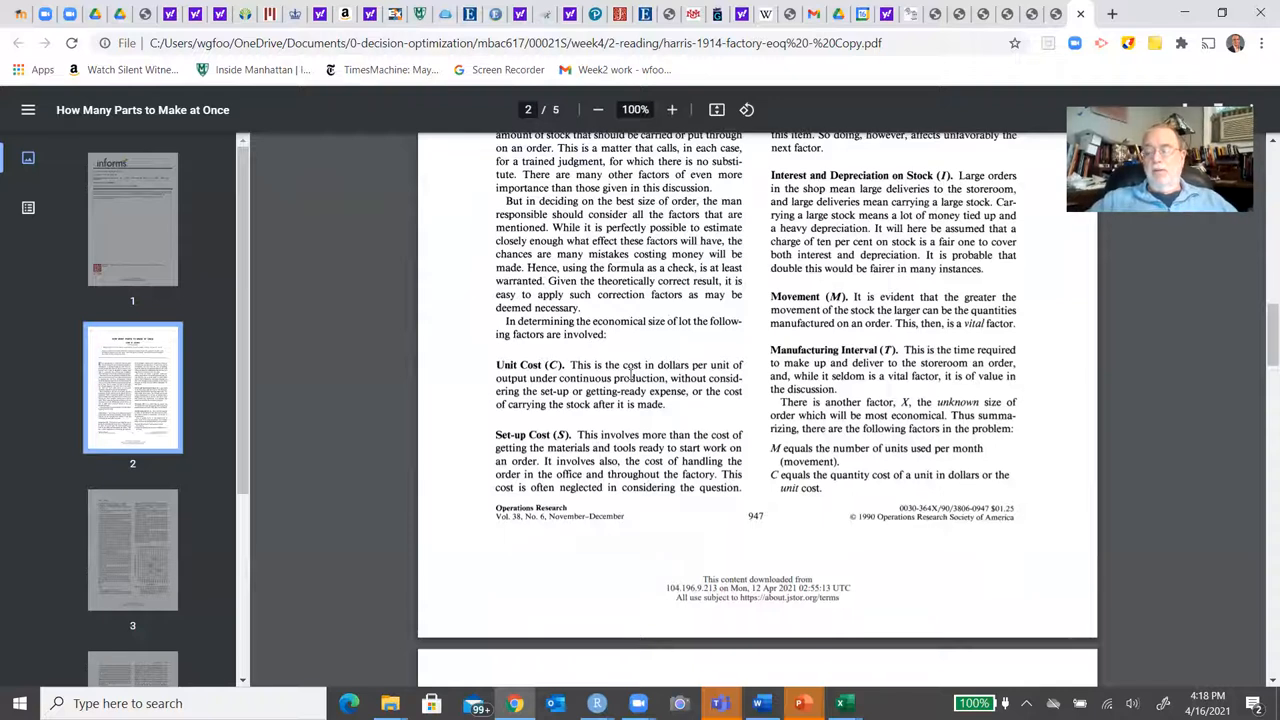
{"action": "scroll", "scroll_direction": "down", "scroll_amount": 3}
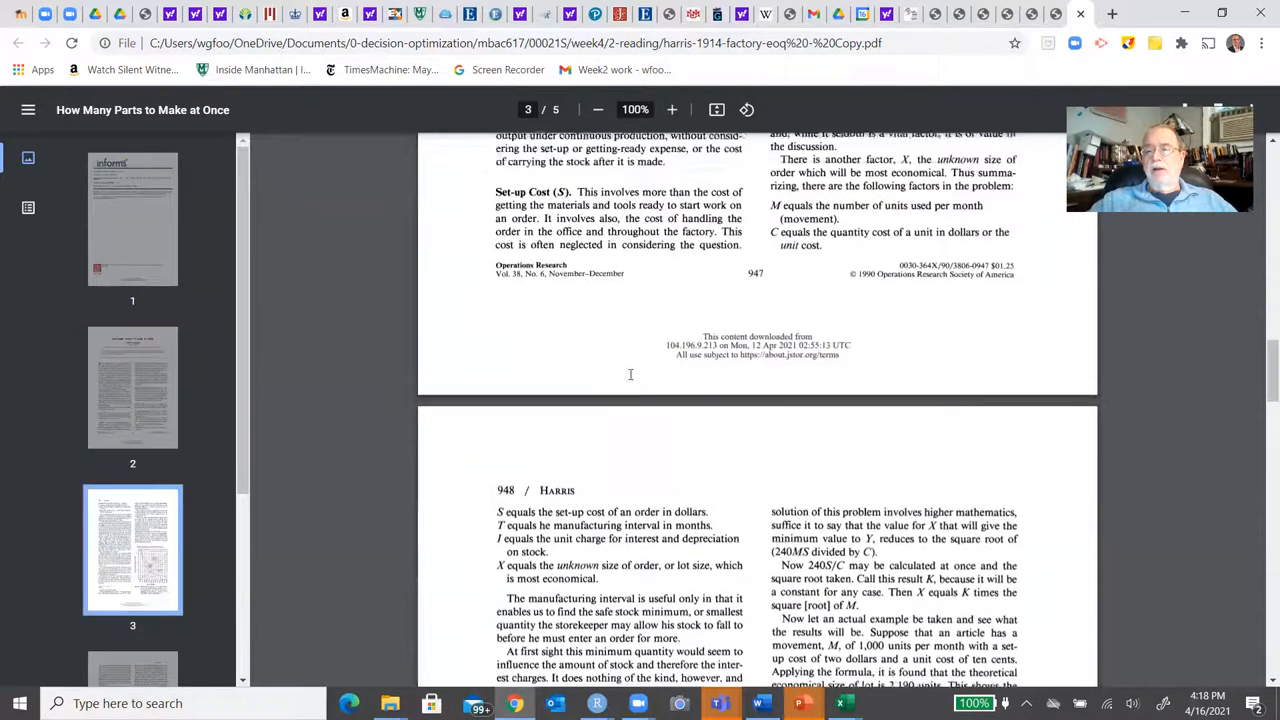
{"action": "scroll", "scroll_direction": "down", "scroll_amount": 3}
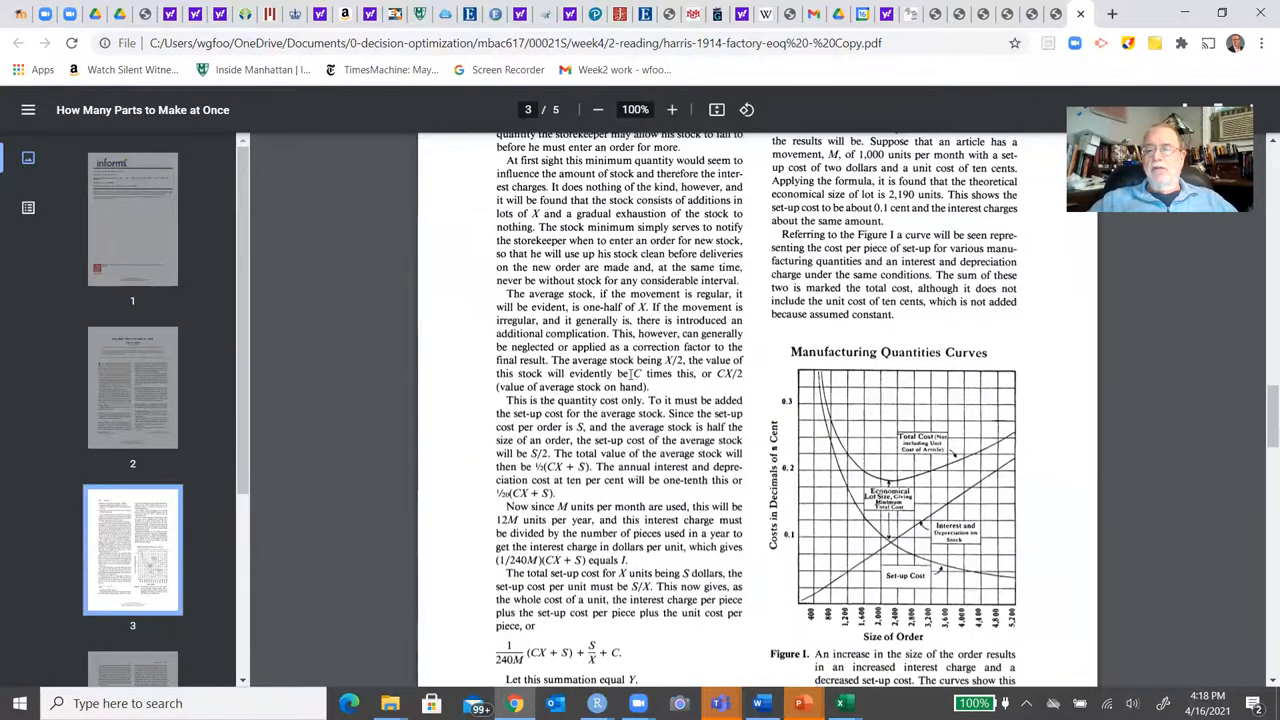
{"action": "scroll", "scroll_direction": "down", "scroll_amount": 3}
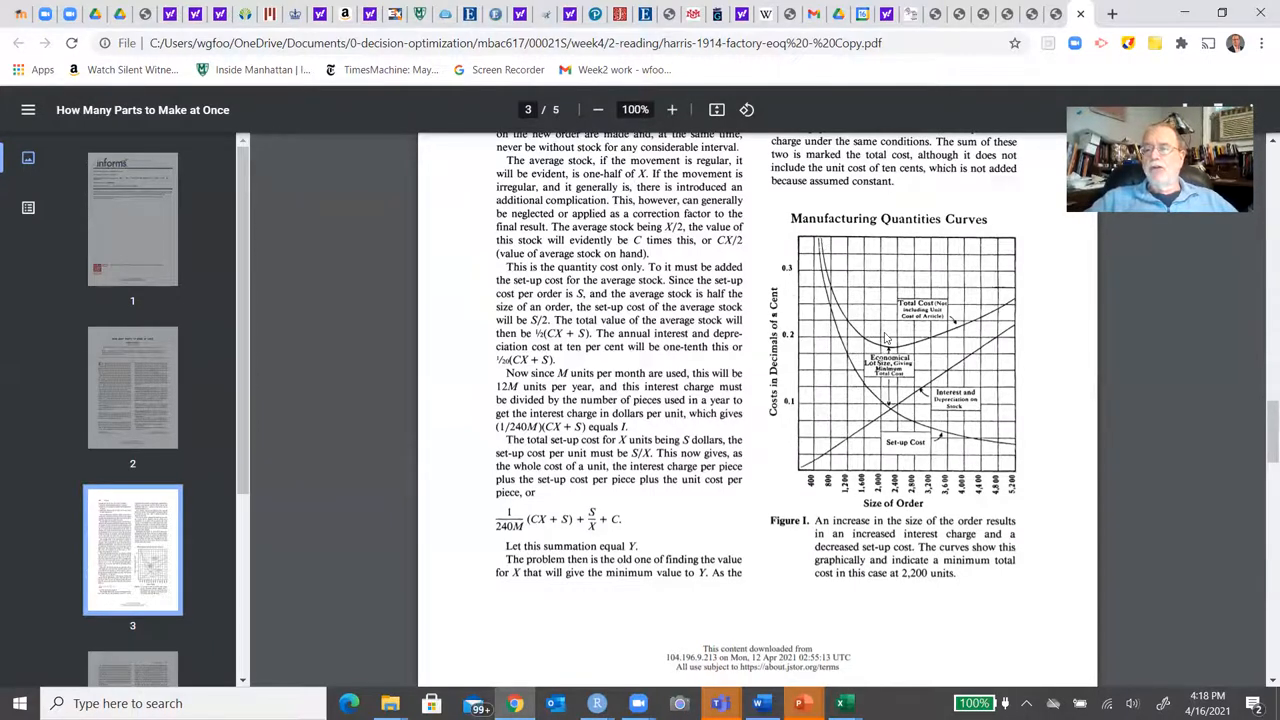
{"action": "mouse_move", "coordinate": [1040, 358]}
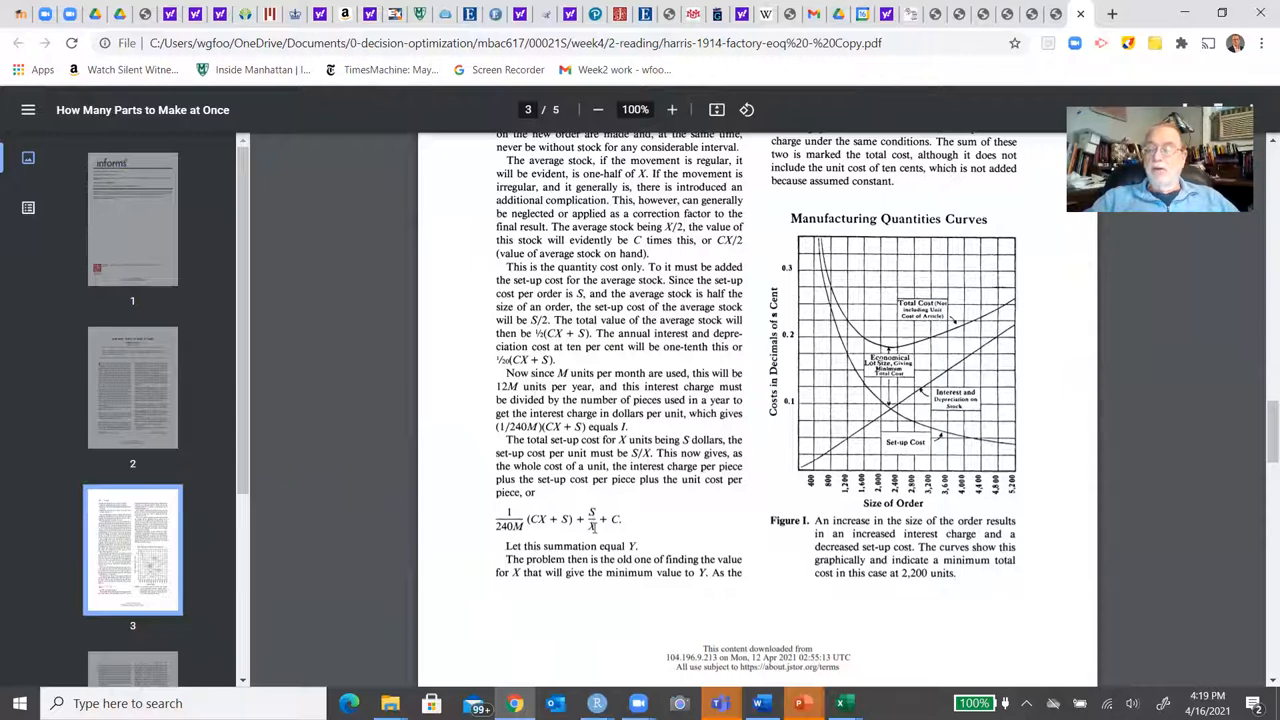
{"action": "mouse_move", "coordinate": [722, 463]}
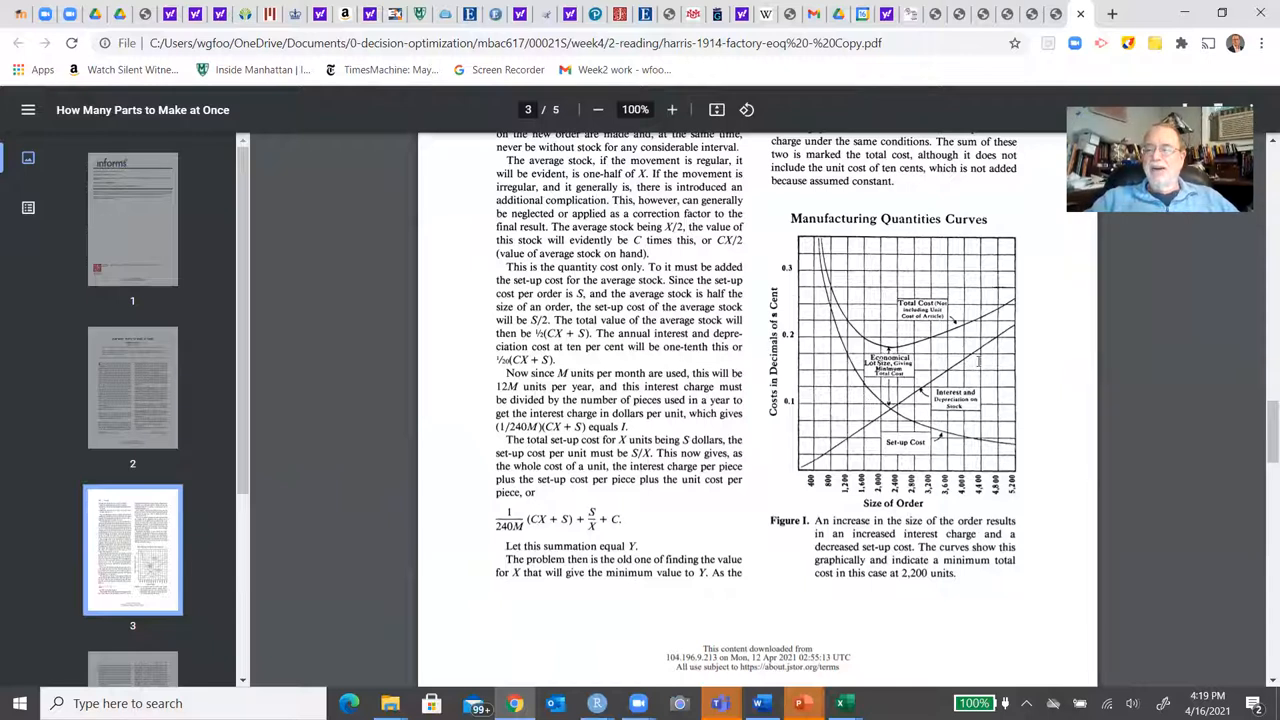
{"action": "mouse_move", "coordinate": [977, 358]}
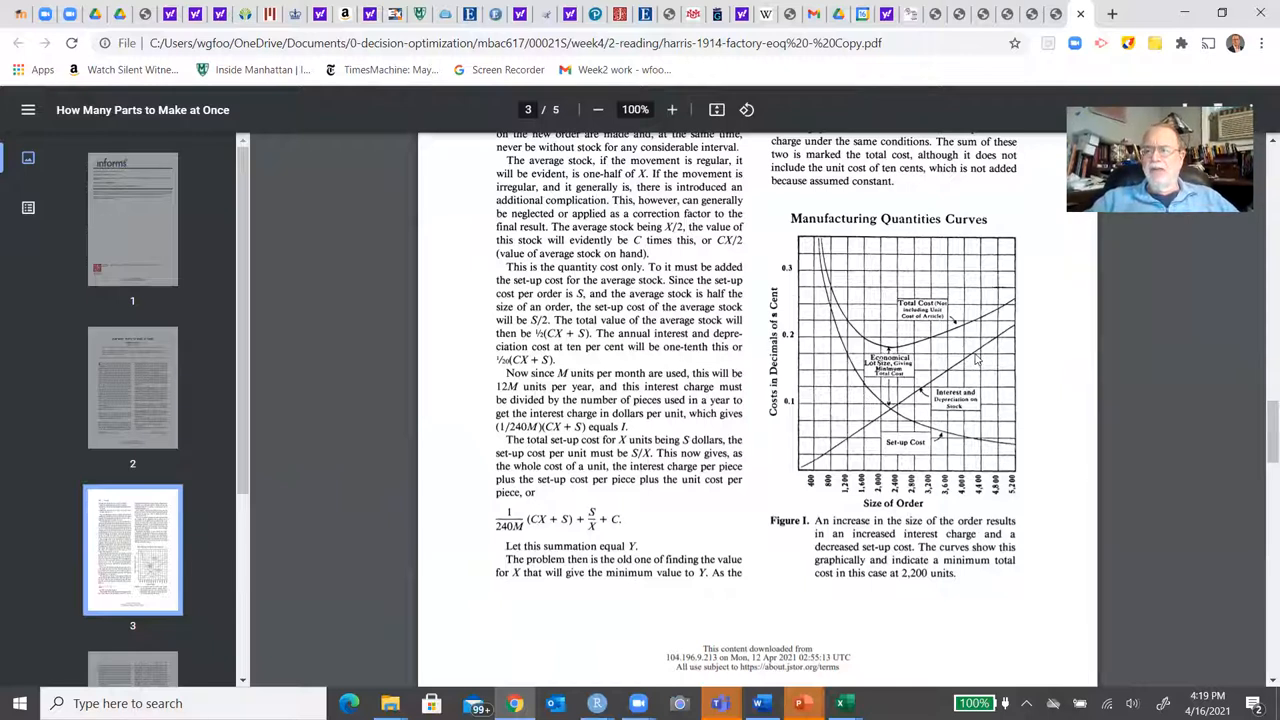
{"action": "mouse_move", "coordinate": [1020, 340]}
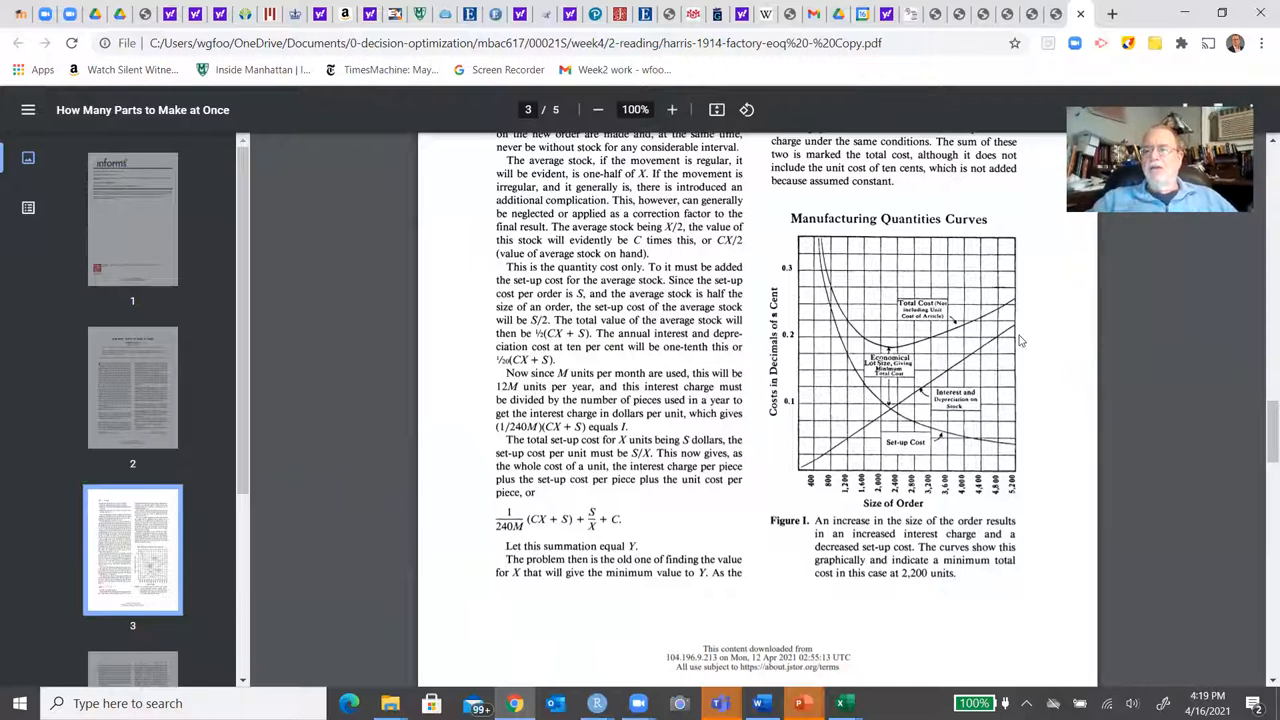
{"action": "mouse_move", "coordinate": [1045, 424]}
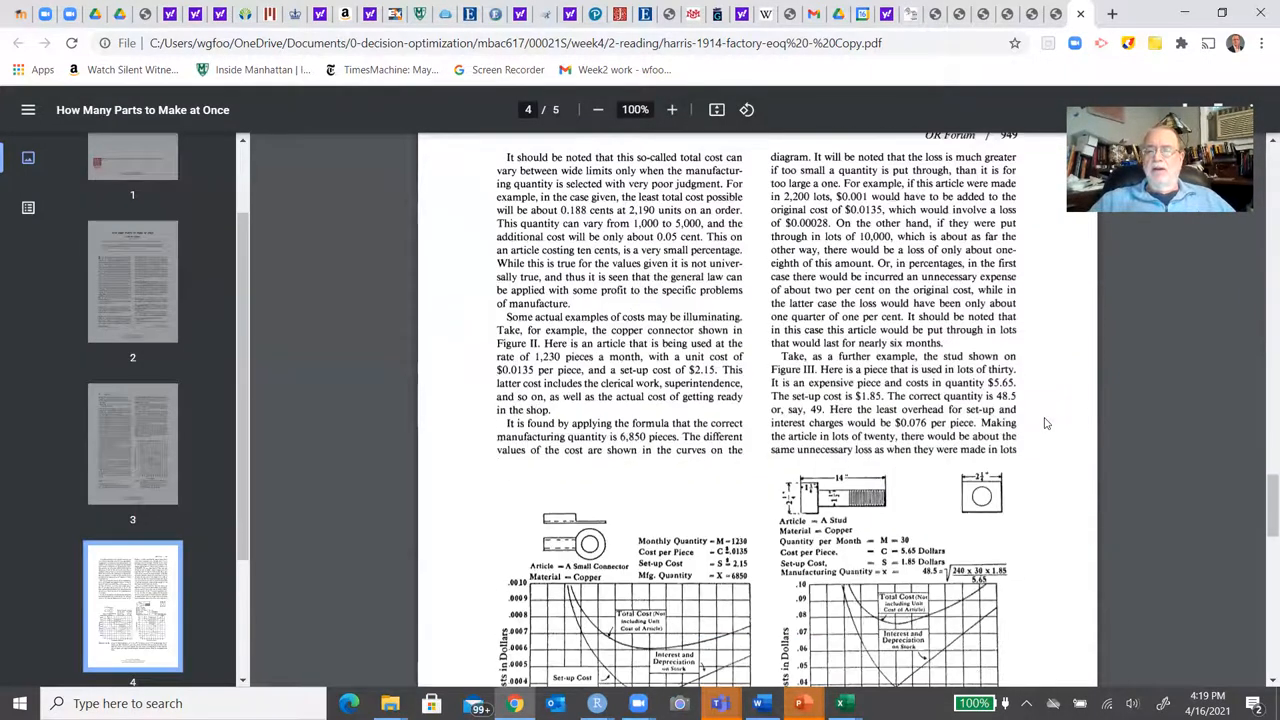
Scroll the Harris PDF to page 5 and its concluding remarks on the method.
{"action": "scroll", "scroll_direction": "down", "scroll_amount": 3}
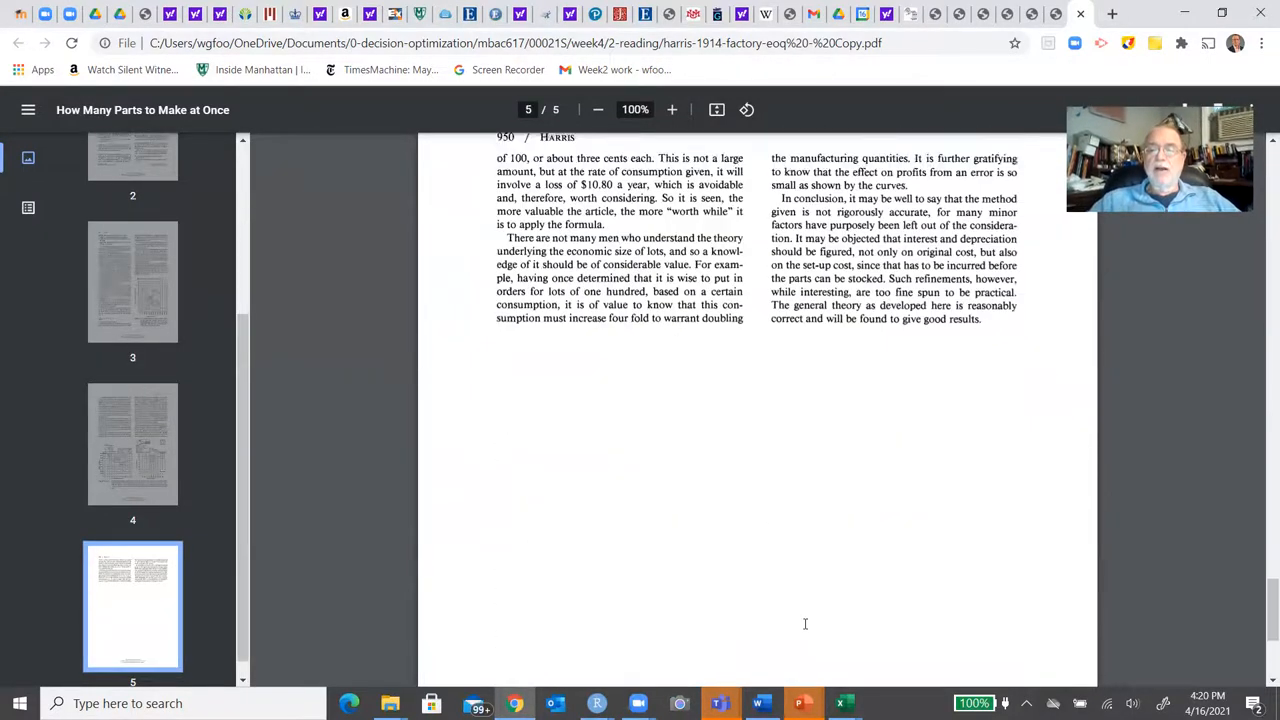
{"action": "mouse_move", "coordinate": [470, 566]}
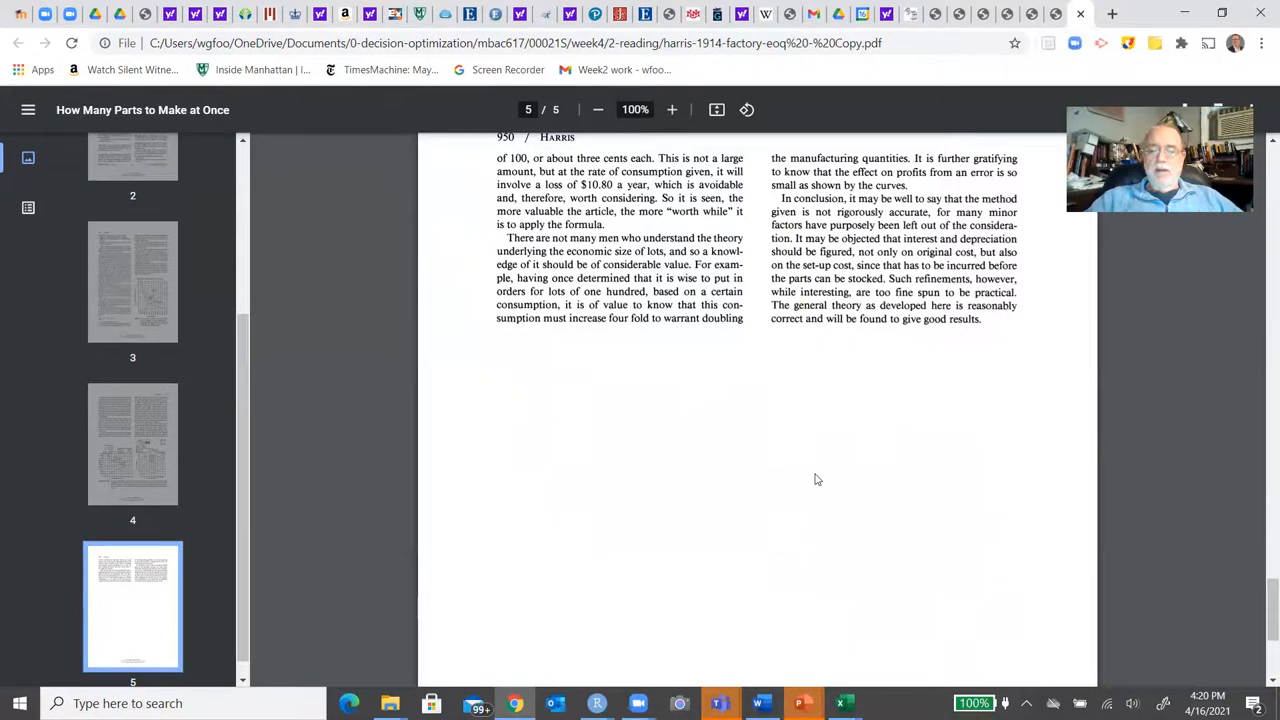
{"action": "mouse_move", "coordinate": [597, 703]}
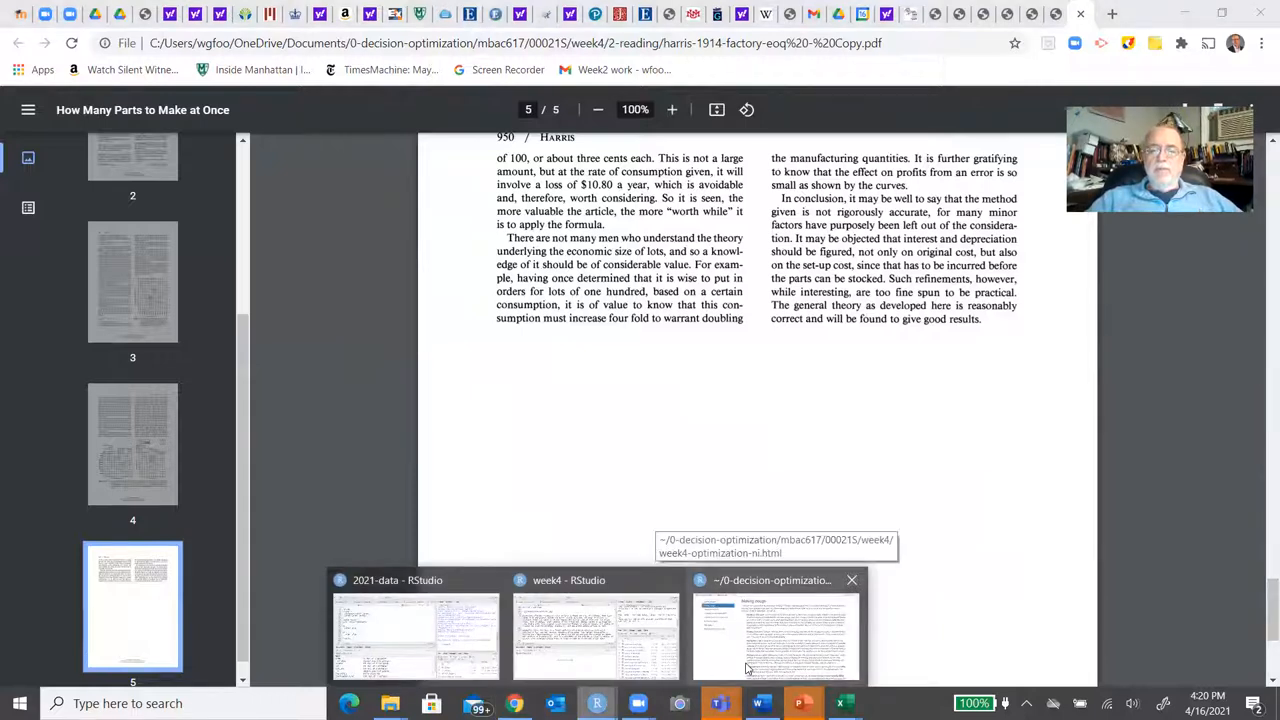
{"action": "left_click", "coordinate": [775, 635]}
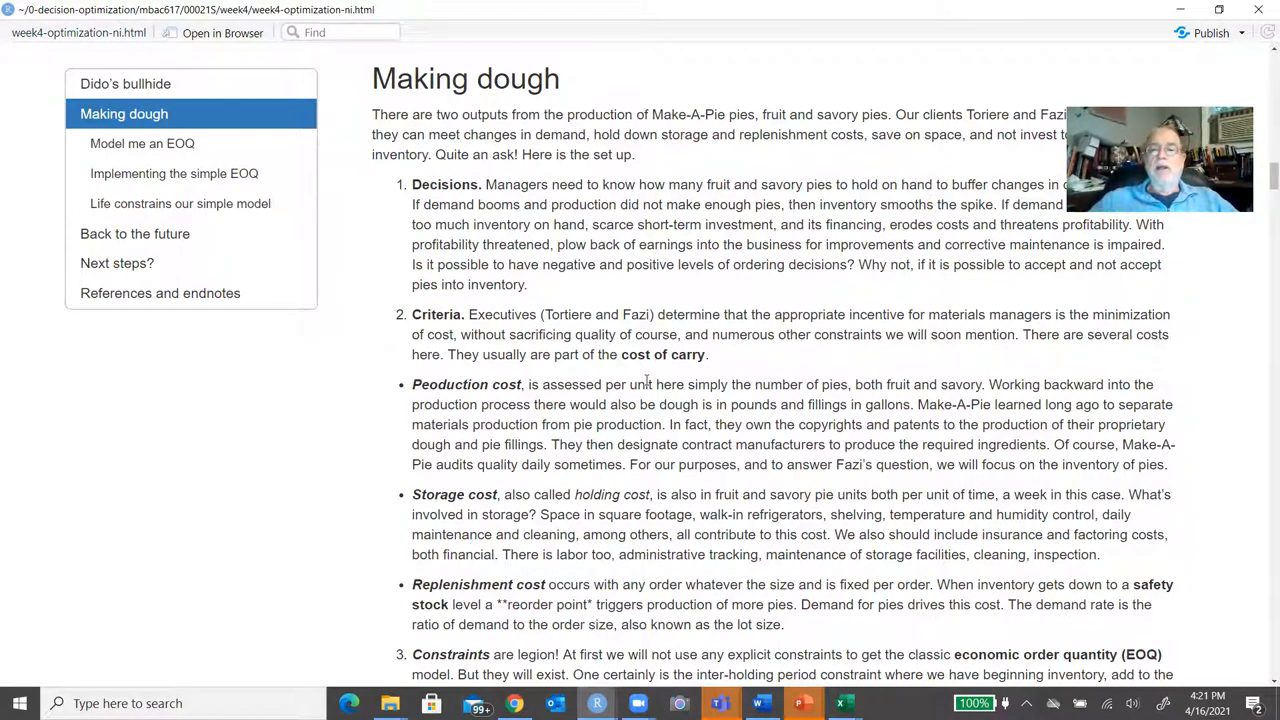
Scroll to the Making dough list of pie inventory decisions, cost criteria and constraints.
{"action": "scroll", "scroll_direction": "down", "scroll_amount": 3}
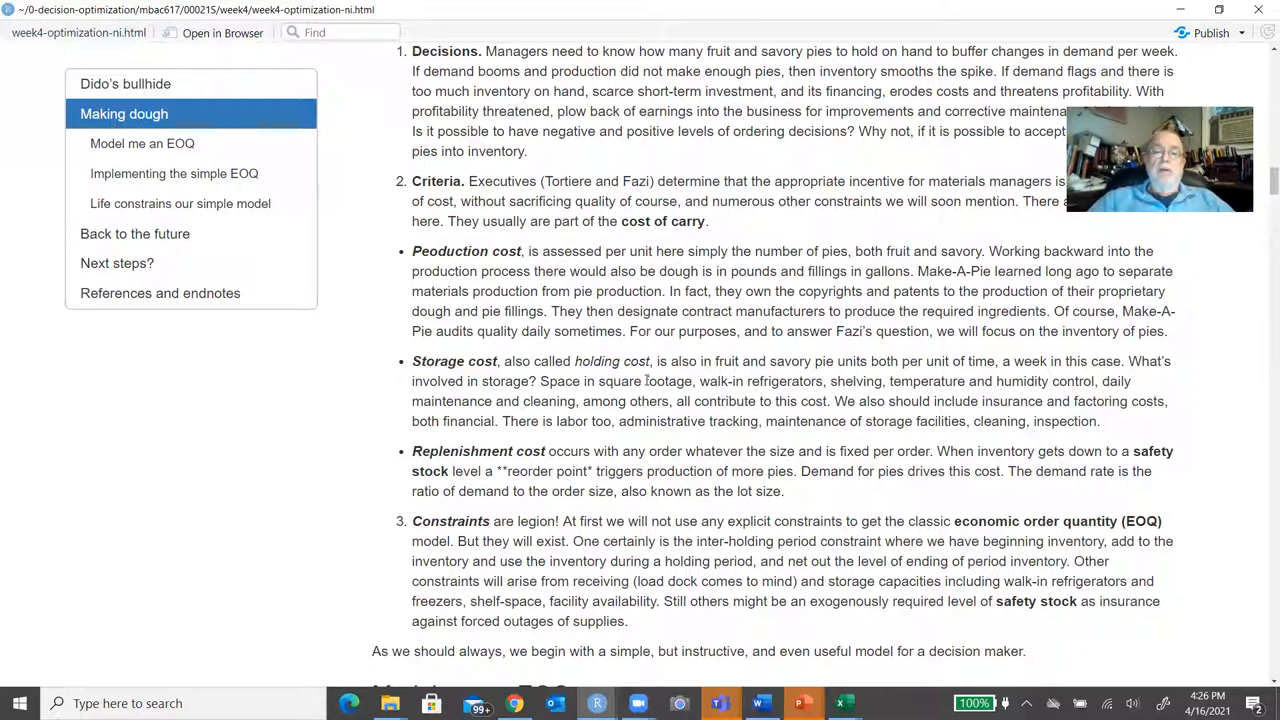
{"action": "mouse_move", "coordinate": [576, 537]}
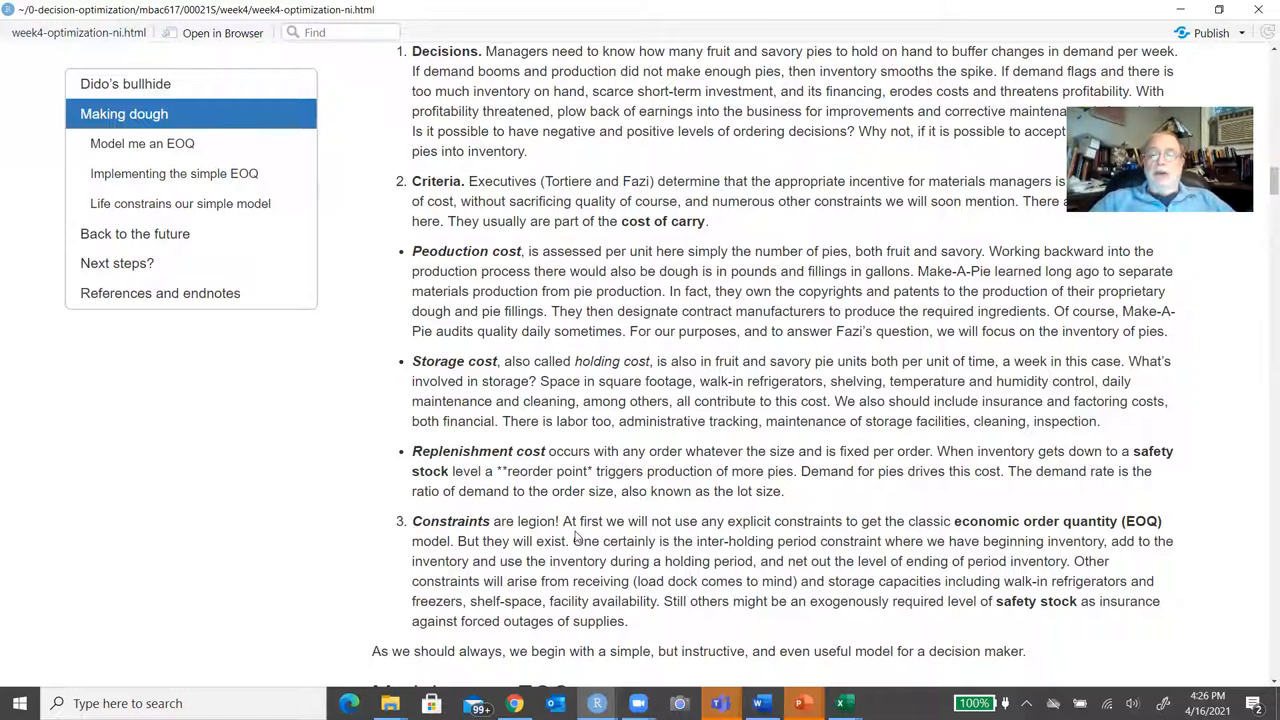
{"action": "mouse_move", "coordinate": [612, 537]}
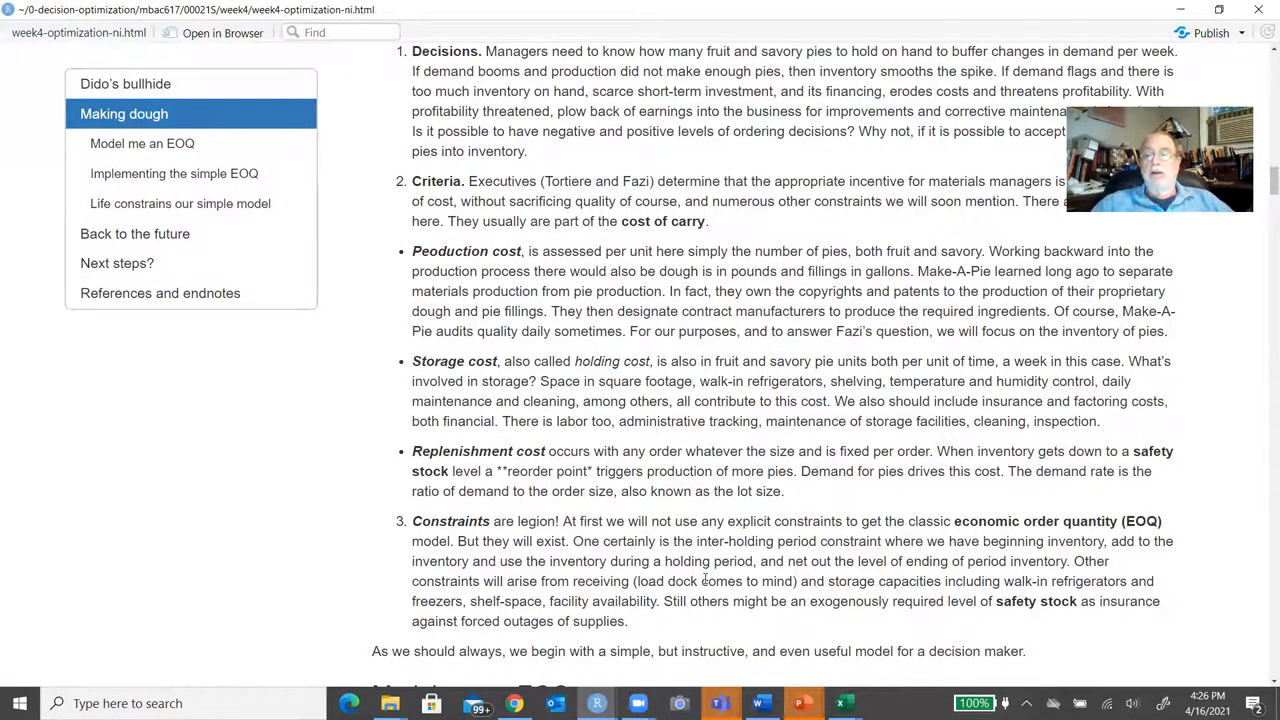
Scroll to the Model me an EOQ influence diagram and its first cost bullets.
{"action": "scroll", "scroll_direction": "down", "scroll_amount": 3}
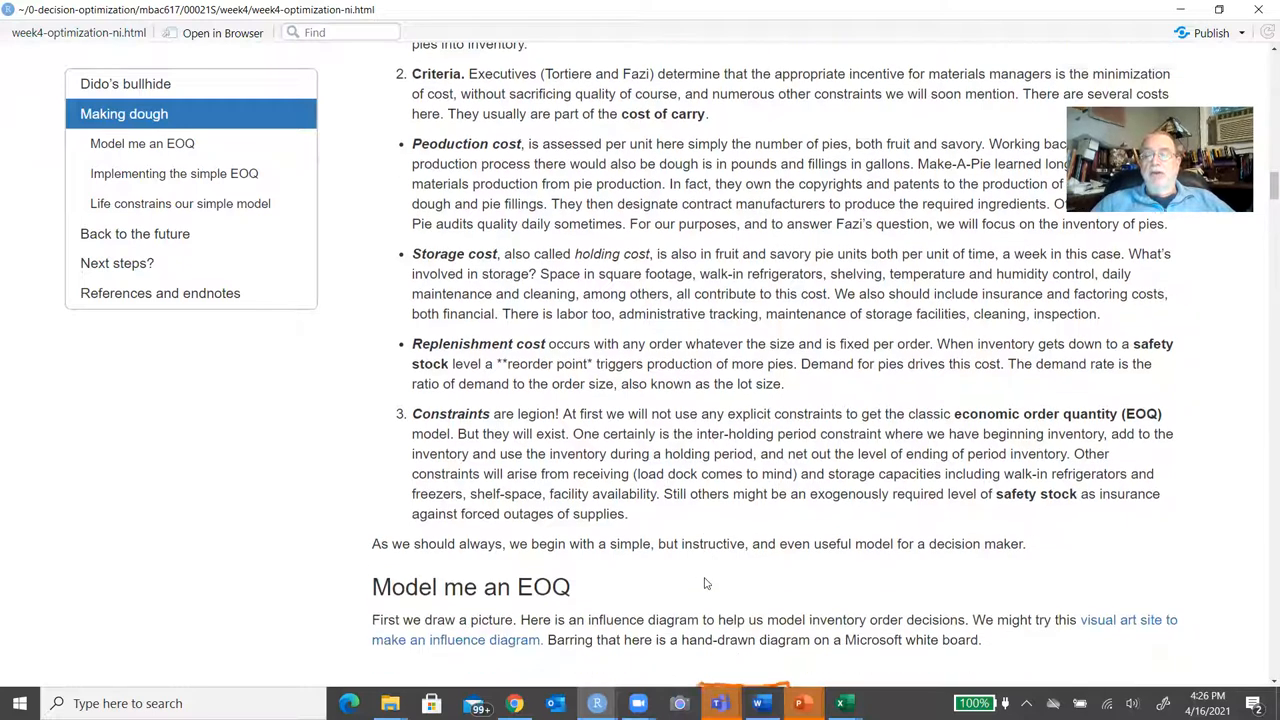
{"action": "scroll", "scroll_direction": "down", "scroll_amount": 3}
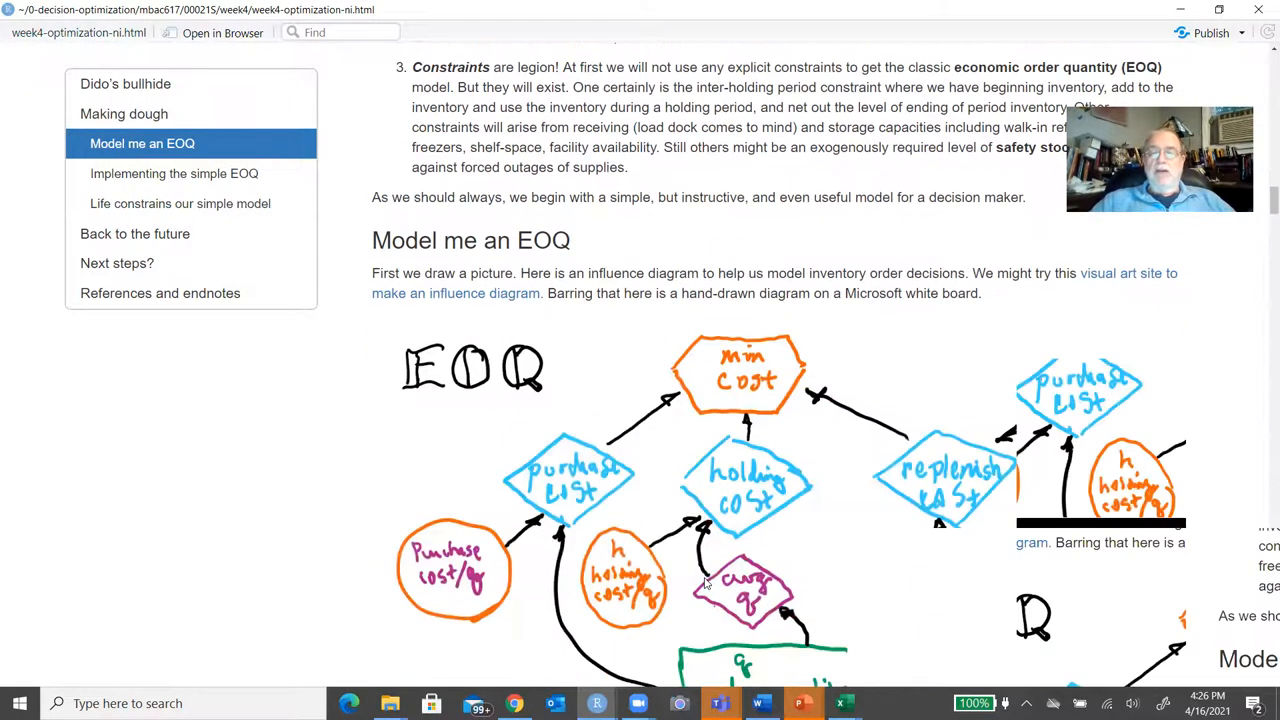
{"action": "scroll", "scroll_direction": "down", "scroll_amount": 3}
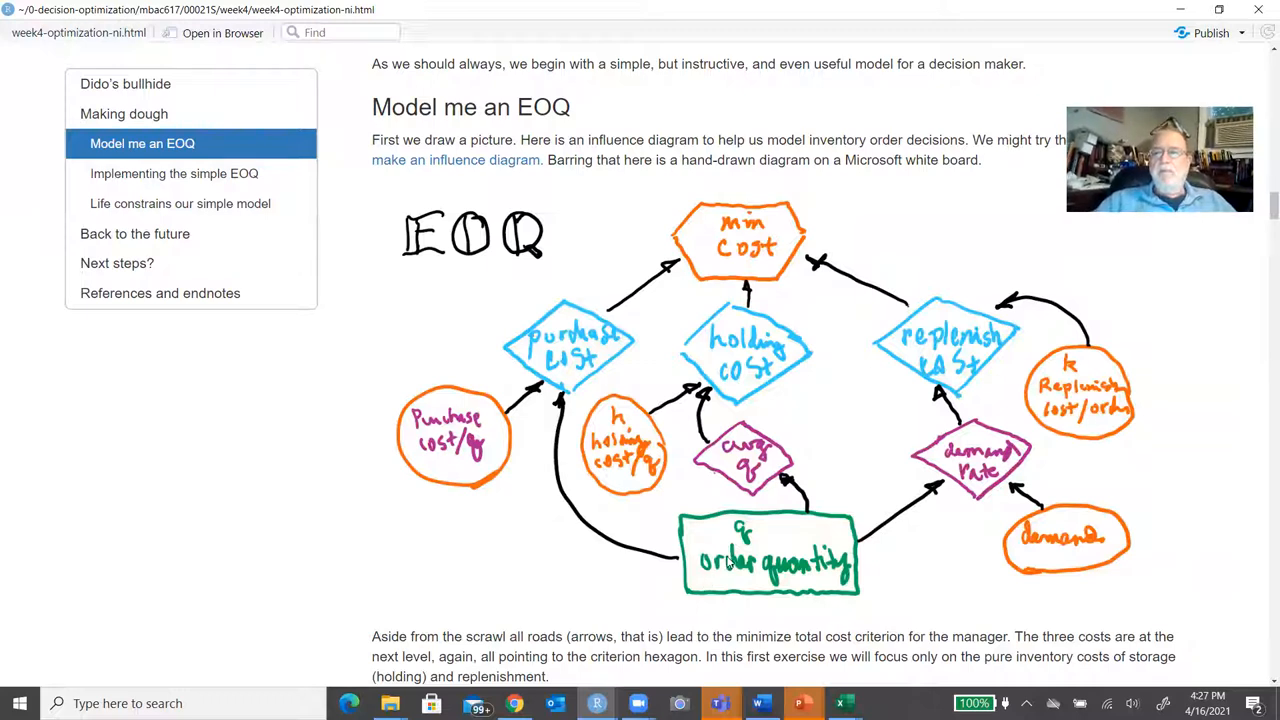
{"action": "mouse_move", "coordinate": [665, 457]}
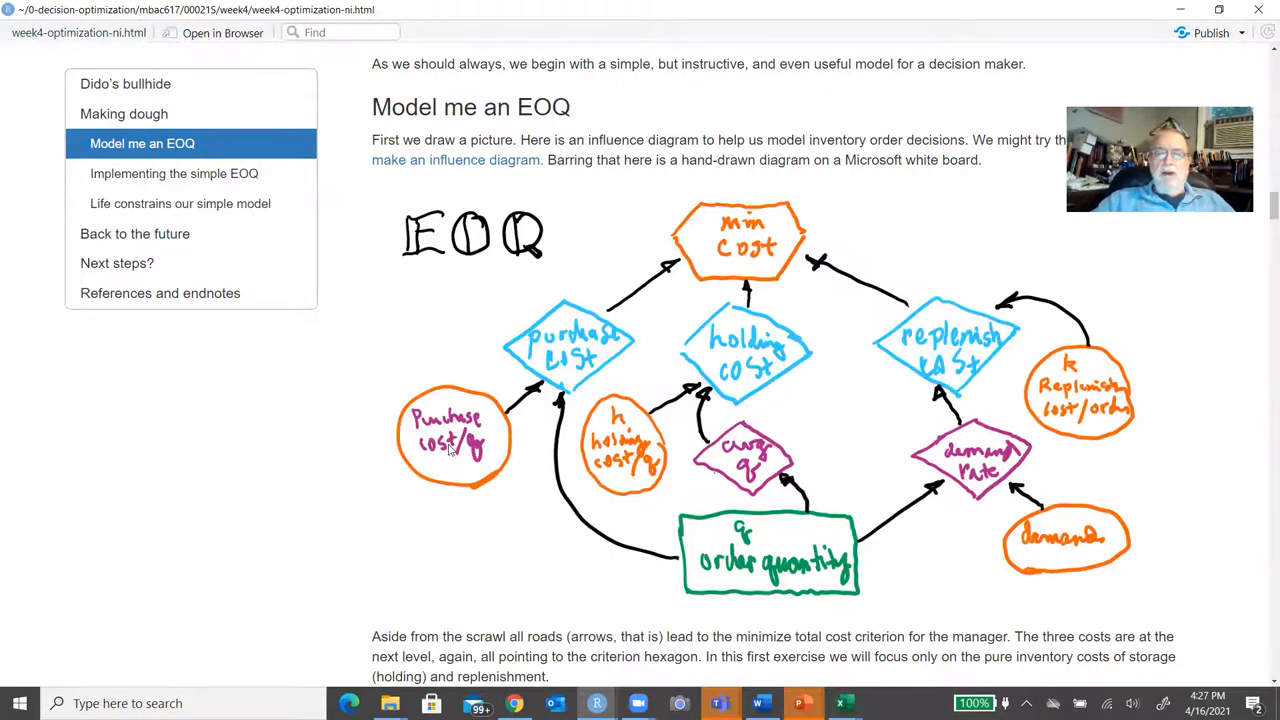
{"action": "mouse_move", "coordinate": [670, 470]}
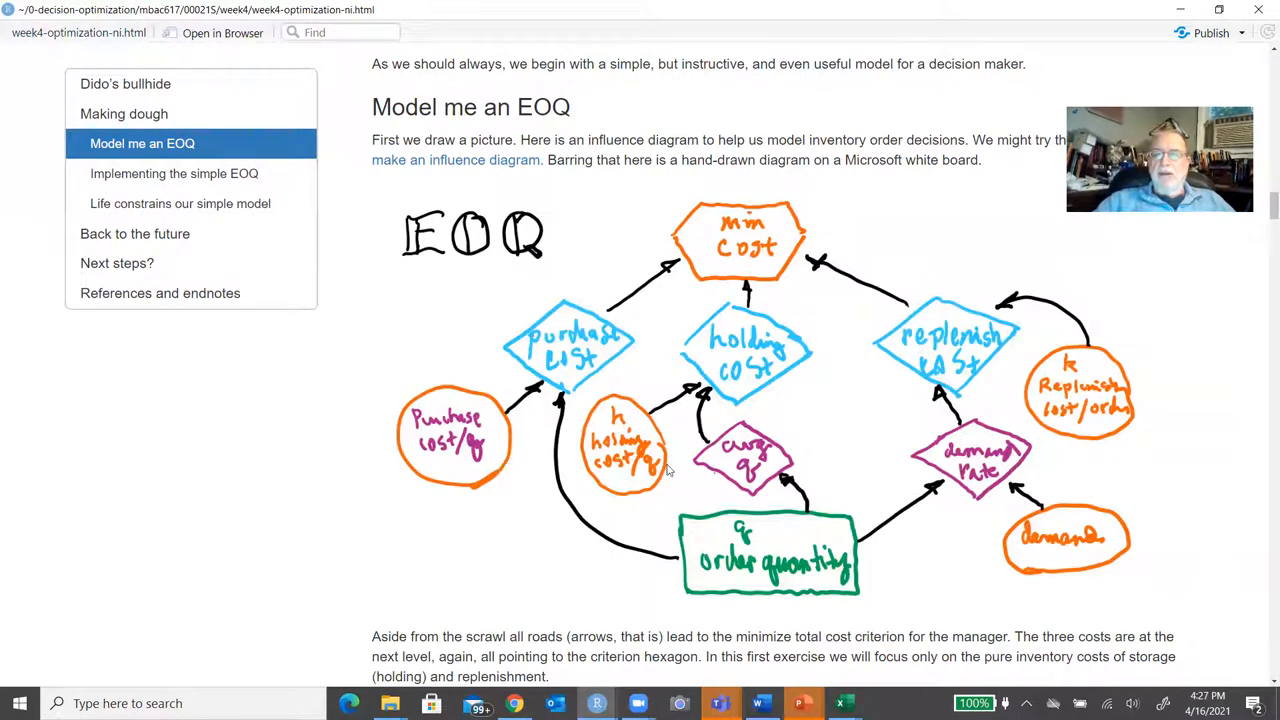
{"action": "mouse_move", "coordinate": [955, 573]}
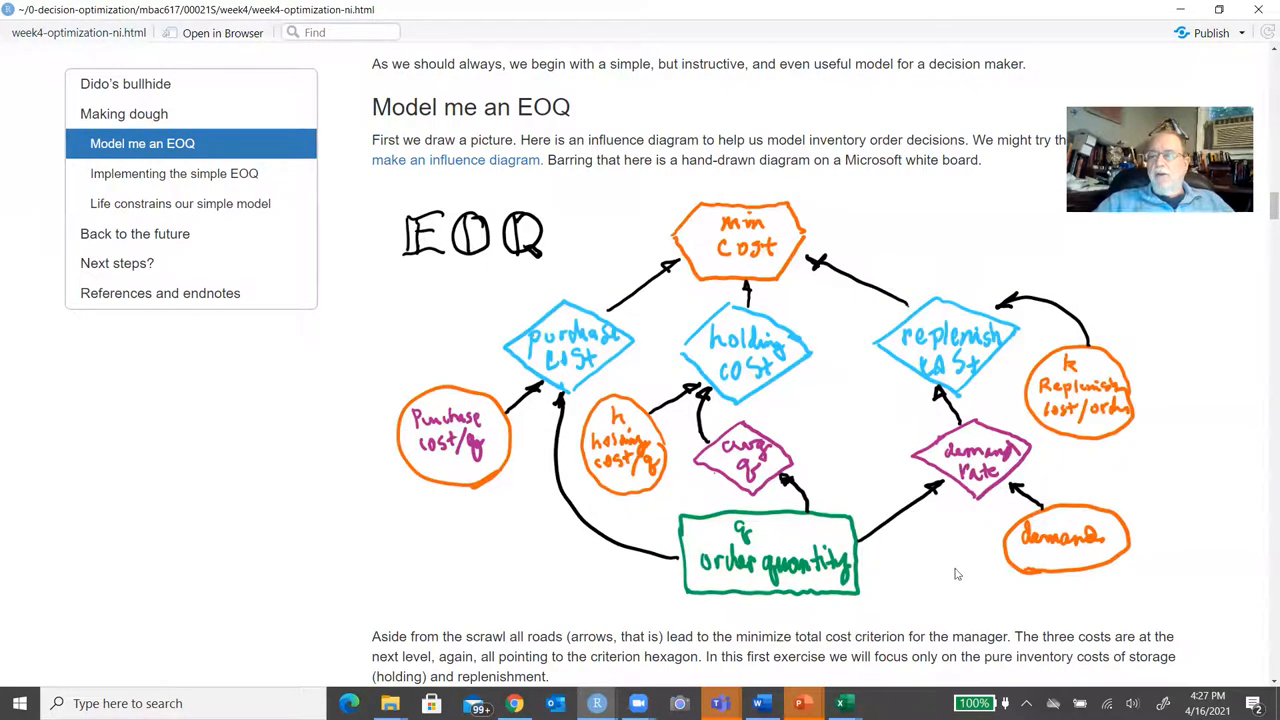
{"action": "mouse_move", "coordinate": [1078, 569]}
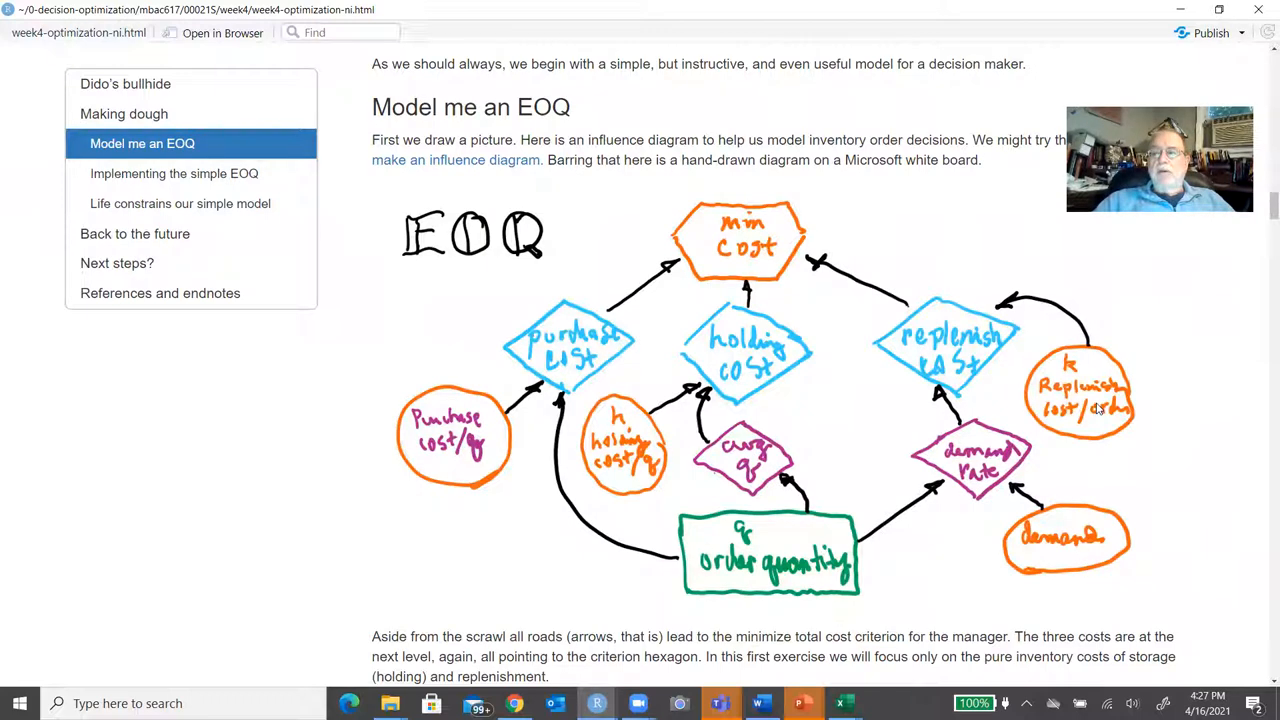
{"action": "mouse_move", "coordinate": [1095, 430]}
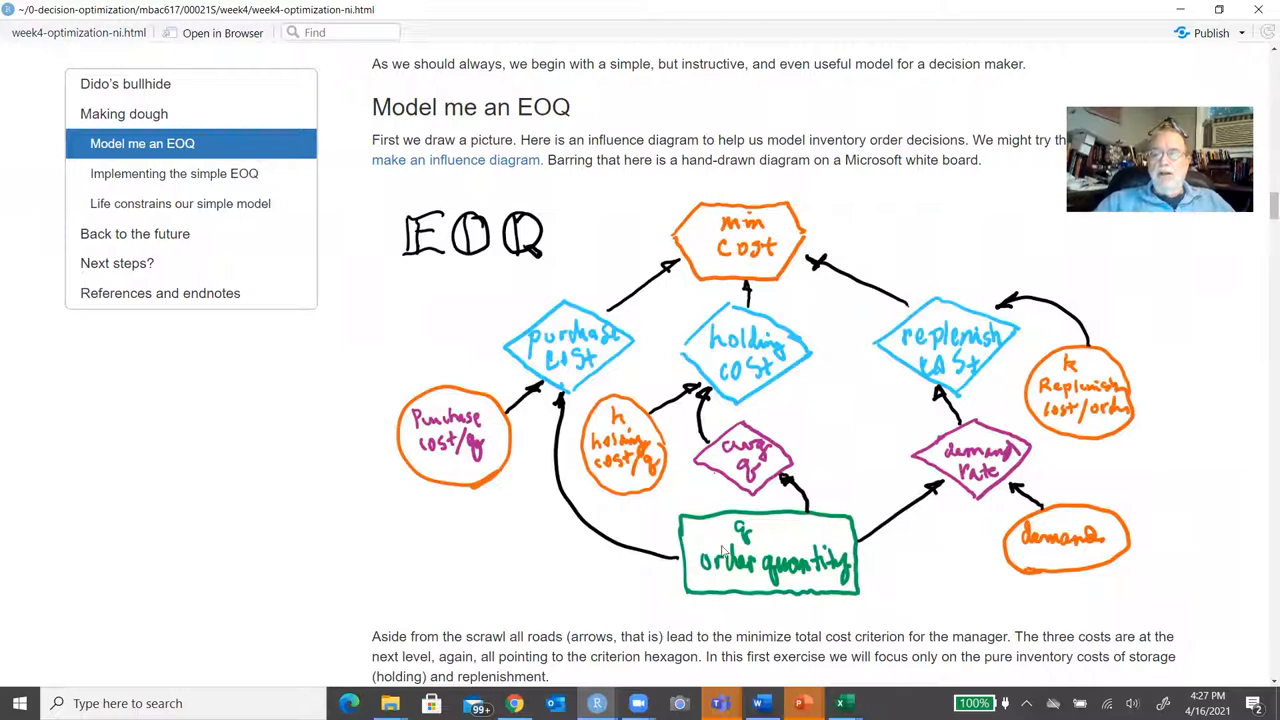
{"action": "mouse_move", "coordinate": [800, 552]}
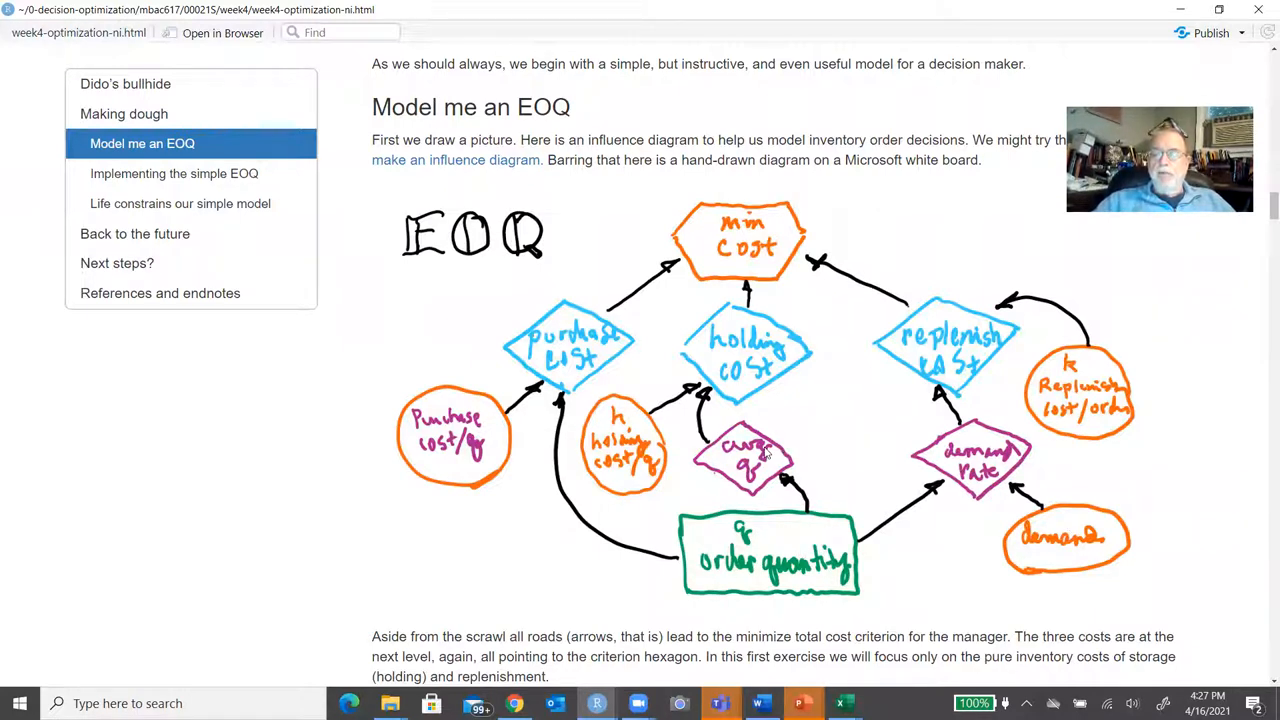
{"action": "mouse_move", "coordinate": [760, 358]}
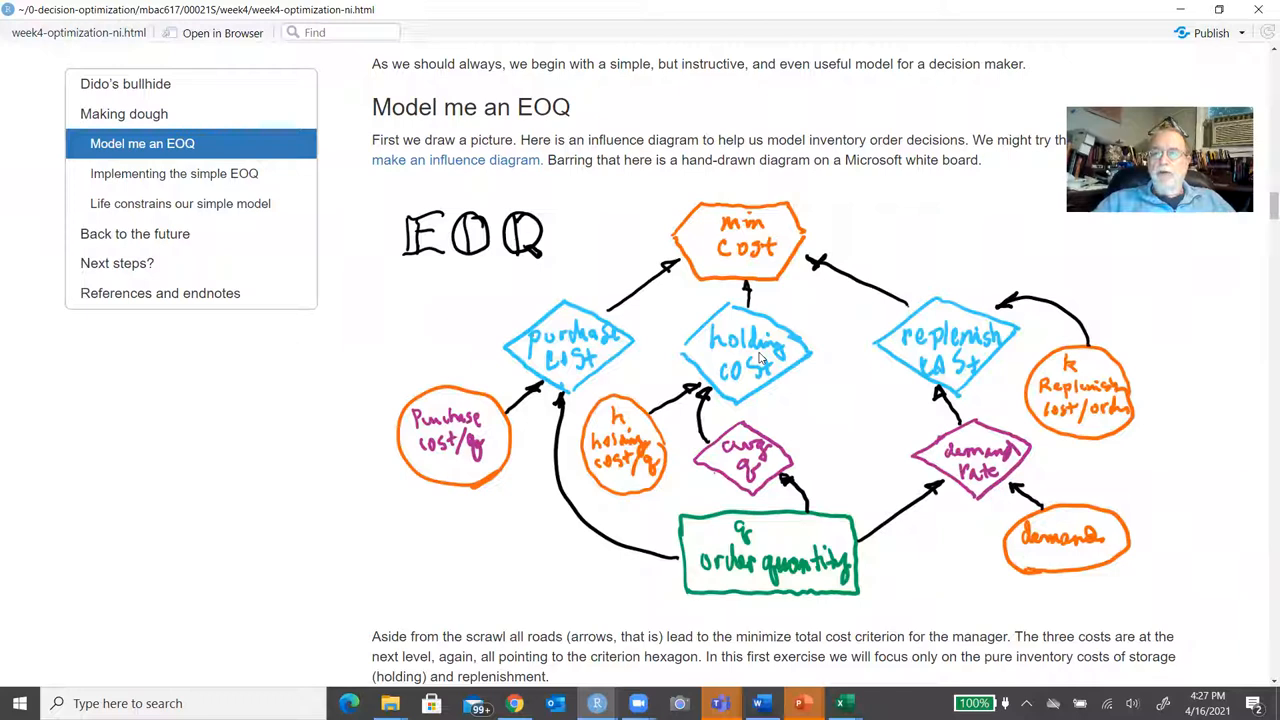
{"action": "mouse_move", "coordinate": [590, 355]}
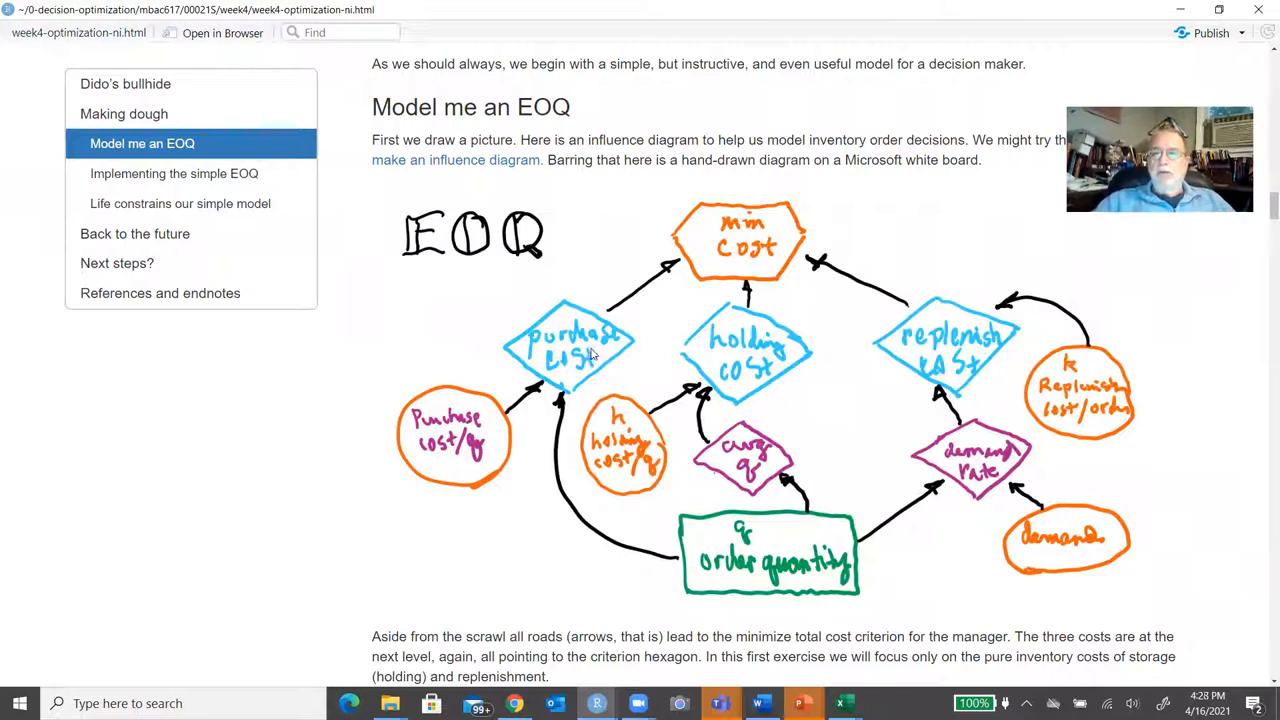
{"action": "mouse_move", "coordinate": [560, 445]}
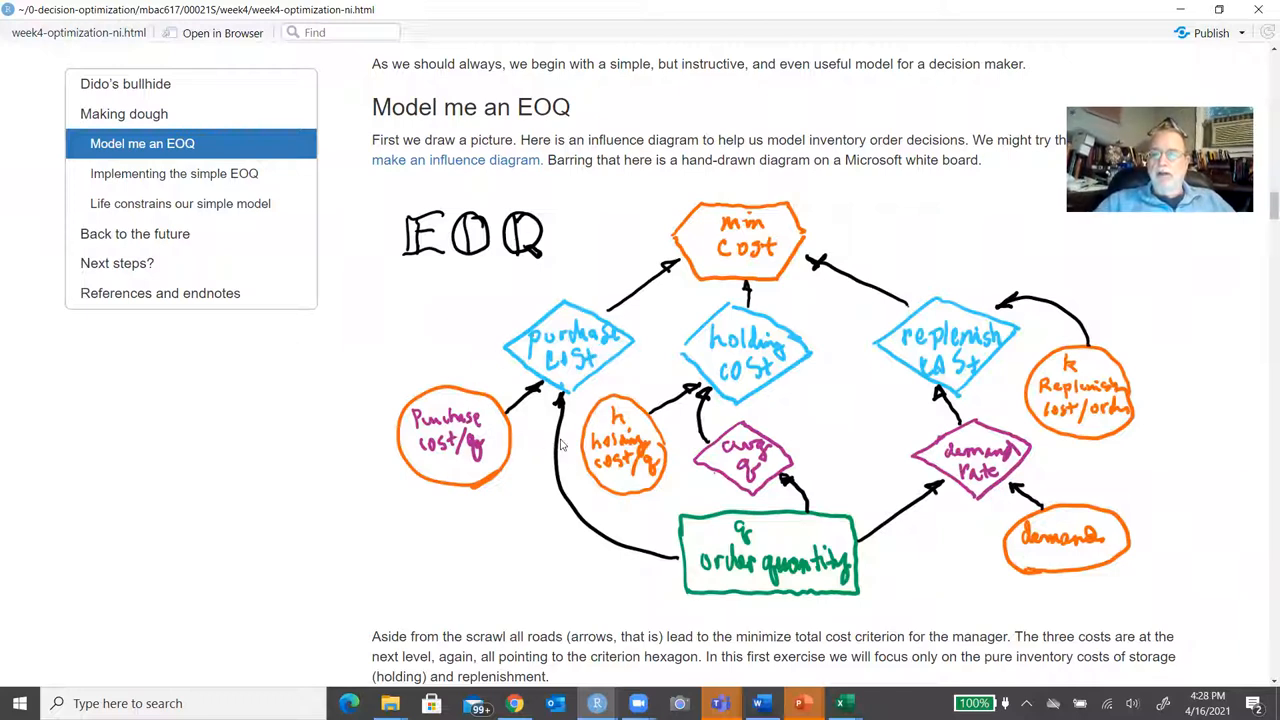
{"action": "mouse_move", "coordinate": [960, 375]}
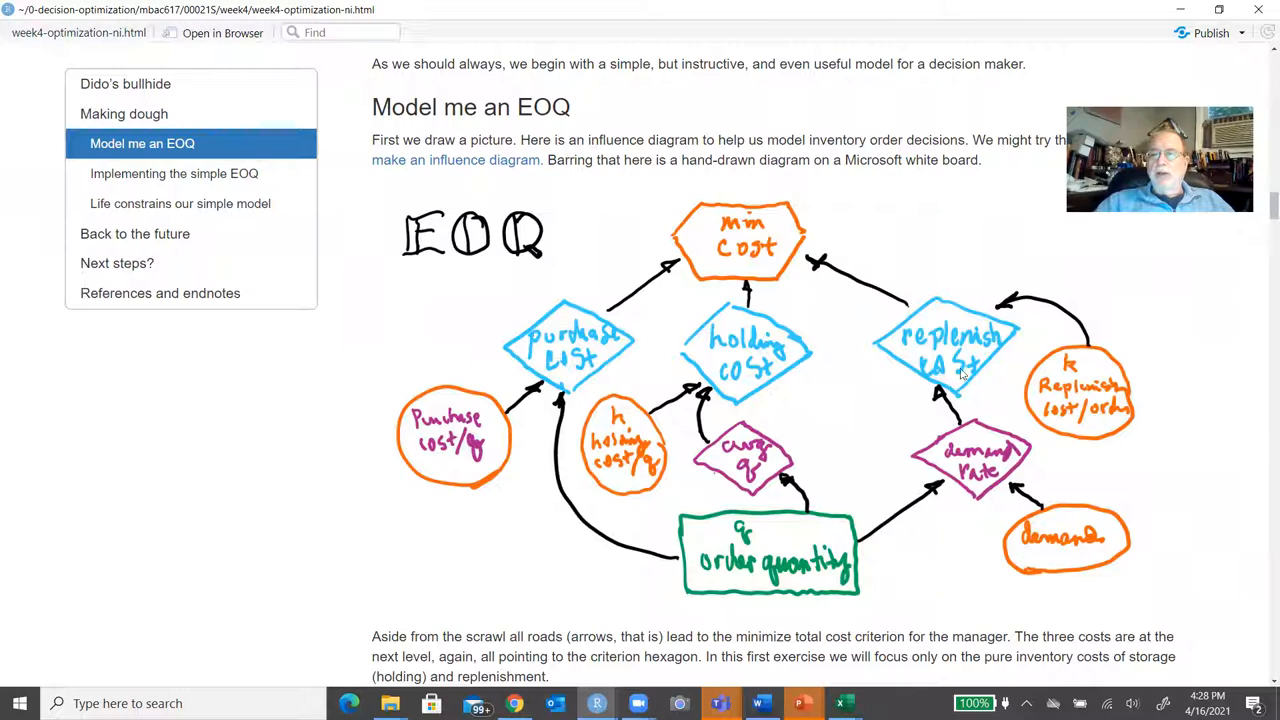
{"action": "mouse_move", "coordinate": [986, 374]}
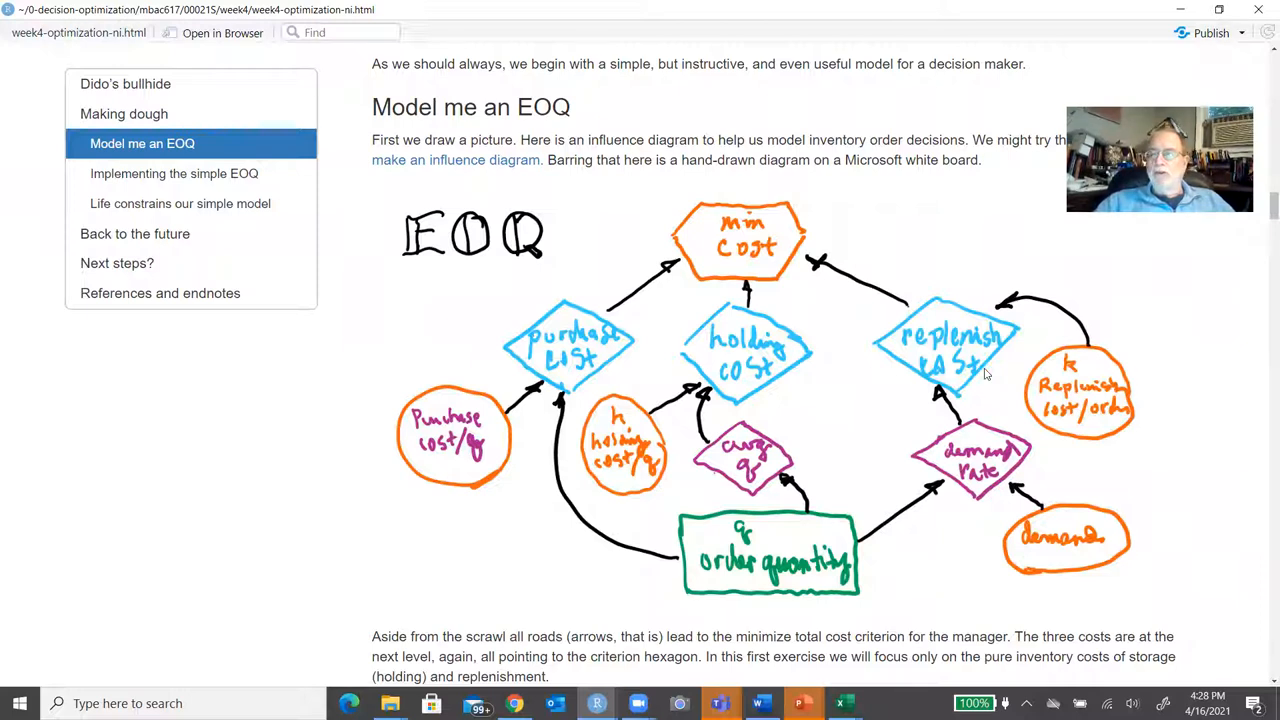
{"action": "mouse_move", "coordinate": [995, 444]}
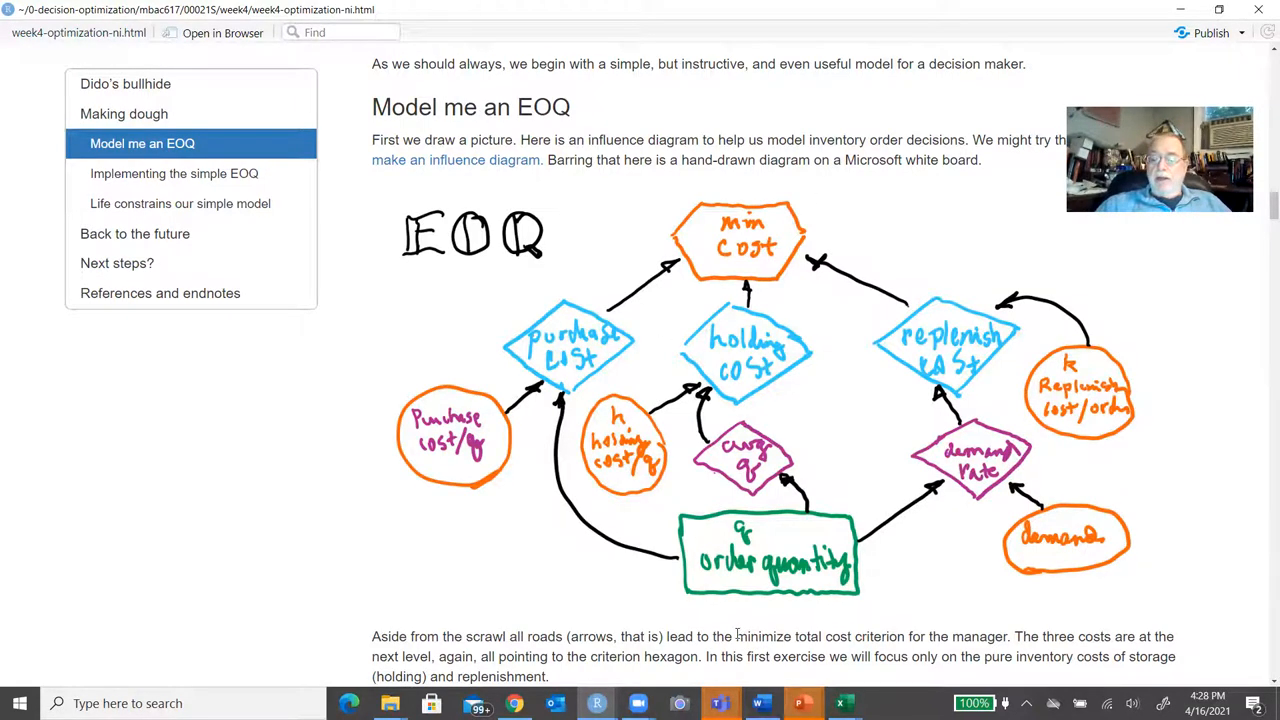
{"action": "scroll", "scroll_direction": "down", "scroll_amount": 3}
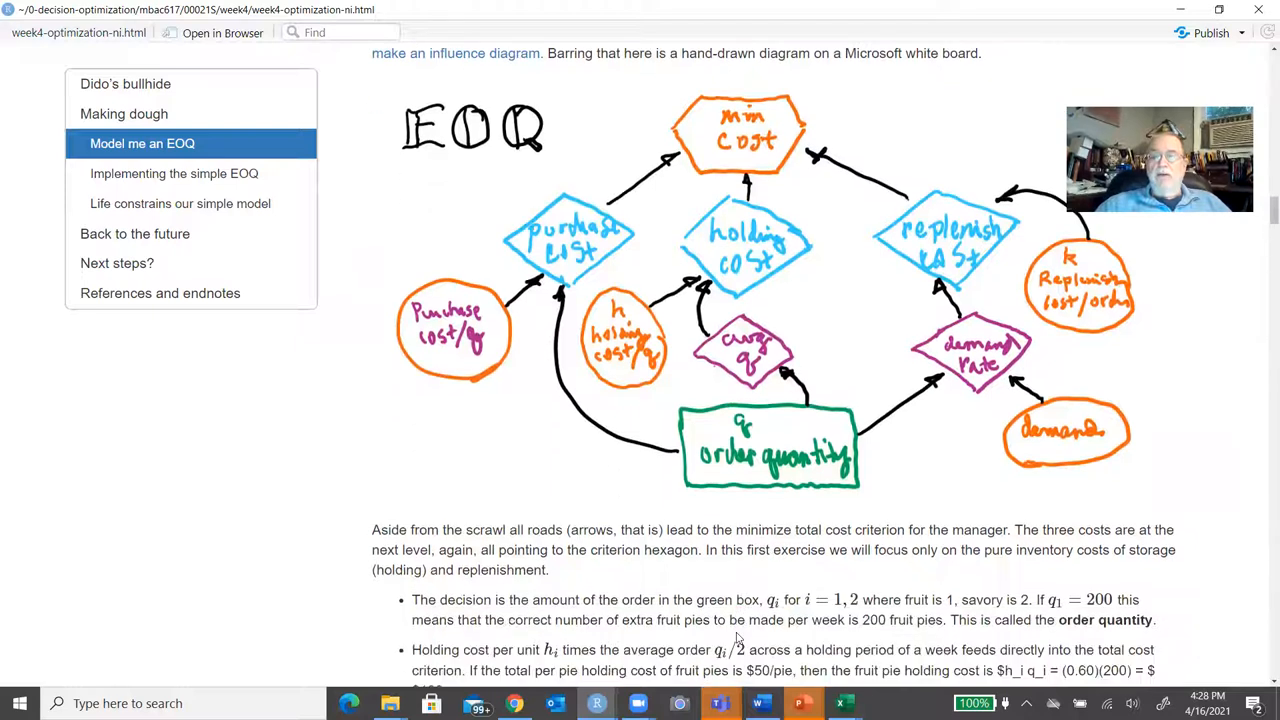
Scroll to the holding and replenishment cost bullets and the C_i total cost equation.
{"action": "scroll", "scroll_direction": "down", "scroll_amount": 3}
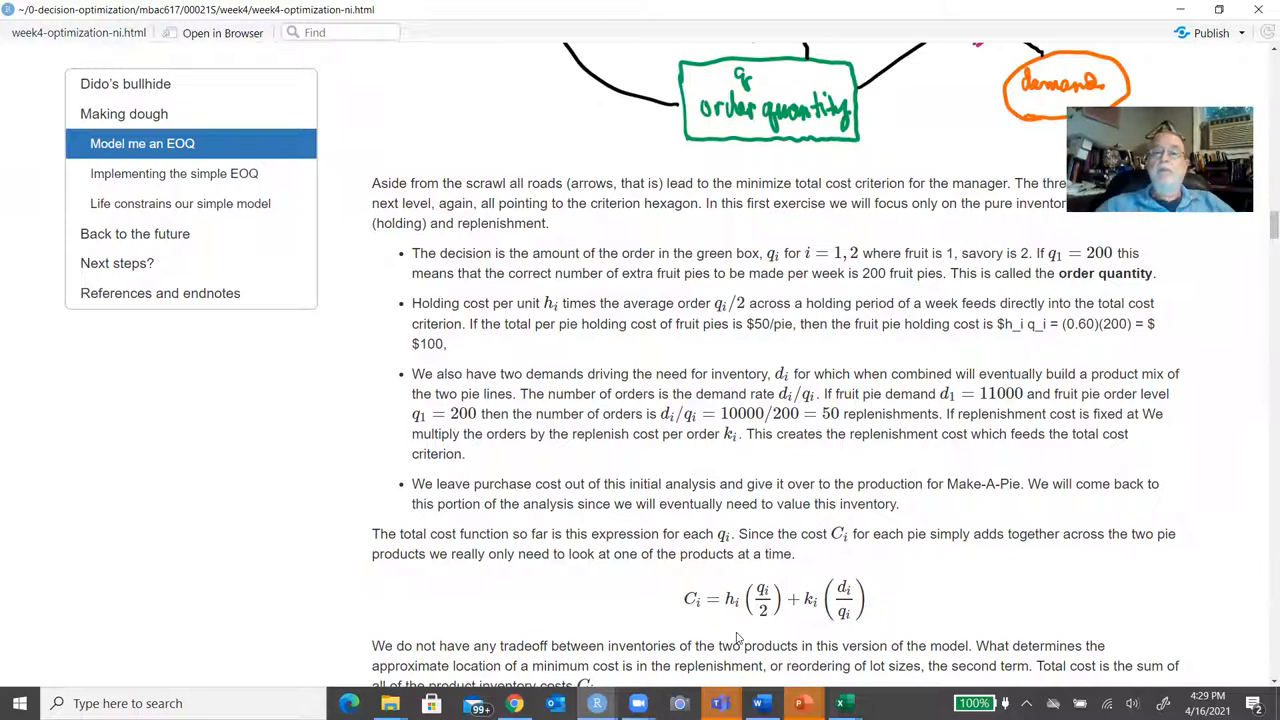
{"action": "mouse_move", "coordinate": [740, 471]}
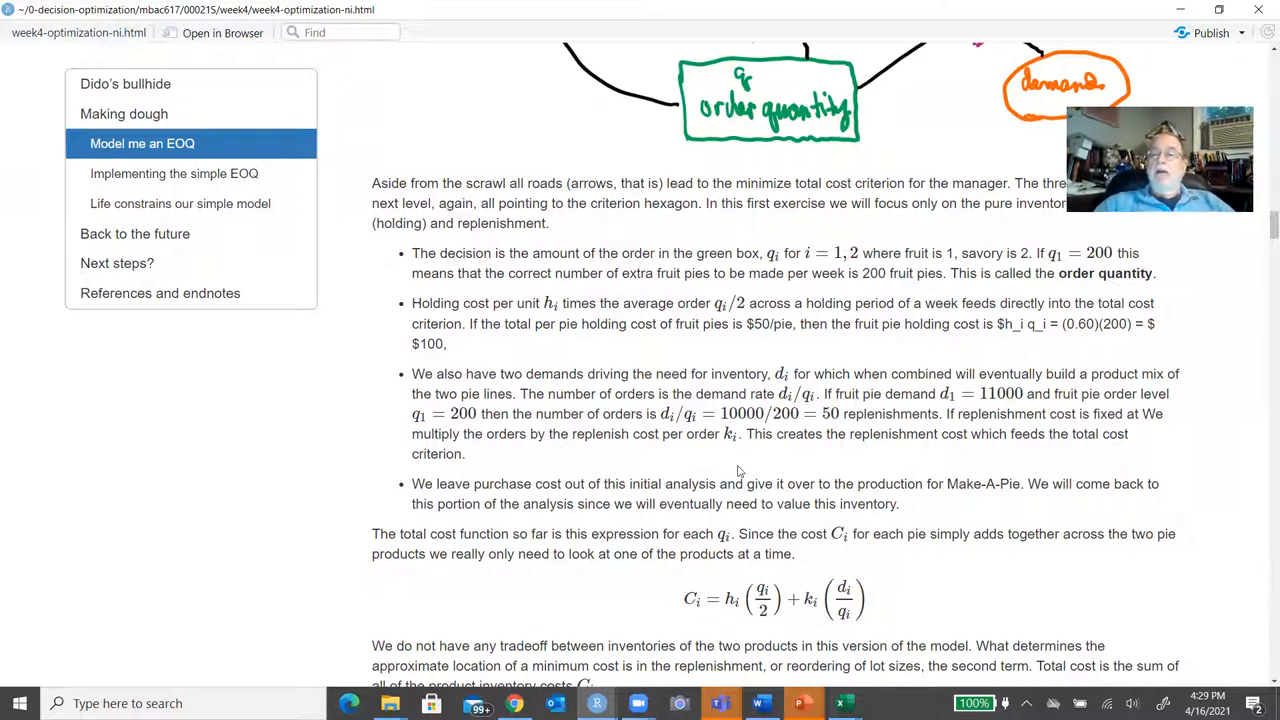
{"action": "mouse_move", "coordinate": [840, 258]}
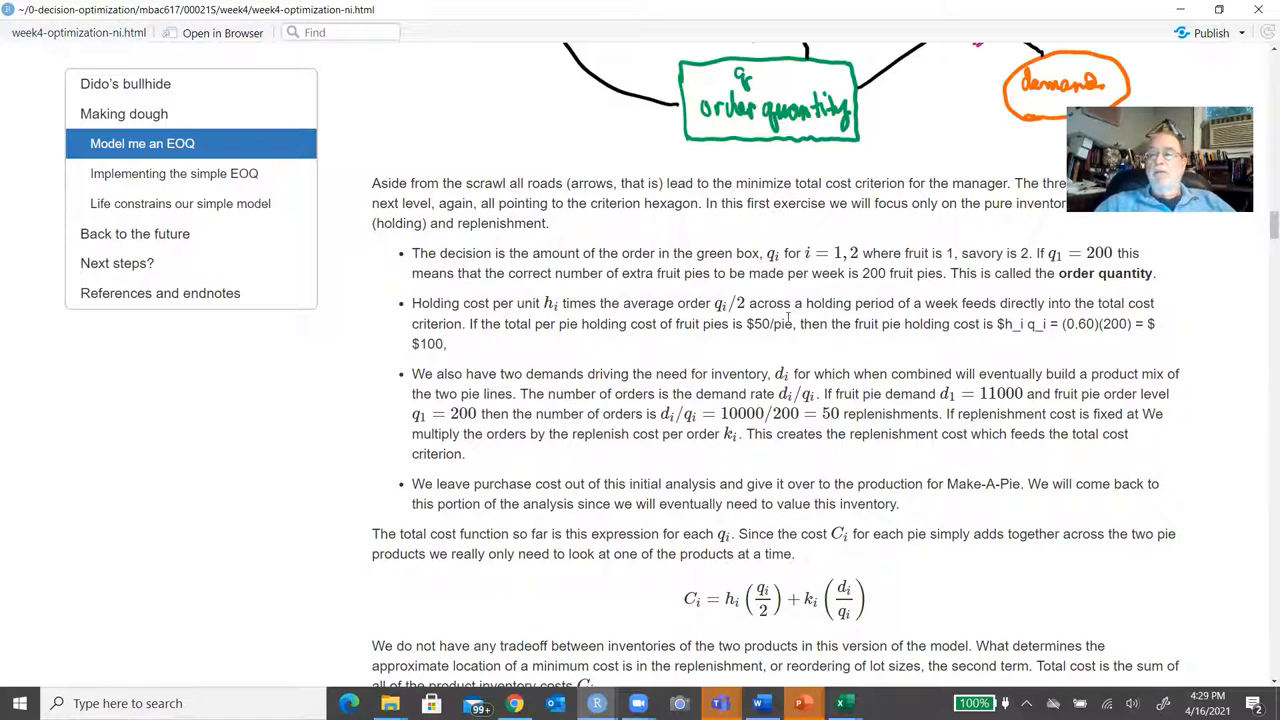
{"action": "mouse_move", "coordinate": [787, 323]}
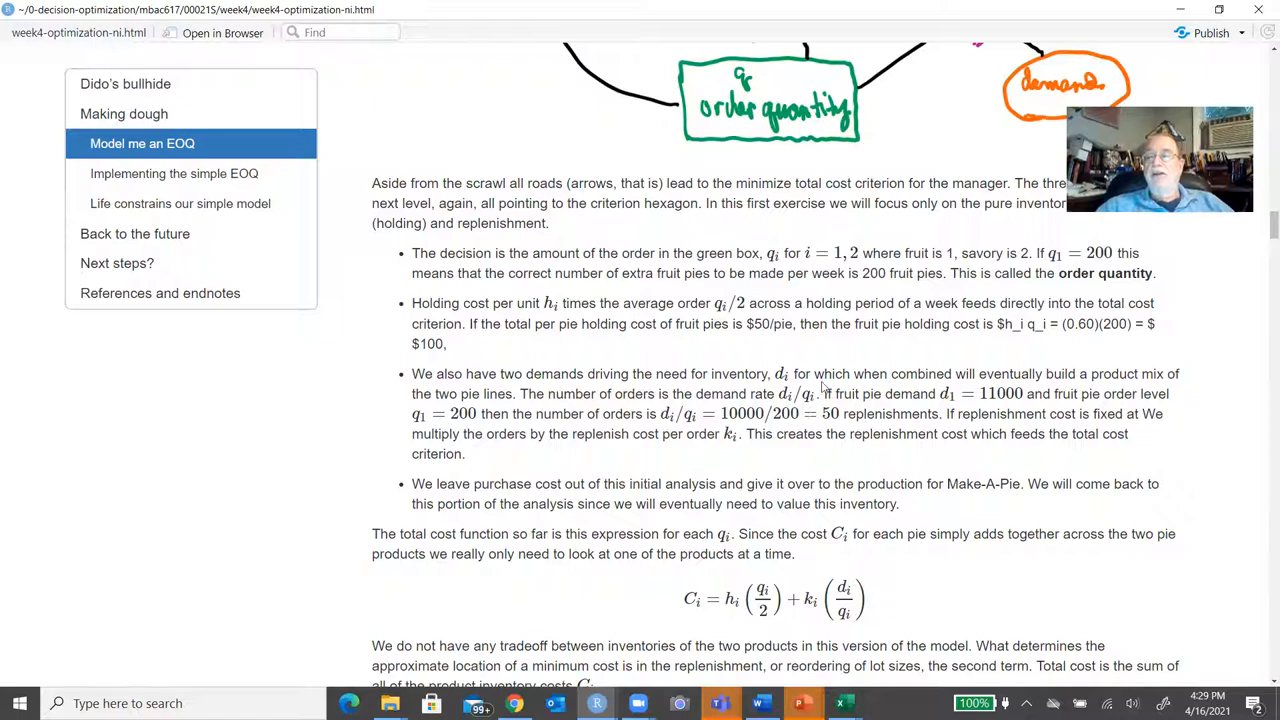
{"action": "mouse_move", "coordinate": [883, 405]}
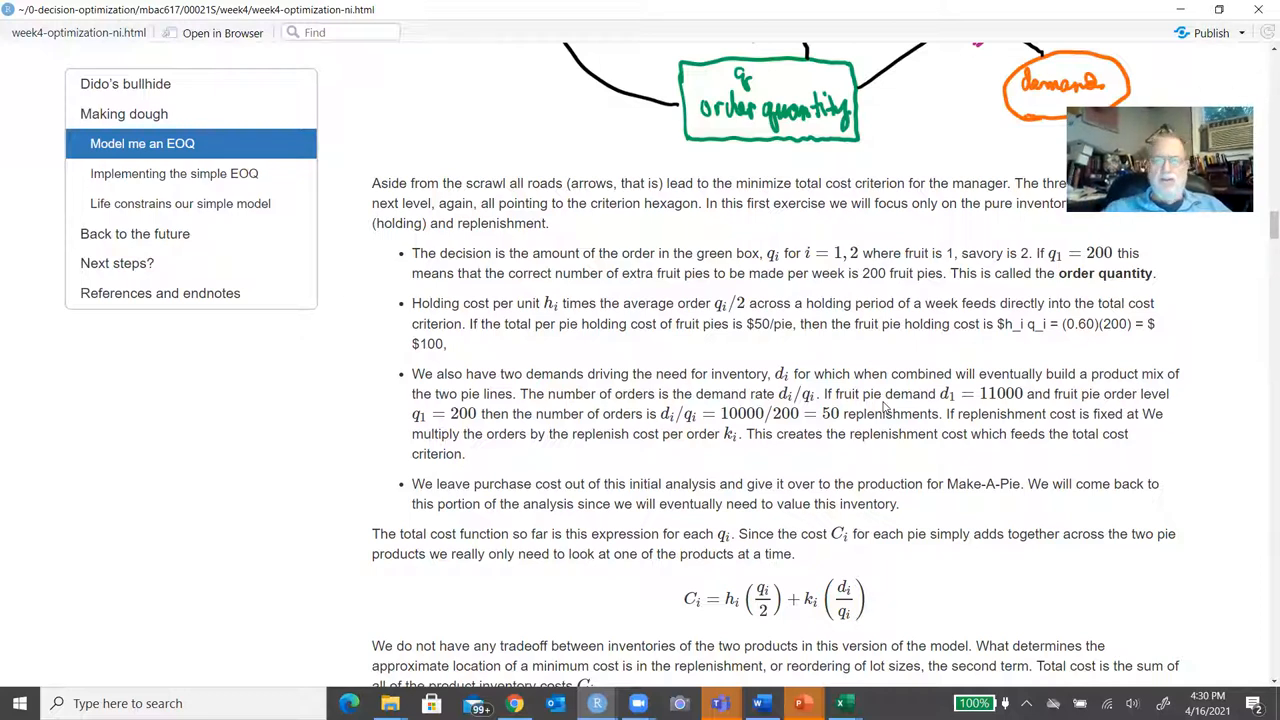
{"action": "scroll", "scroll_direction": "down", "scroll_amount": 3}
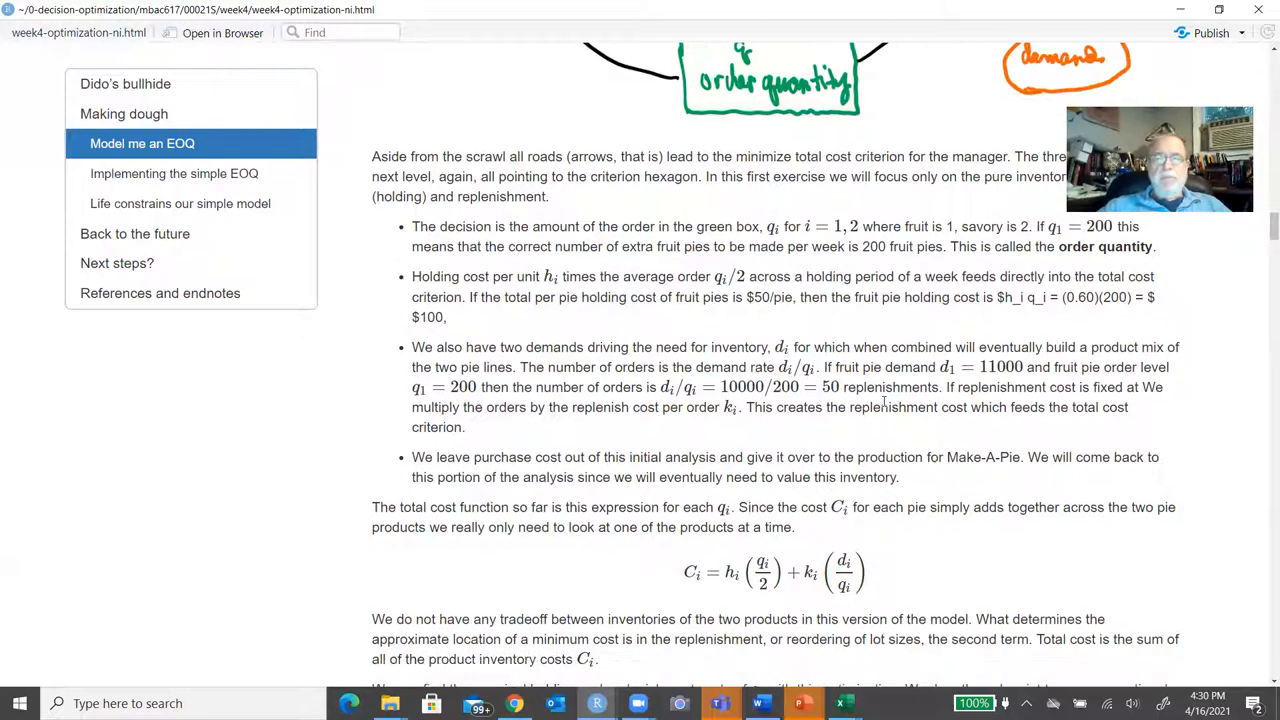
Scroll to the derivative steps that yield q = sqrt(2kd/h).
{"action": "scroll", "scroll_direction": "down", "scroll_amount": 3}
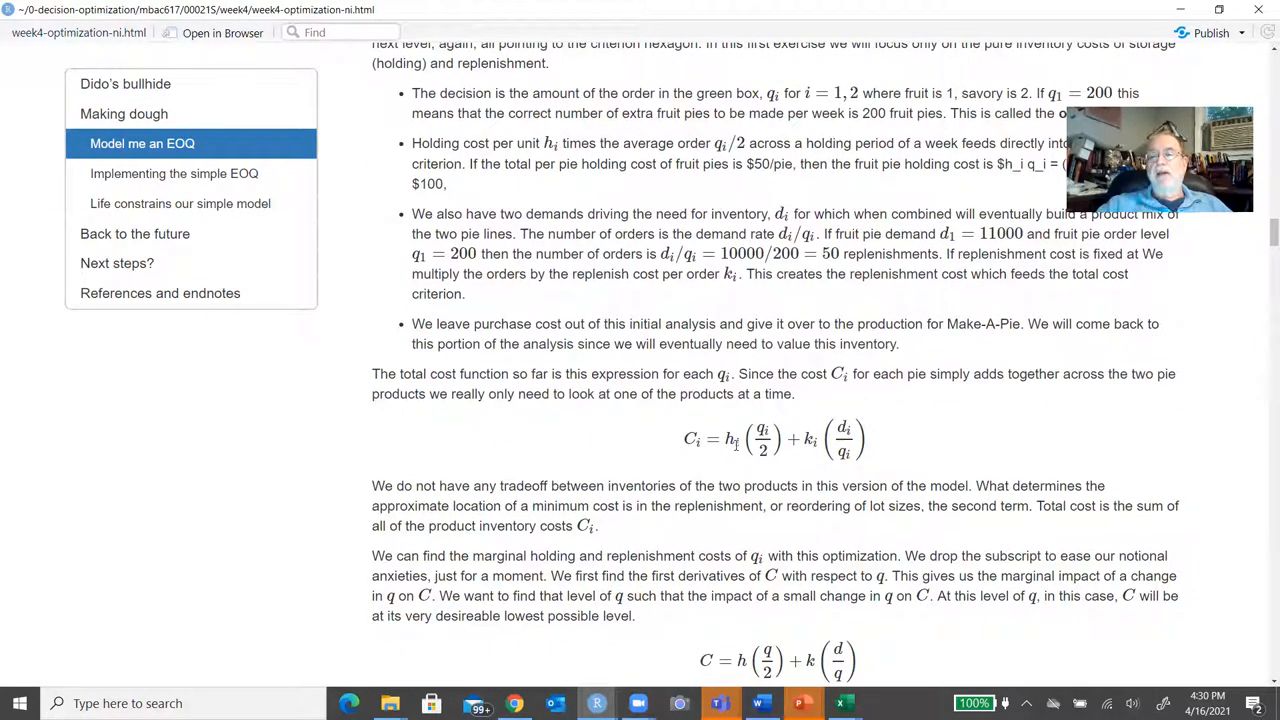
{"action": "mouse_move", "coordinate": [815, 443]}
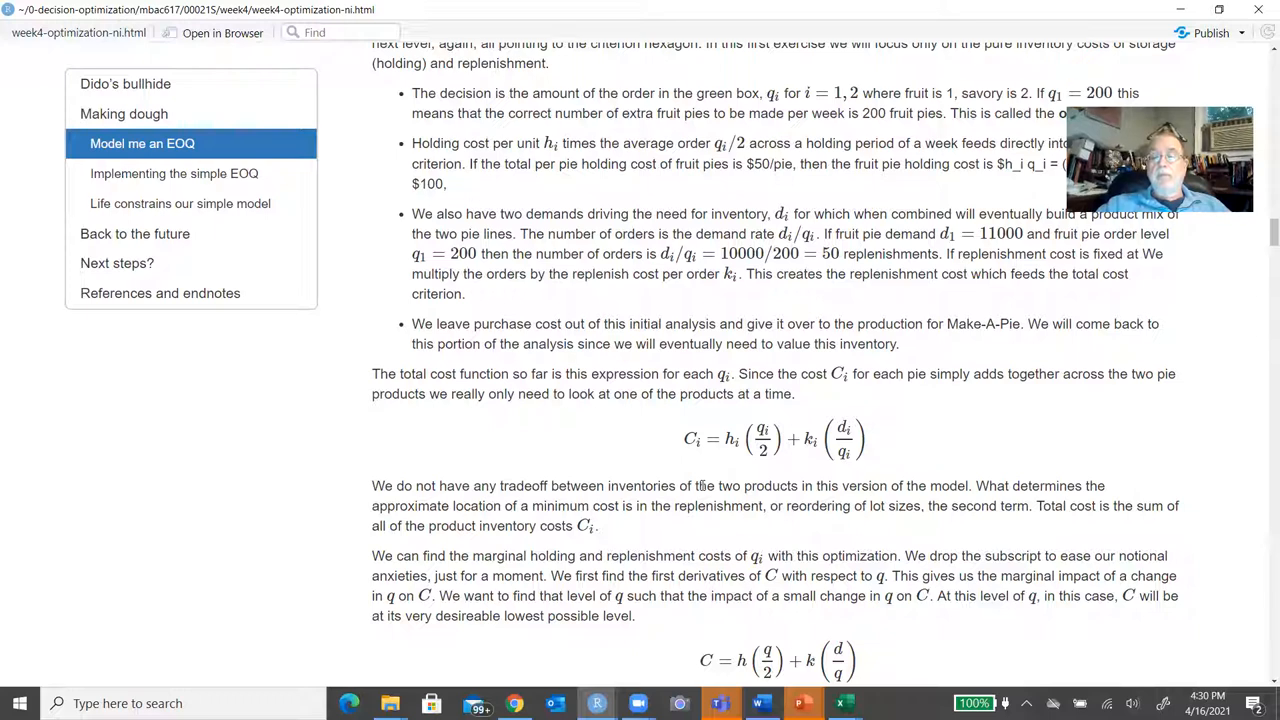
{"action": "scroll", "scroll_direction": "down", "scroll_amount": 3}
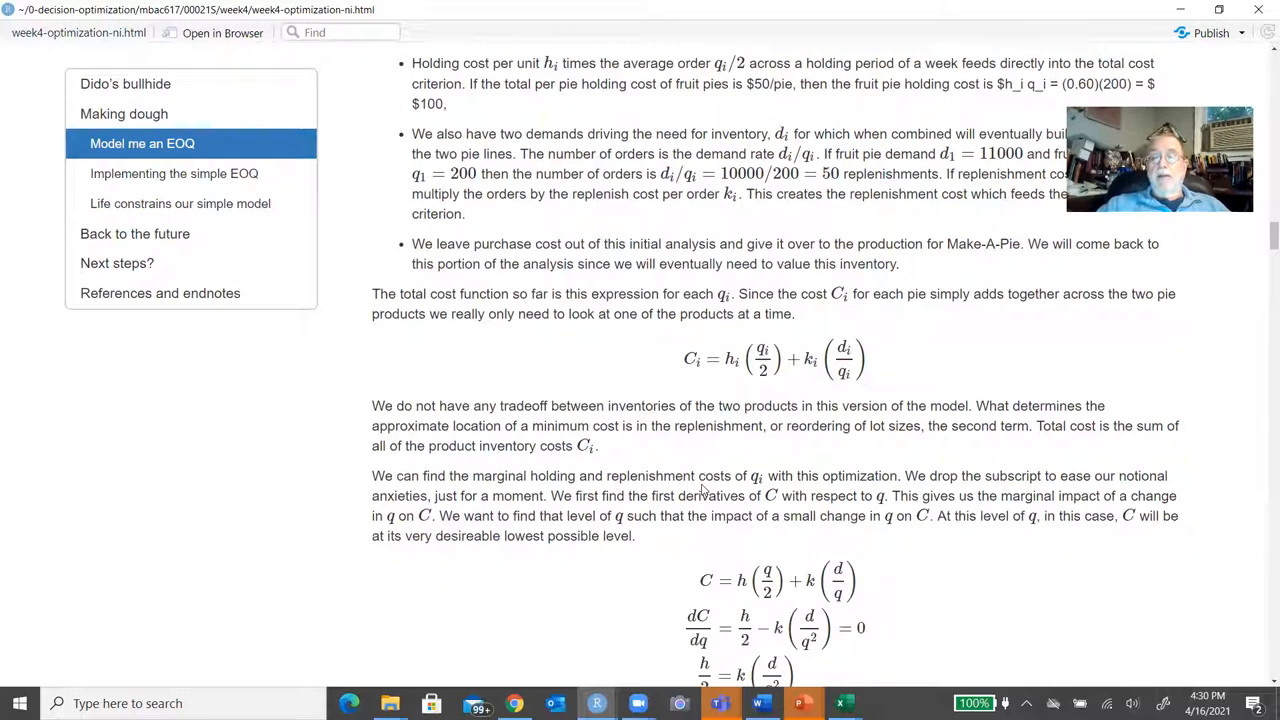
{"action": "scroll", "scroll_direction": "down", "scroll_amount": 3}
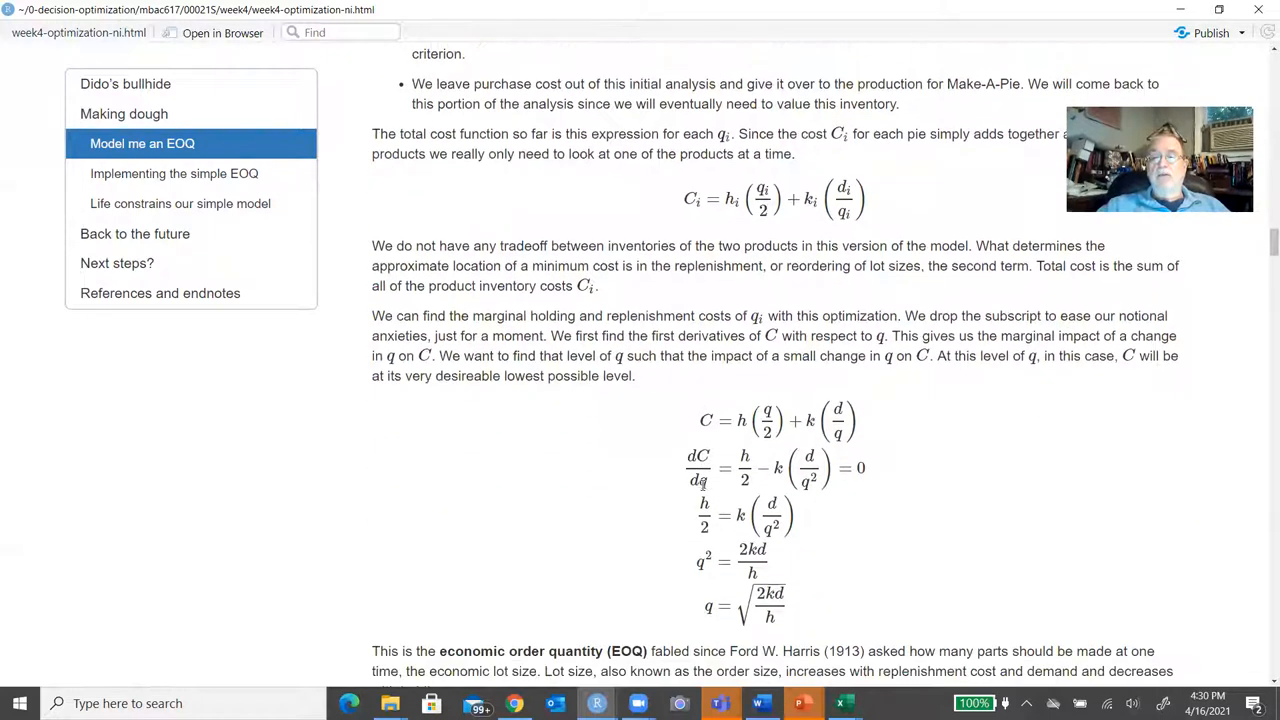
{"action": "scroll", "scroll_direction": "down", "scroll_amount": 3}
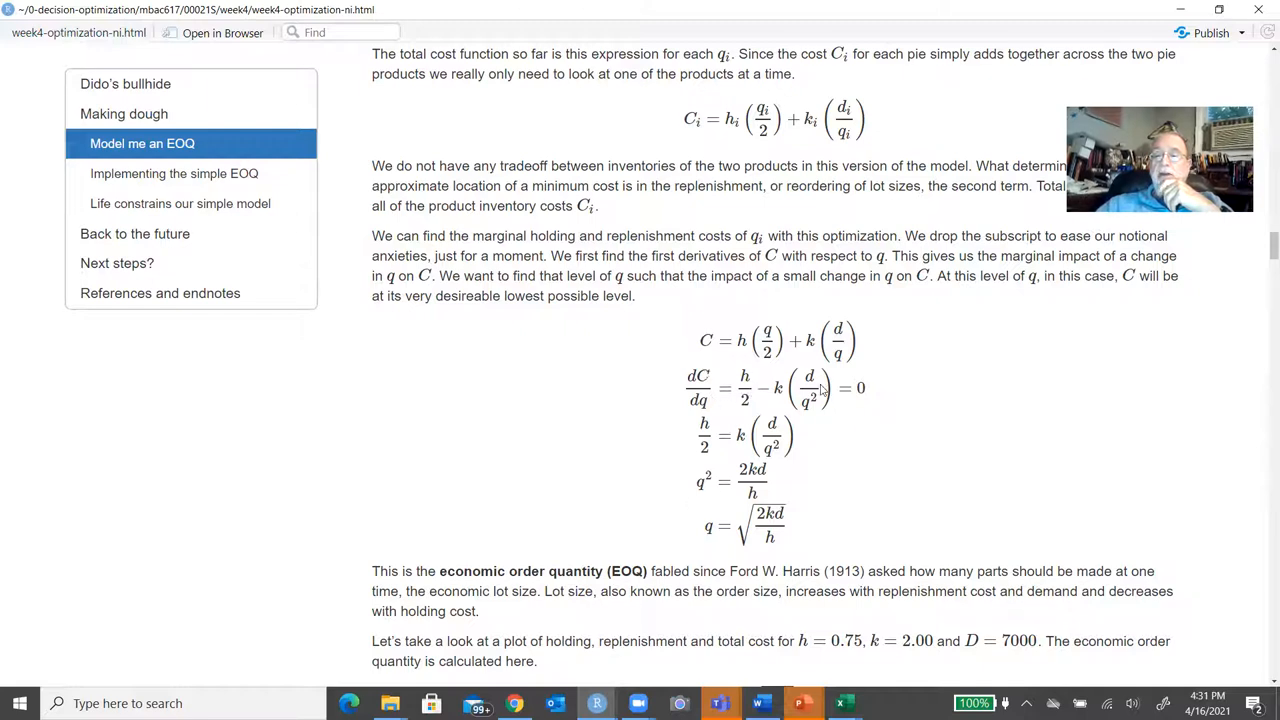
{"action": "mouse_move", "coordinate": [730, 378]}
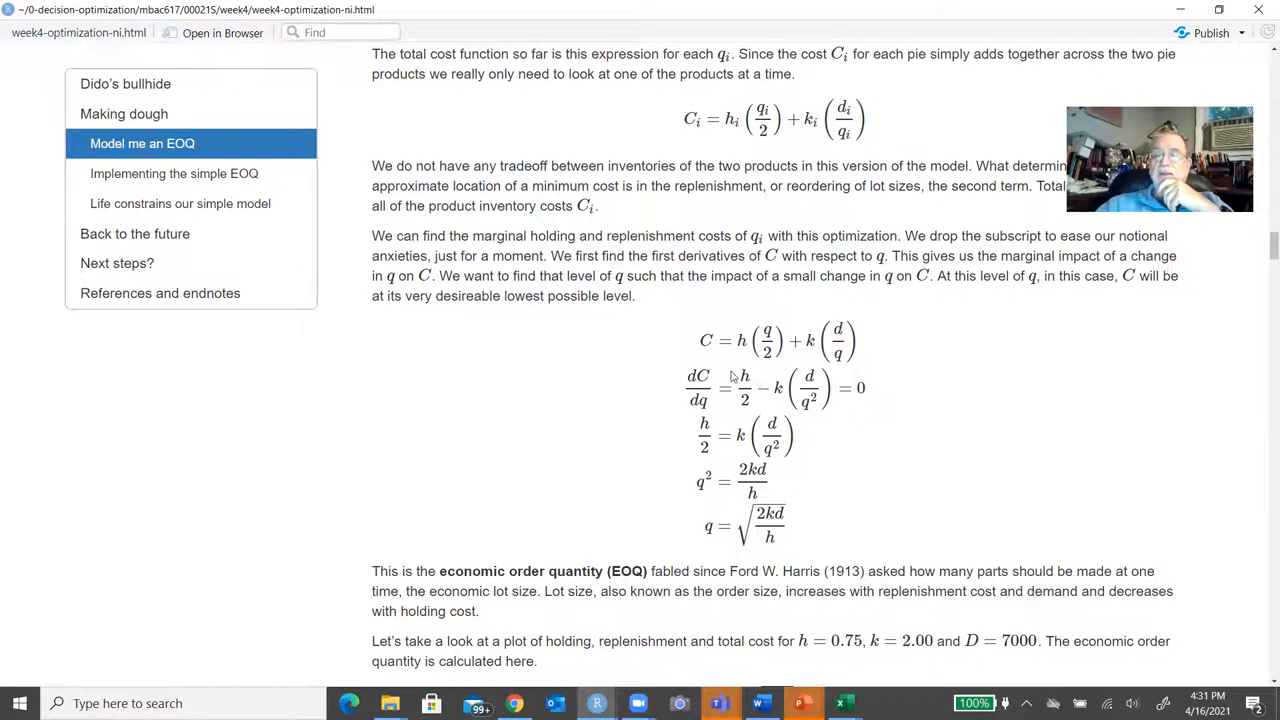
{"action": "mouse_move", "coordinate": [732, 378]}
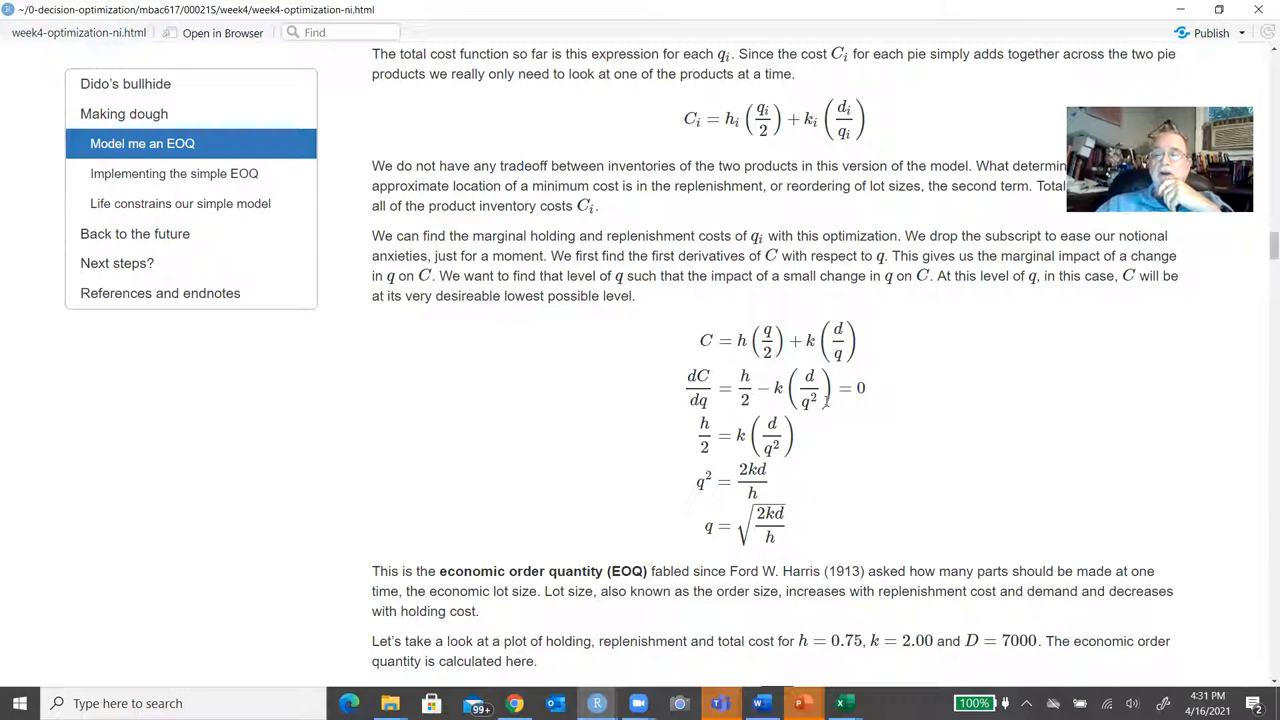
{"action": "mouse_move", "coordinate": [800, 415]}
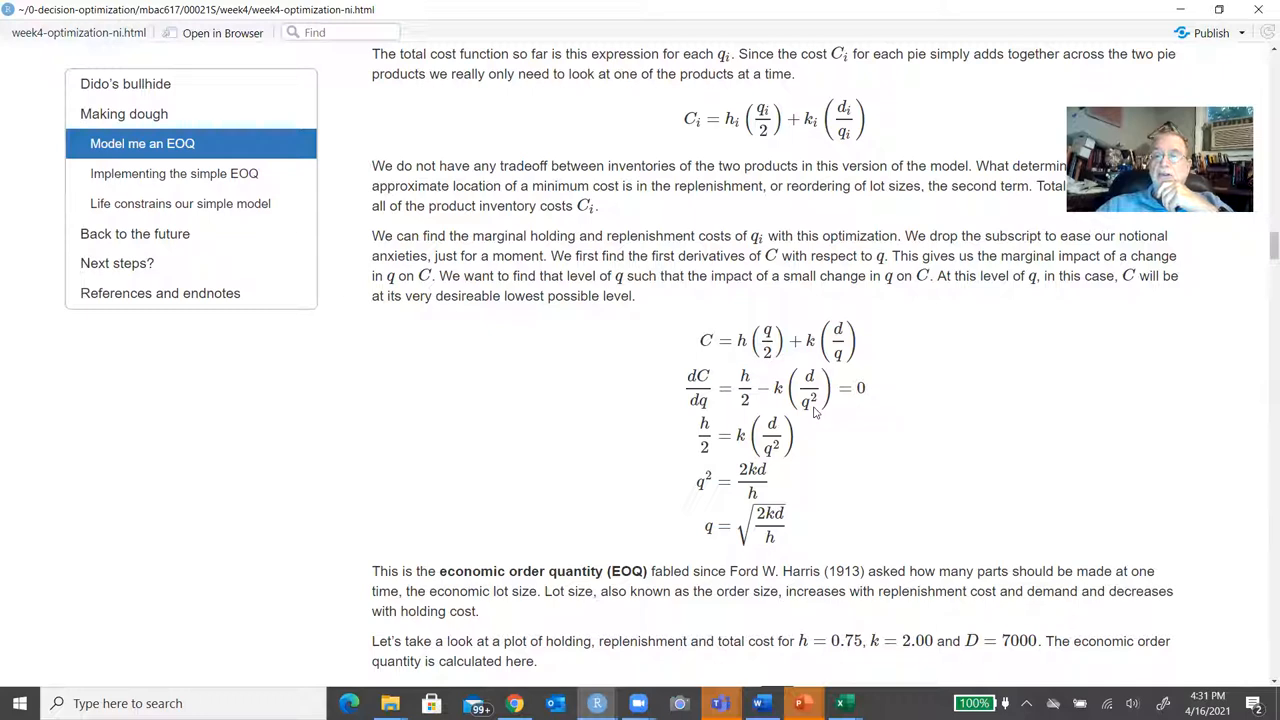
{"action": "mouse_move", "coordinate": [815, 410]}
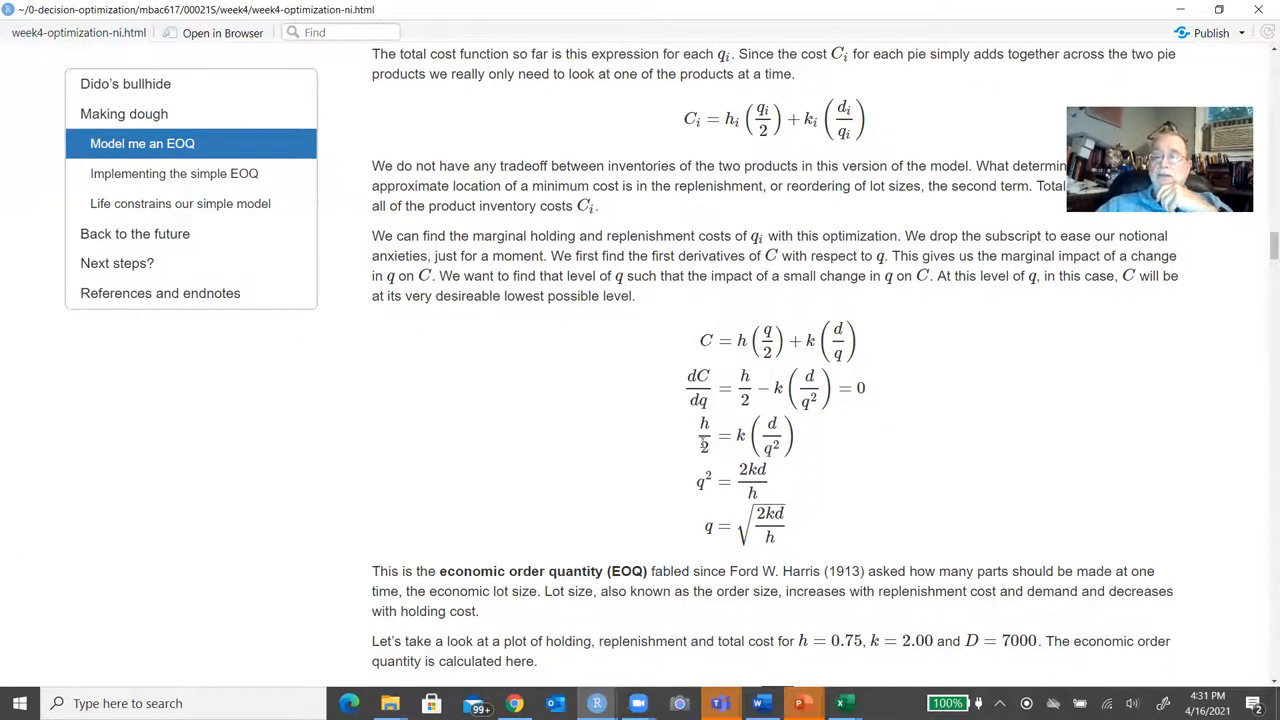
{"action": "mouse_move", "coordinate": [712, 446]}
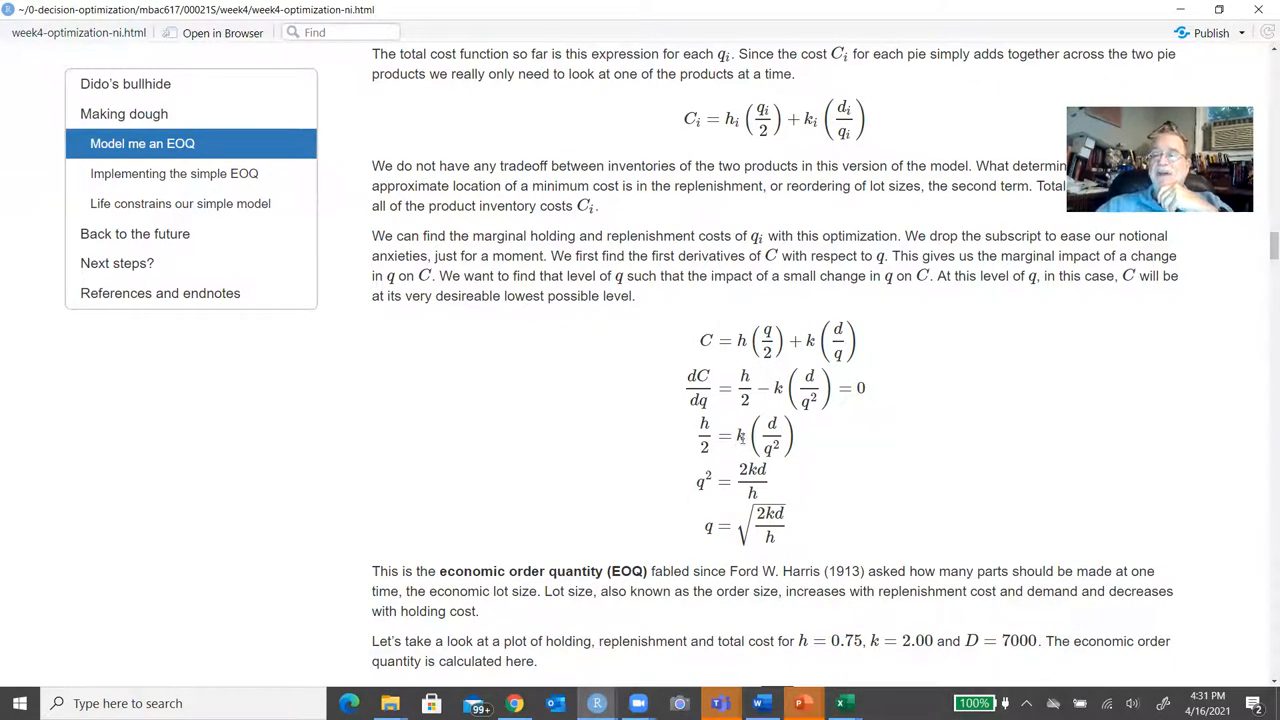
{"action": "mouse_move", "coordinate": [785, 443]}
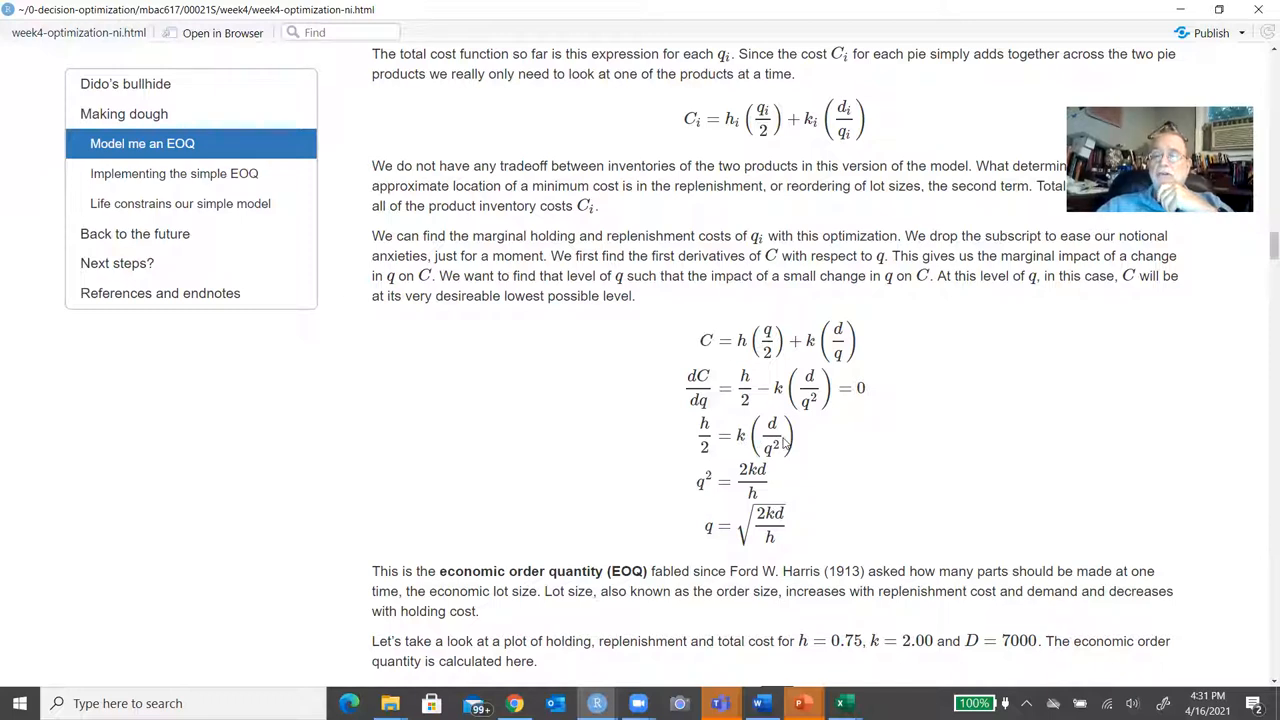
{"action": "mouse_move", "coordinate": [715, 481]}
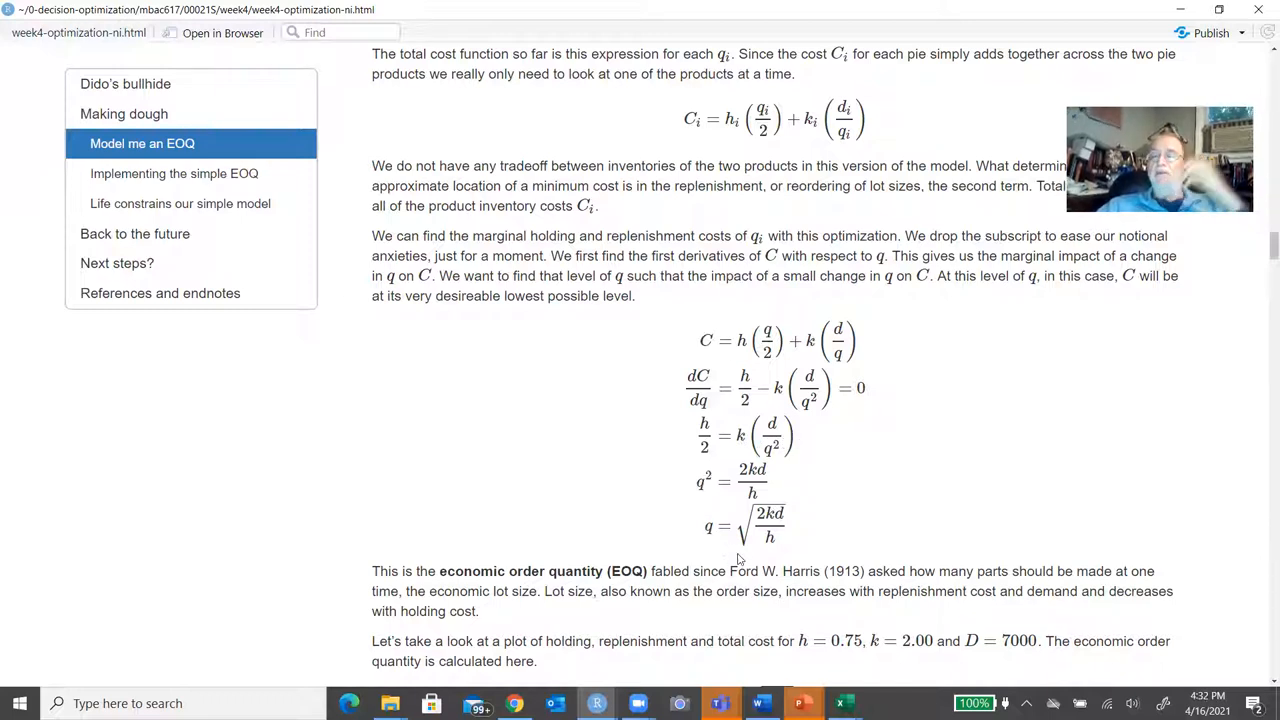
{"action": "mouse_move", "coordinate": [810, 555]}
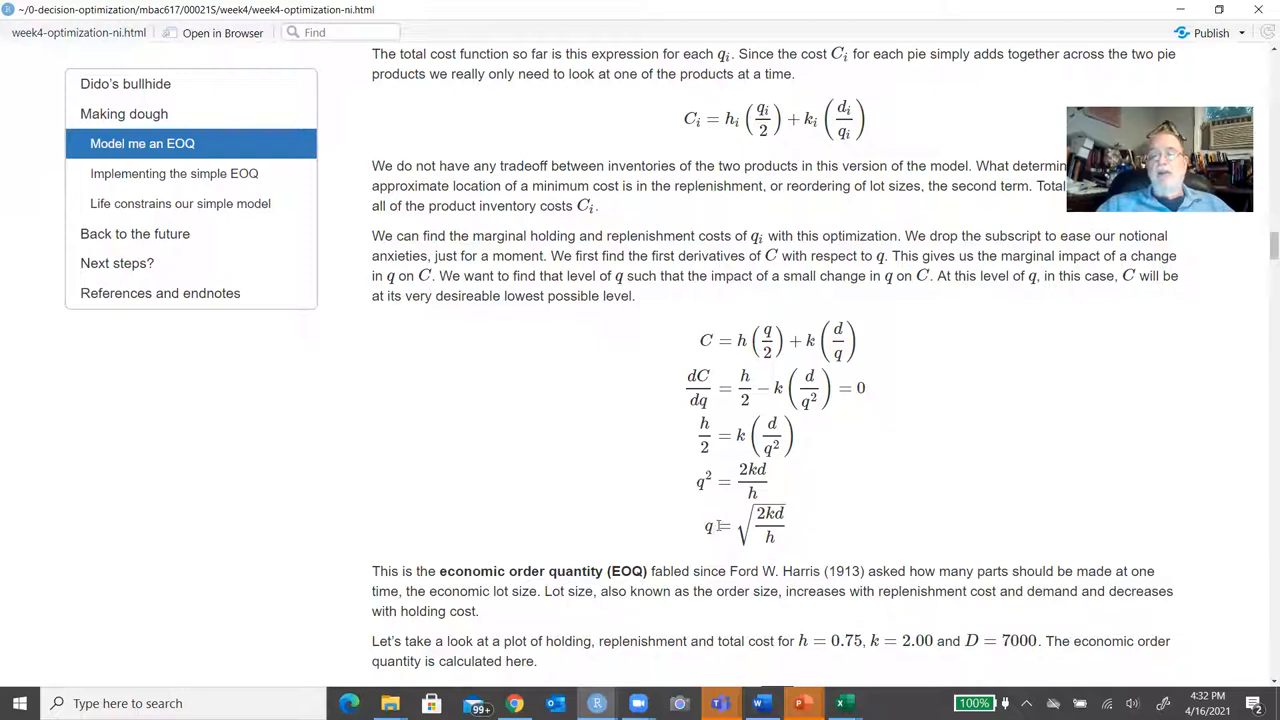
{"action": "mouse_move", "coordinate": [714, 530]}
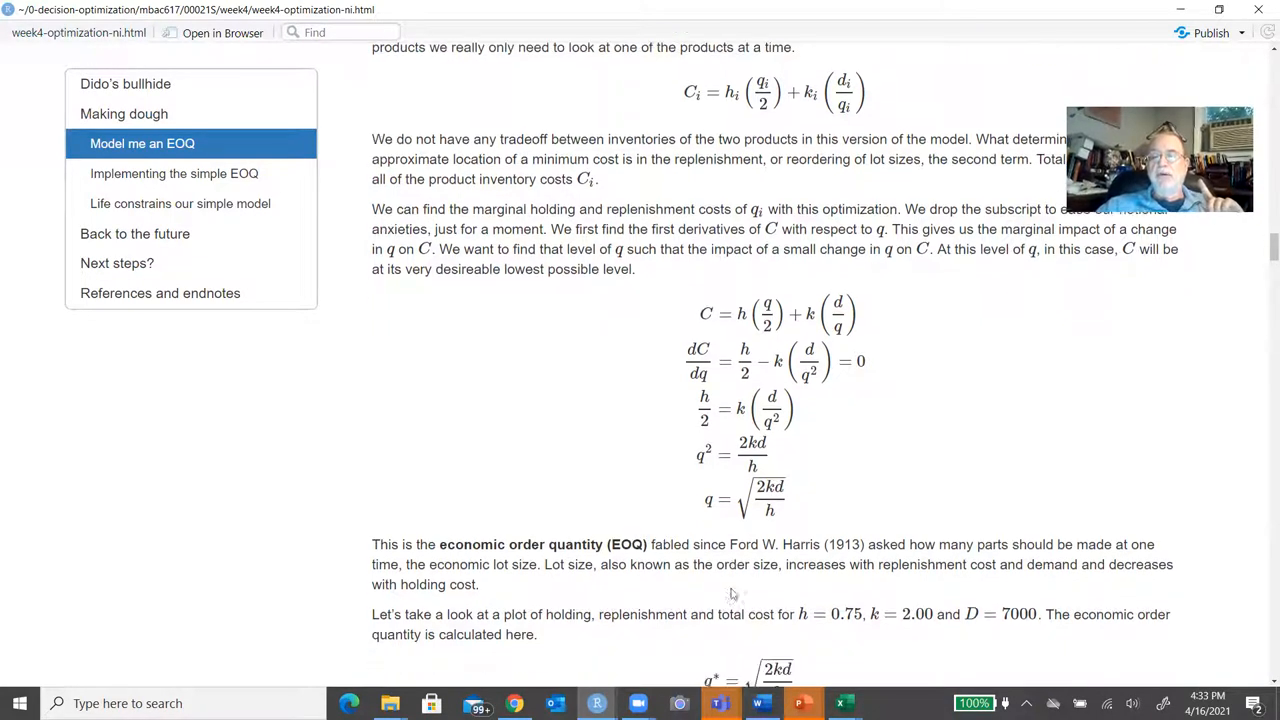
Scroll to the worked result q* = 193, C* = 145 and the EOQ analysis chart.
{"action": "scroll", "scroll_direction": "down", "scroll_amount": 3}
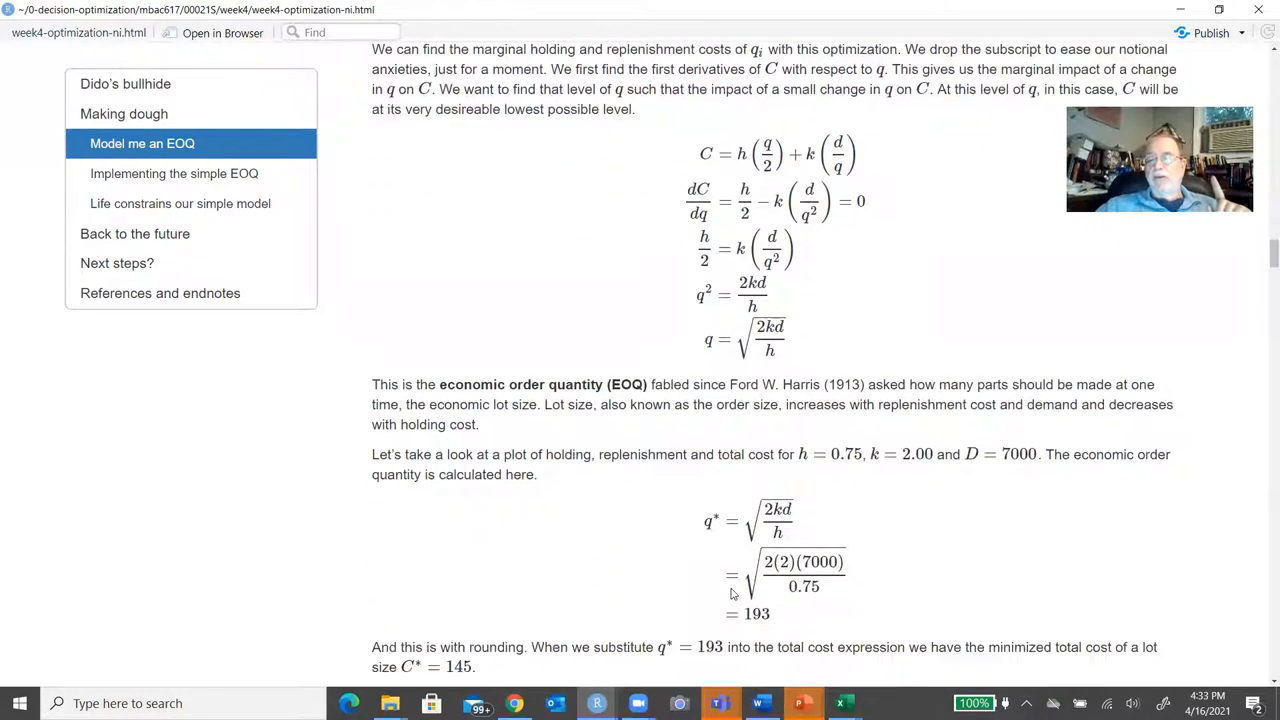
{"action": "scroll", "scroll_direction": "down", "scroll_amount": 3}
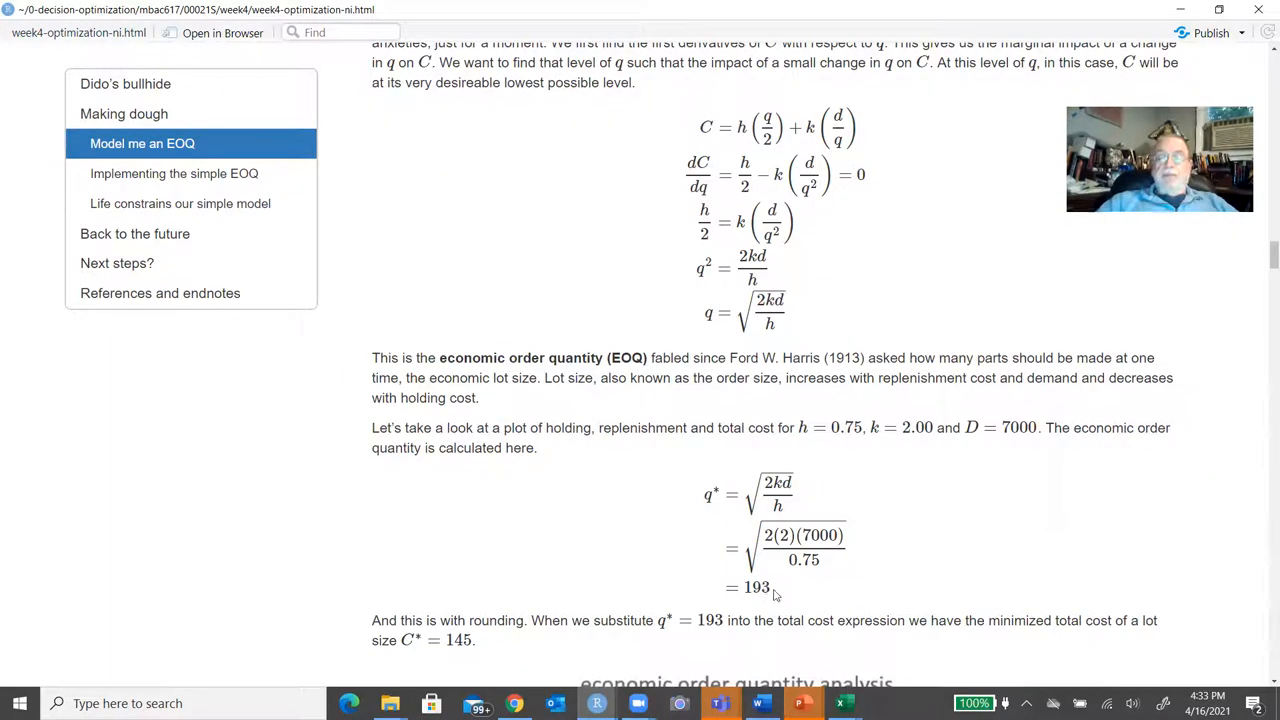
{"action": "mouse_move", "coordinate": [727, 494]}
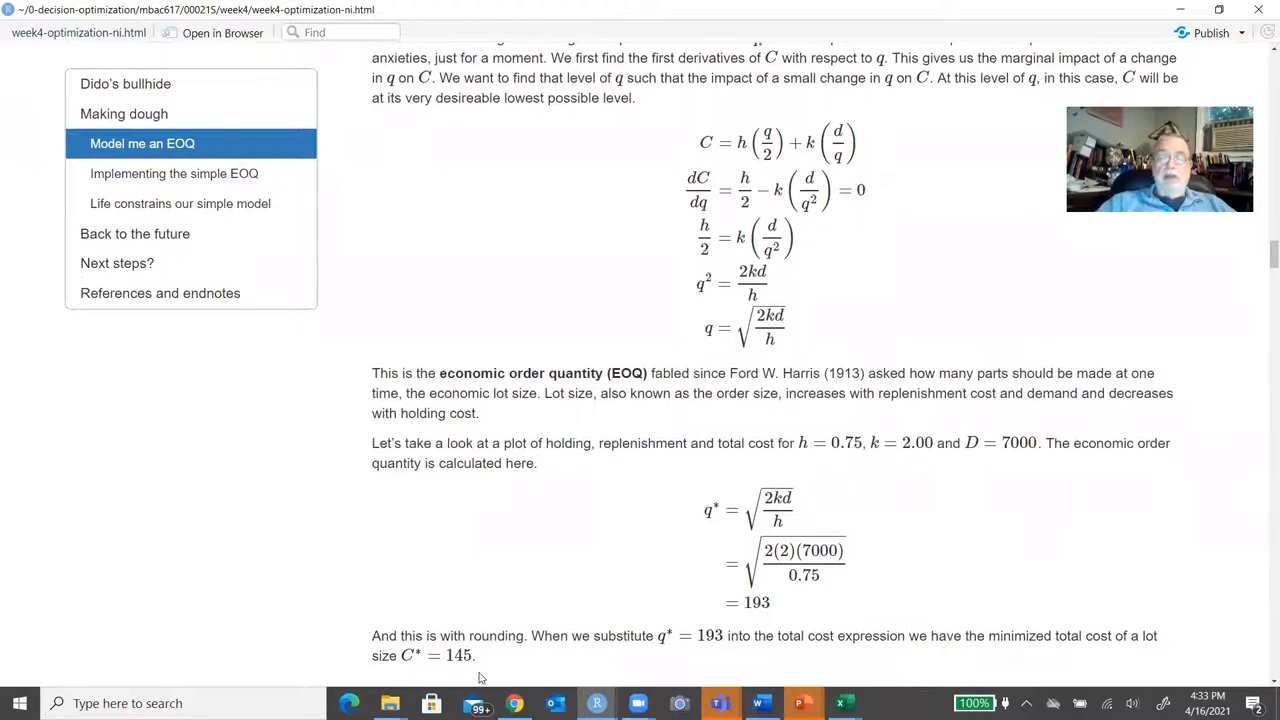
{"action": "mouse_move", "coordinate": [500, 658]}
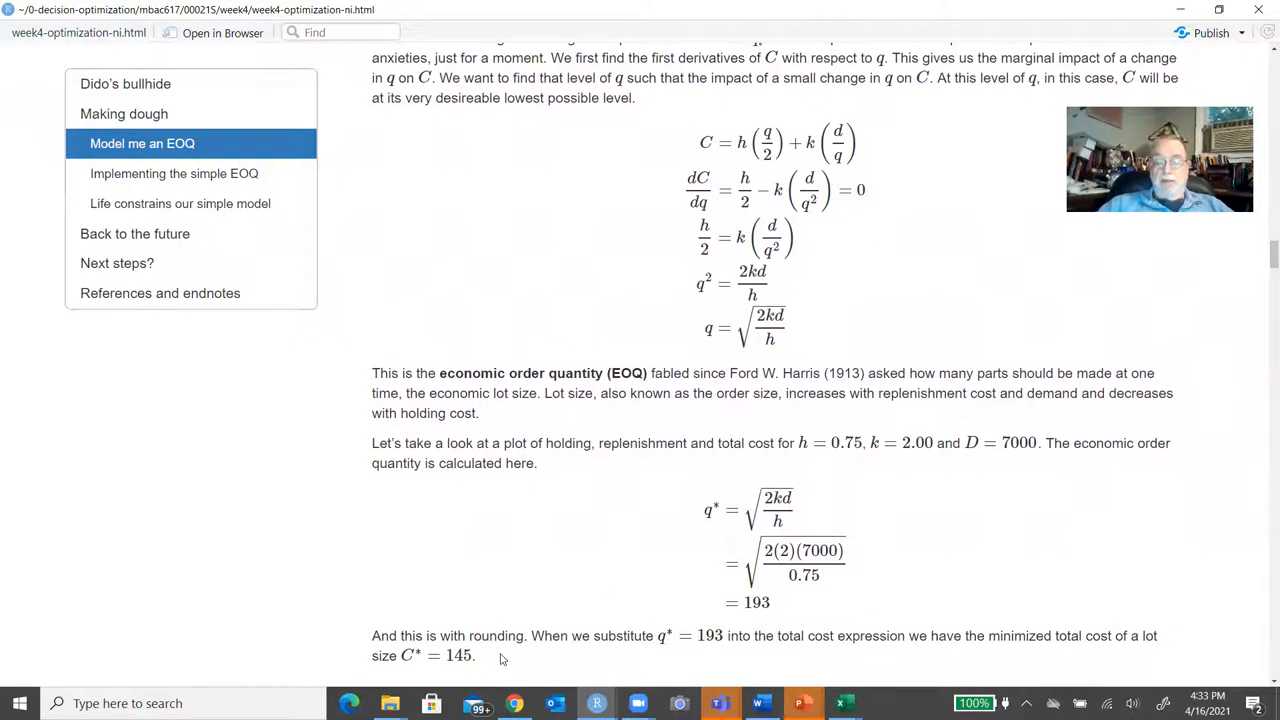
{"action": "scroll", "scroll_direction": "down", "scroll_amount": 3}
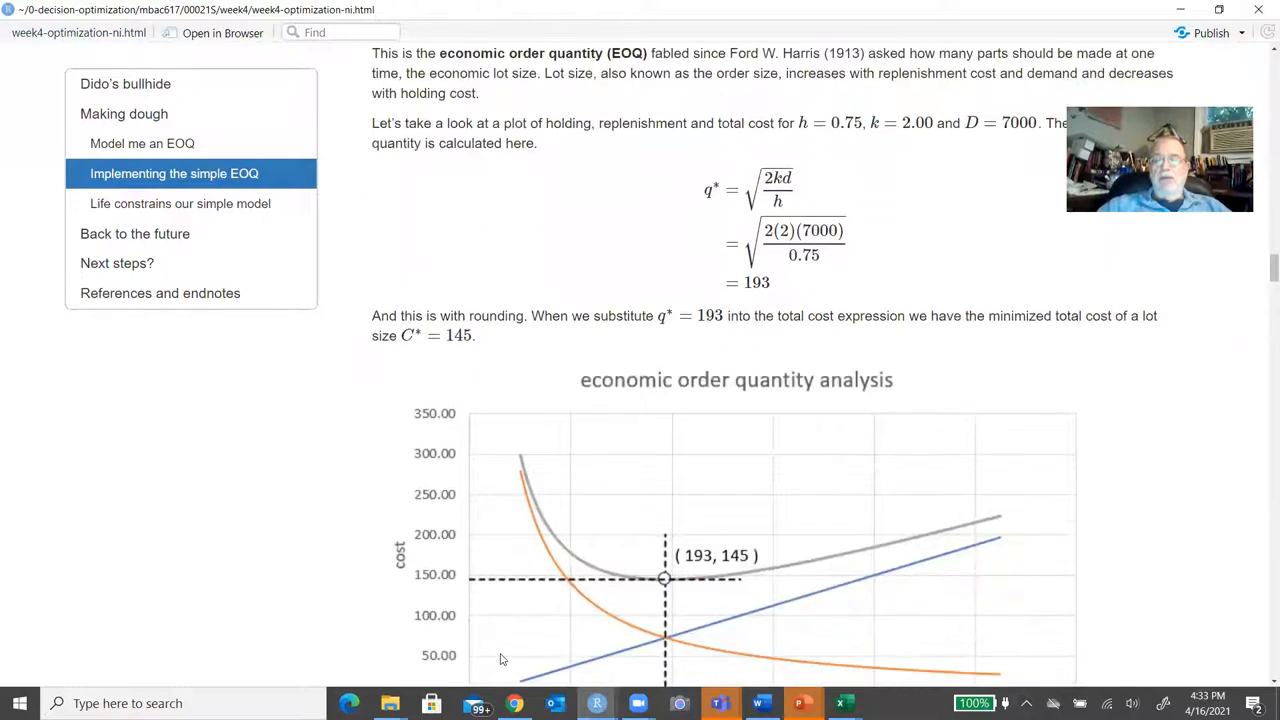
{"action": "scroll", "scroll_direction": "down", "scroll_amount": 3}
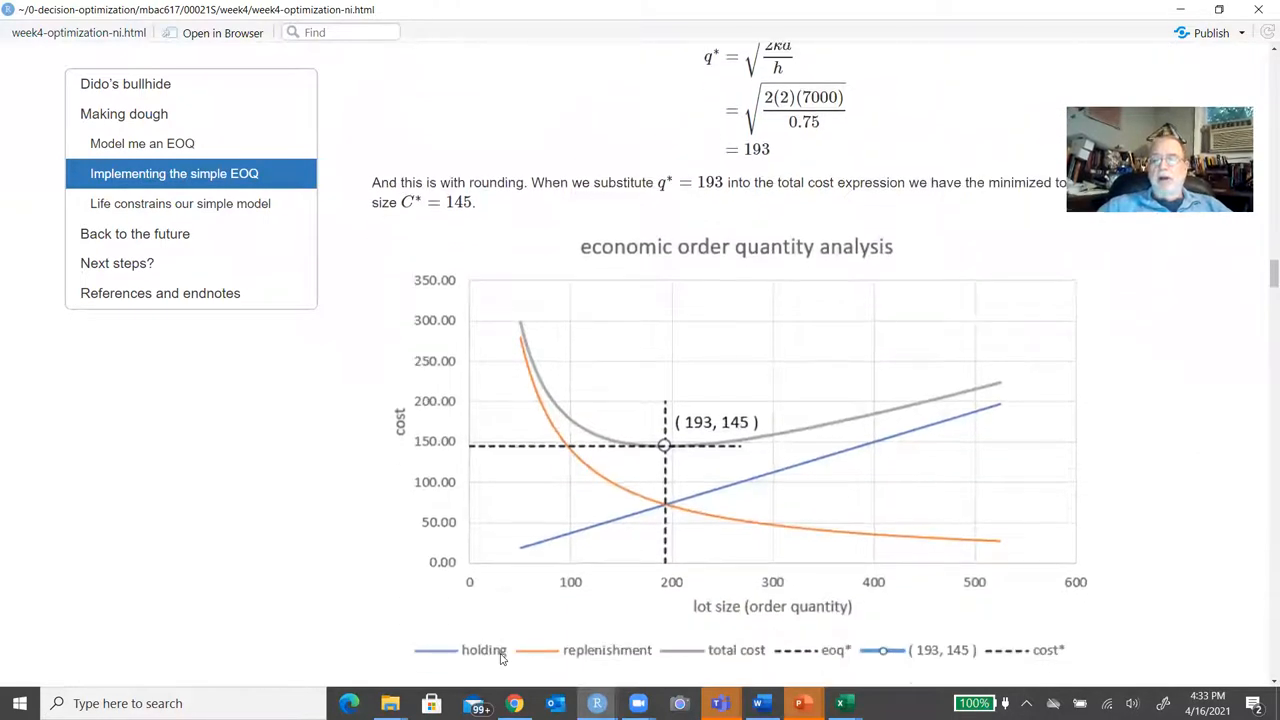
{"action": "scroll", "scroll_direction": "down", "scroll_amount": 3}
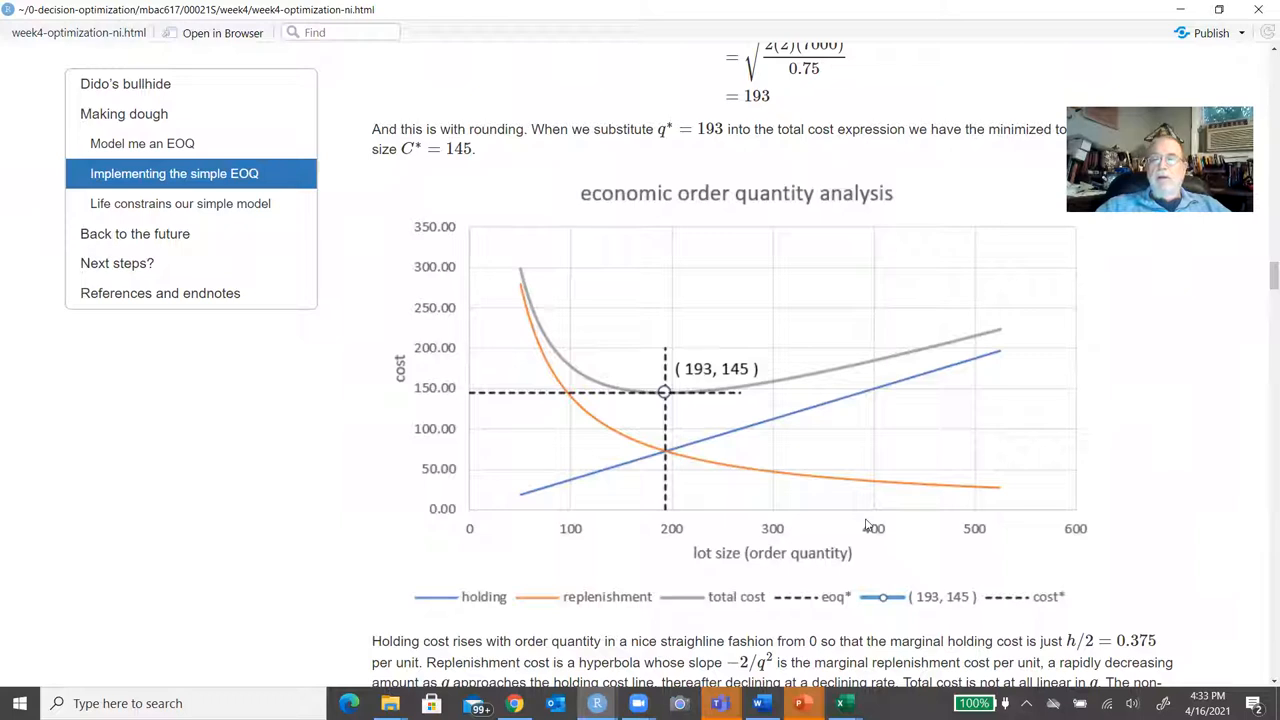
{"action": "mouse_move", "coordinate": [850, 371]}
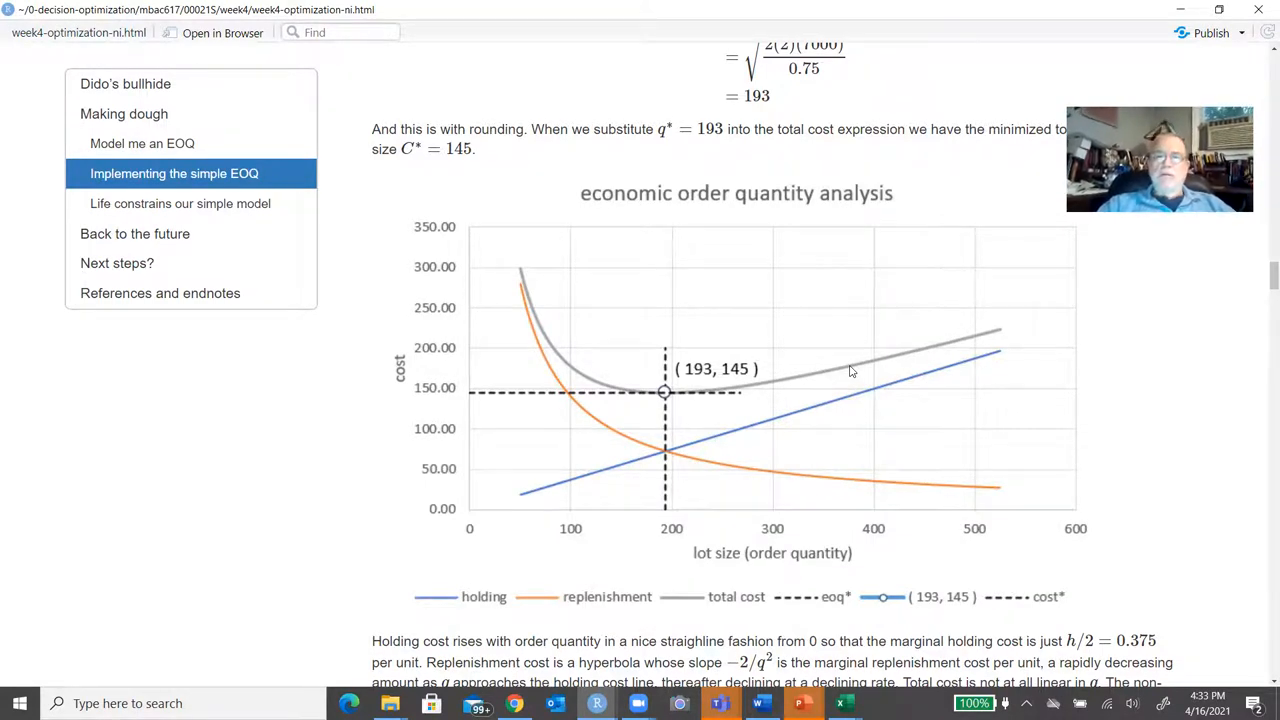
{"action": "mouse_move", "coordinate": [770, 317]}
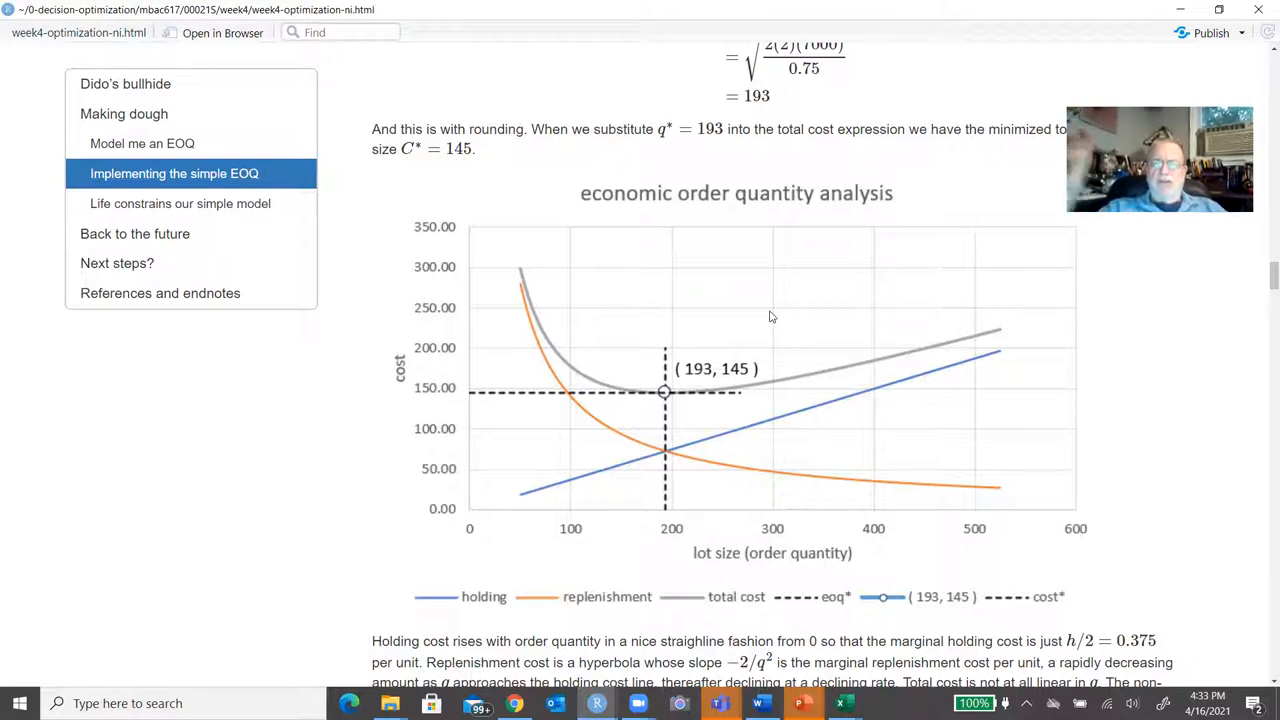
{"action": "mouse_move", "coordinate": [458, 286]}
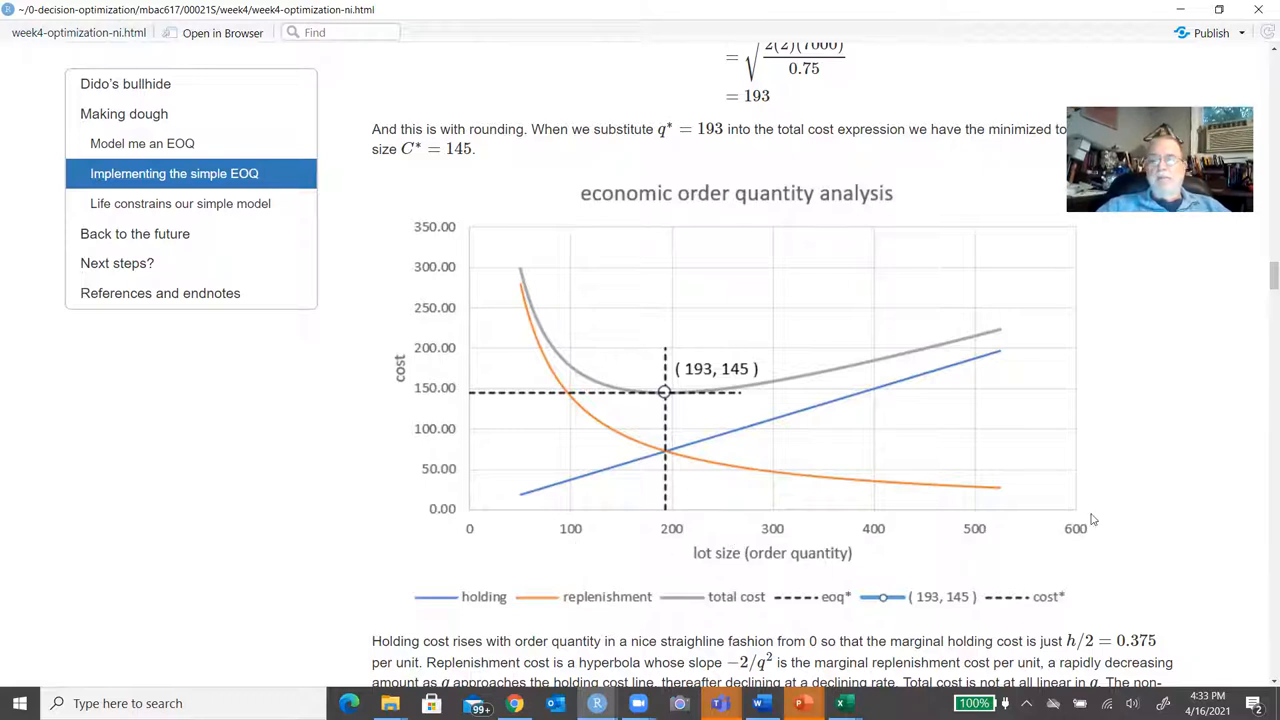
{"action": "mouse_move", "coordinate": [1040, 508]}
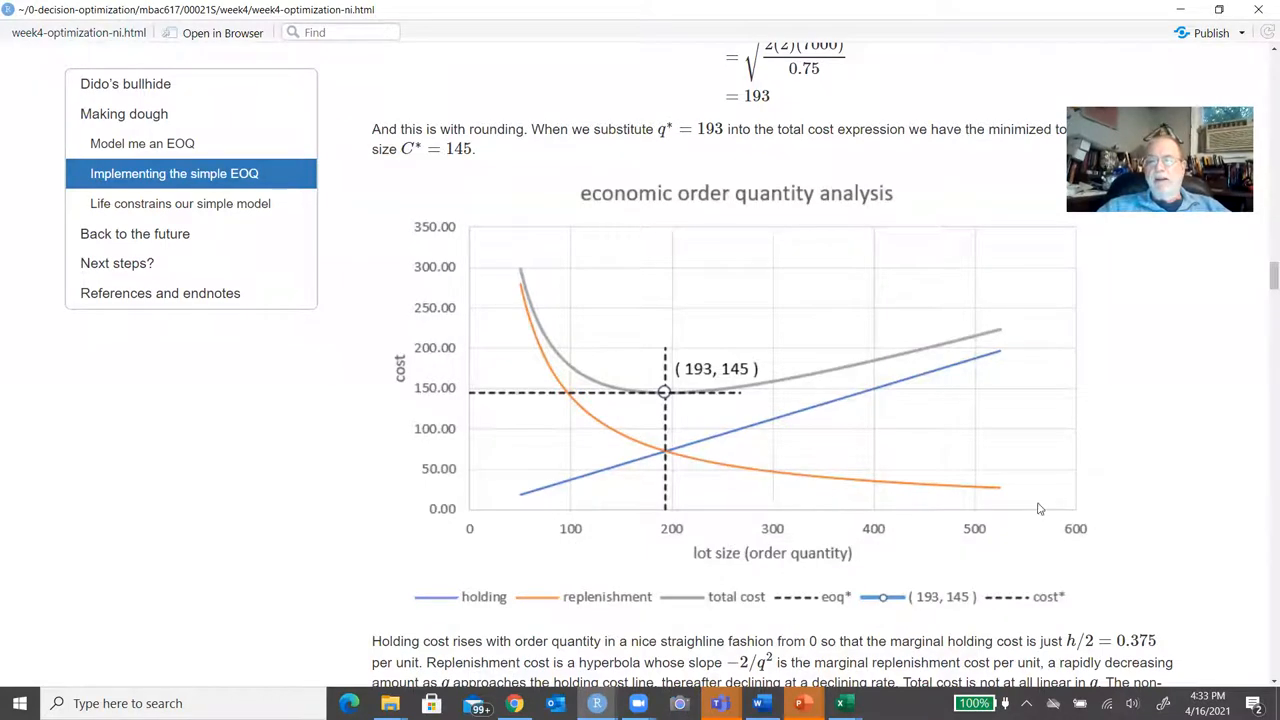
{"action": "mouse_move", "coordinate": [600, 428]}
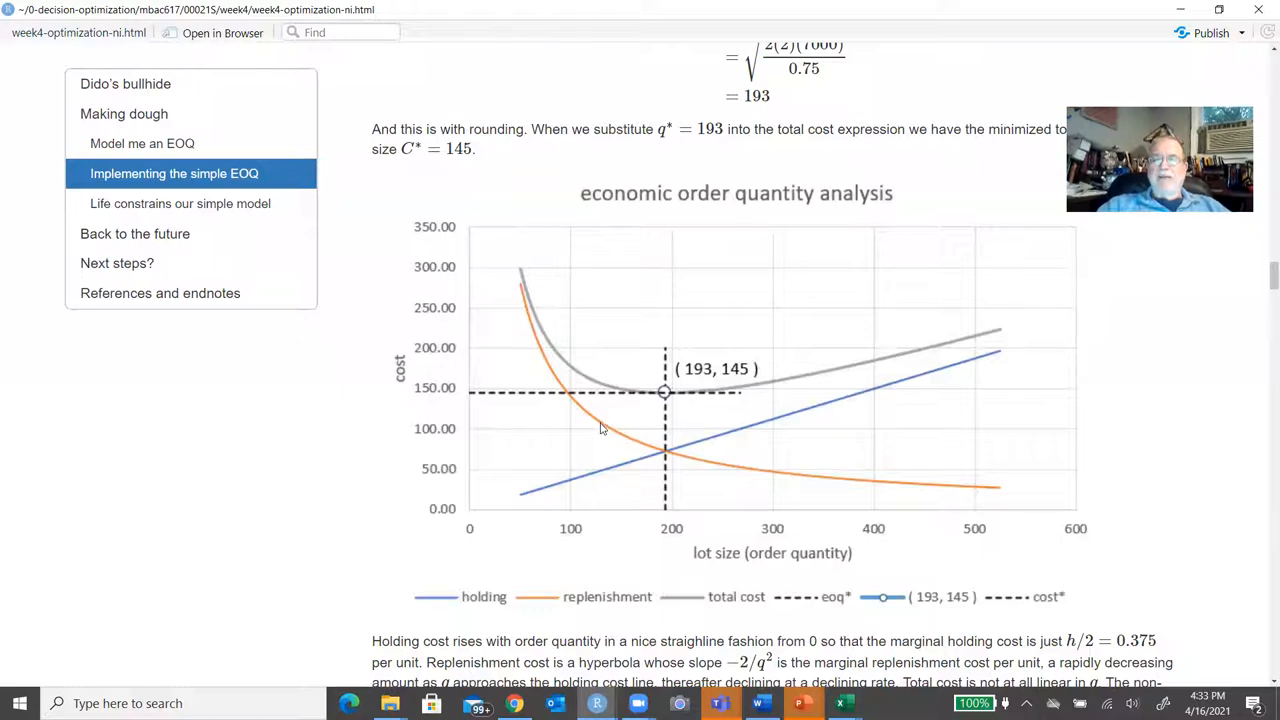
{"action": "mouse_move", "coordinate": [696, 467]}
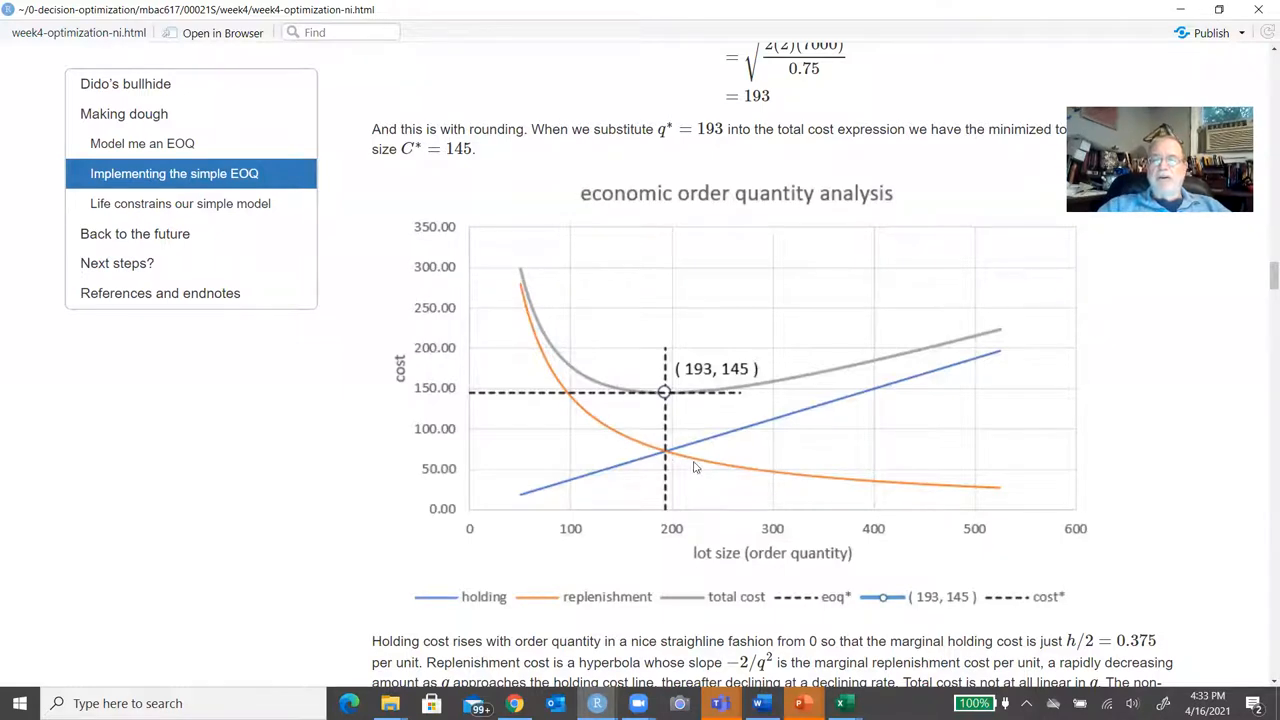
{"action": "mouse_move", "coordinate": [850, 490]}
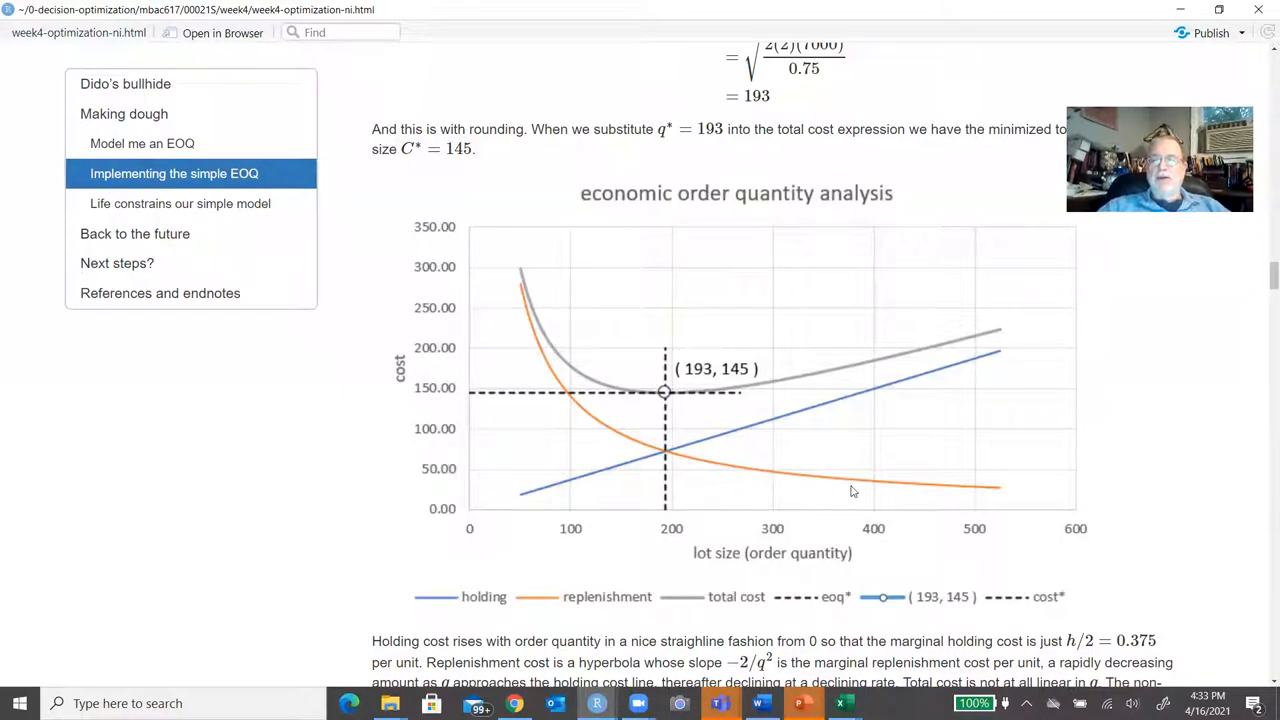
{"action": "mouse_move", "coordinate": [1002, 495]}
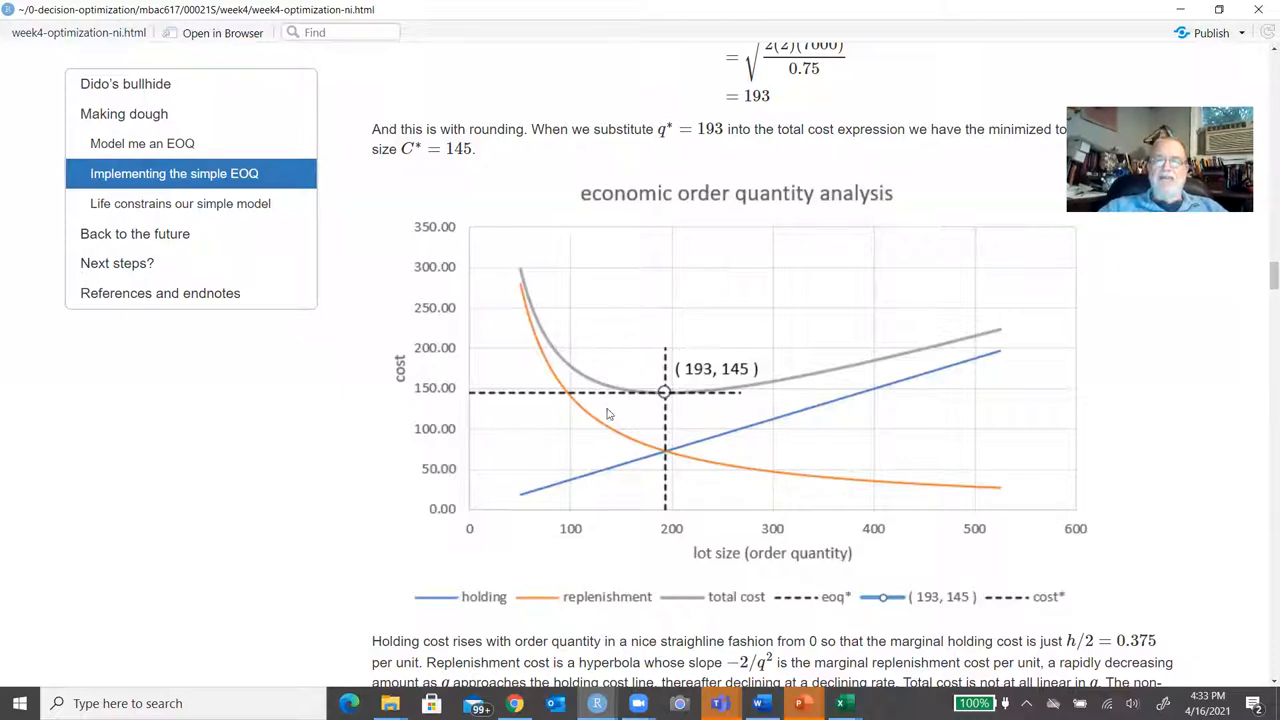
{"action": "mouse_move", "coordinate": [660, 453]}
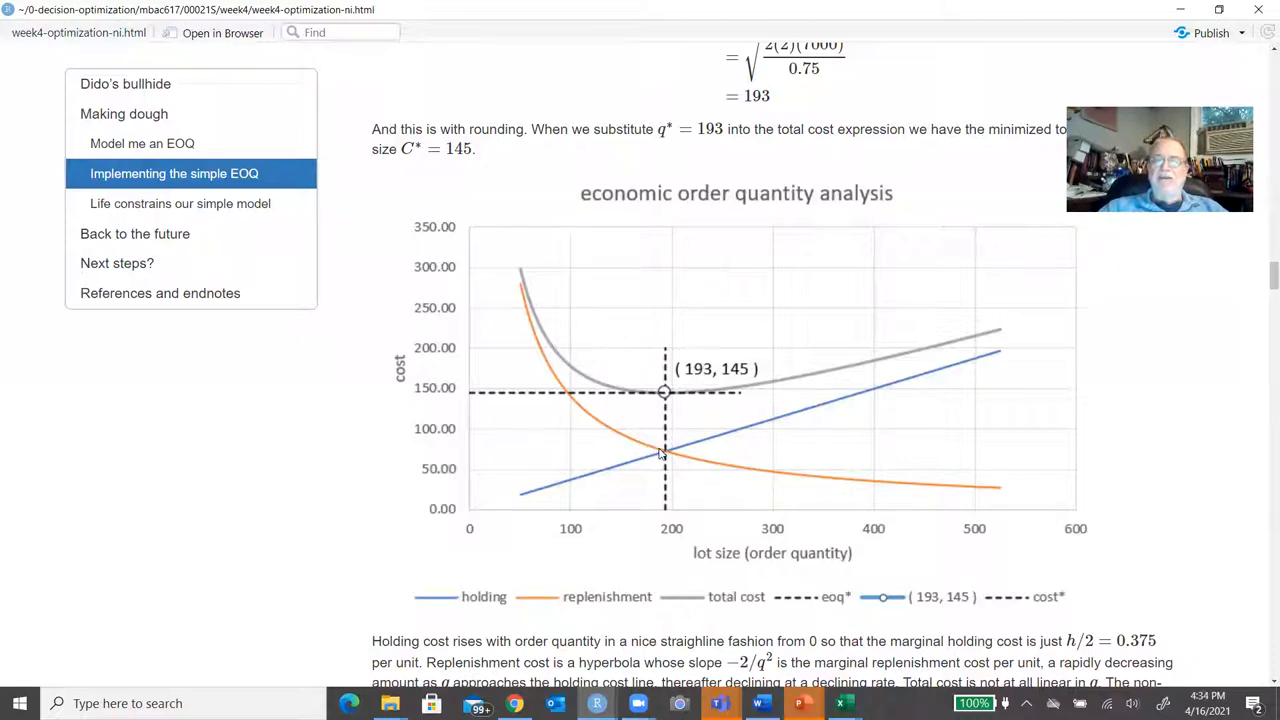
{"action": "mouse_move", "coordinate": [636, 467]}
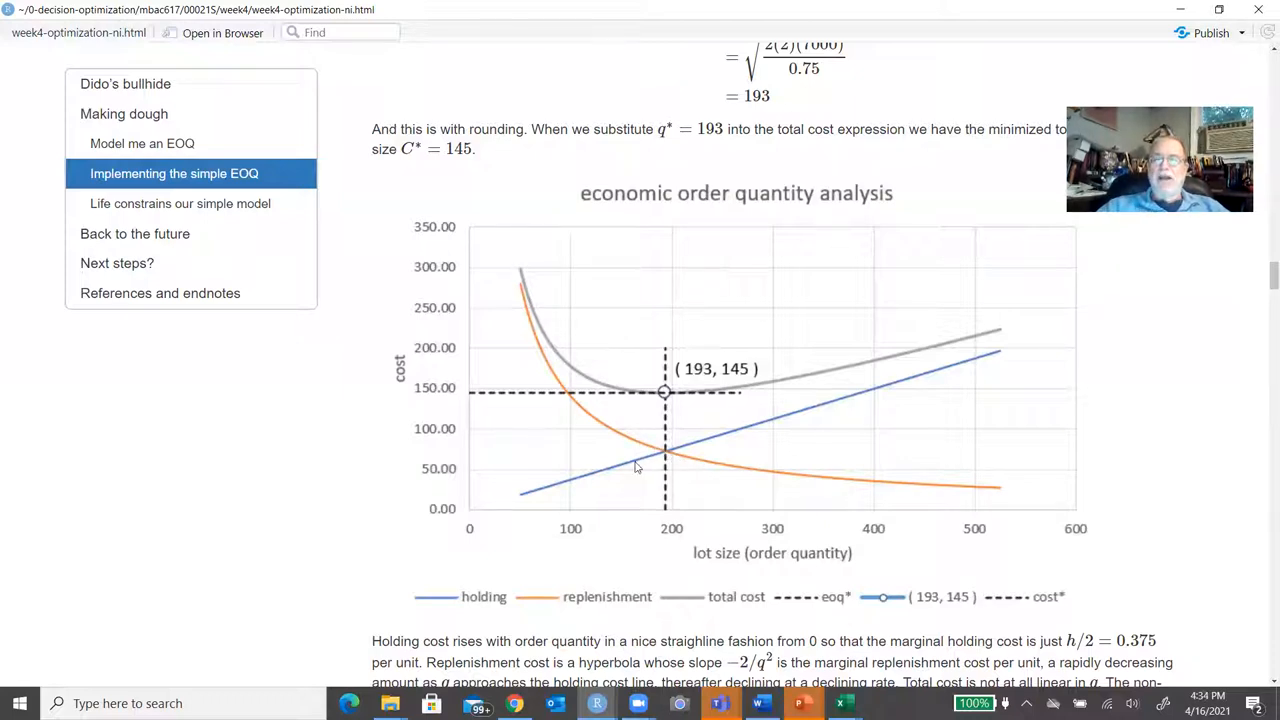
{"action": "mouse_move", "coordinate": [675, 447]}
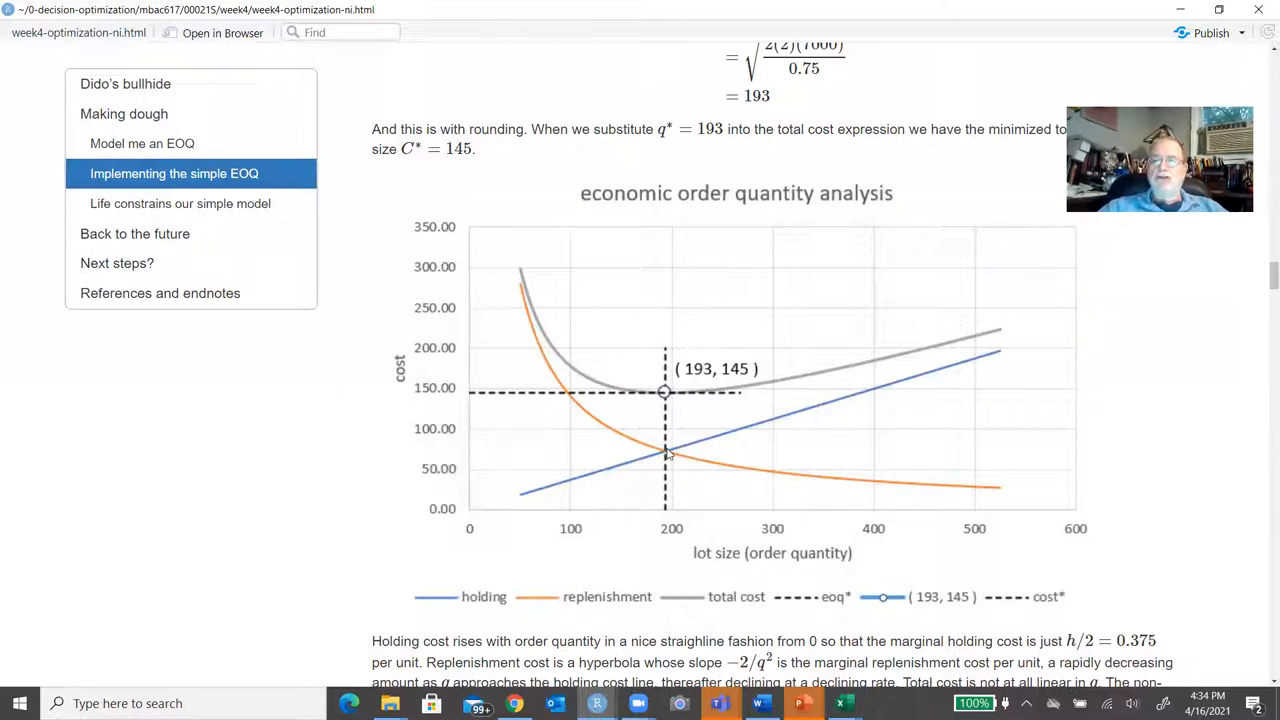
{"action": "mouse_move", "coordinate": [670, 518]}
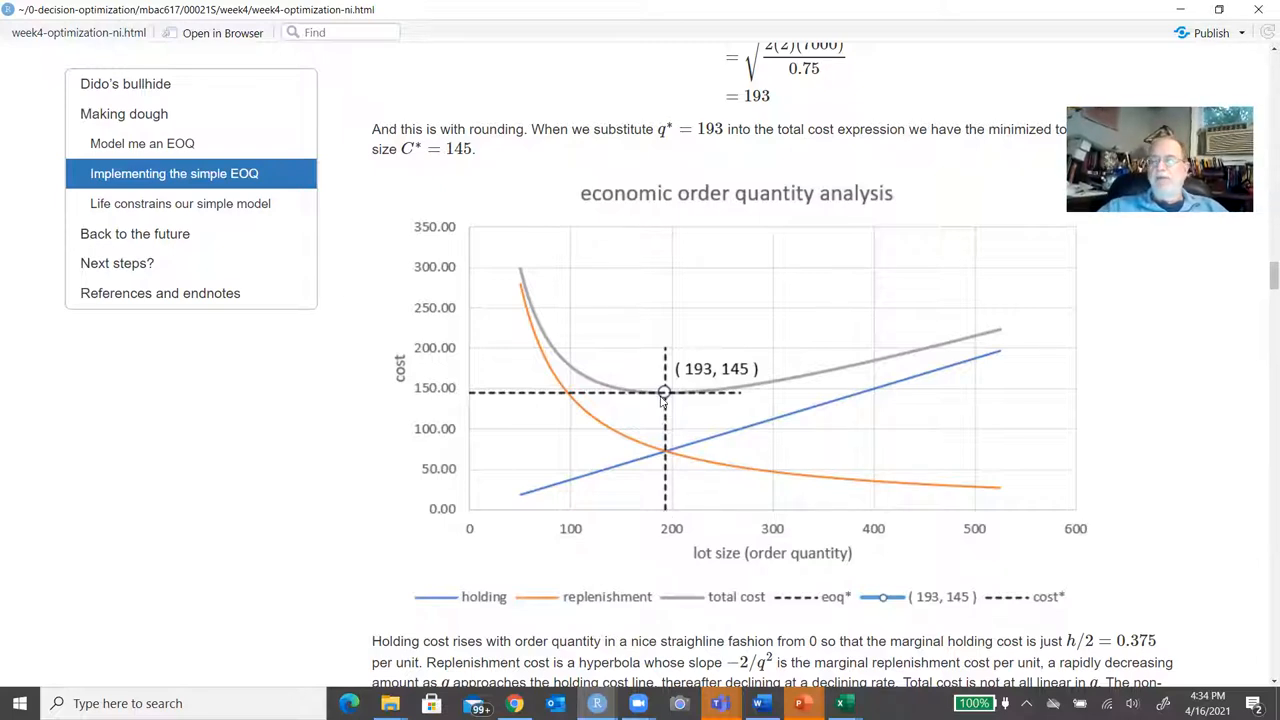
{"action": "mouse_move", "coordinate": [525, 334]}
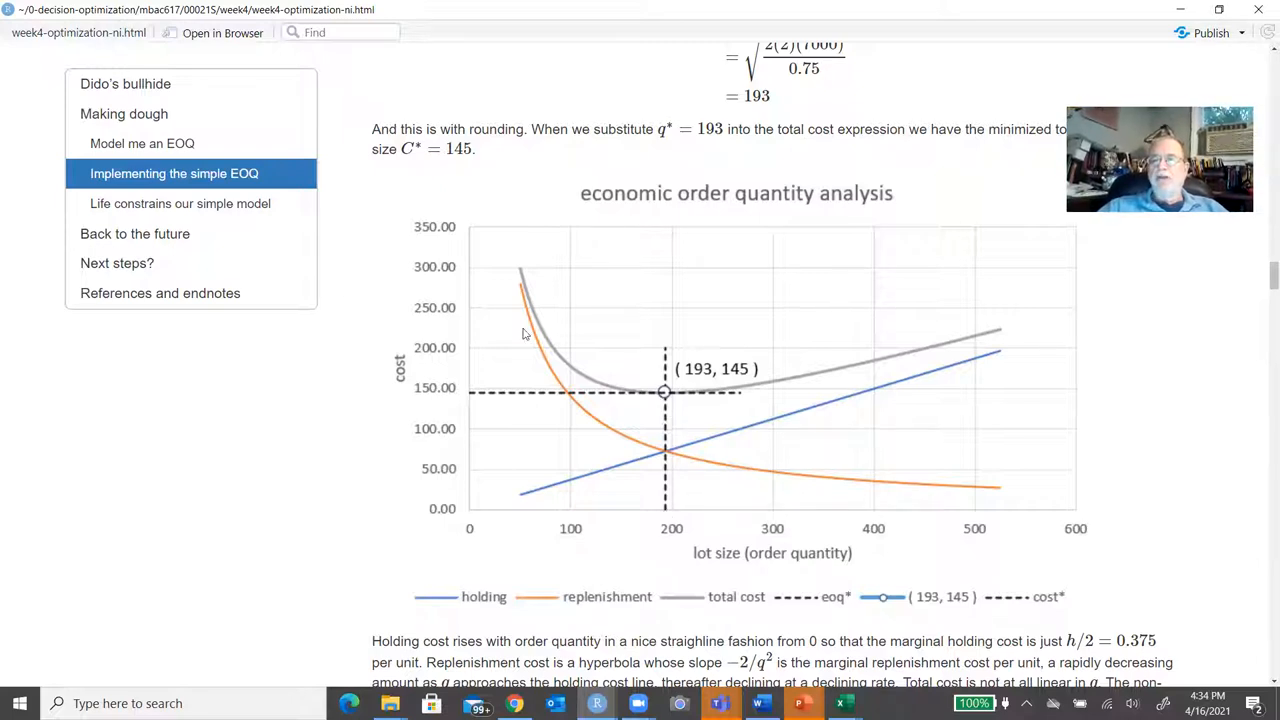
{"action": "mouse_move", "coordinate": [703, 385]}
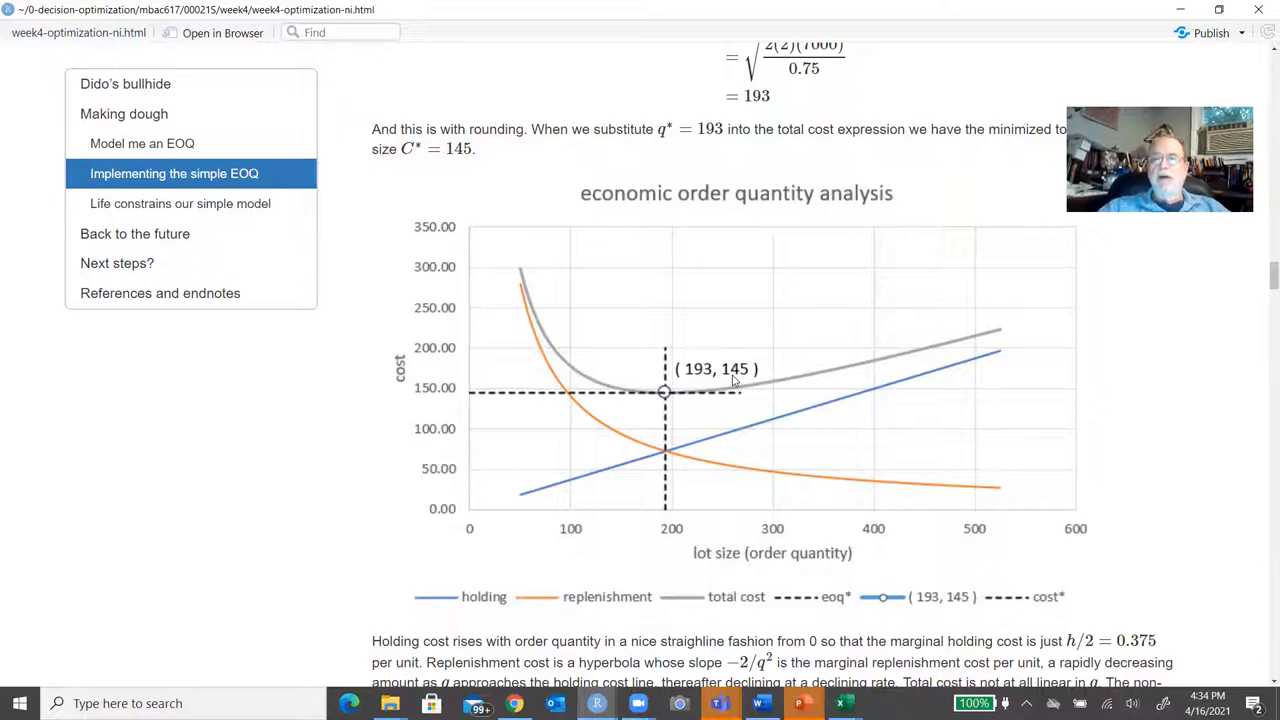
{"action": "mouse_move", "coordinate": [588, 385]}
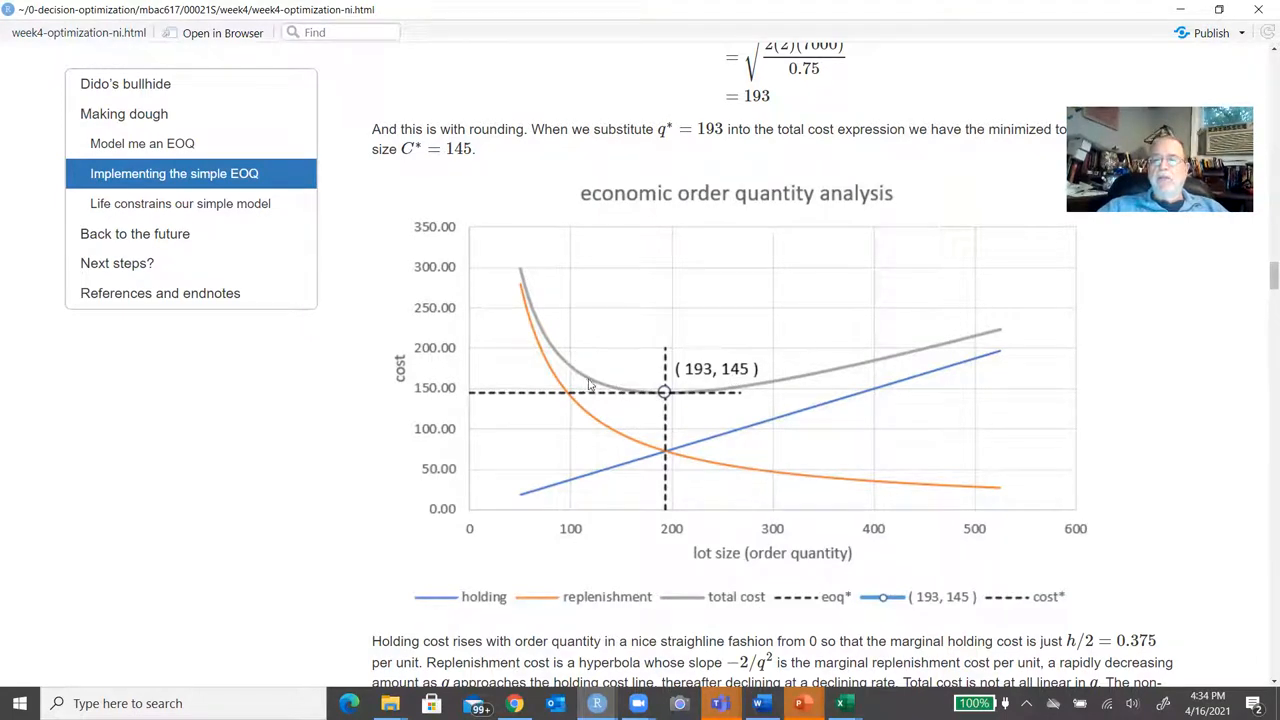
{"action": "mouse_move", "coordinate": [632, 395]}
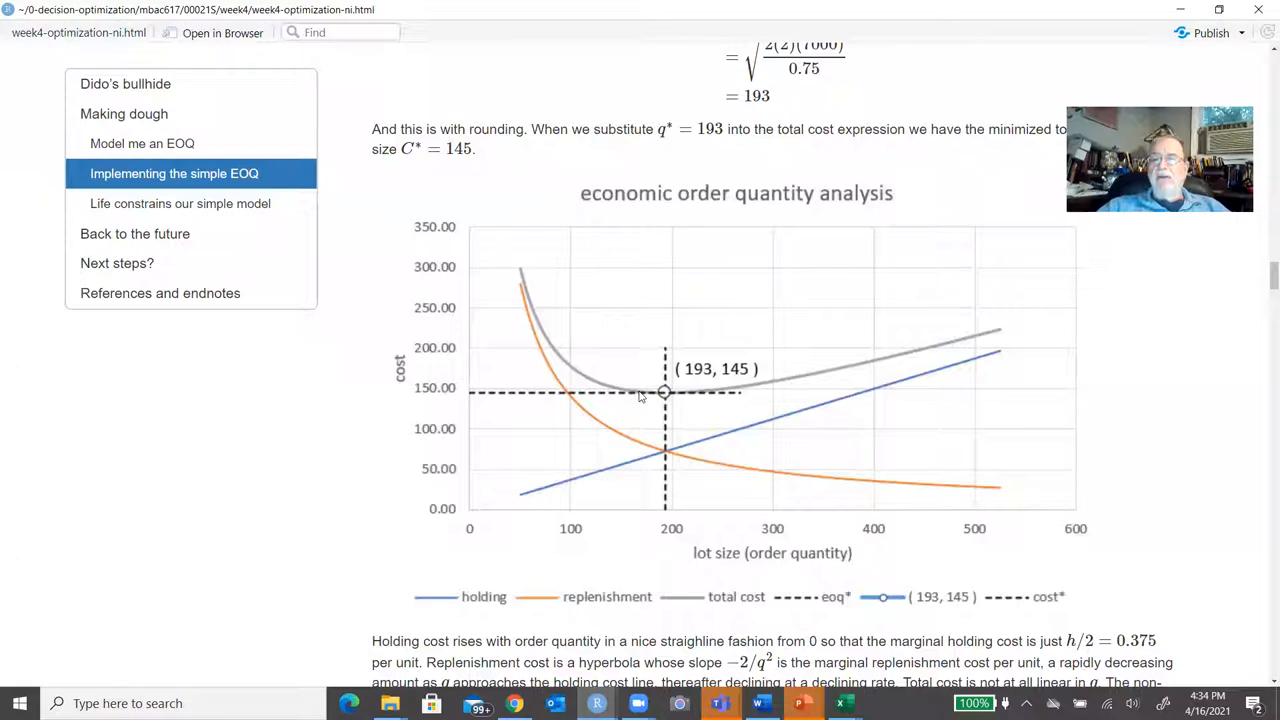
{"action": "mouse_move", "coordinate": [658, 398]}
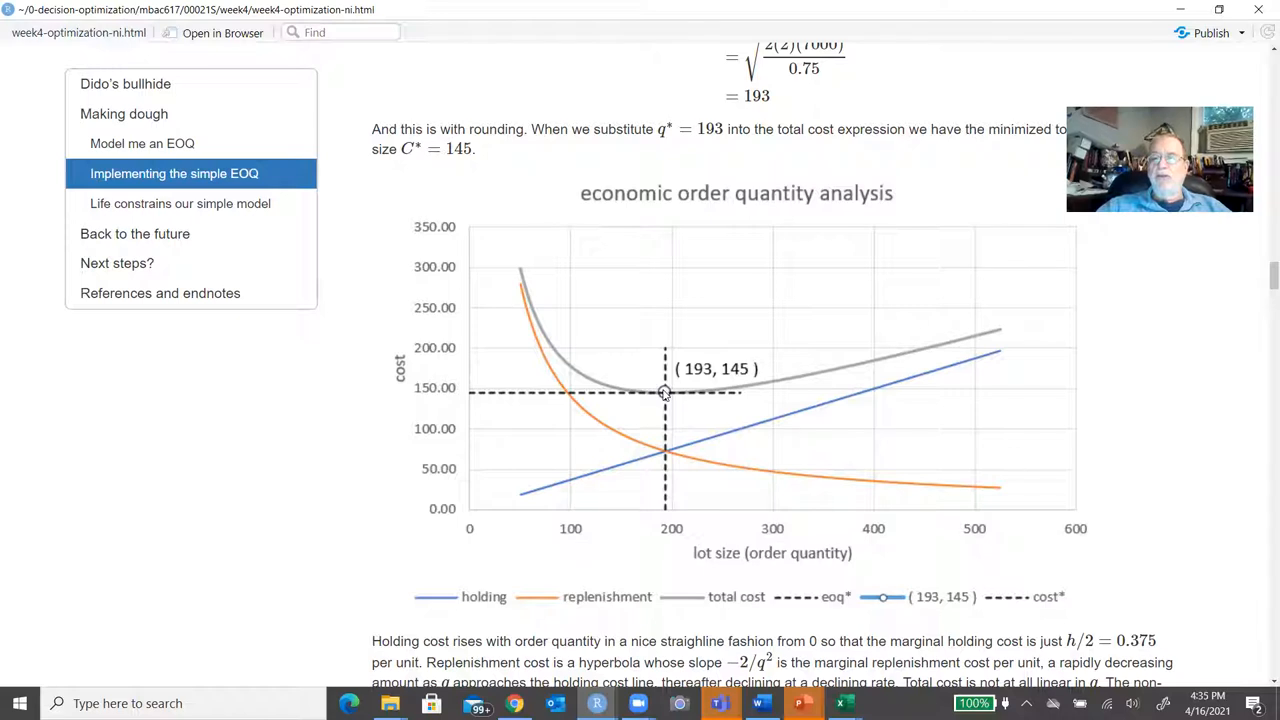
{"action": "mouse_move", "coordinate": [800, 374]}
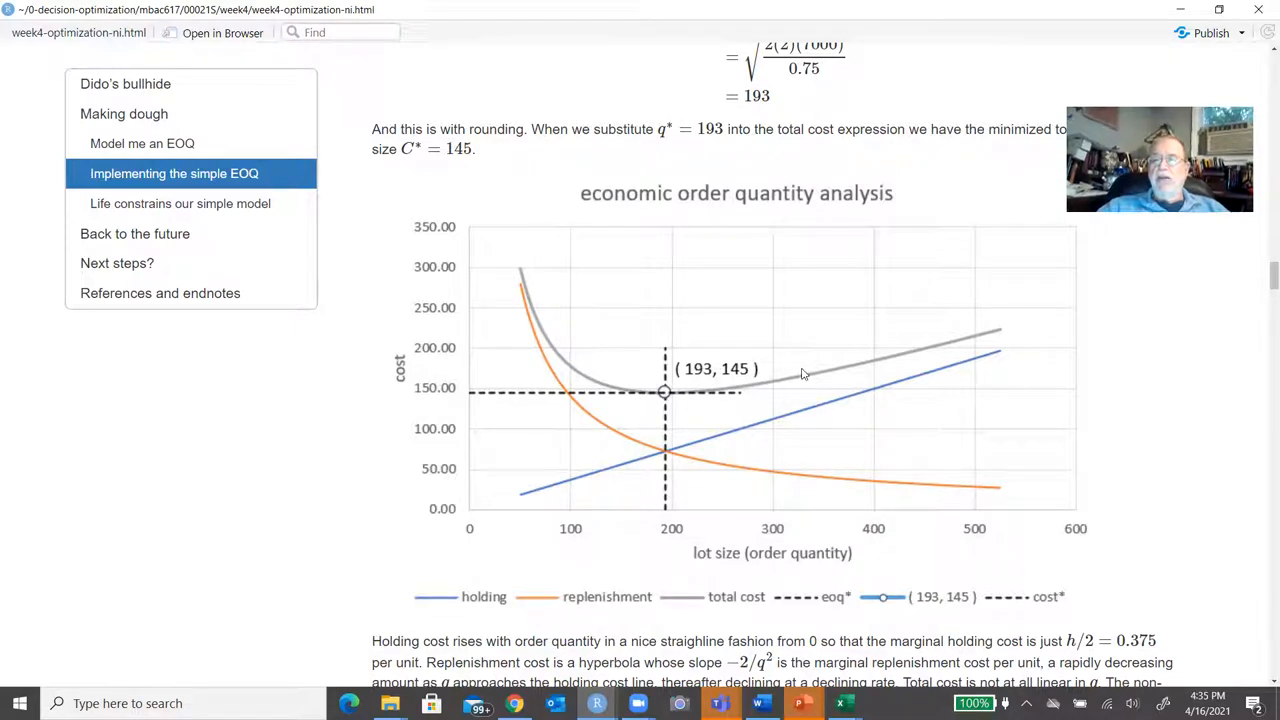
{"action": "mouse_move", "coordinate": [745, 390]}
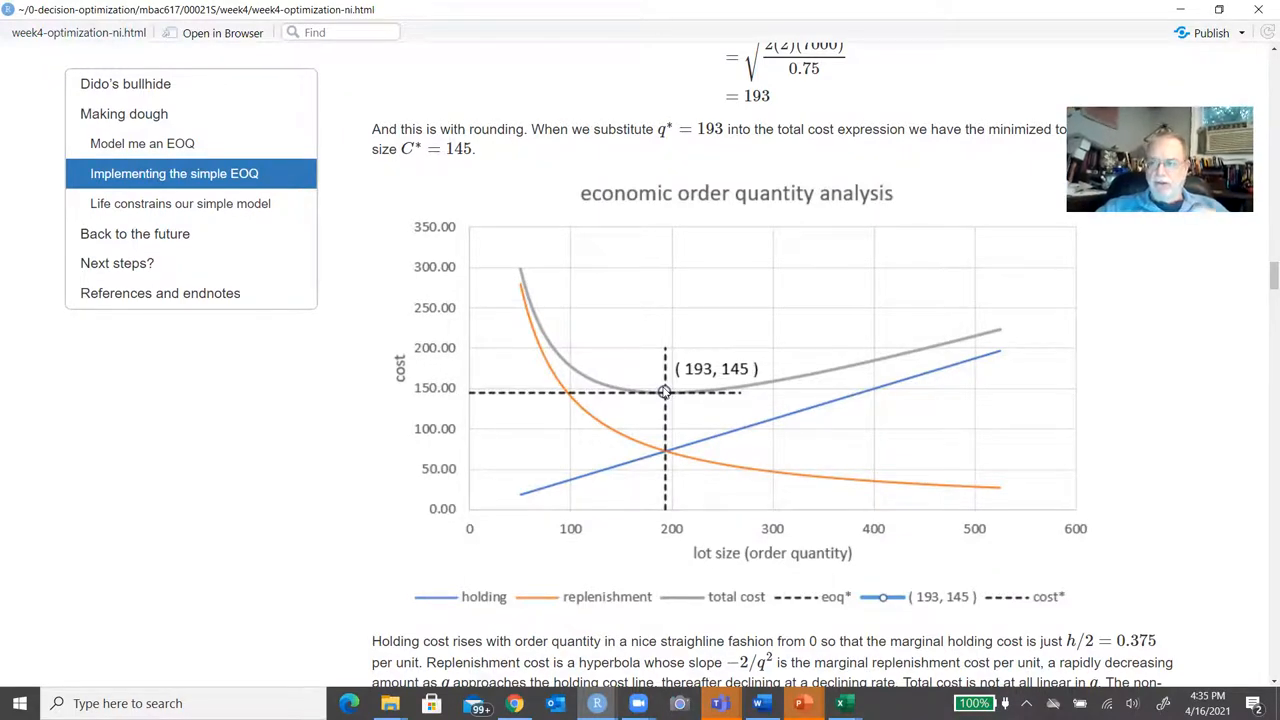
Scroll below the EOQ chart to the cost explanation and the Implementing the simple EOQ heading.
{"action": "scroll", "scroll_direction": "down", "scroll_amount": 3}
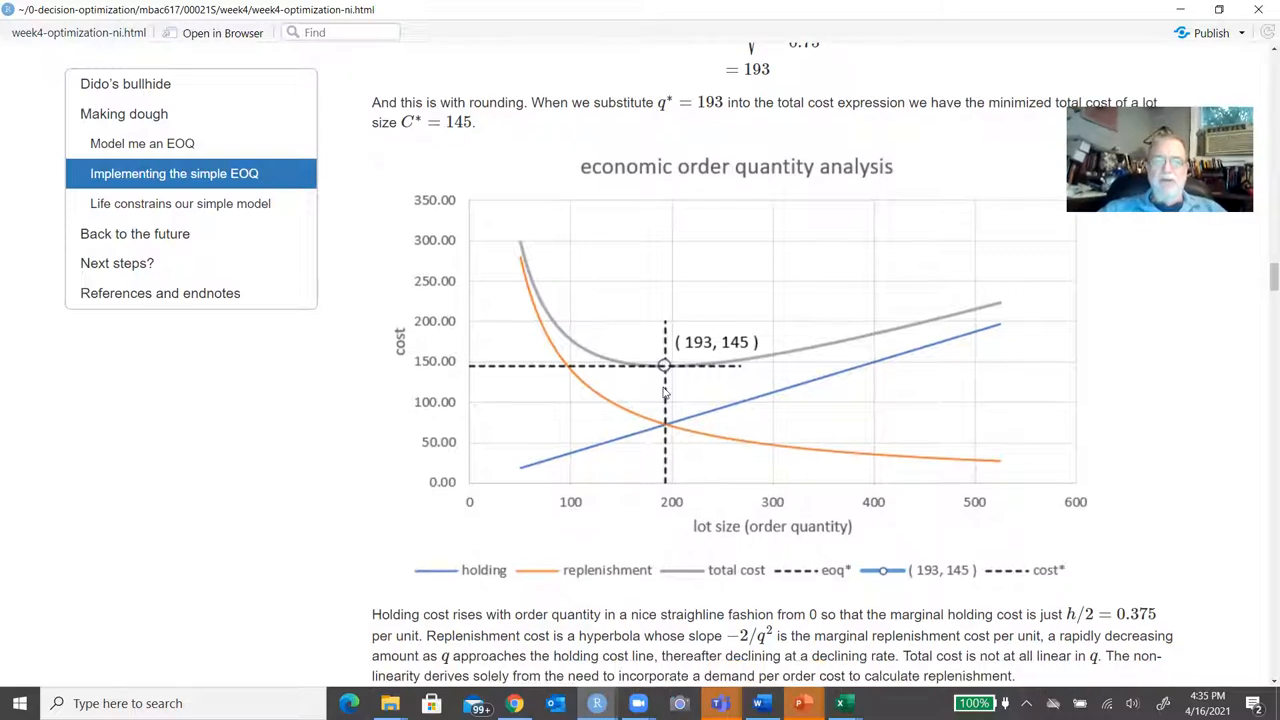
{"action": "scroll", "scroll_direction": "down", "scroll_amount": 3}
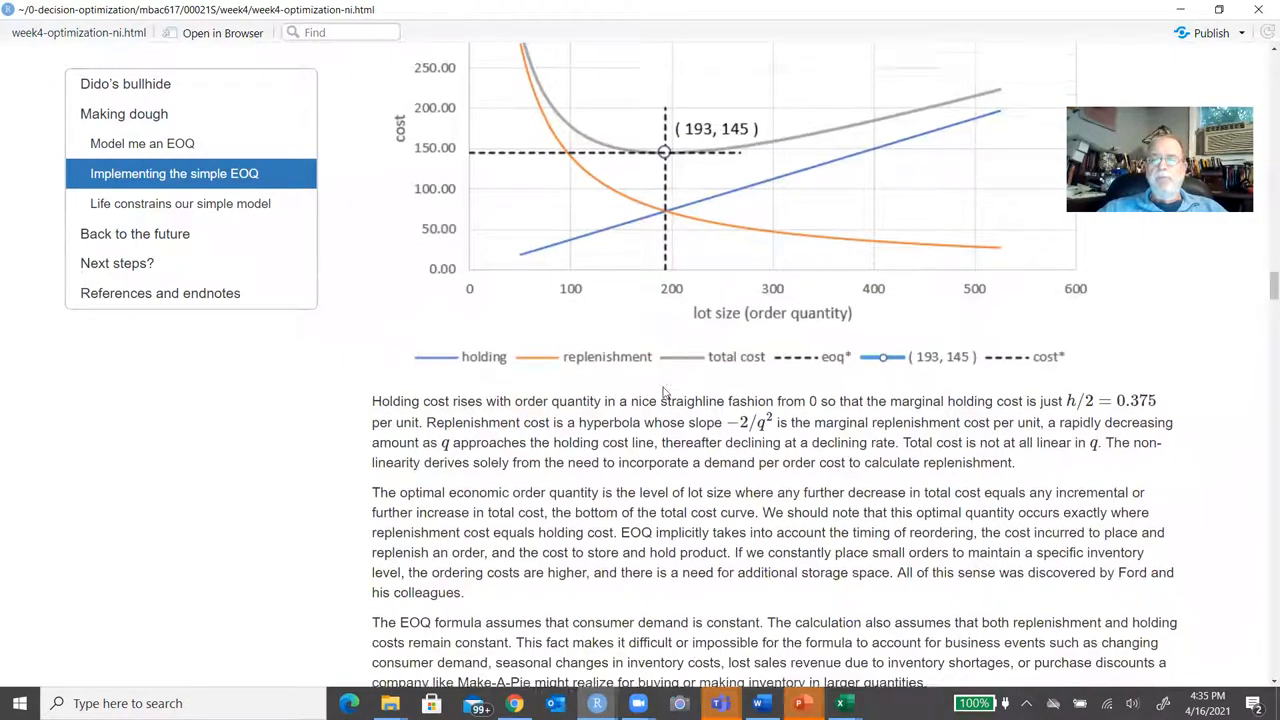
{"action": "scroll", "scroll_direction": "down", "scroll_amount": 3}
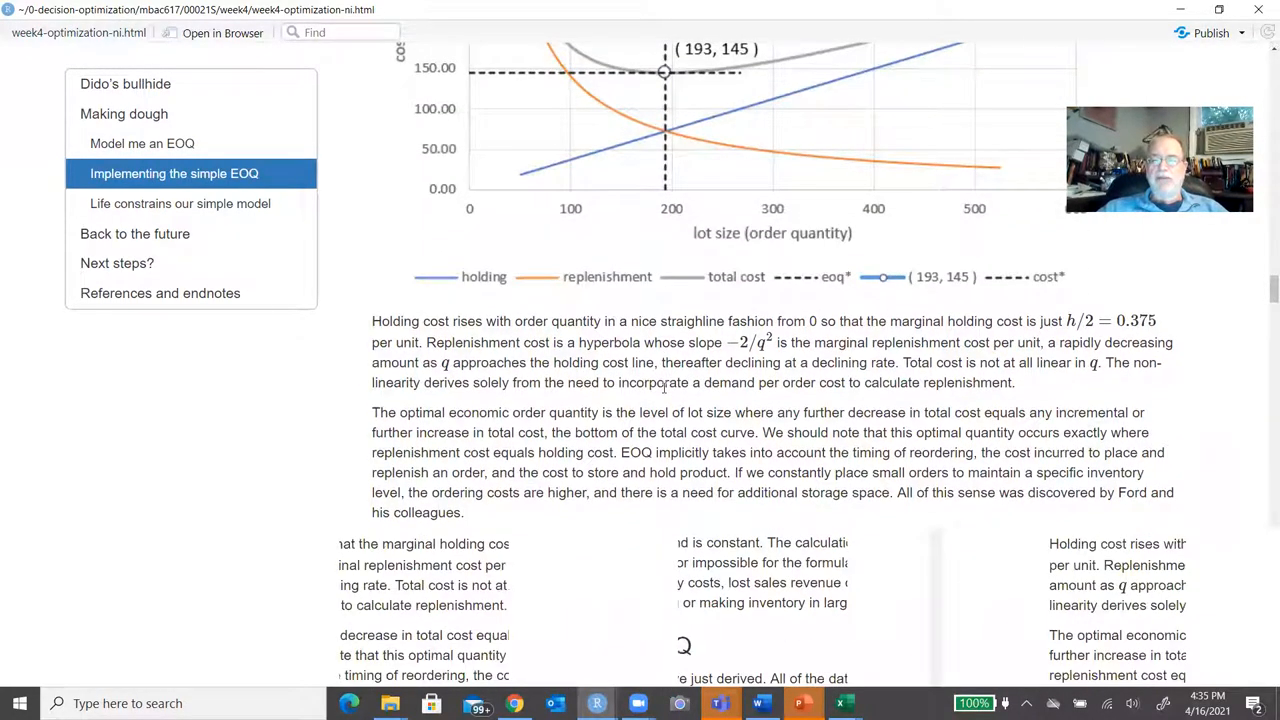
{"action": "scroll", "scroll_direction": "down", "scroll_amount": 3}
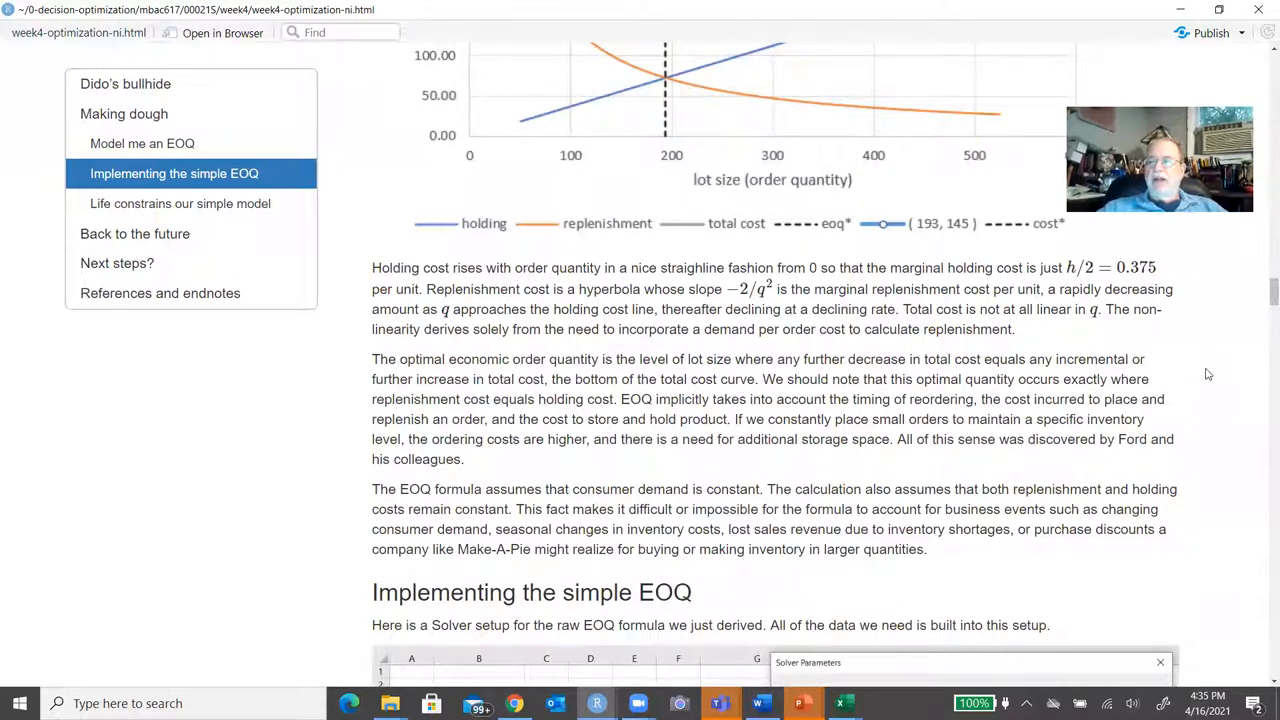
Scroll to 'Implementing the simple EOQ' and the GRG Nonlinear Solver Parameters screenshot.
{"action": "scroll", "scroll_direction": "down", "scroll_amount": 3}
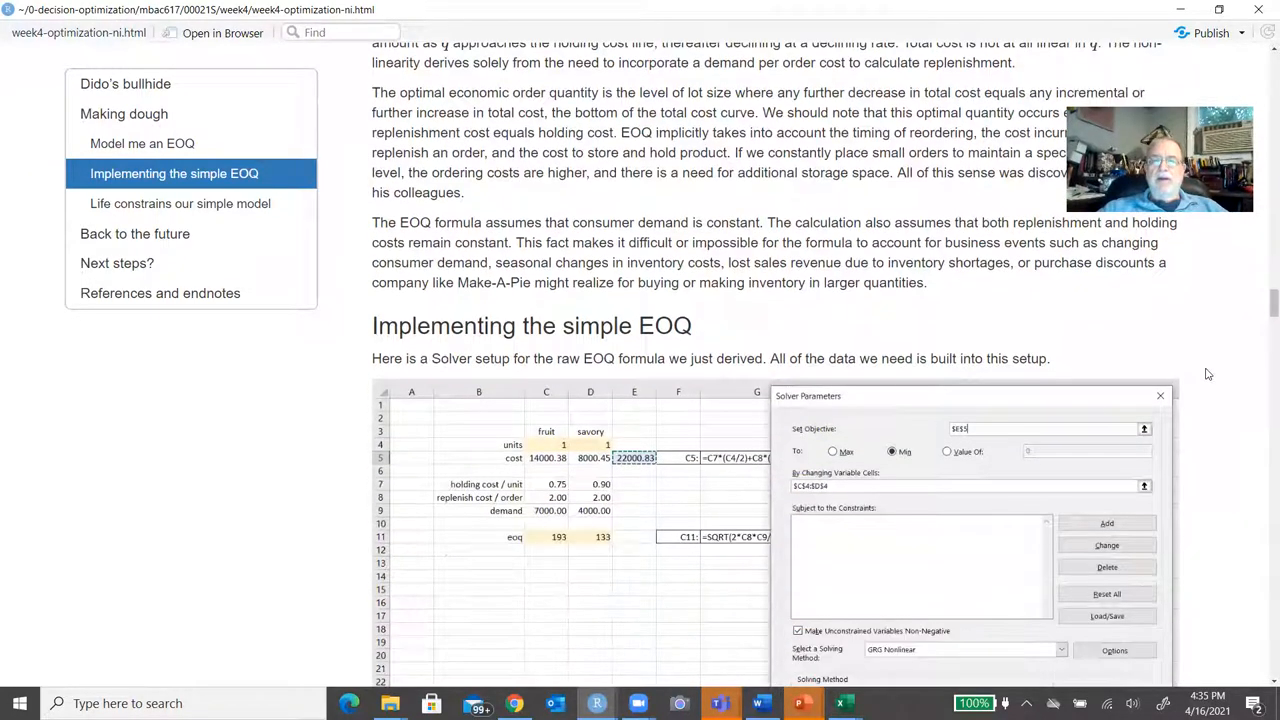
{"action": "scroll", "scroll_direction": "down", "scroll_amount": 3}
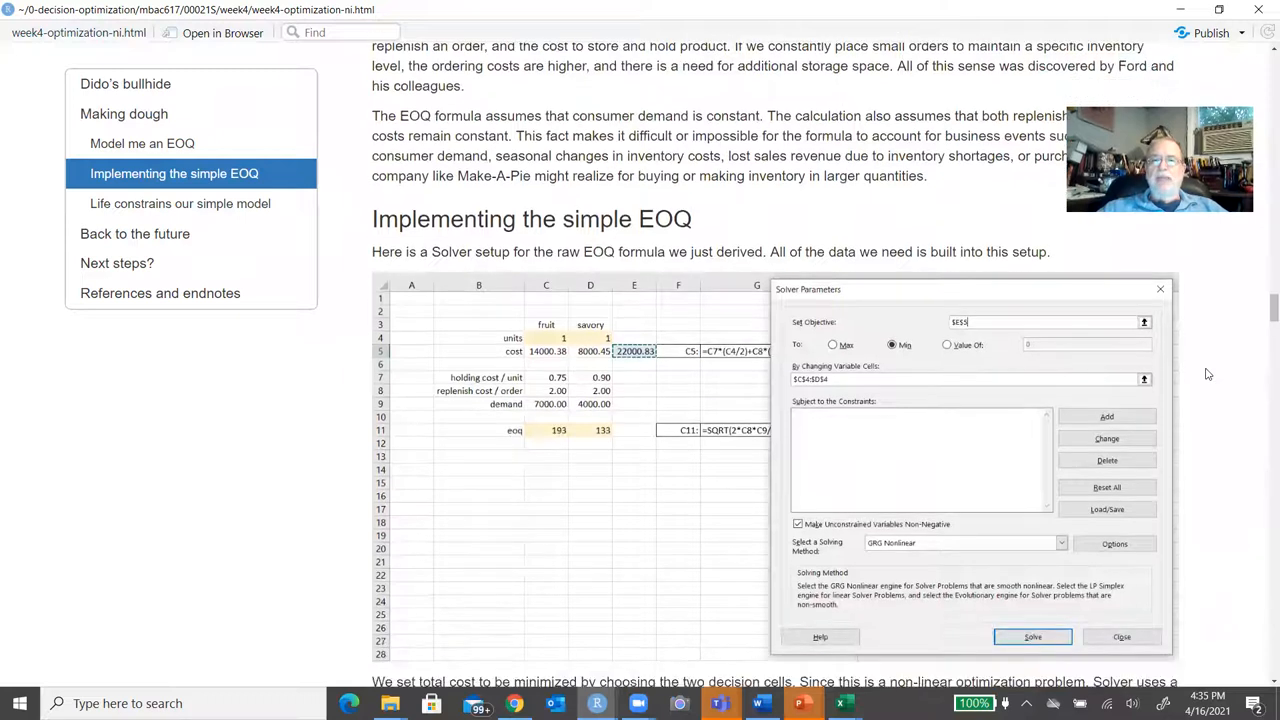
{"action": "scroll", "scroll_direction": "down", "scroll_amount": 3}
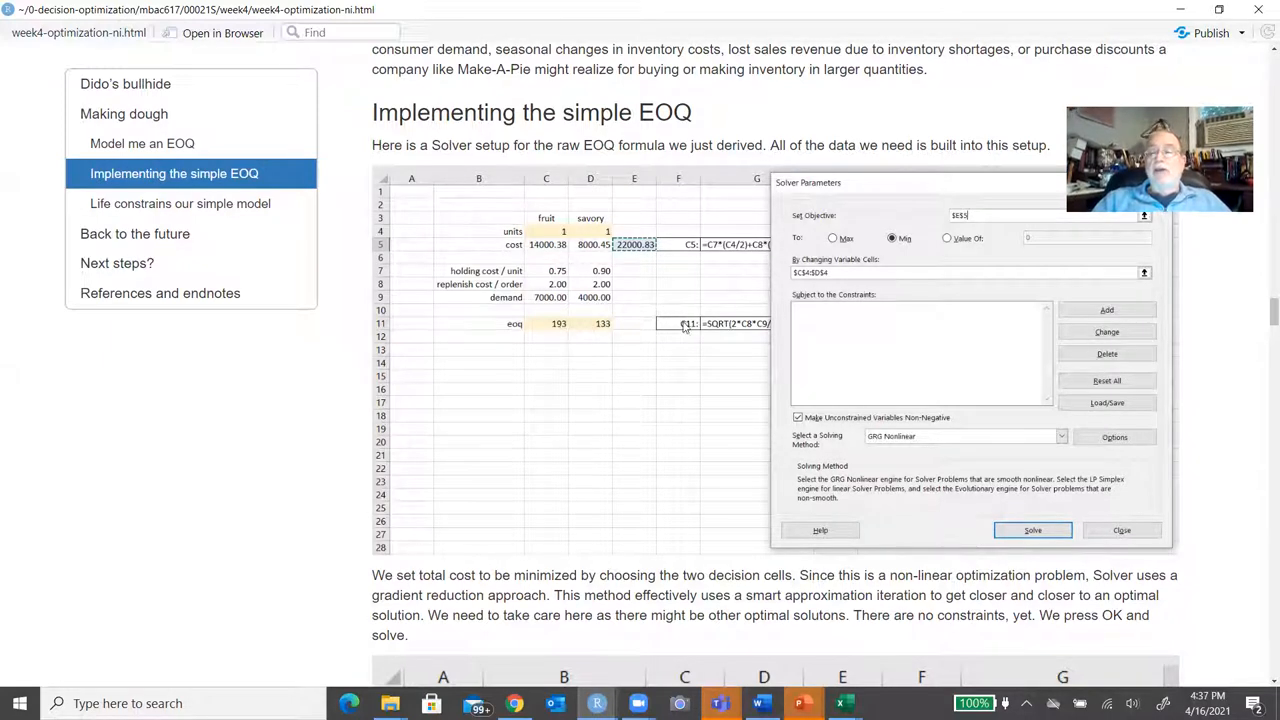
{"action": "mouse_move", "coordinate": [728, 248]}
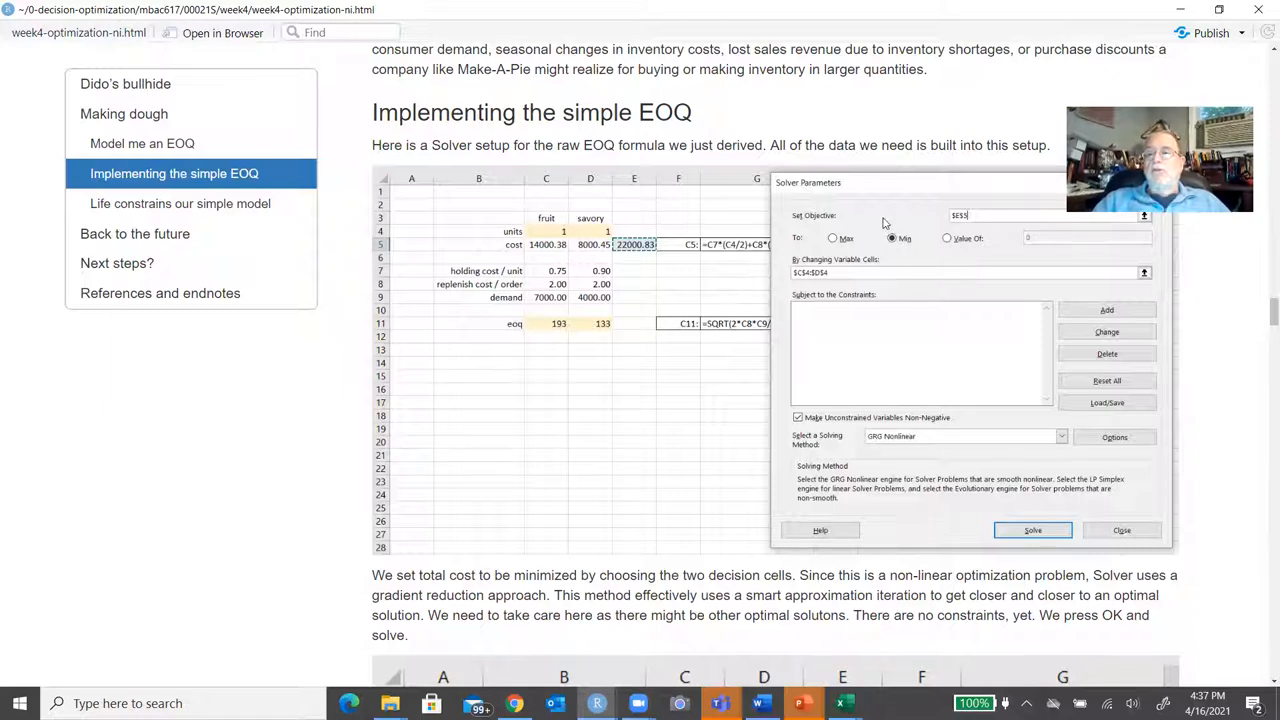
{"action": "mouse_move", "coordinate": [975, 218]}
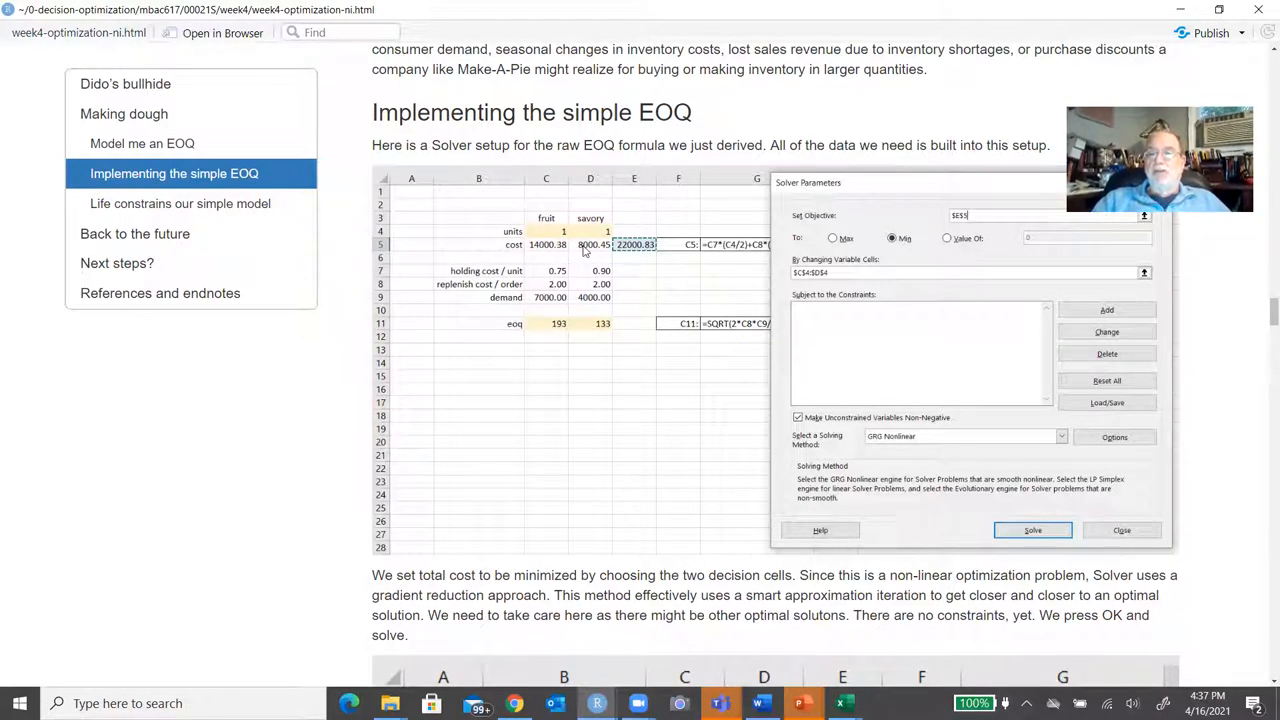
{"action": "mouse_move", "coordinate": [708, 290]}
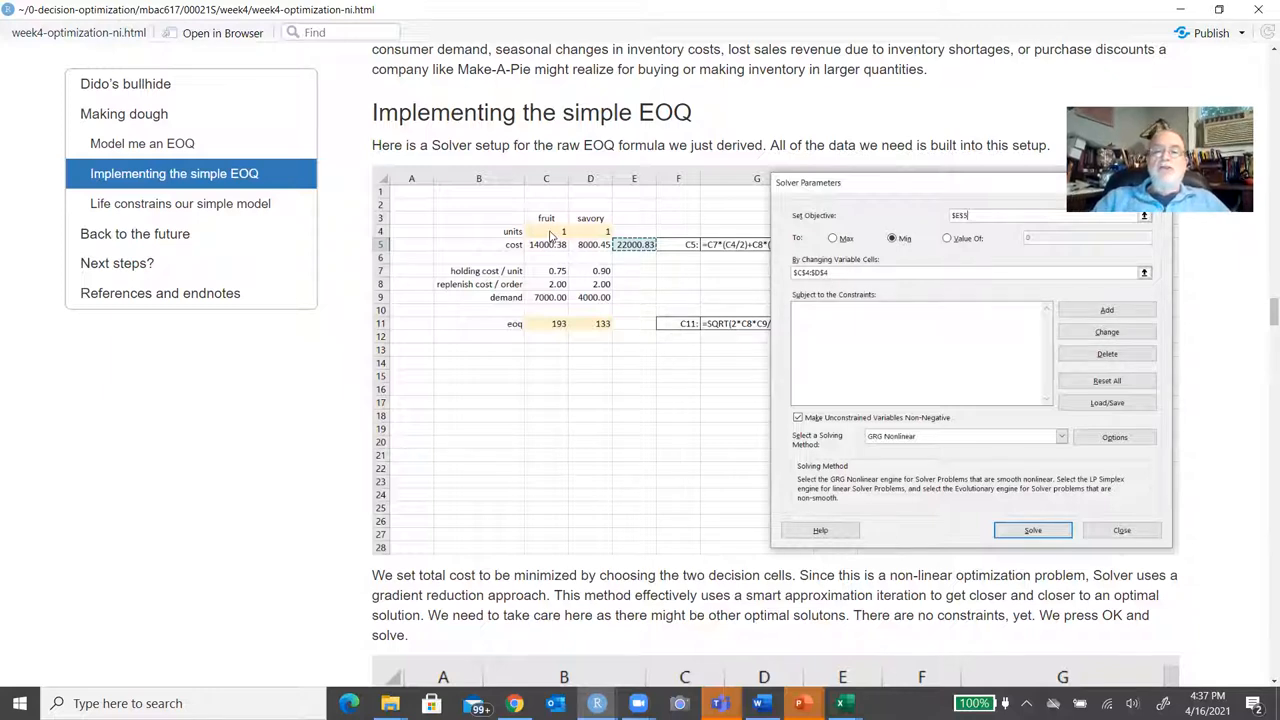
{"action": "mouse_move", "coordinate": [585, 232]}
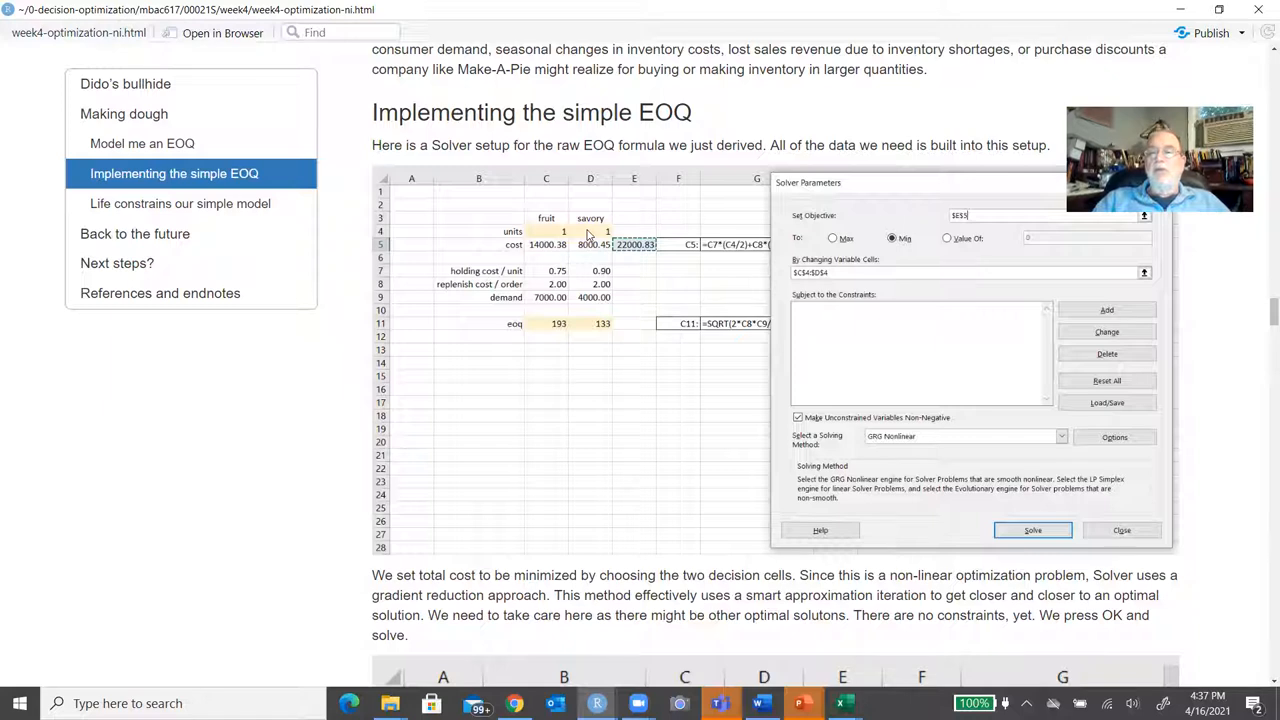
{"action": "mouse_move", "coordinate": [868, 317]}
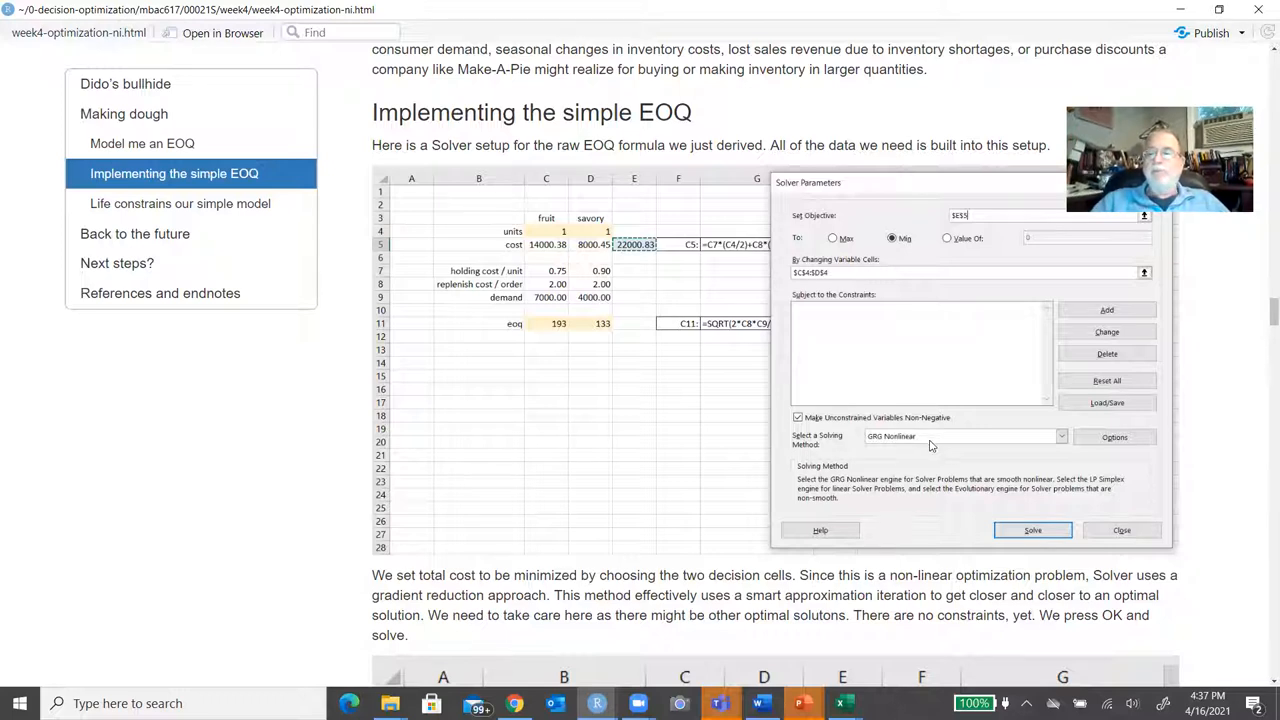
{"action": "mouse_move", "coordinate": [1050, 441]}
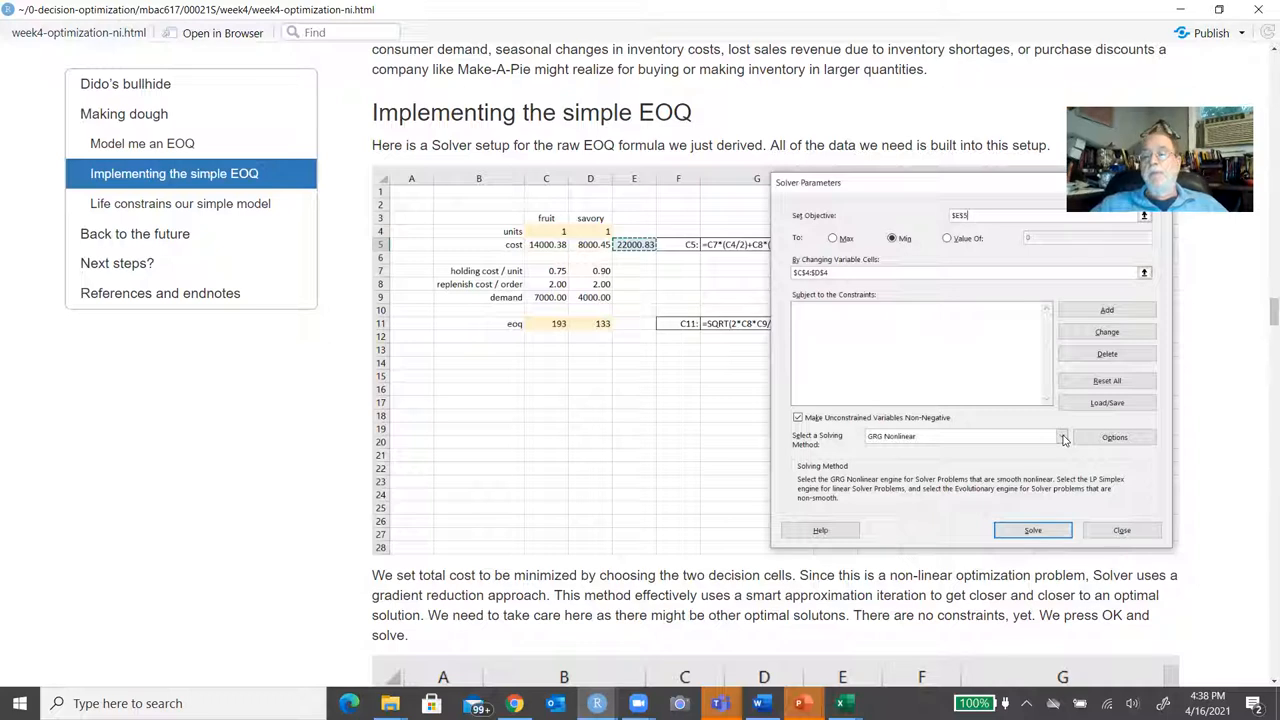
{"action": "mouse_move", "coordinate": [1237, 440]}
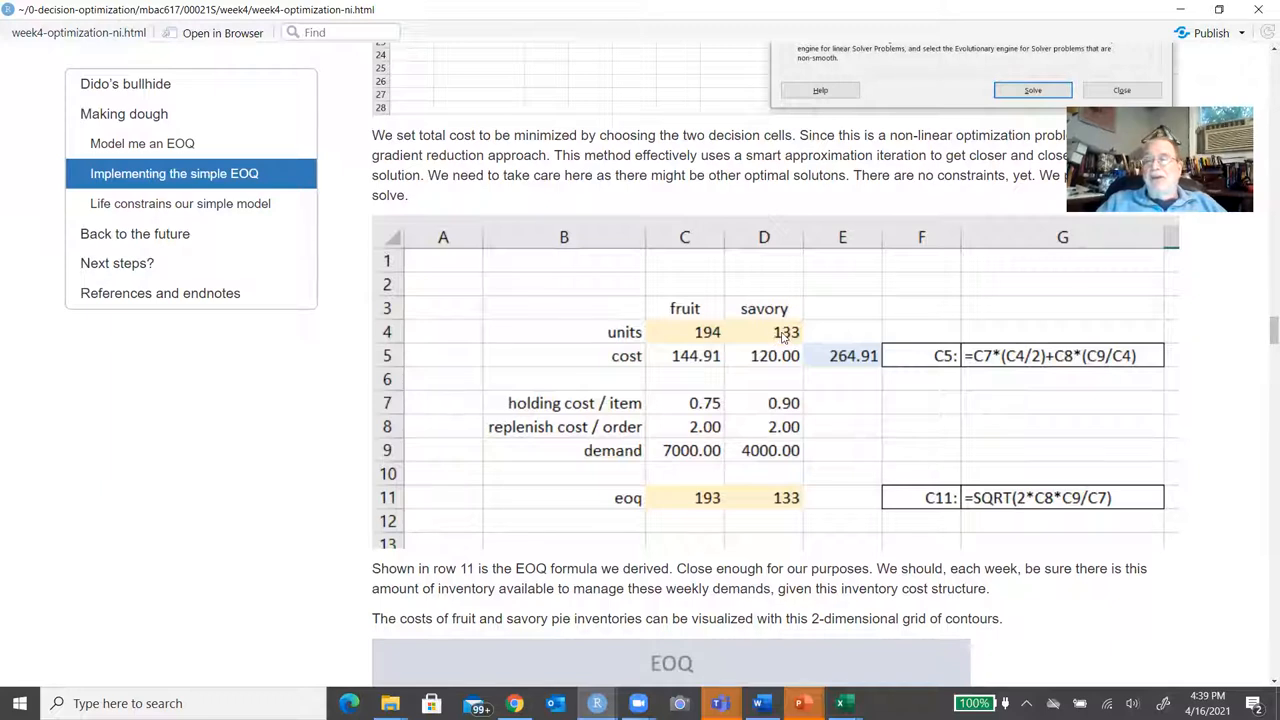
{"action": "mouse_move", "coordinate": [728, 336]}
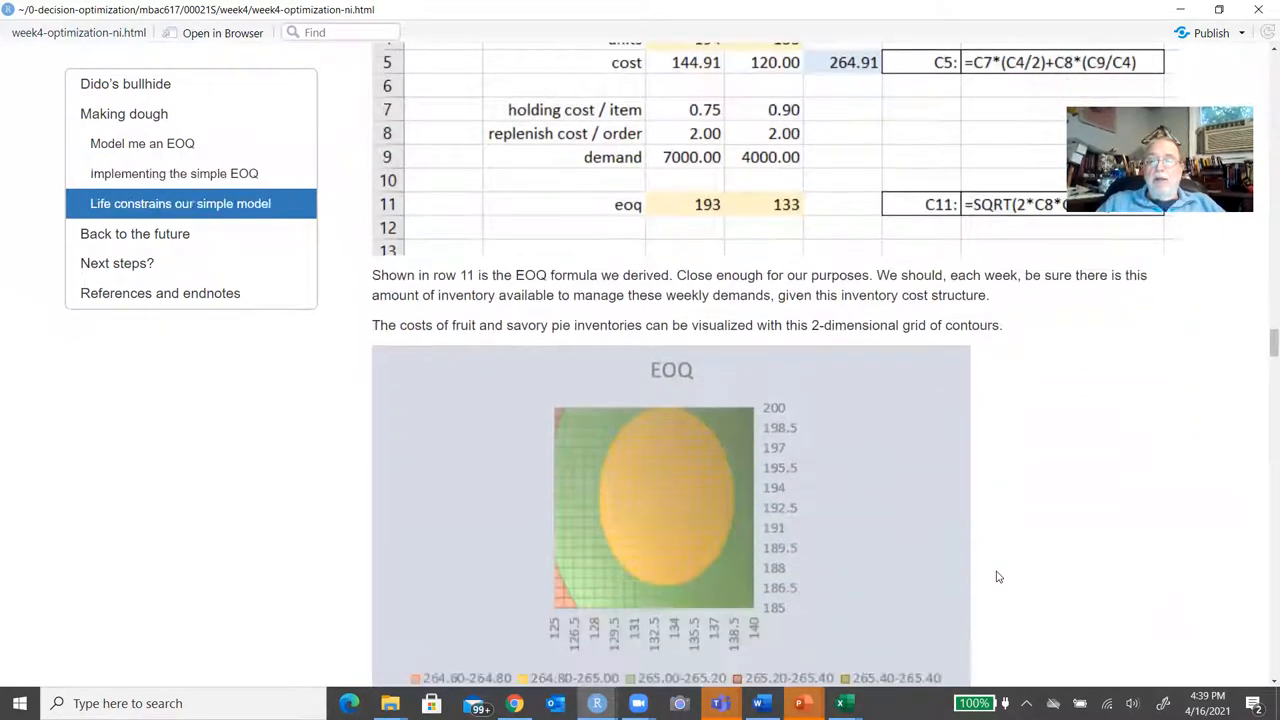
Scroll to the full EOQ contour chart, its cost legend and the 0.25 cubic-feet storage paragraph.
{"action": "scroll", "scroll_direction": "down", "scroll_amount": 3}
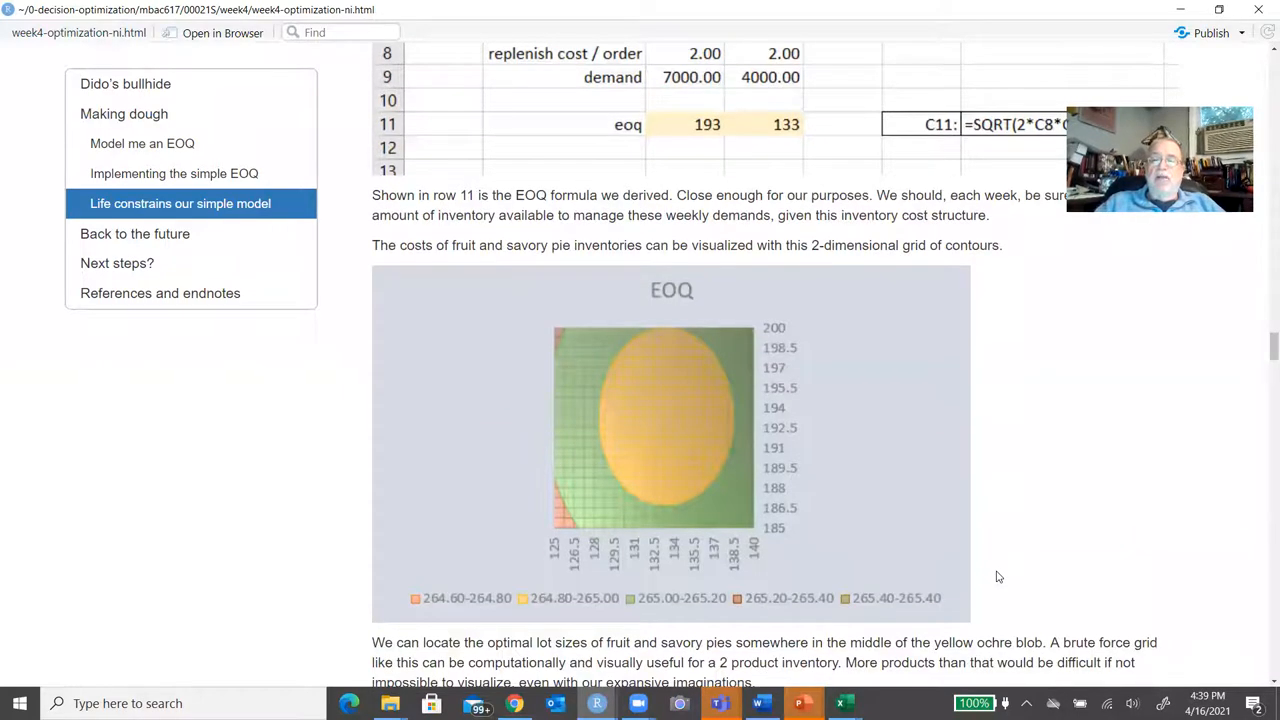
{"action": "mouse_move", "coordinate": [703, 351]}
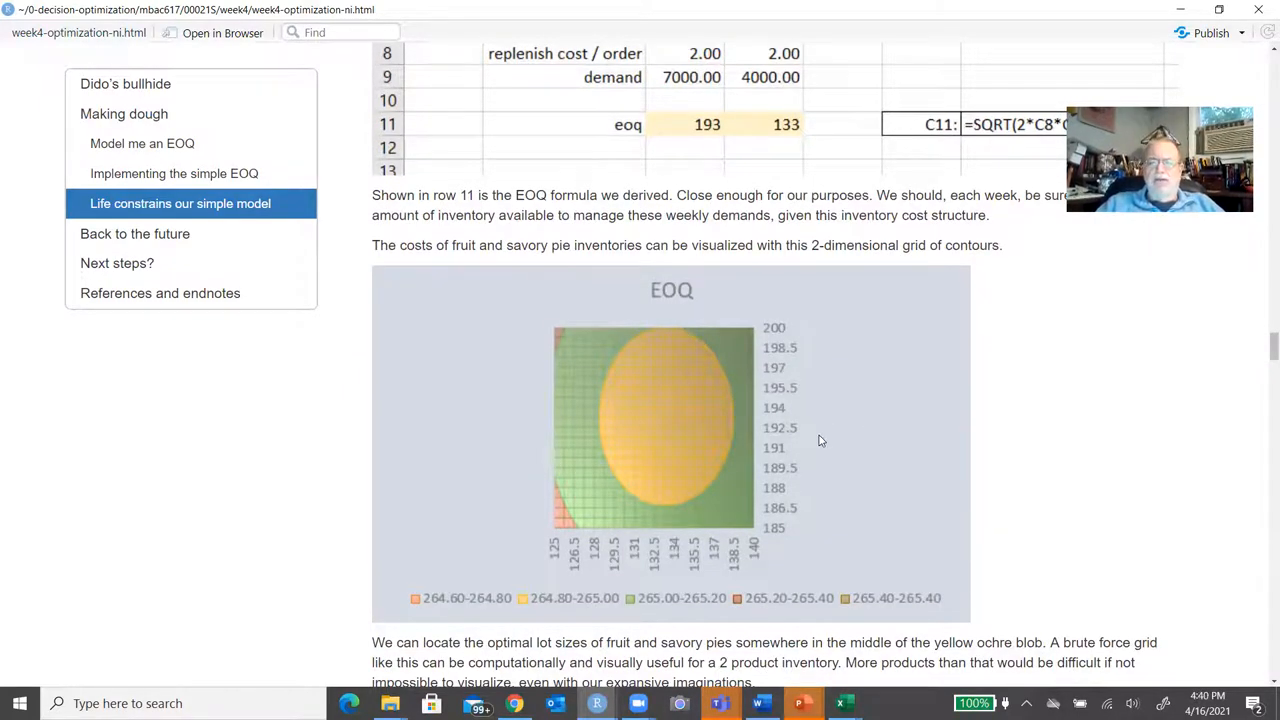
{"action": "mouse_move", "coordinate": [588, 578]}
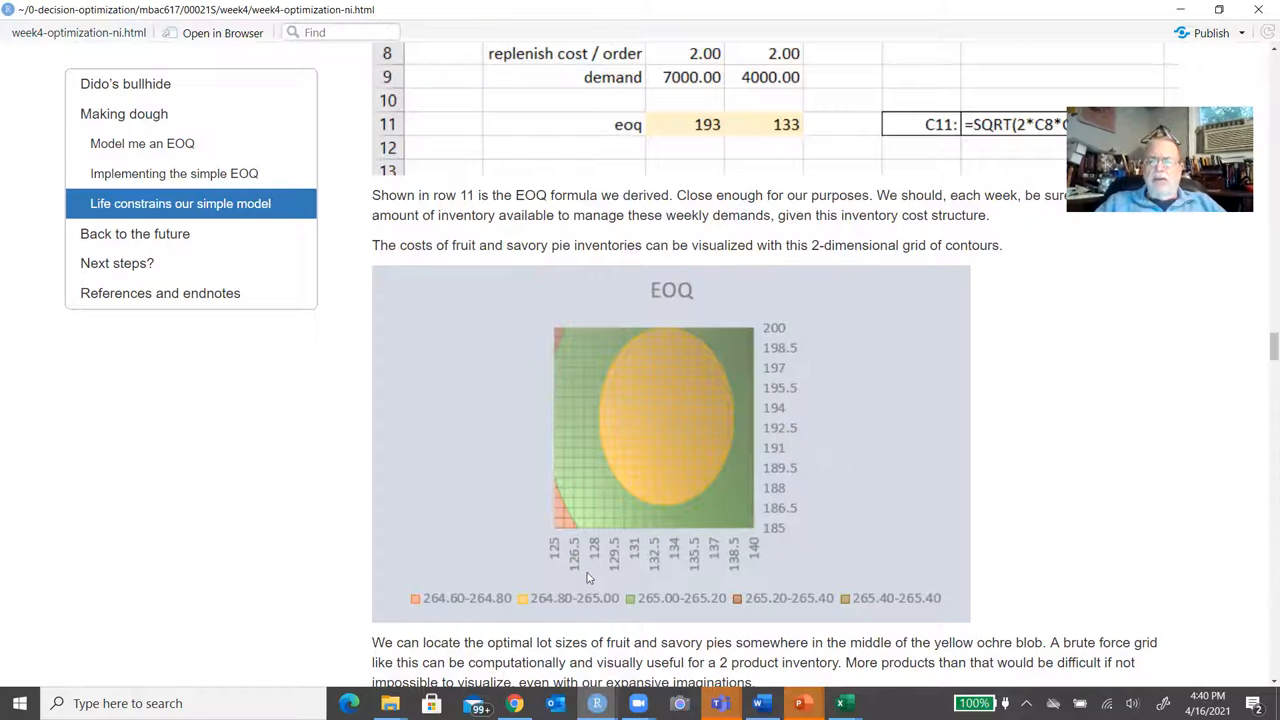
{"action": "mouse_move", "coordinate": [810, 530]}
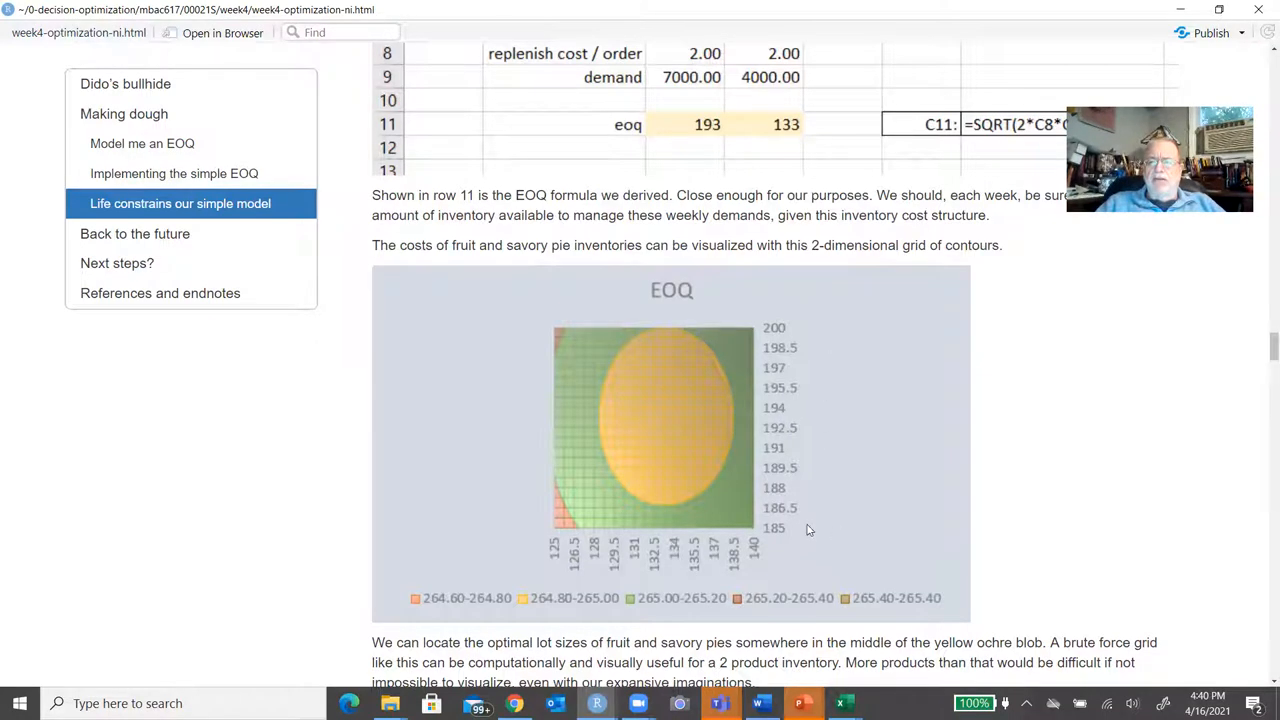
{"action": "mouse_move", "coordinate": [825, 560]}
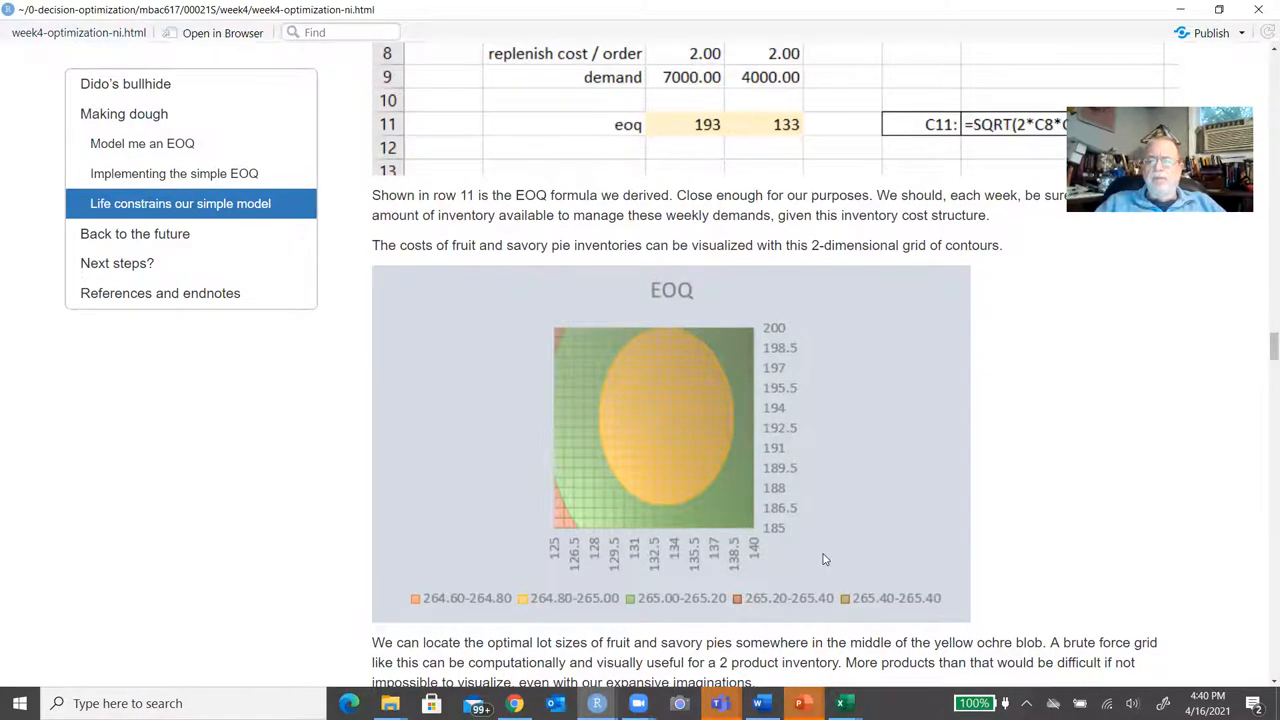
{"action": "mouse_move", "coordinate": [528, 533]}
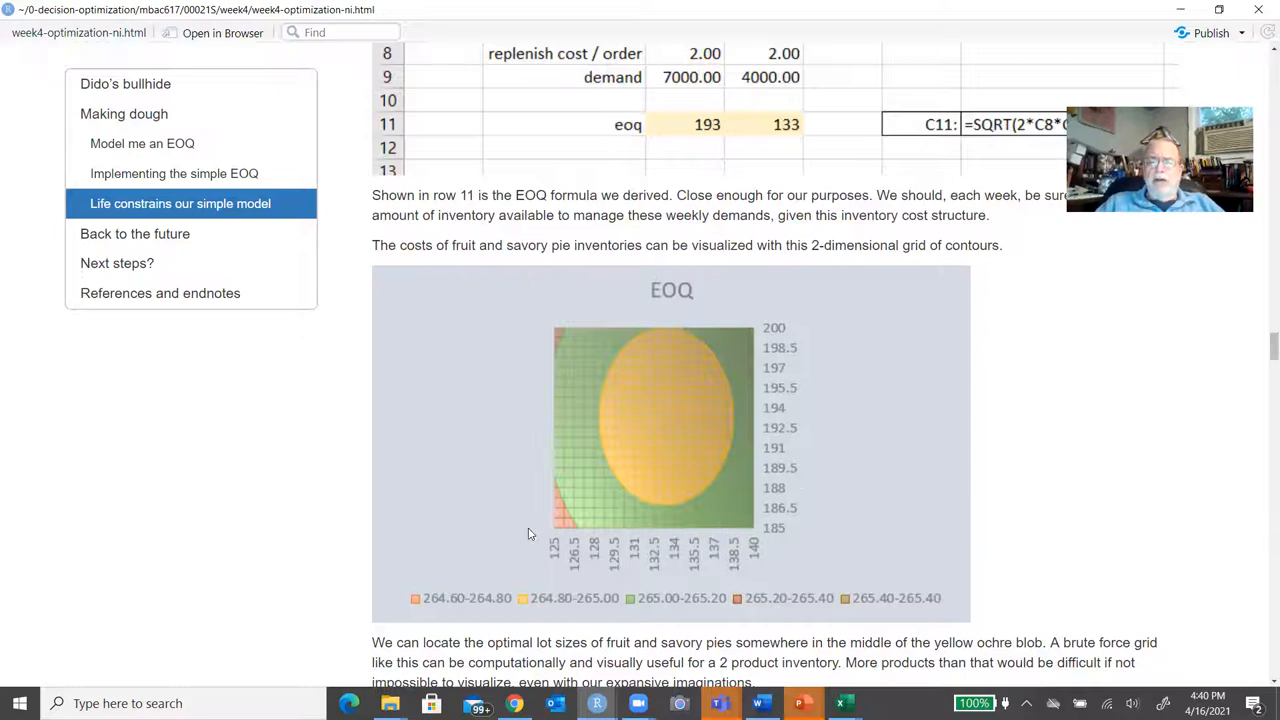
{"action": "mouse_move", "coordinate": [770, 540]}
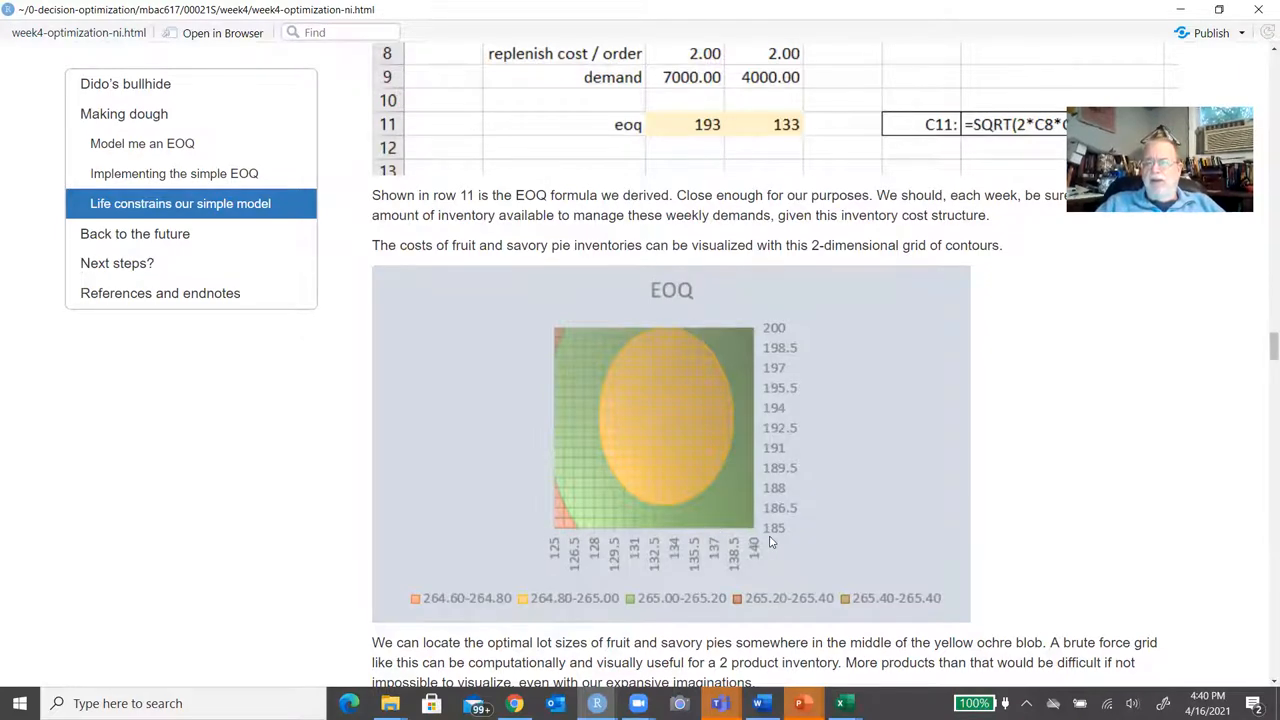
{"action": "mouse_move", "coordinate": [735, 428]}
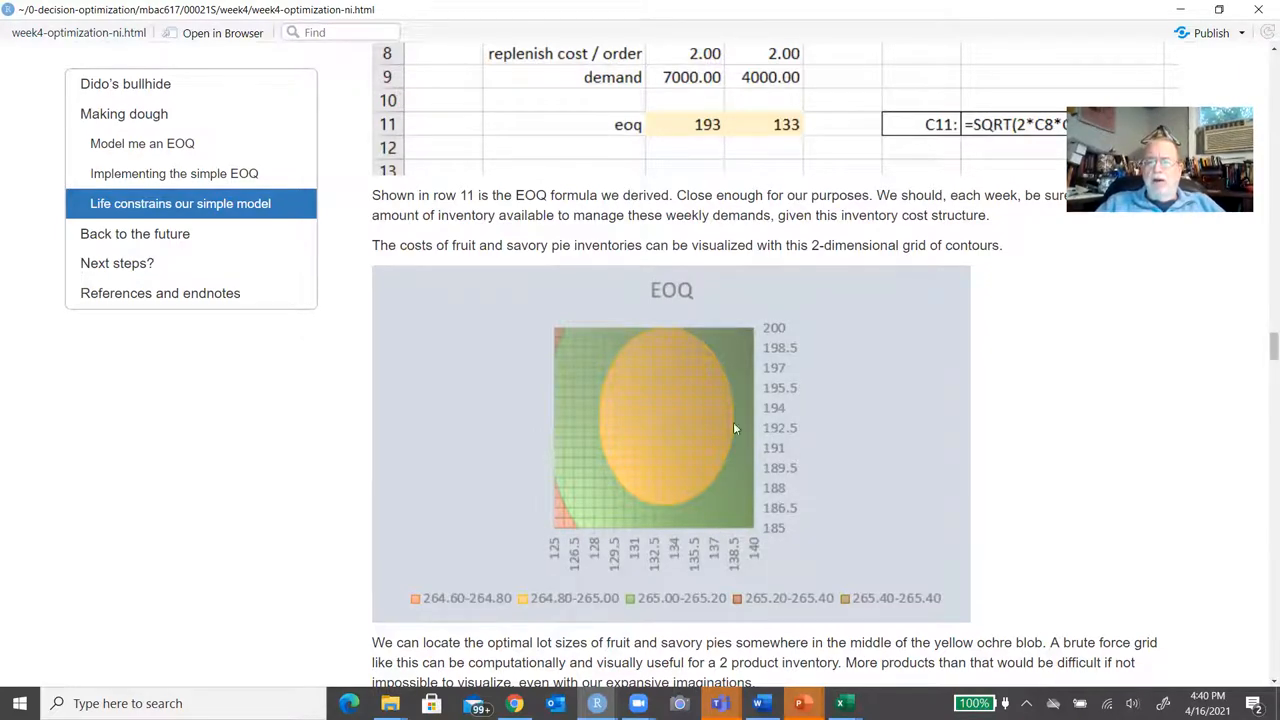
{"action": "mouse_move", "coordinate": [660, 427]}
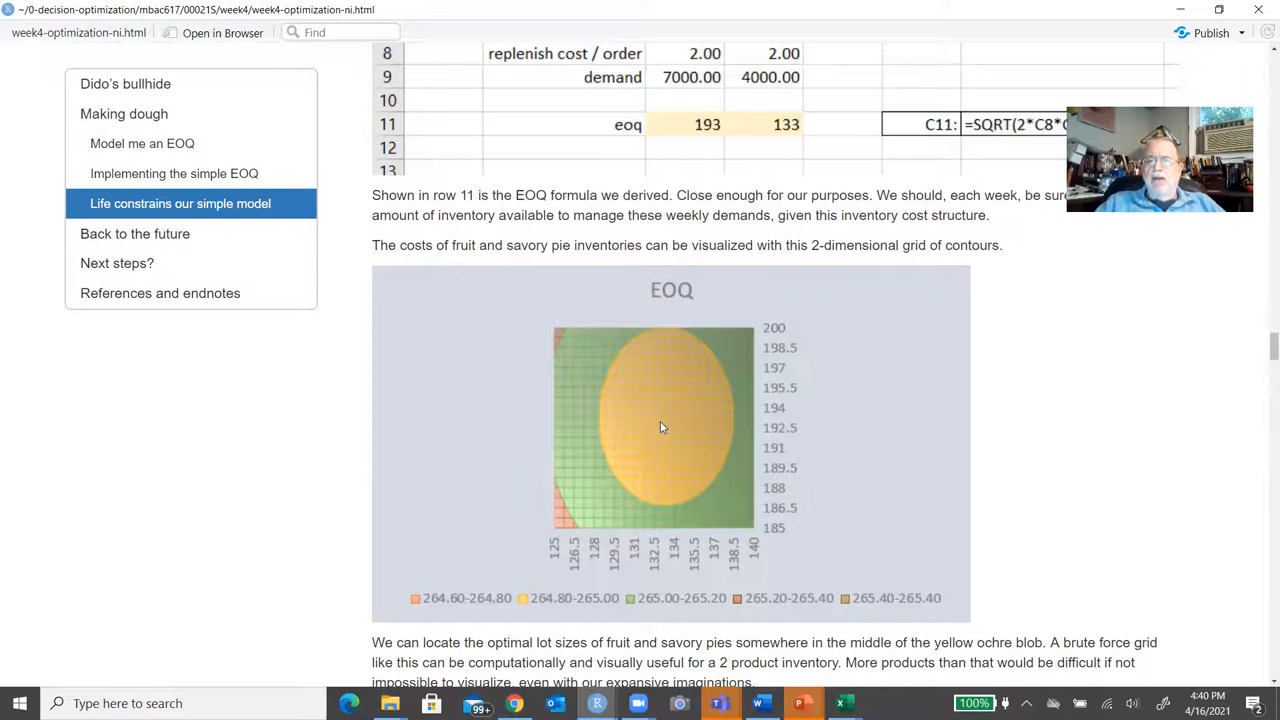
{"action": "mouse_move", "coordinate": [665, 411]}
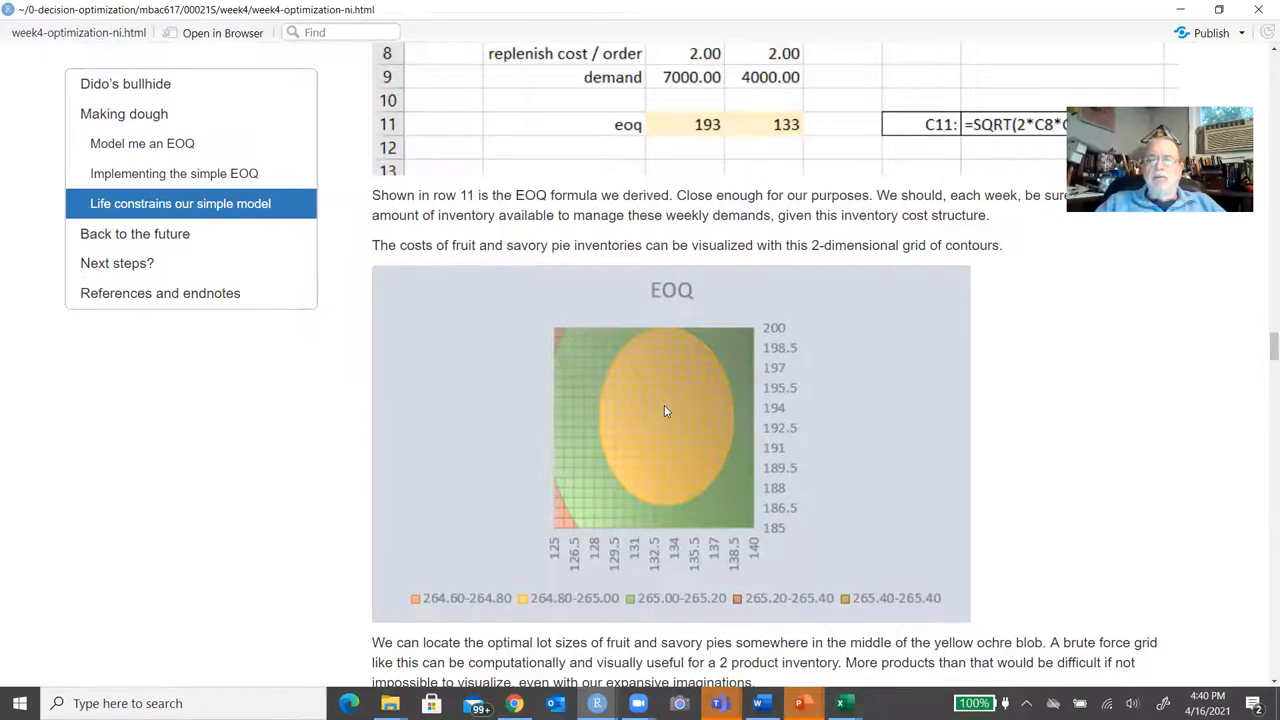
{"action": "mouse_move", "coordinate": [670, 414]}
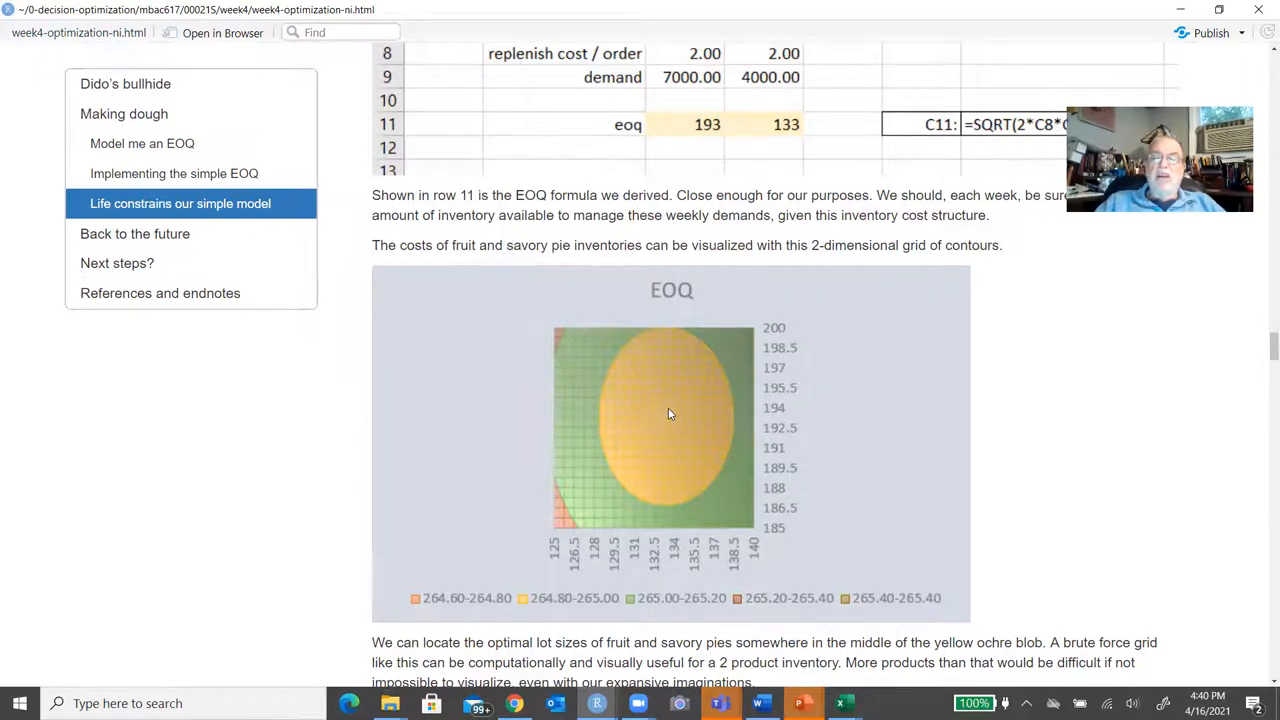
{"action": "mouse_move", "coordinate": [663, 417]}
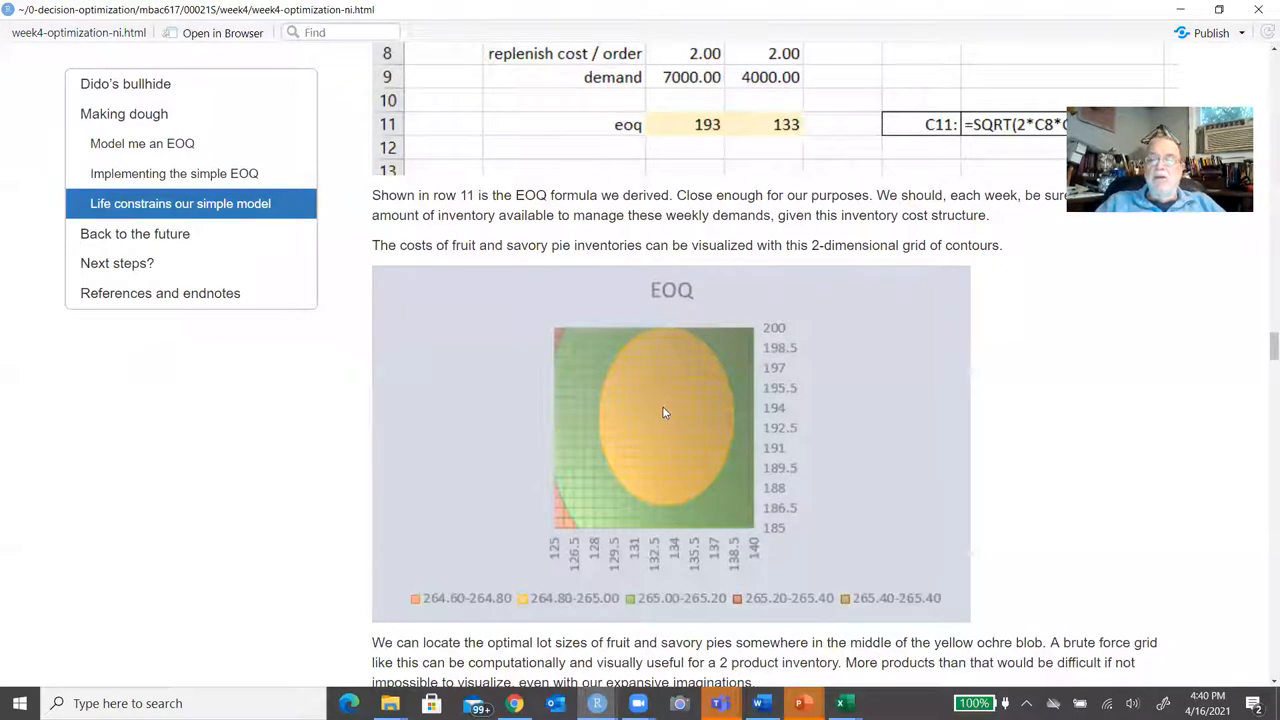
{"action": "mouse_move", "coordinate": [757, 408]}
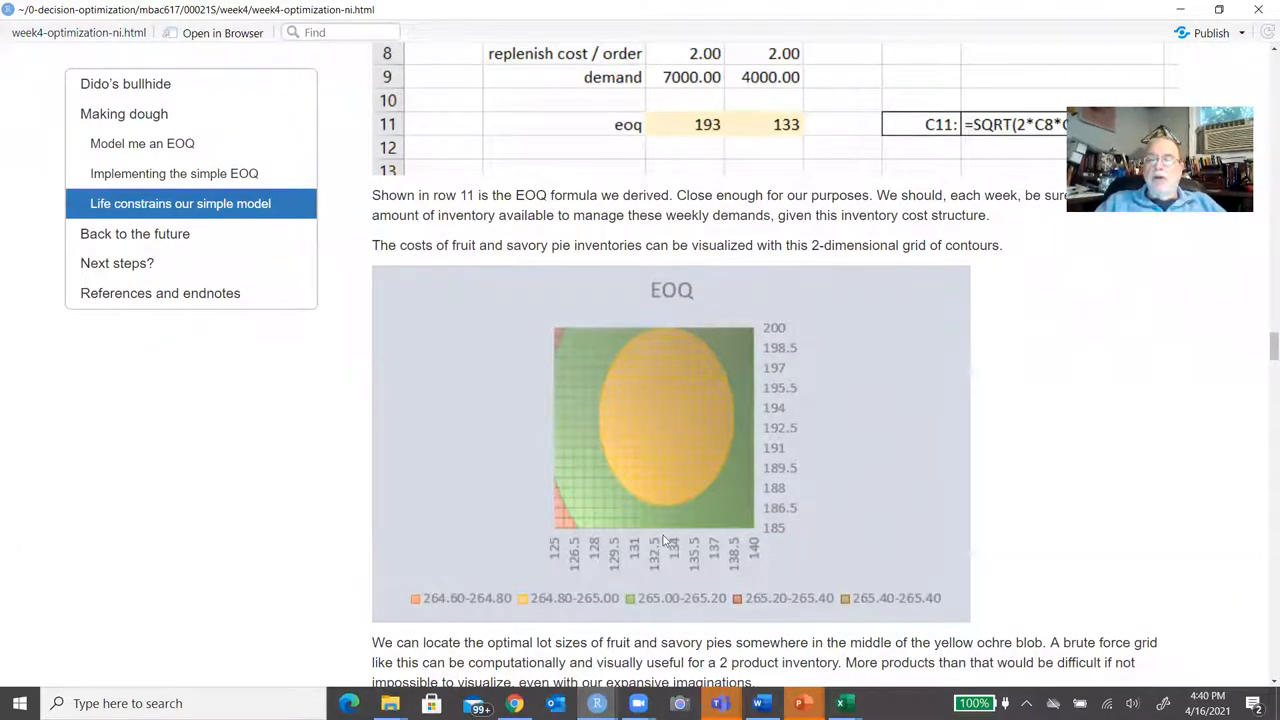
{"action": "mouse_move", "coordinate": [765, 425]}
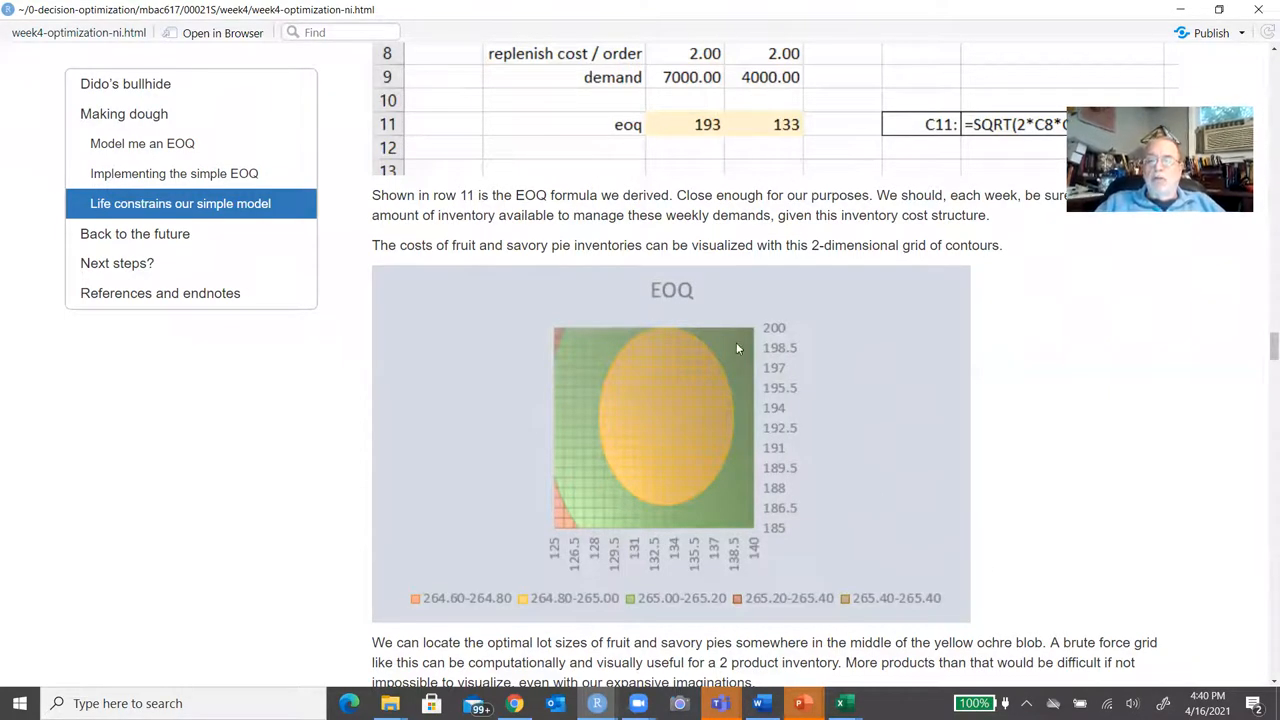
{"action": "mouse_move", "coordinate": [693, 388]}
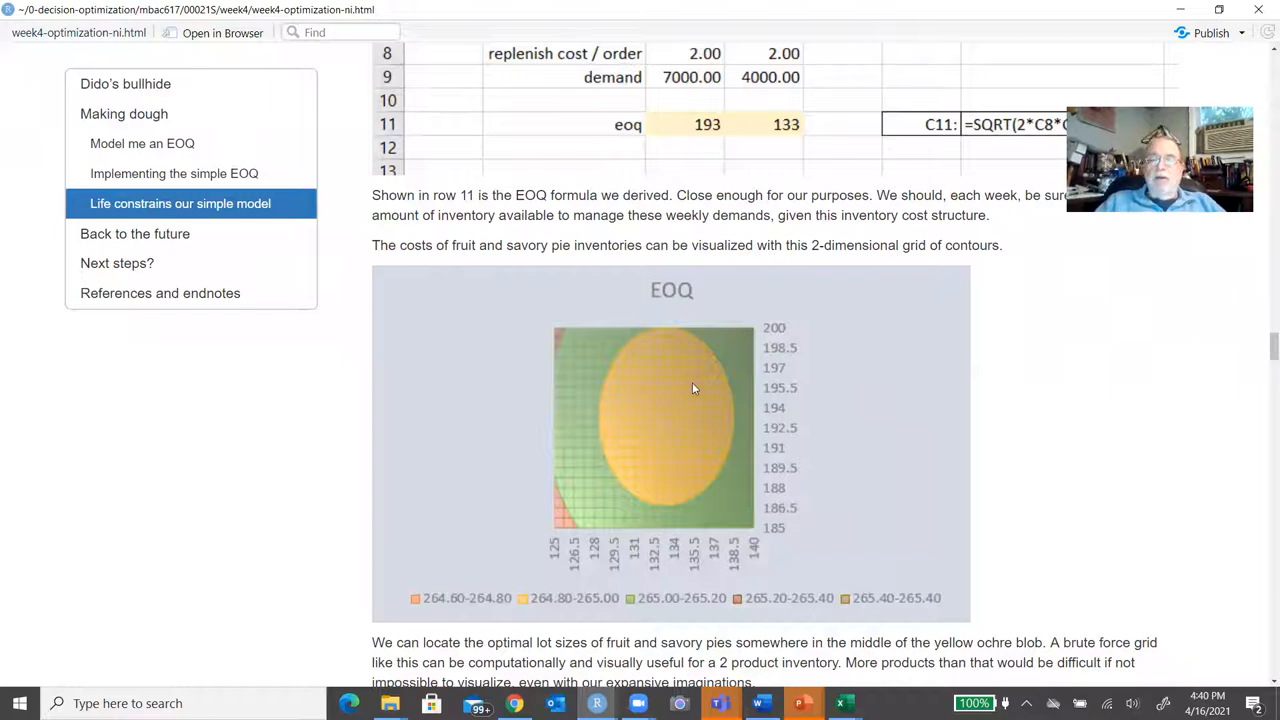
{"action": "mouse_move", "coordinate": [513, 596]}
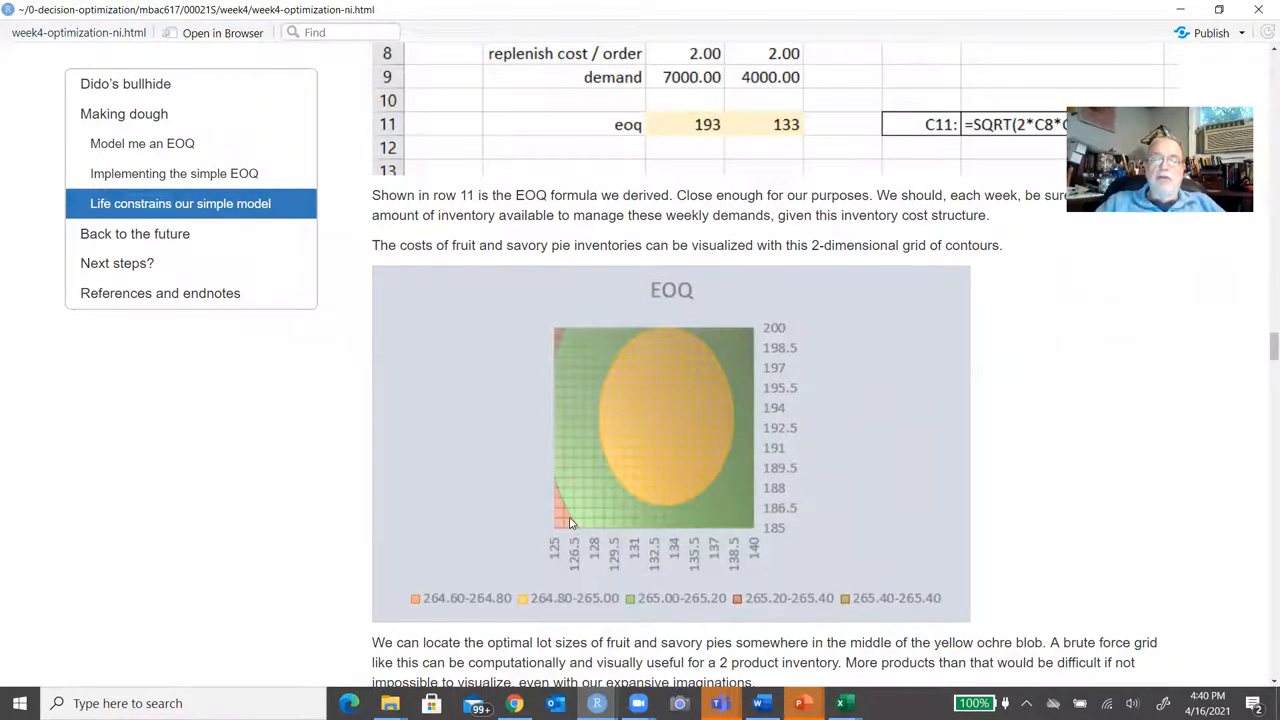
{"action": "mouse_move", "coordinate": [920, 621]}
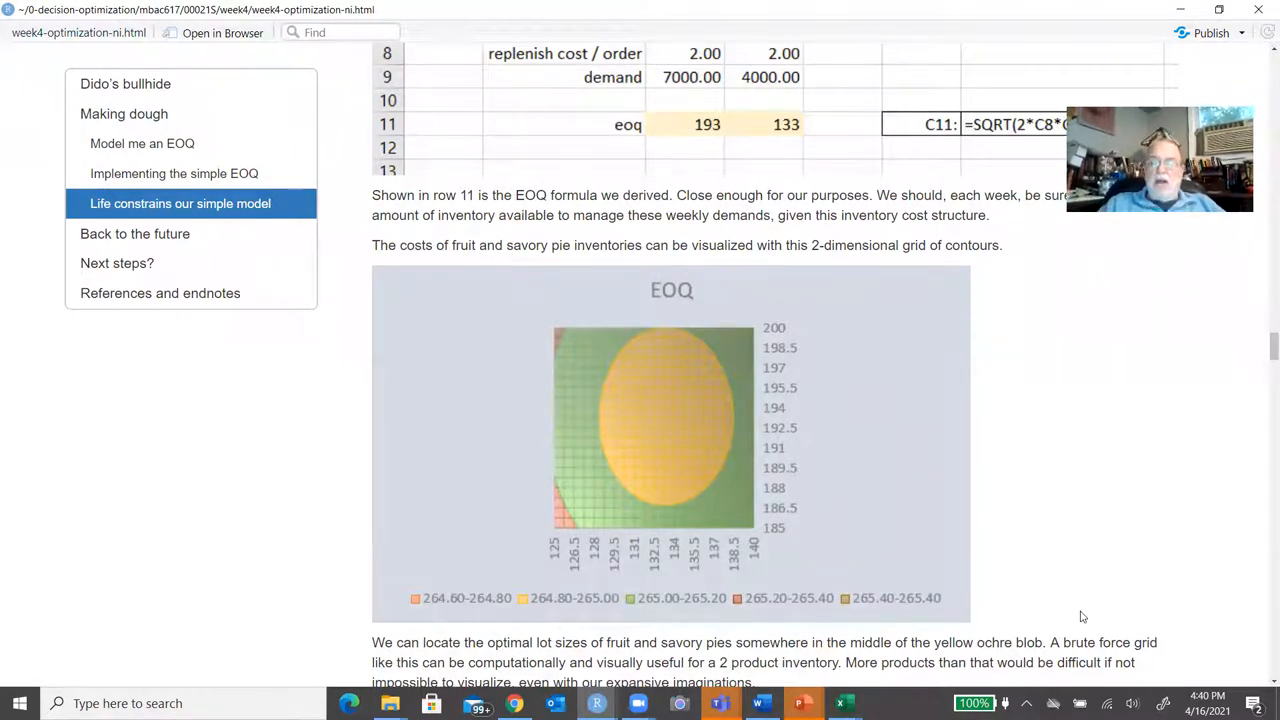
{"action": "scroll", "scroll_direction": "down", "scroll_amount": 3}
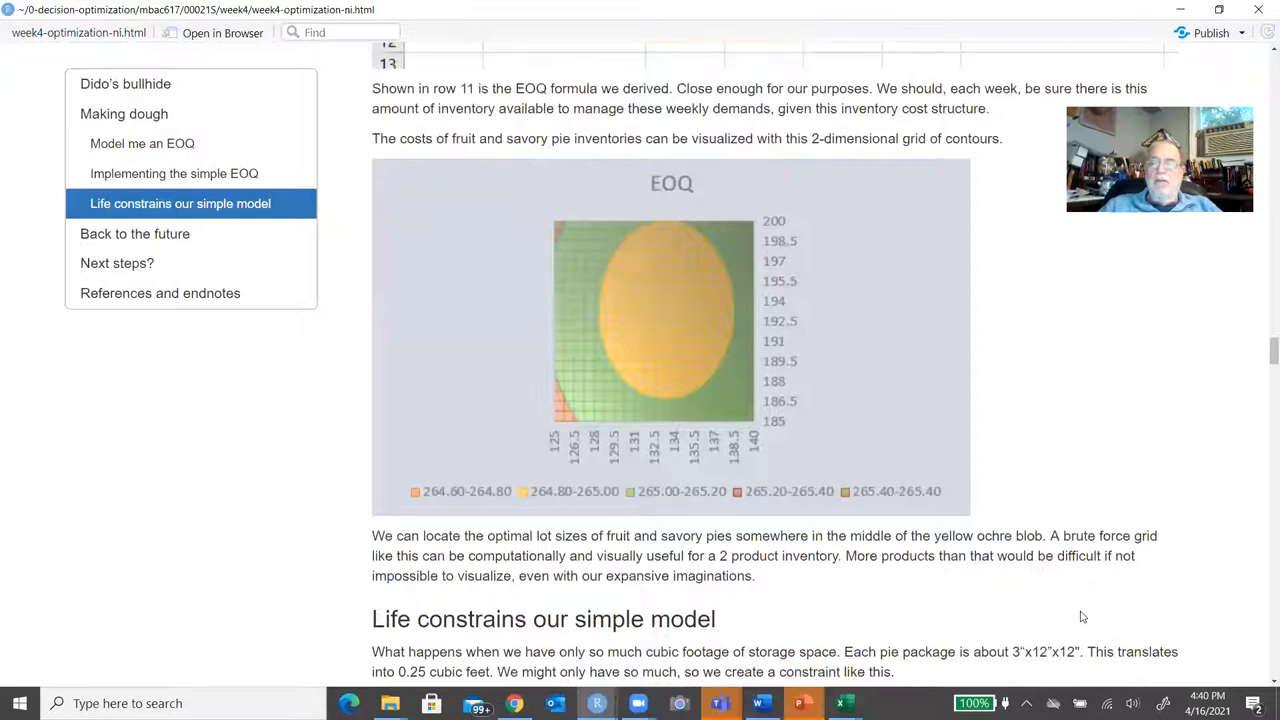
Scroll to the storage and $800 investment constraints and the revised EOQ Solver screenshot.
{"action": "scroll", "scroll_direction": "down", "scroll_amount": 3}
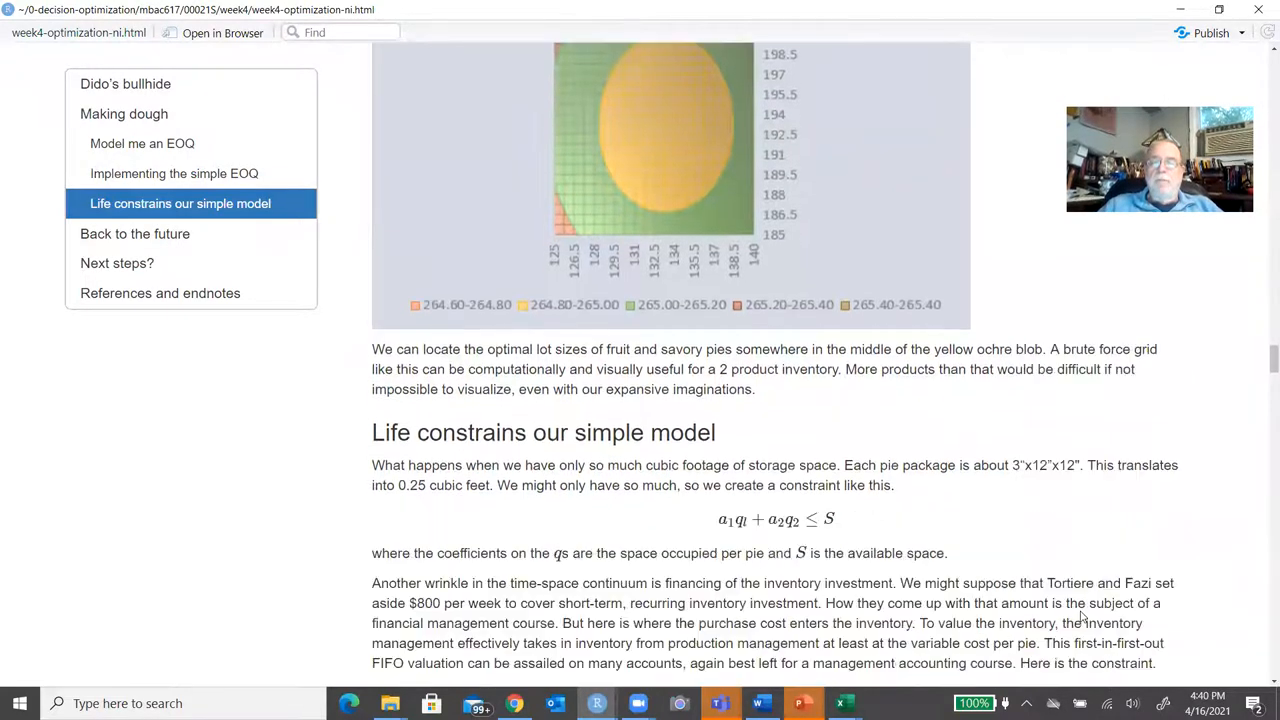
{"action": "scroll", "scroll_direction": "down", "scroll_amount": 3}
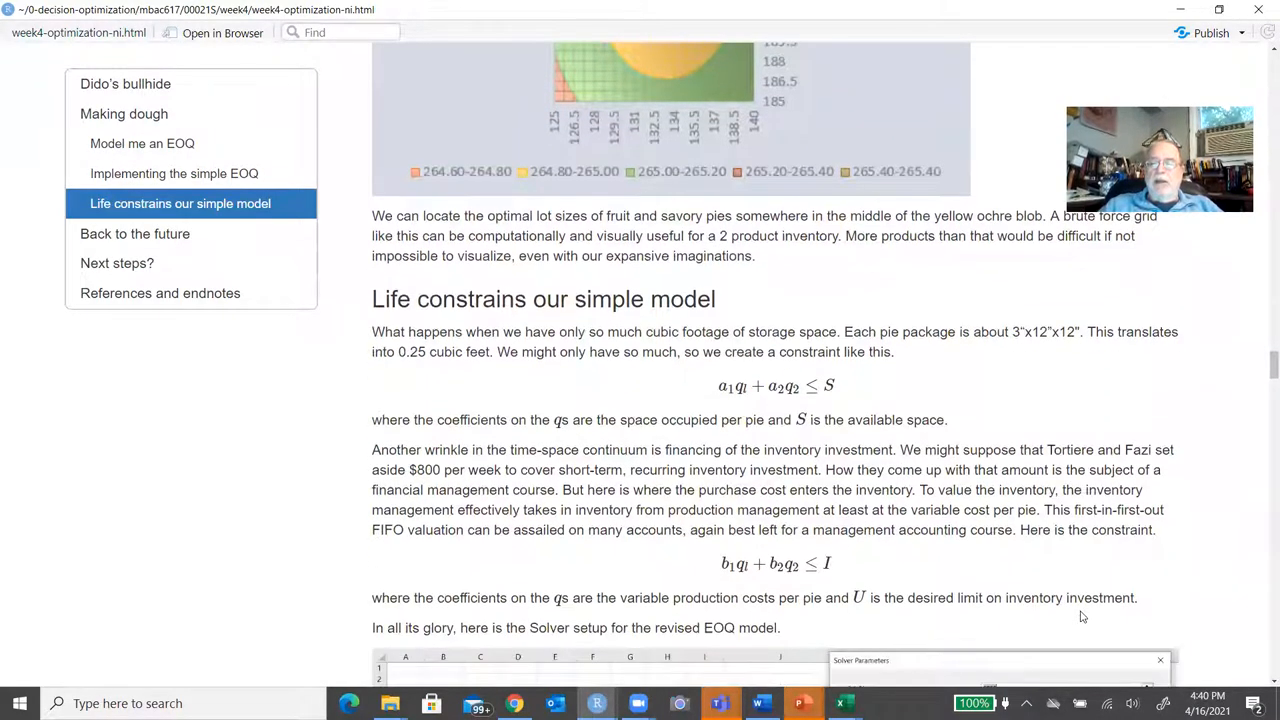
{"action": "scroll", "scroll_direction": "down", "scroll_amount": 3}
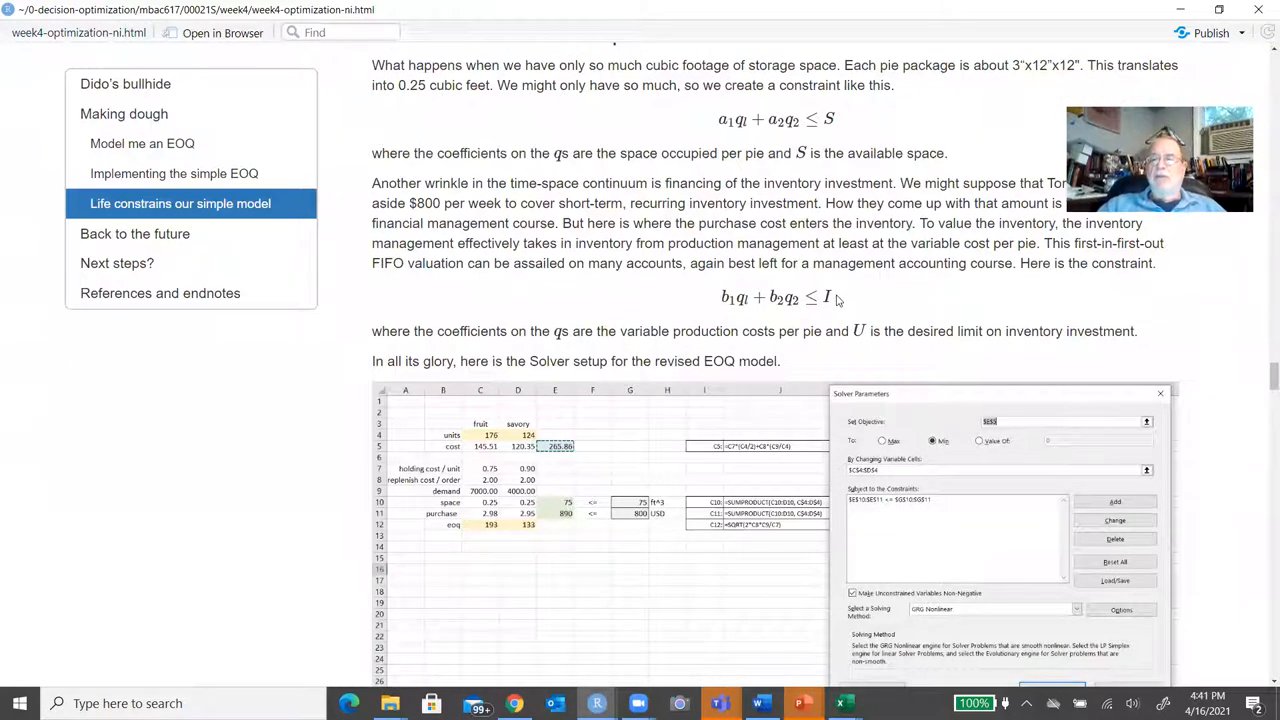
{"action": "mouse_move", "coordinate": [1080, 362]}
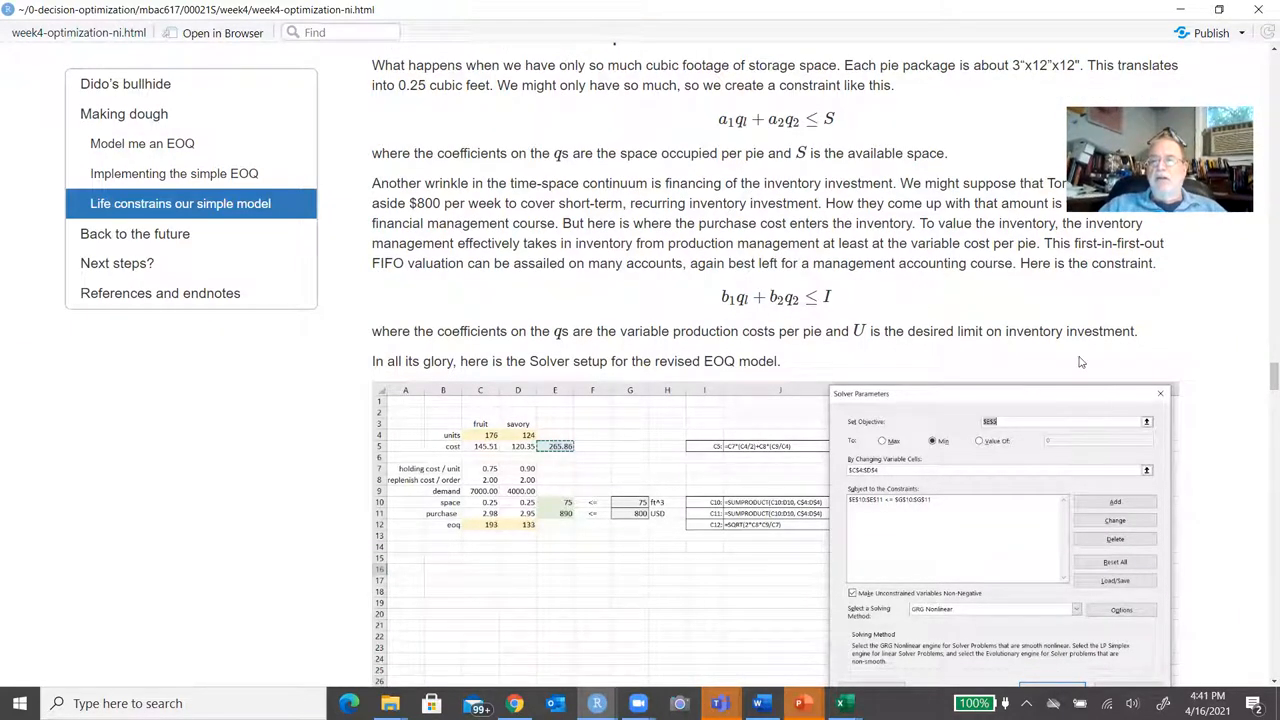
{"action": "mouse_move", "coordinate": [1235, 406]}
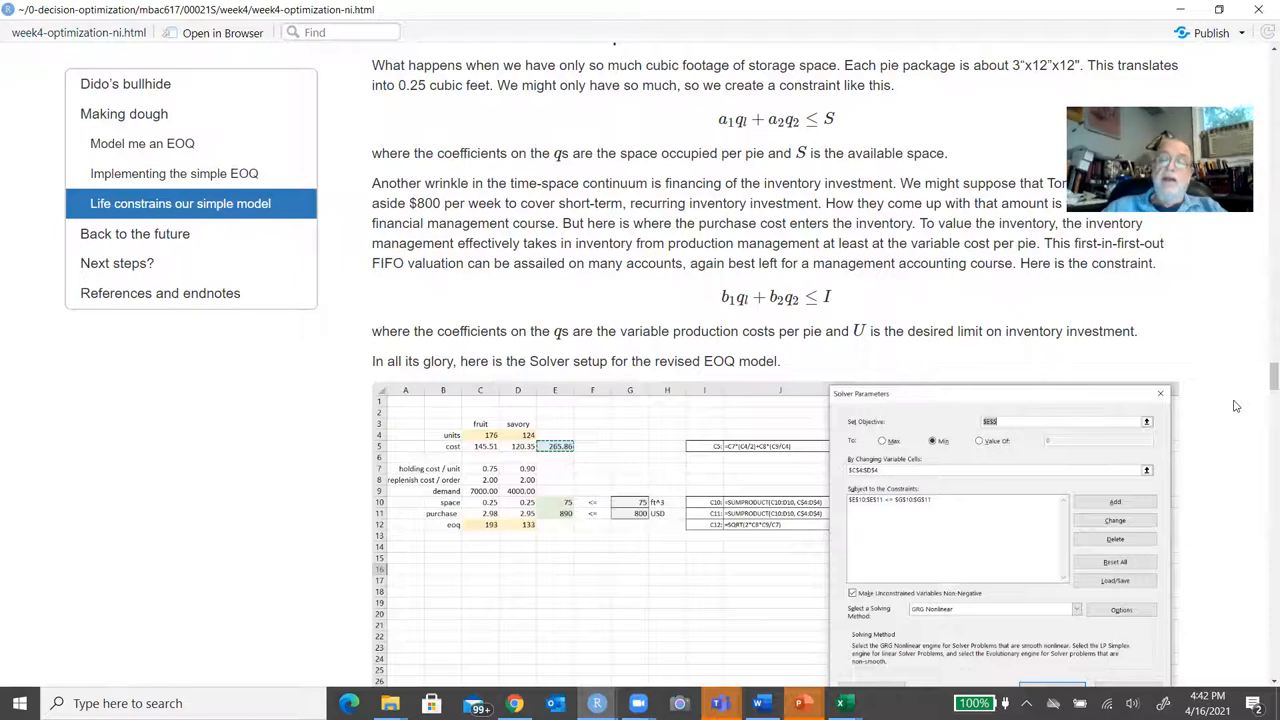
{"action": "scroll", "scroll_direction": "down", "scroll_amount": 3}
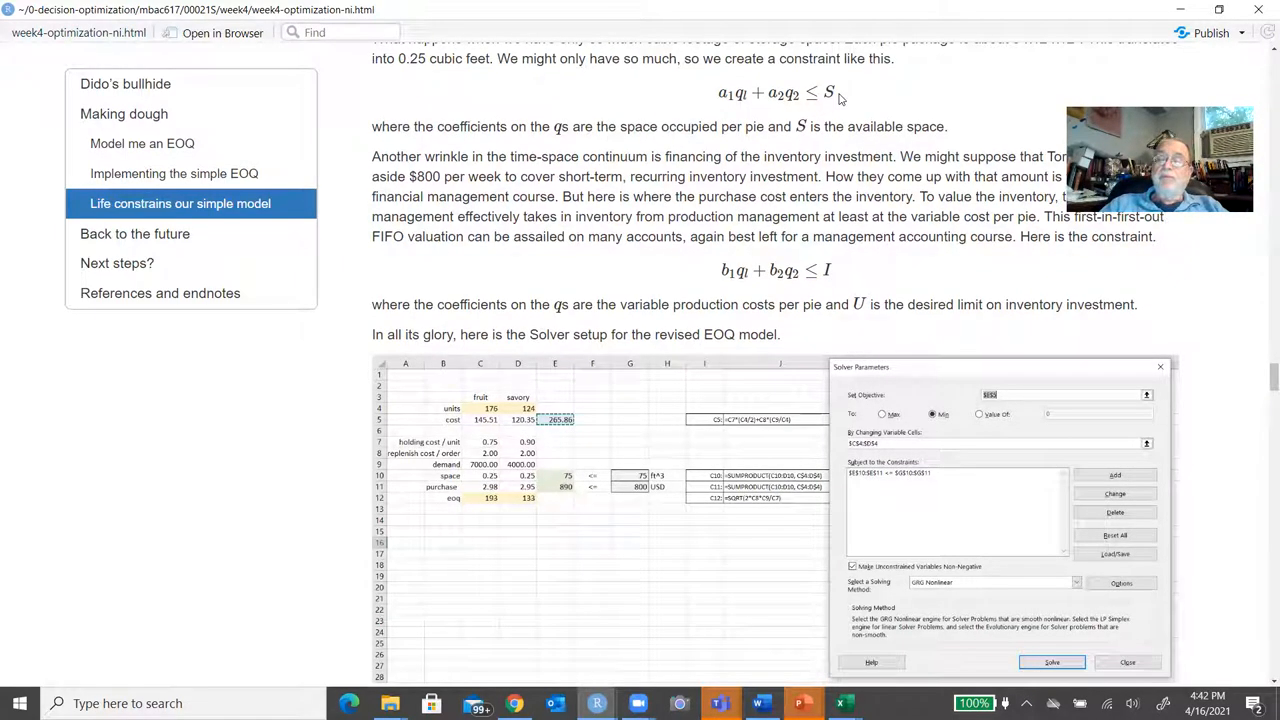
{"action": "mouse_move", "coordinate": [856, 267]}
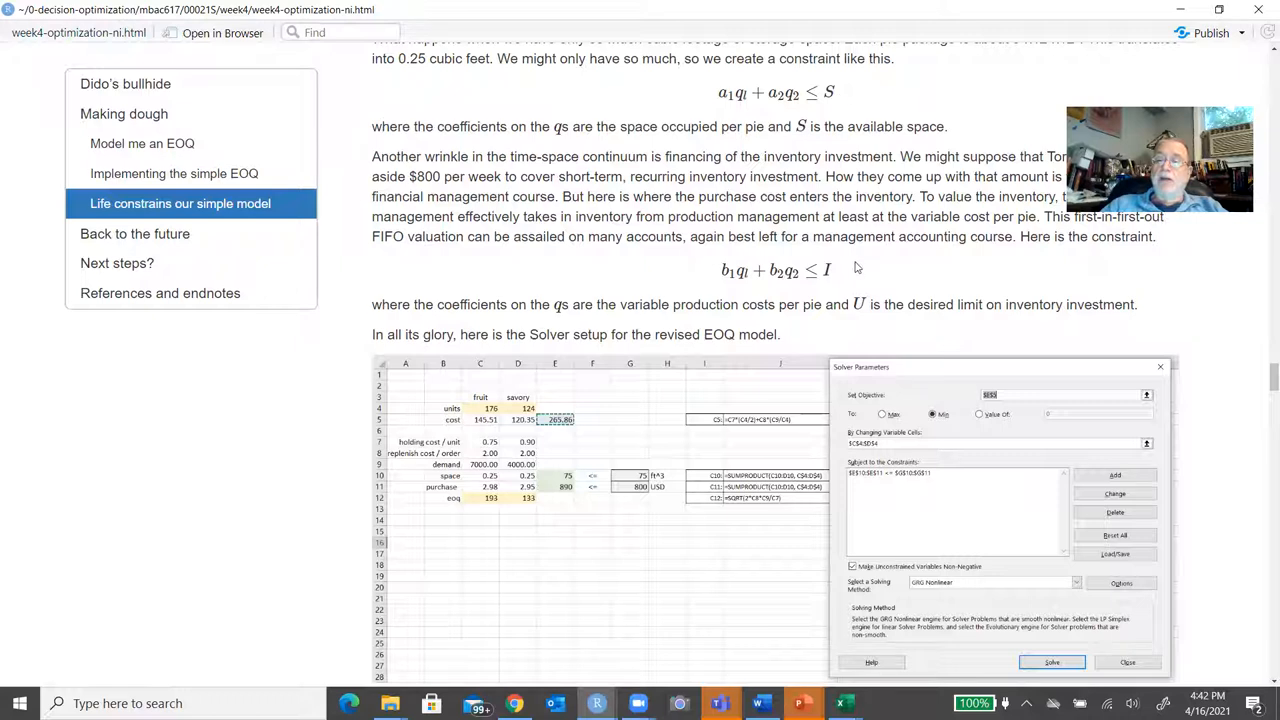
{"action": "mouse_move", "coordinate": [1187, 407]}
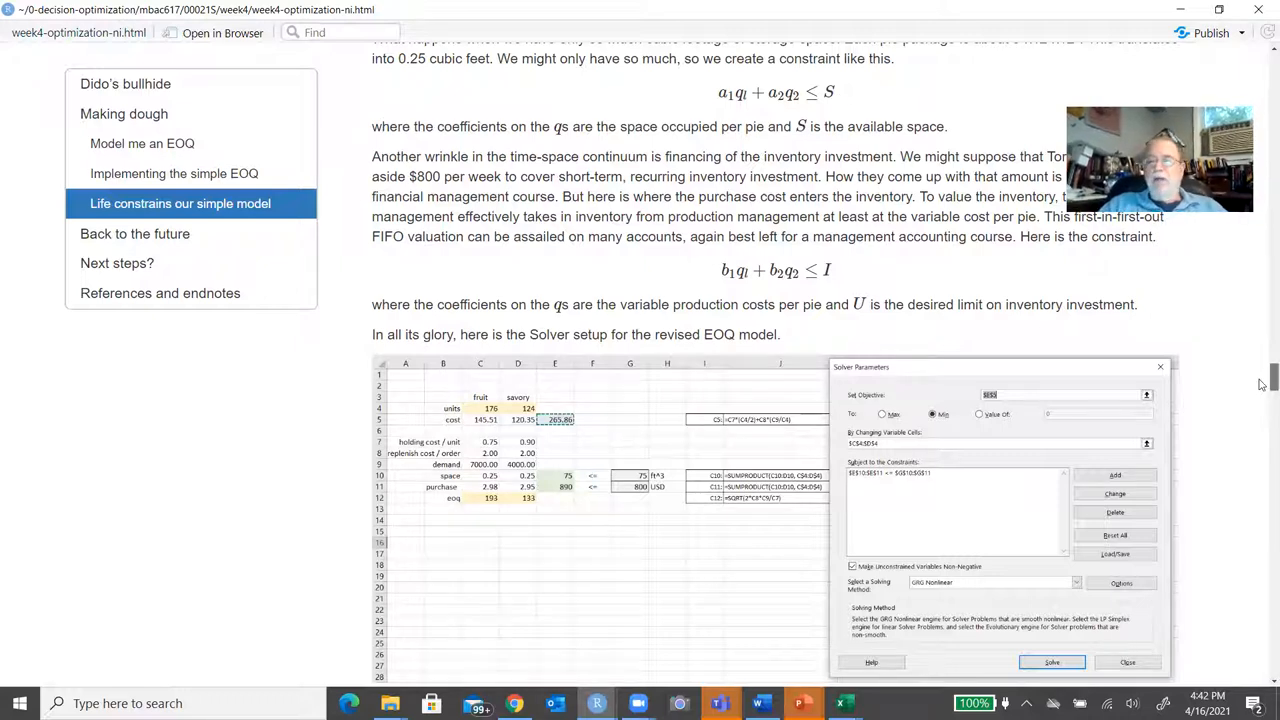
{"action": "scroll", "scroll_direction": "down", "scroll_amount": 3}
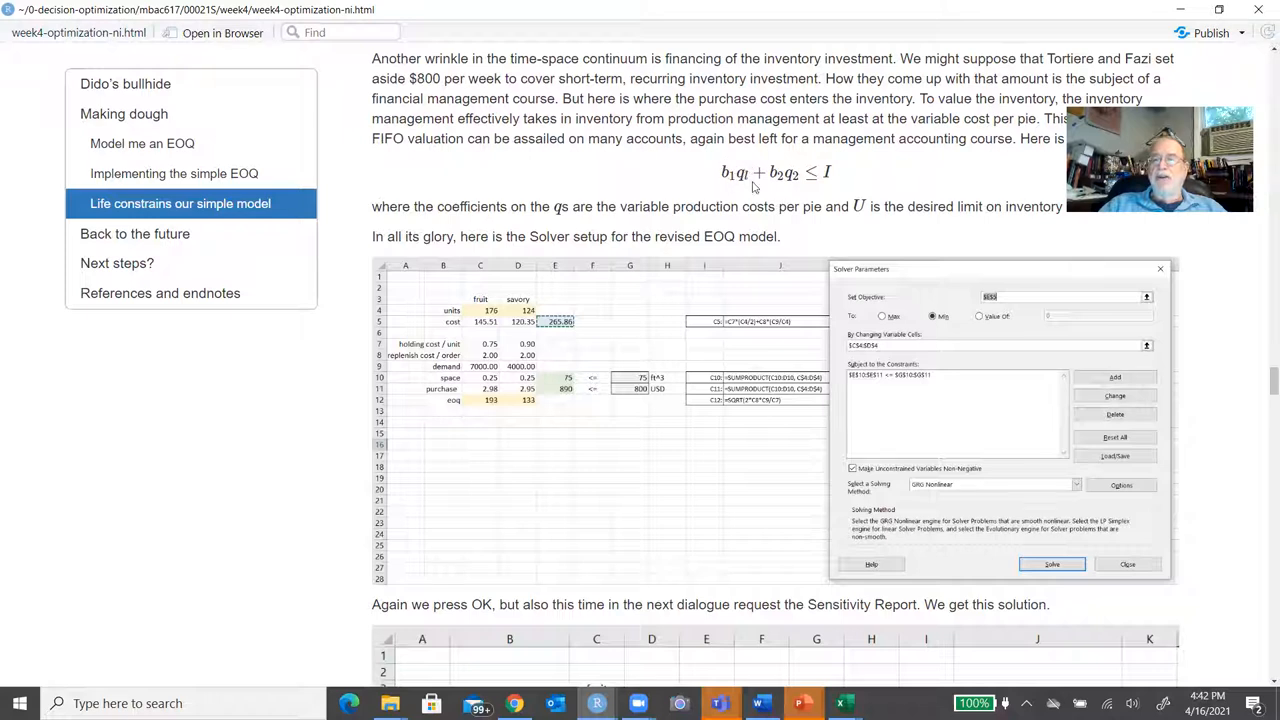
{"action": "mouse_move", "coordinate": [753, 188]}
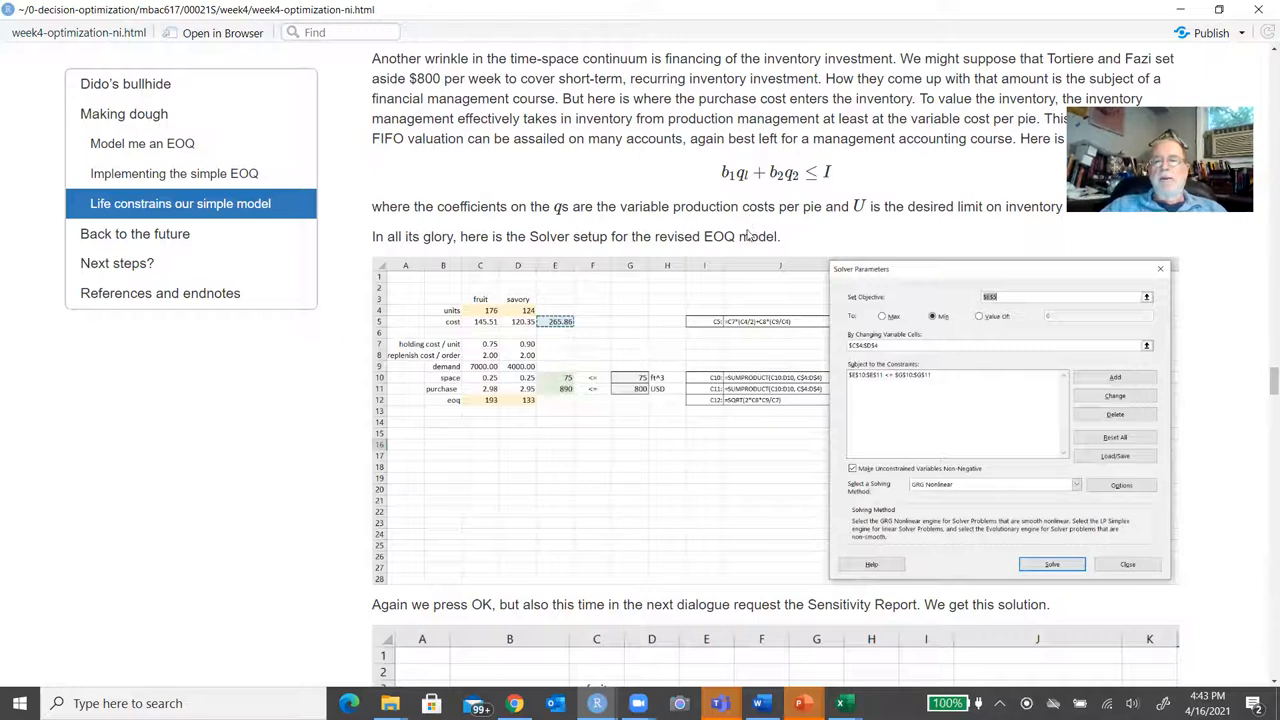
{"action": "mouse_move", "coordinate": [568, 485]}
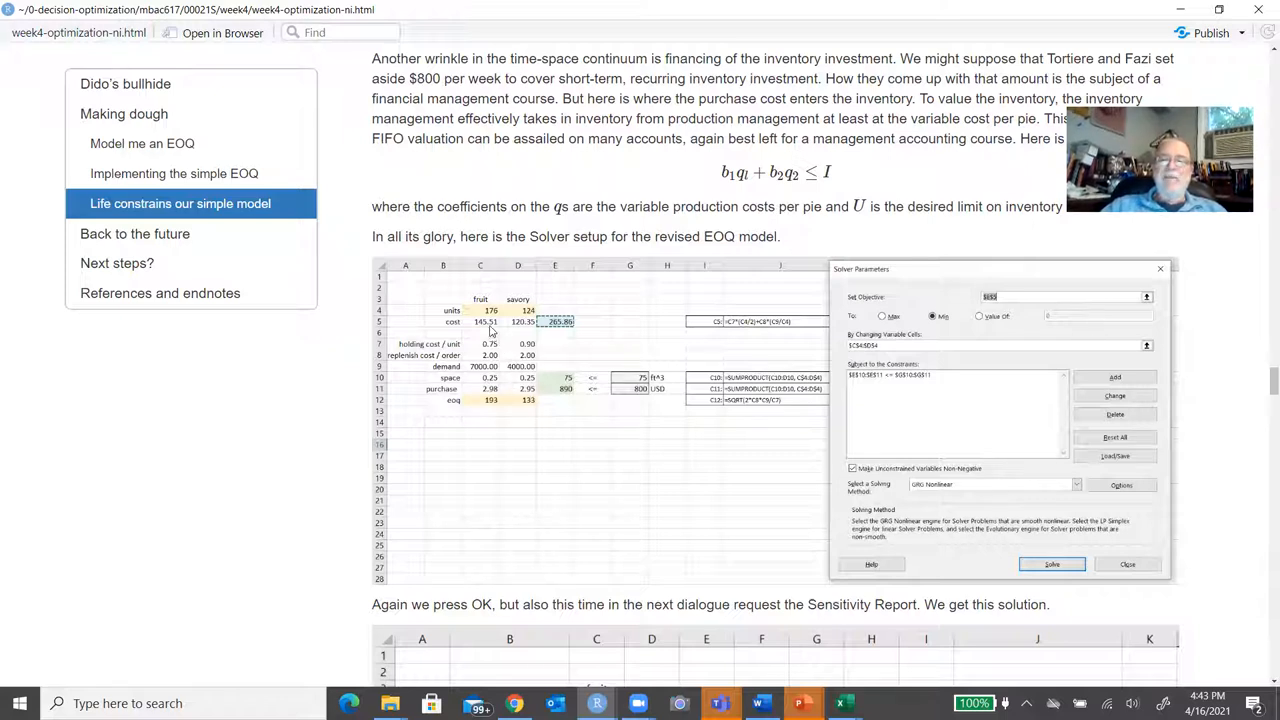
{"action": "mouse_move", "coordinate": [527, 331]}
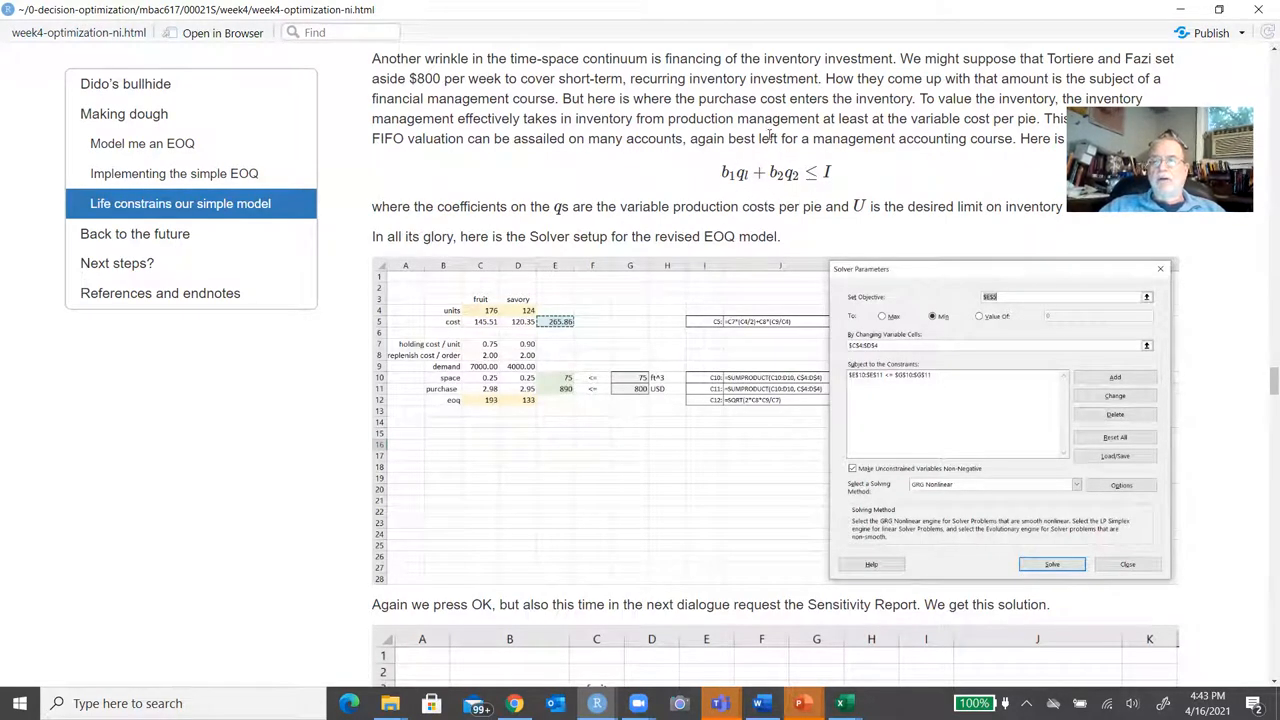
{"action": "mouse_move", "coordinate": [825, 199]}
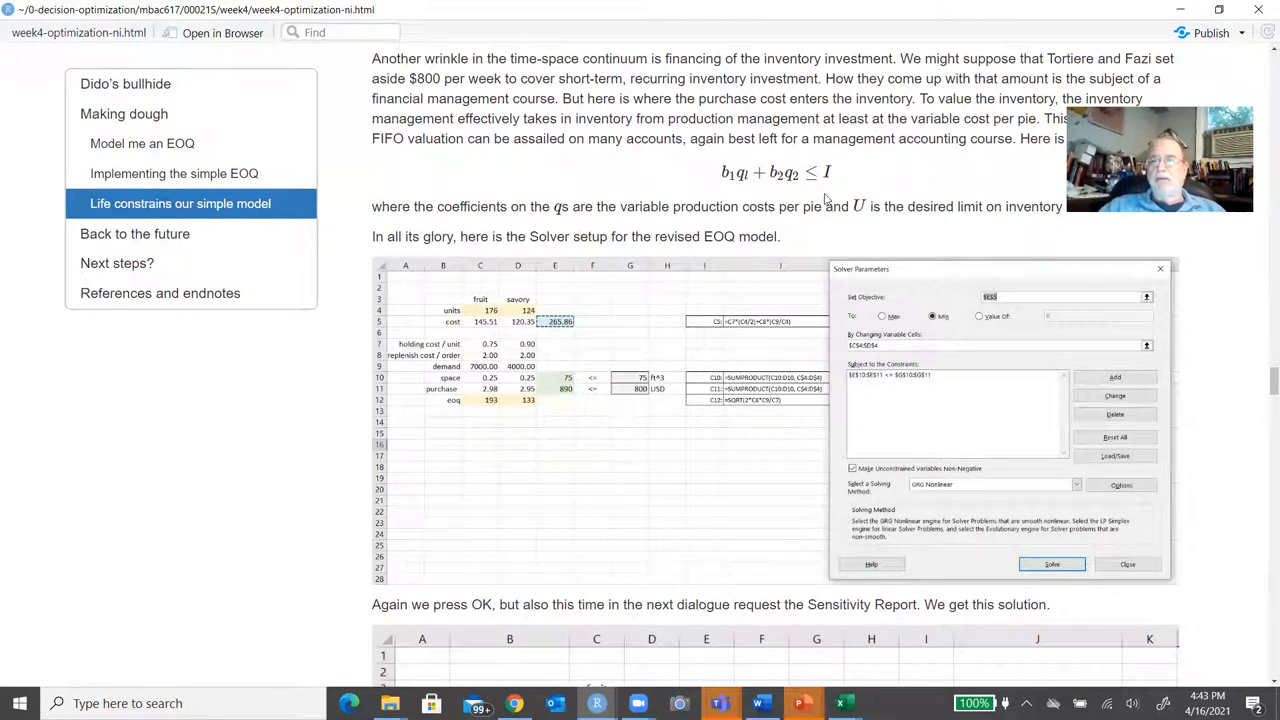
{"action": "mouse_move", "coordinate": [490, 409]}
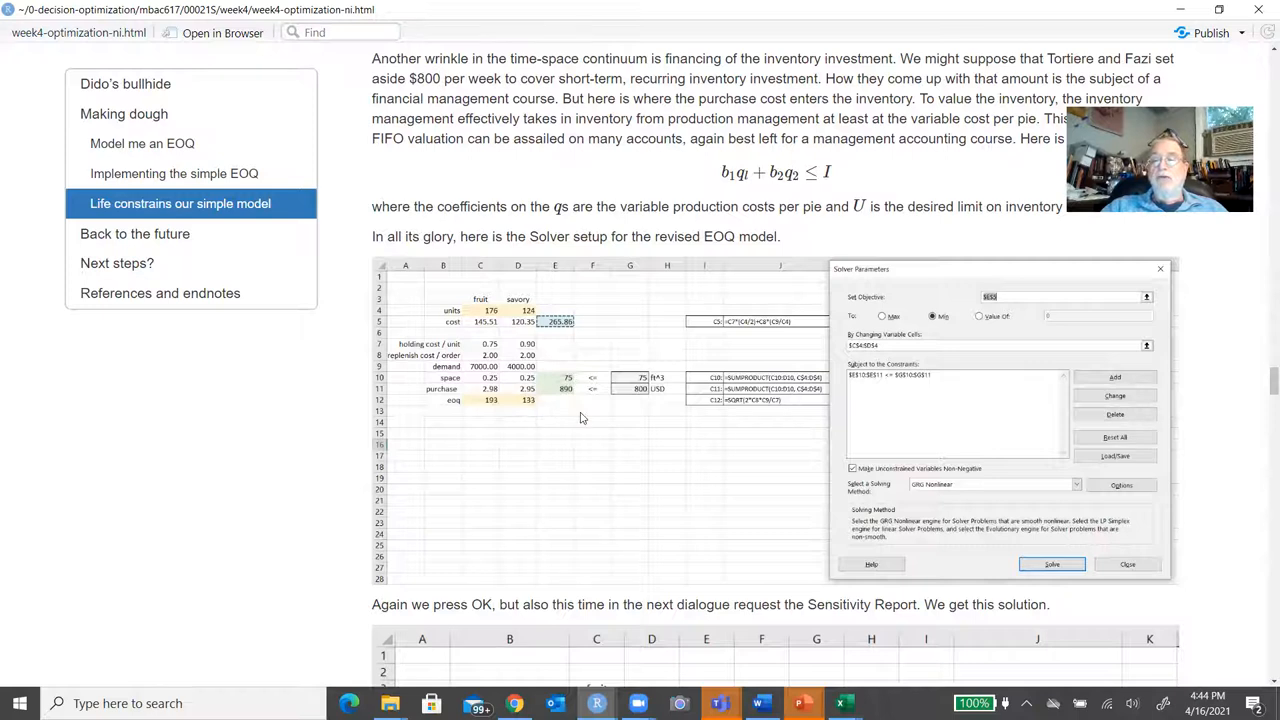
{"action": "mouse_move", "coordinate": [660, 382]}
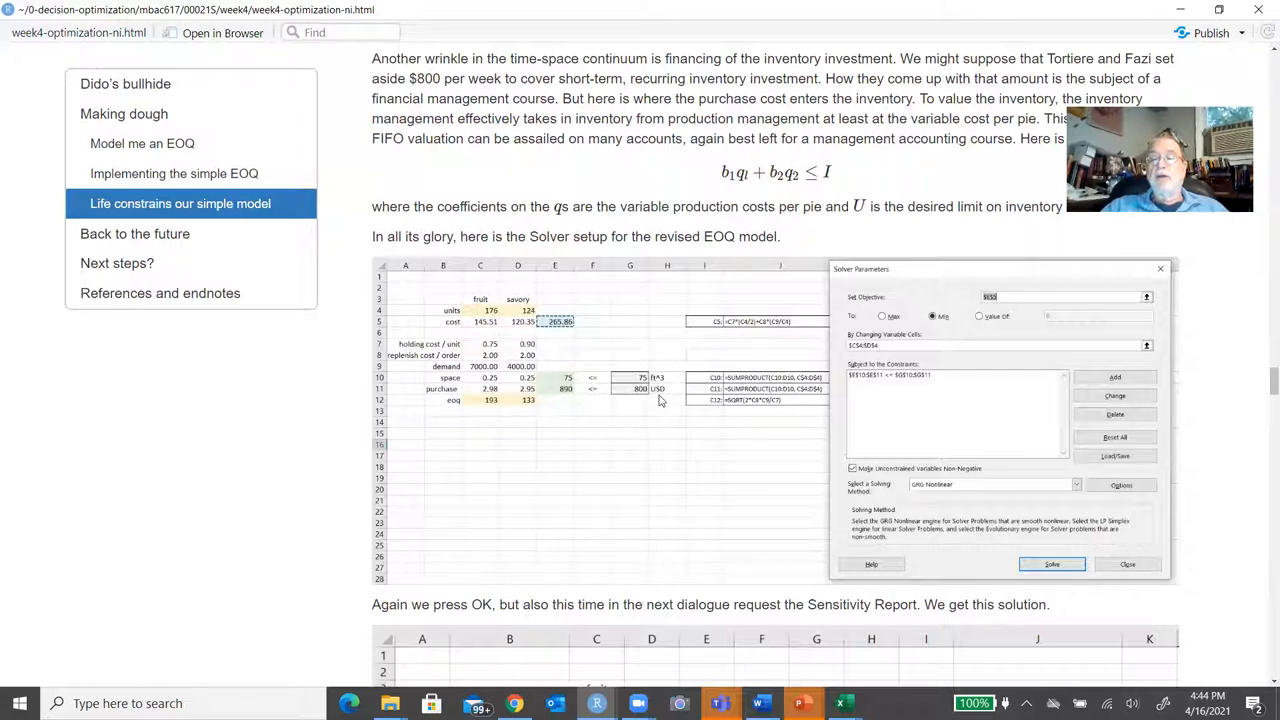
{"action": "mouse_move", "coordinate": [663, 395]}
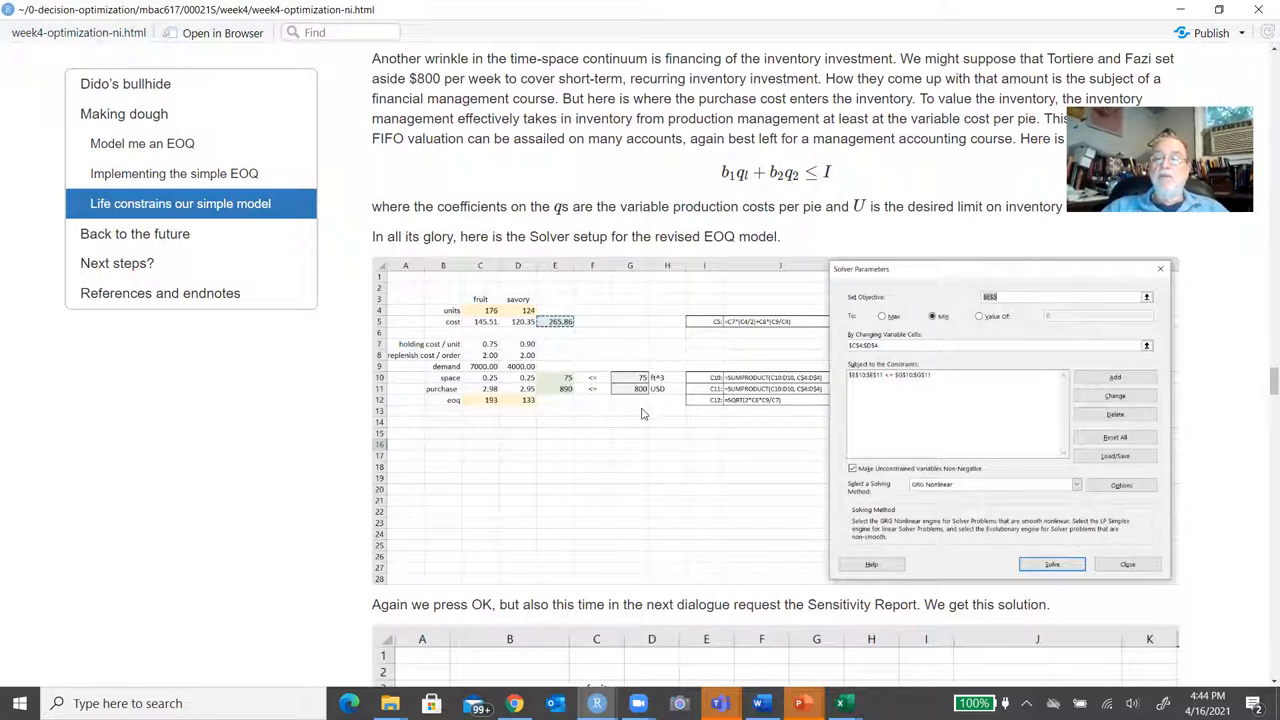
{"action": "mouse_move", "coordinate": [571, 398]}
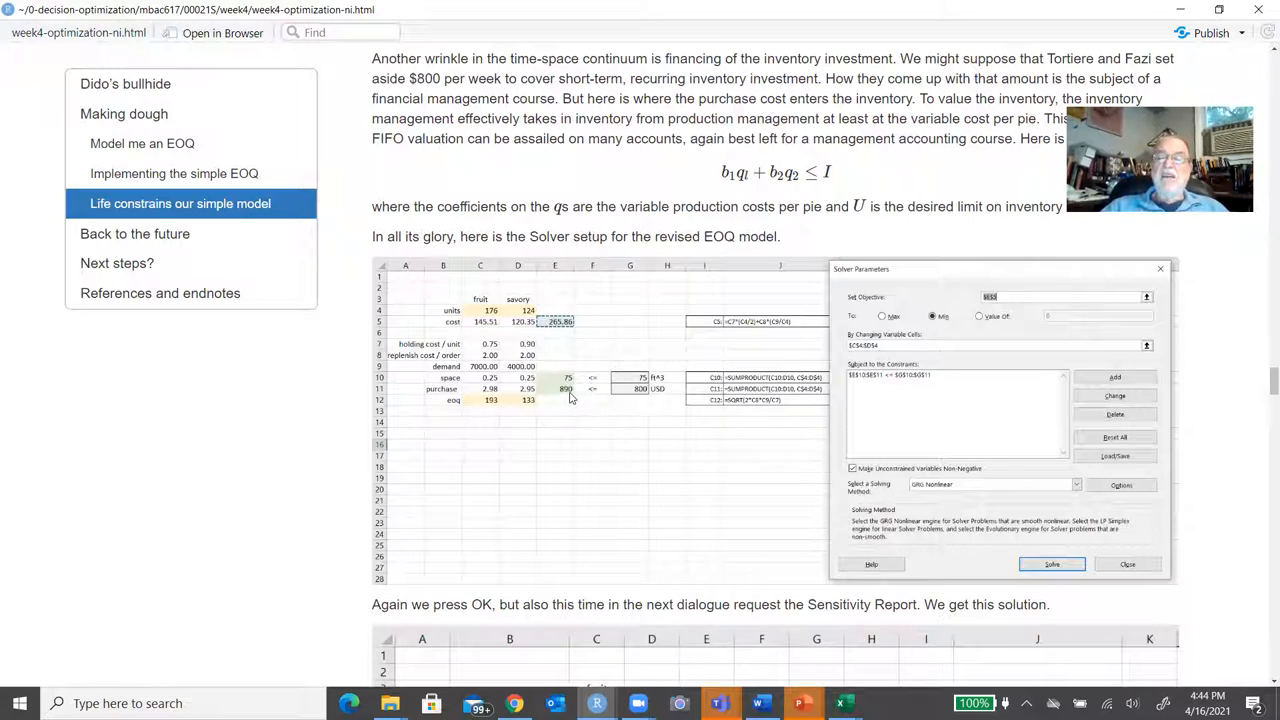
{"action": "mouse_move", "coordinate": [547, 385]}
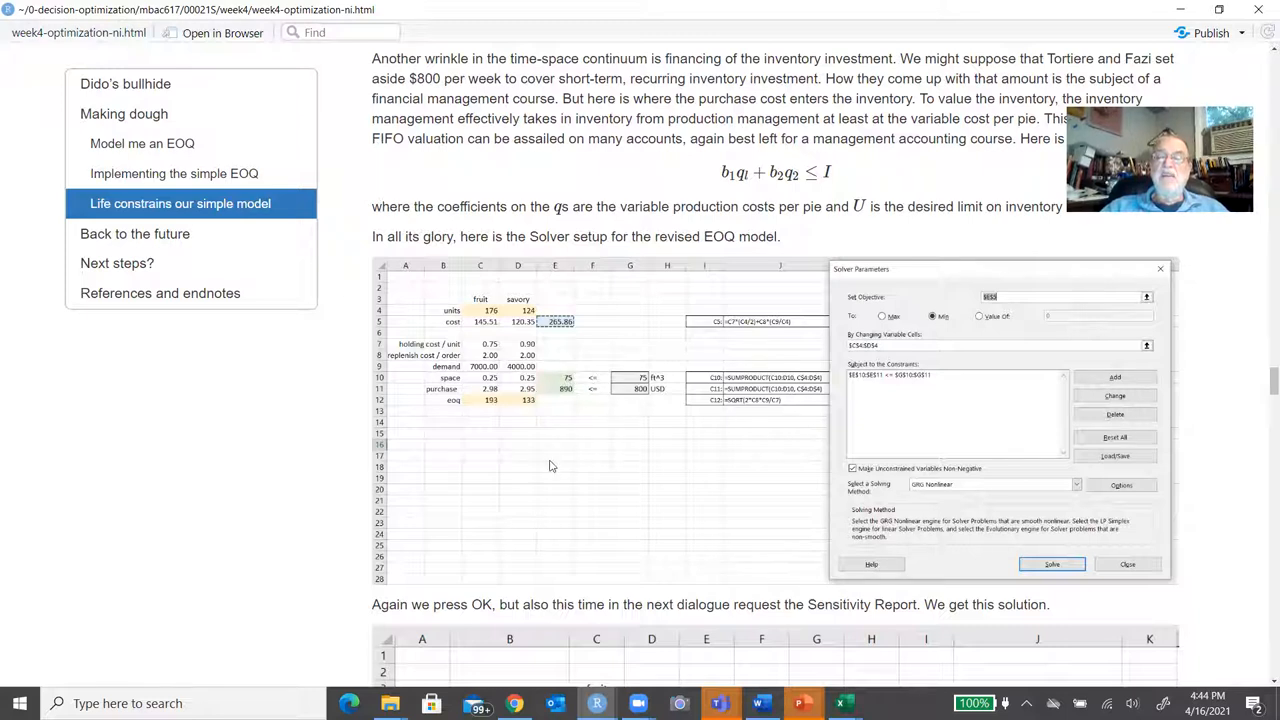
Scroll to the constrained solution (fruit 158, savory 112, cost 269.76) and the Sensitivity Report heading.
{"action": "scroll", "scroll_direction": "down", "scroll_amount": 3}
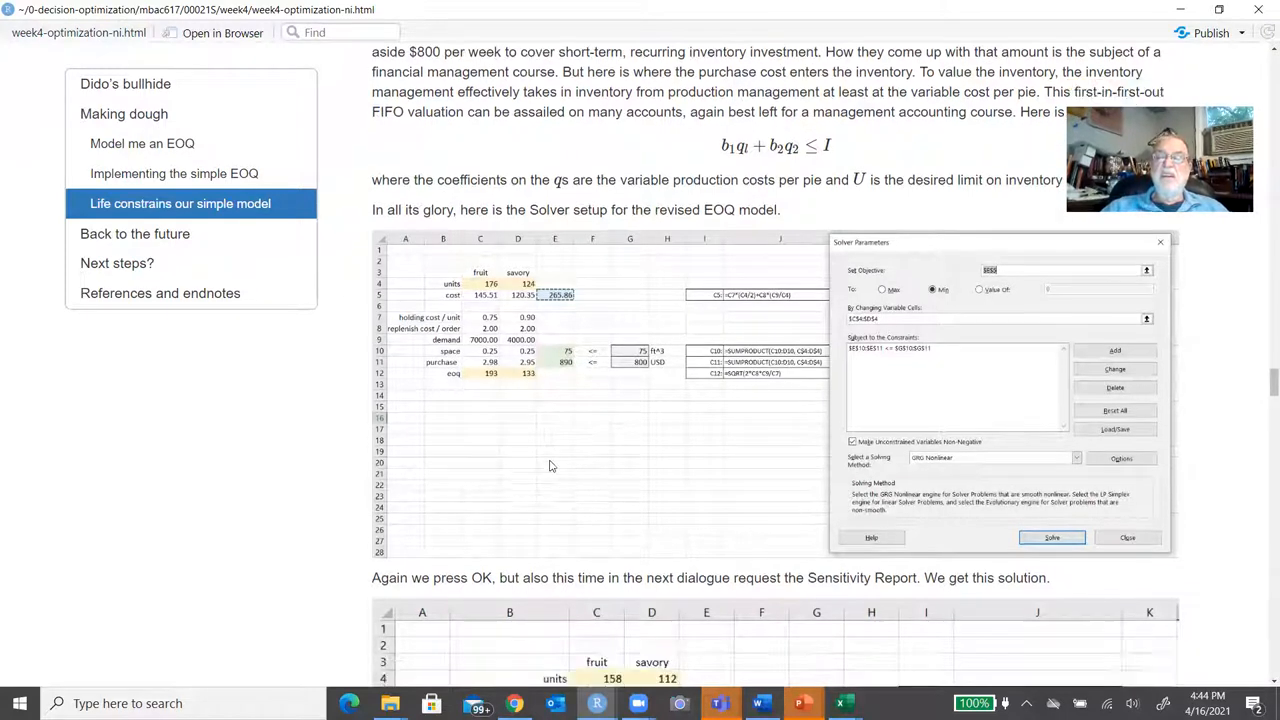
{"action": "scroll", "scroll_direction": "down", "scroll_amount": 3}
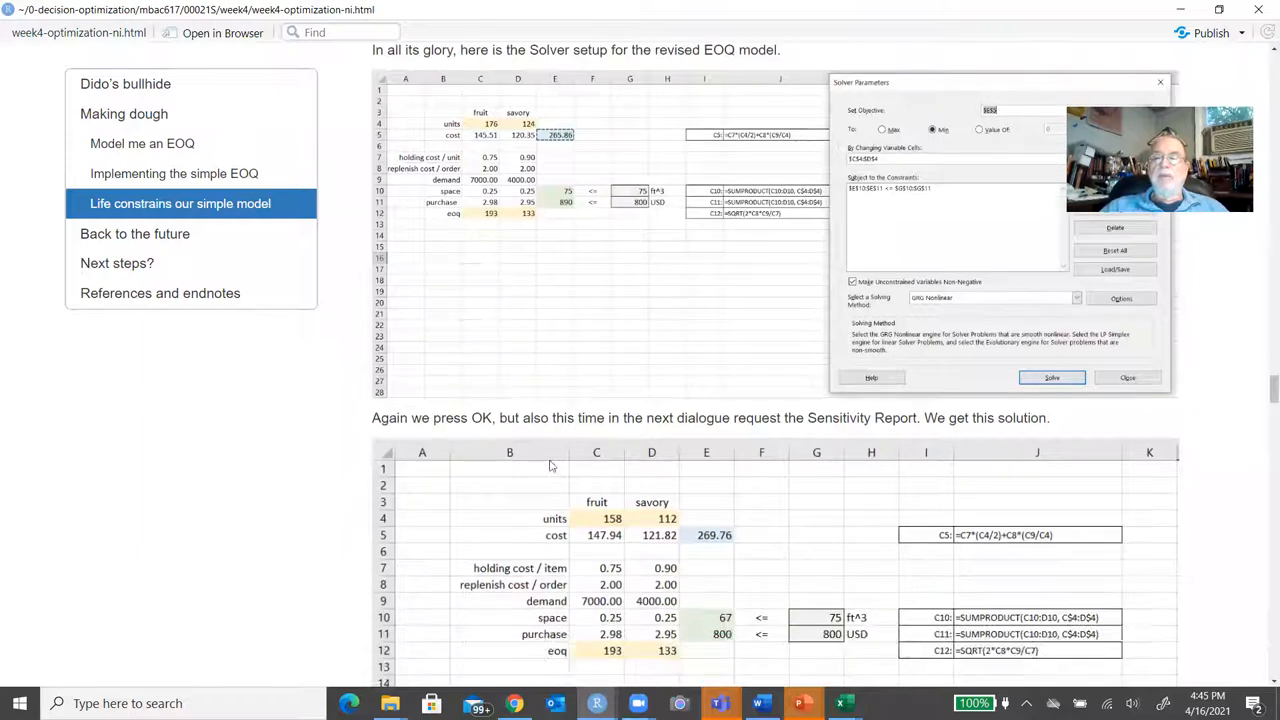
{"action": "scroll", "scroll_direction": "down", "scroll_amount": 3}
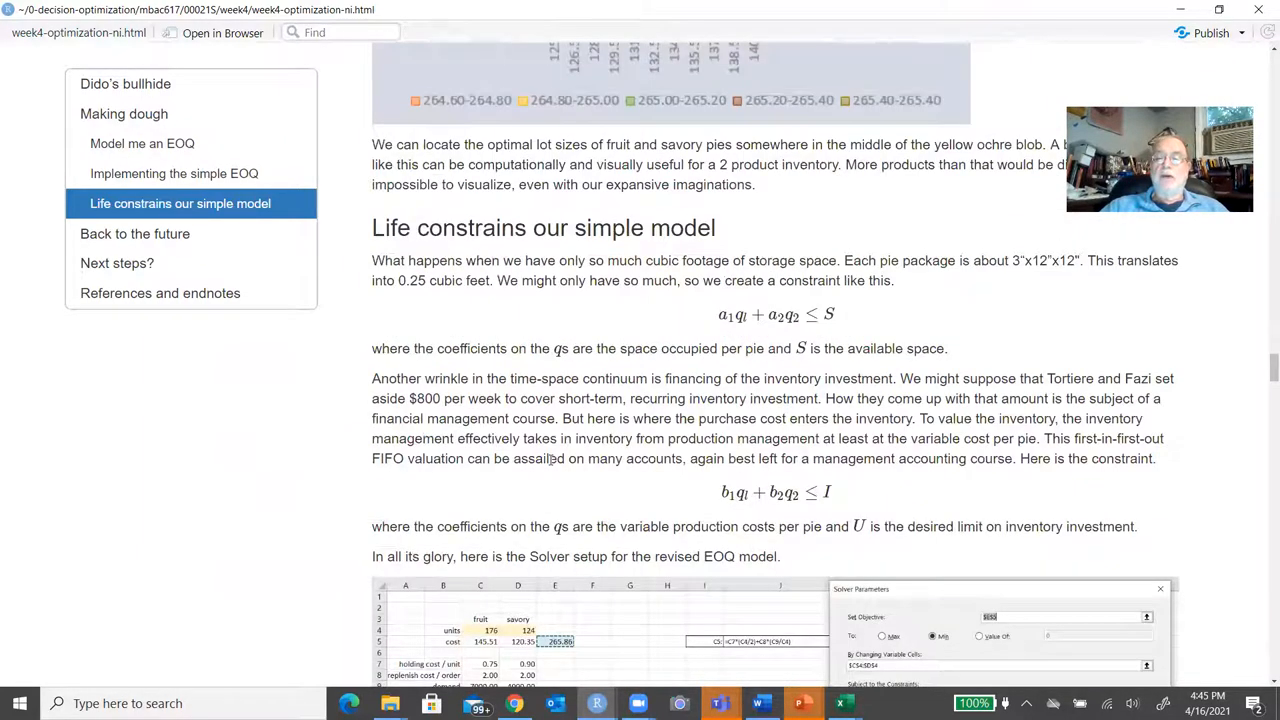
{"action": "scroll", "scroll_direction": "down", "scroll_amount": 3}
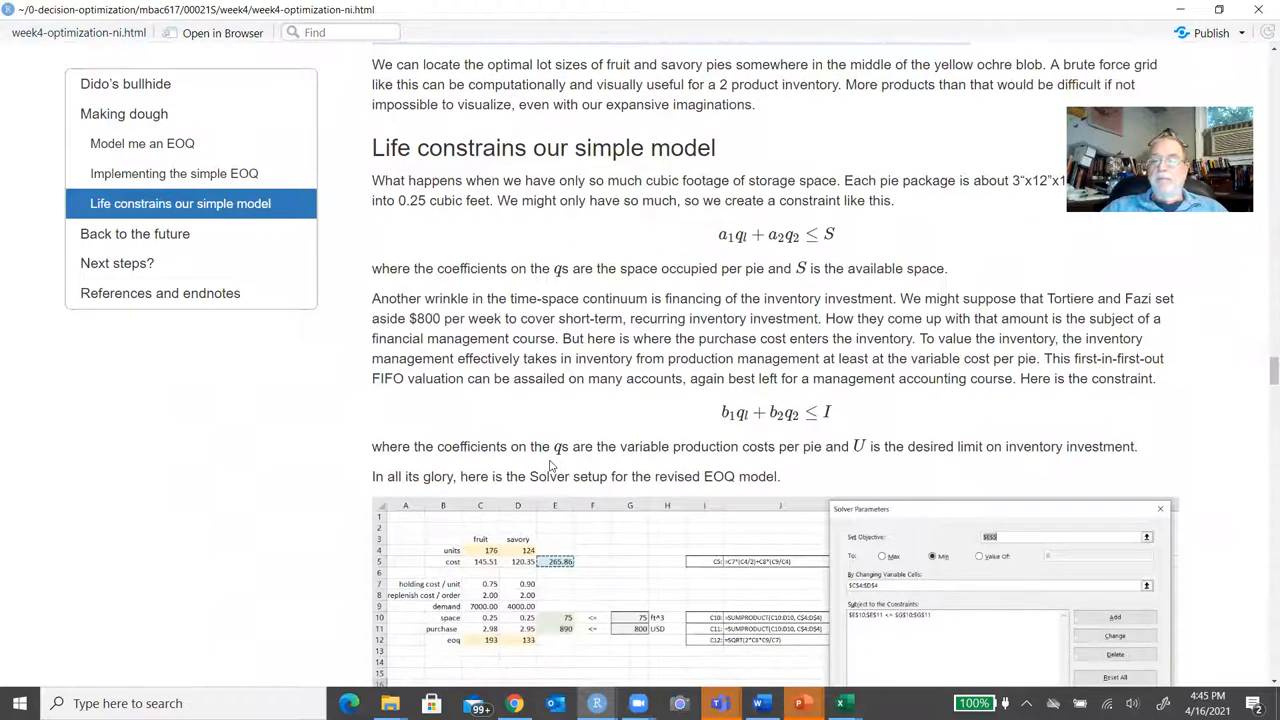
{"action": "scroll", "scroll_direction": "down", "scroll_amount": 3}
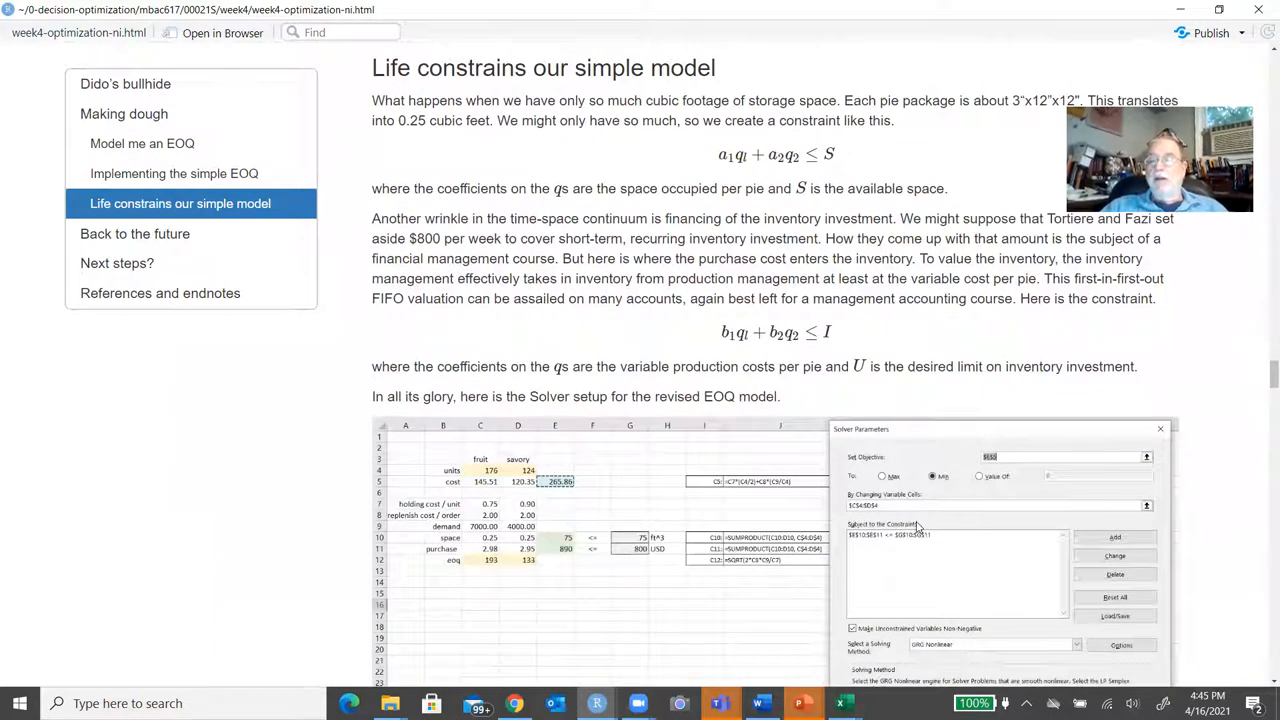
{"action": "mouse_move", "coordinate": [968, 556]}
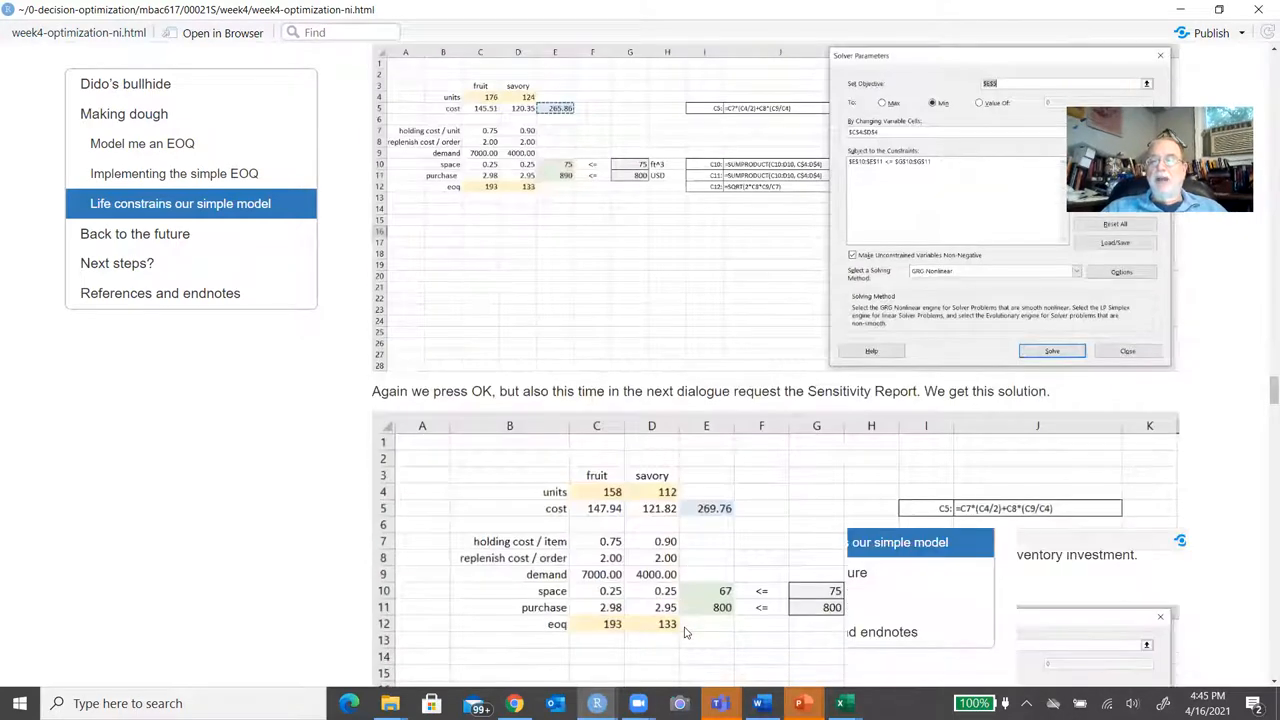
{"action": "scroll", "scroll_direction": "down", "scroll_amount": 3}
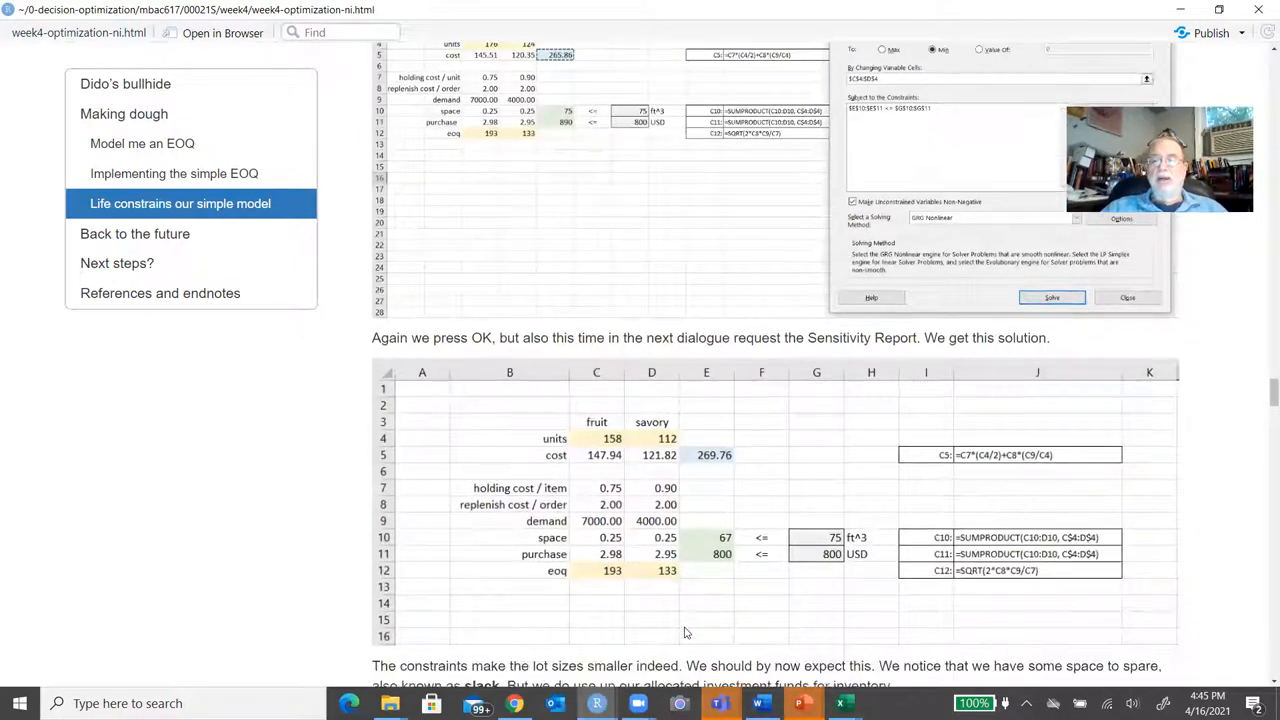
{"action": "scroll", "scroll_direction": "down", "scroll_amount": 3}
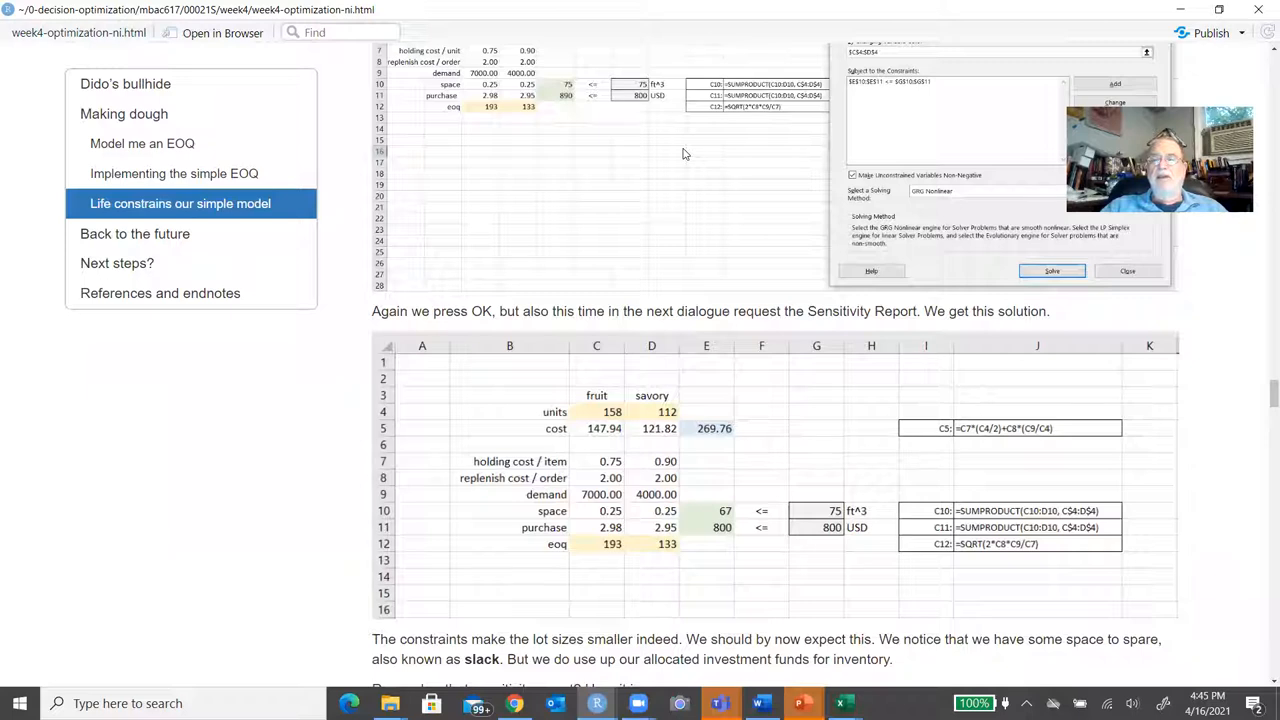
{"action": "mouse_move", "coordinate": [715, 263]}
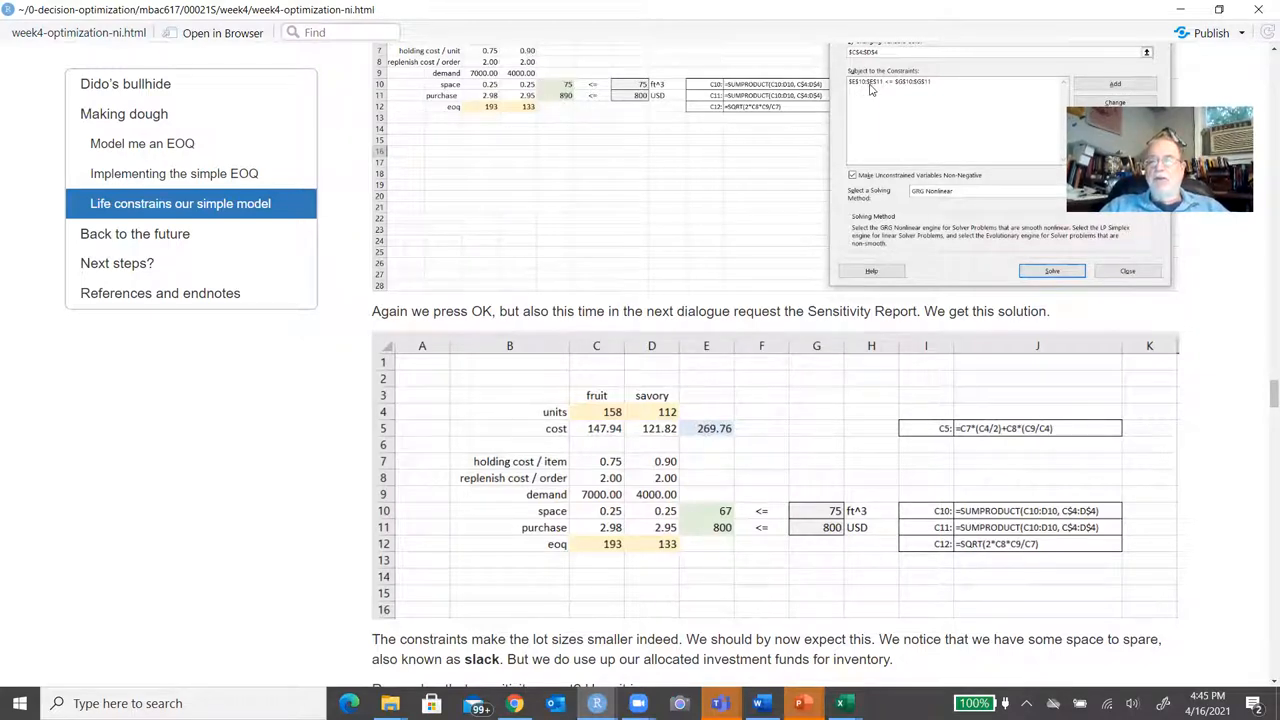
{"action": "mouse_move", "coordinate": [715, 540]}
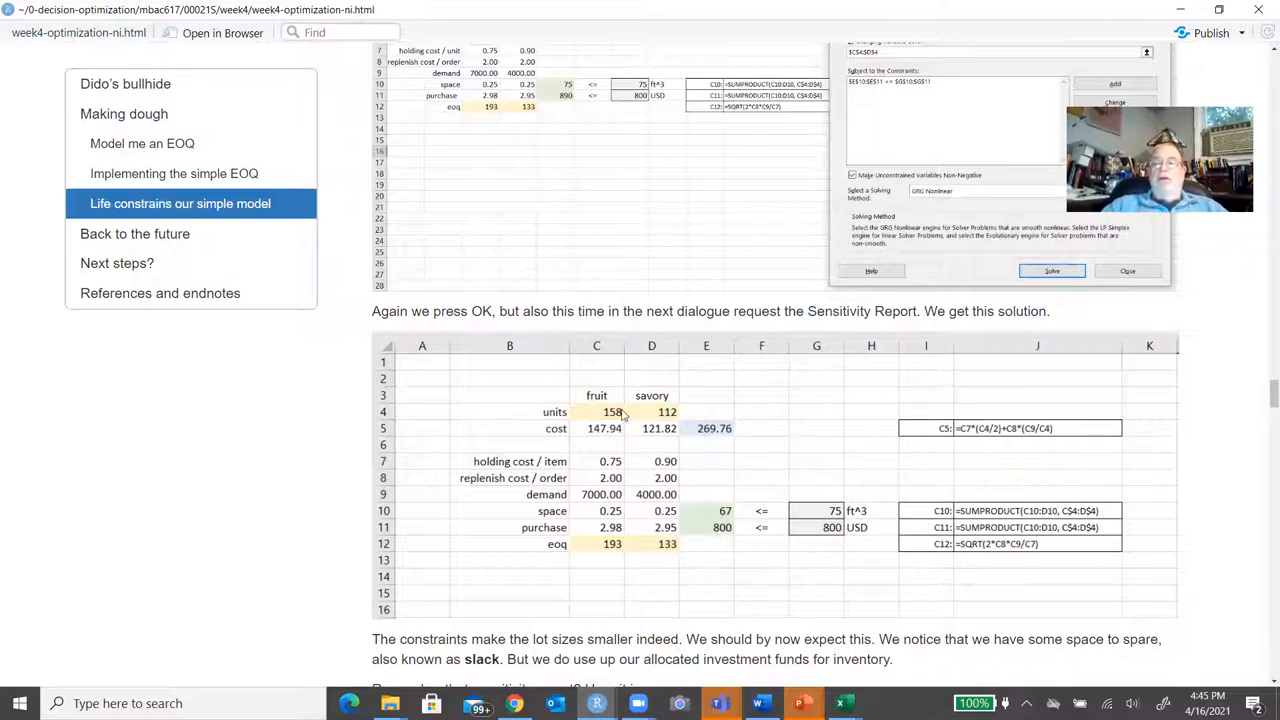
{"action": "mouse_move", "coordinate": [677, 413]}
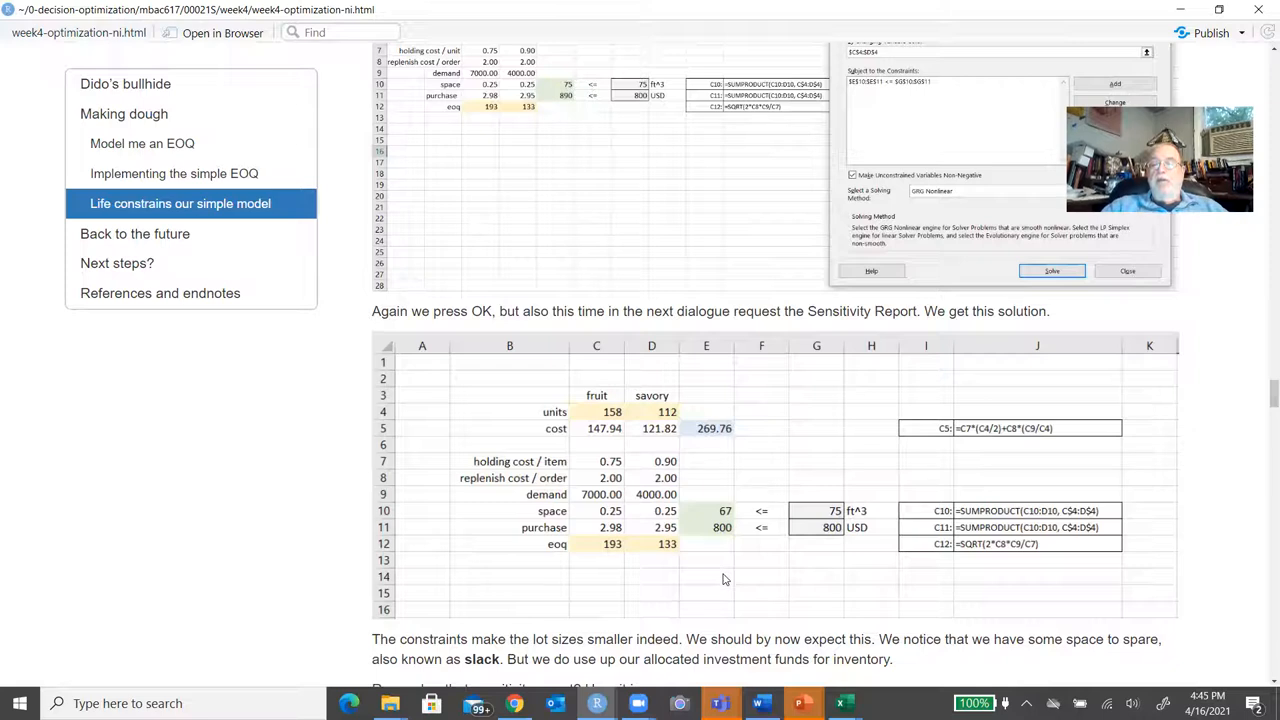
{"action": "scroll", "scroll_direction": "down", "scroll_amount": 3}
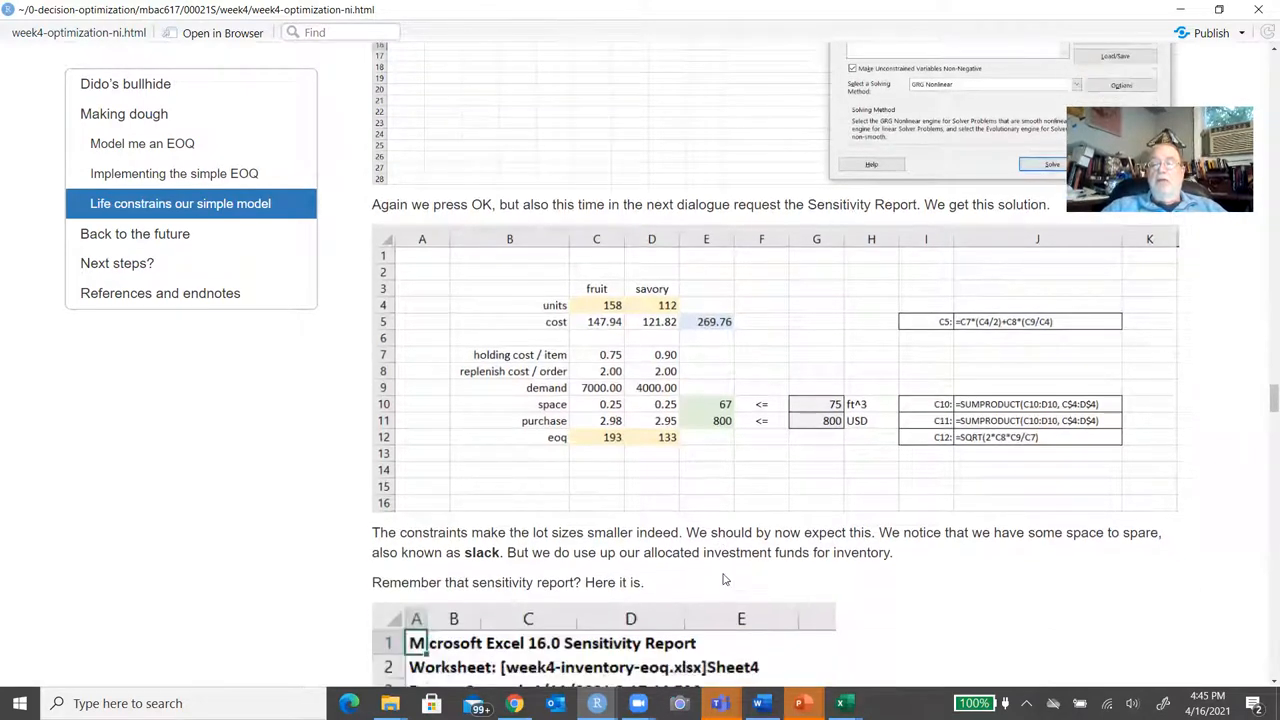
{"action": "mouse_move", "coordinate": [742, 461]}
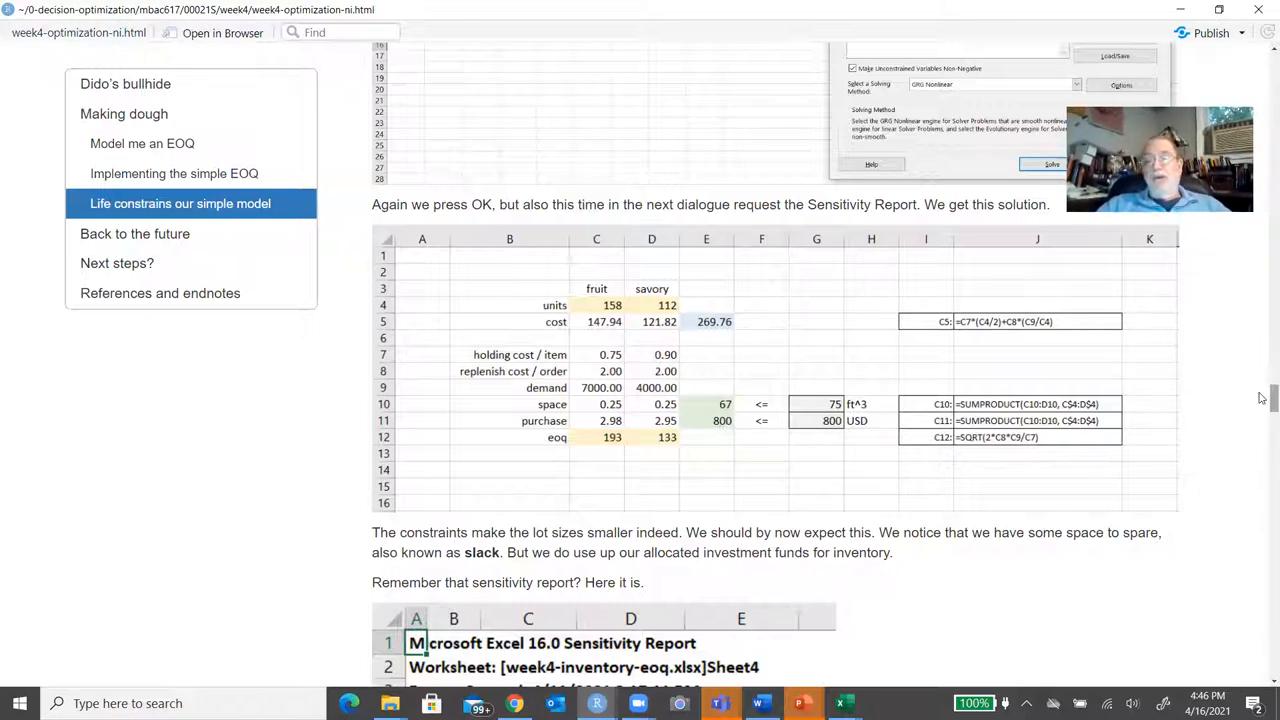
{"action": "scroll", "scroll_direction": "down", "scroll_amount": 3}
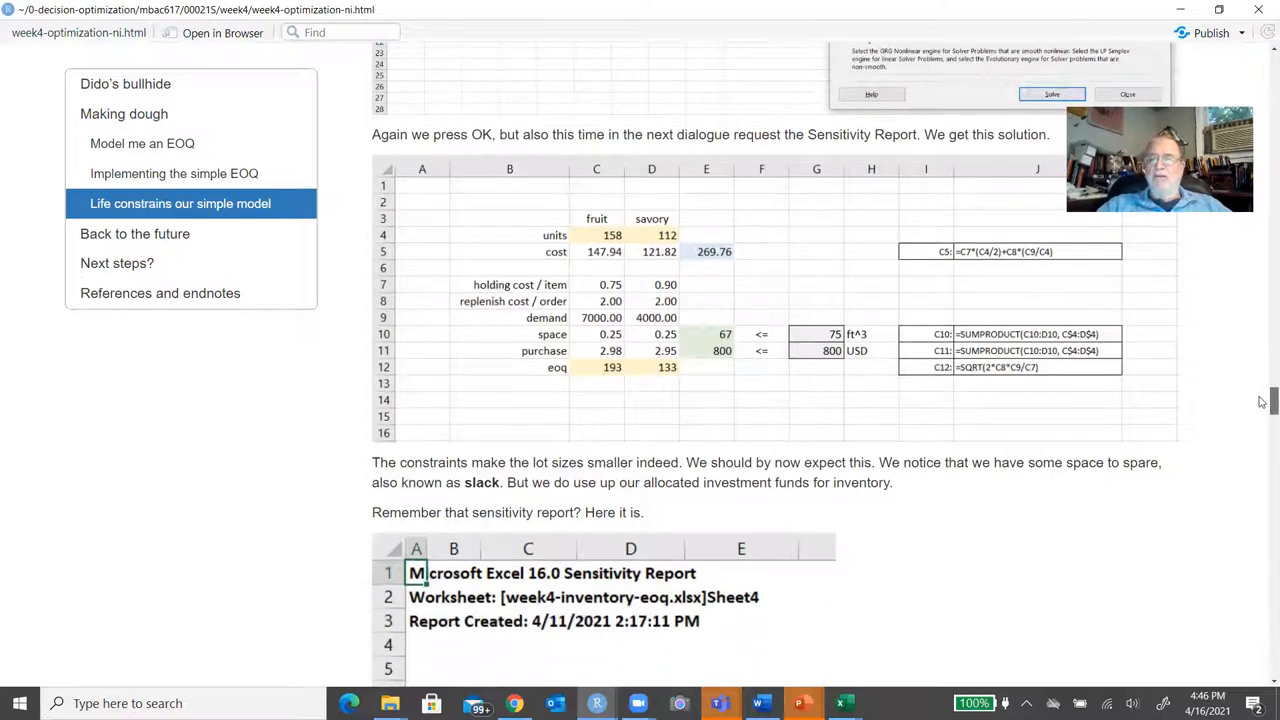
{"action": "scroll", "scroll_direction": "down", "scroll_amount": 3}
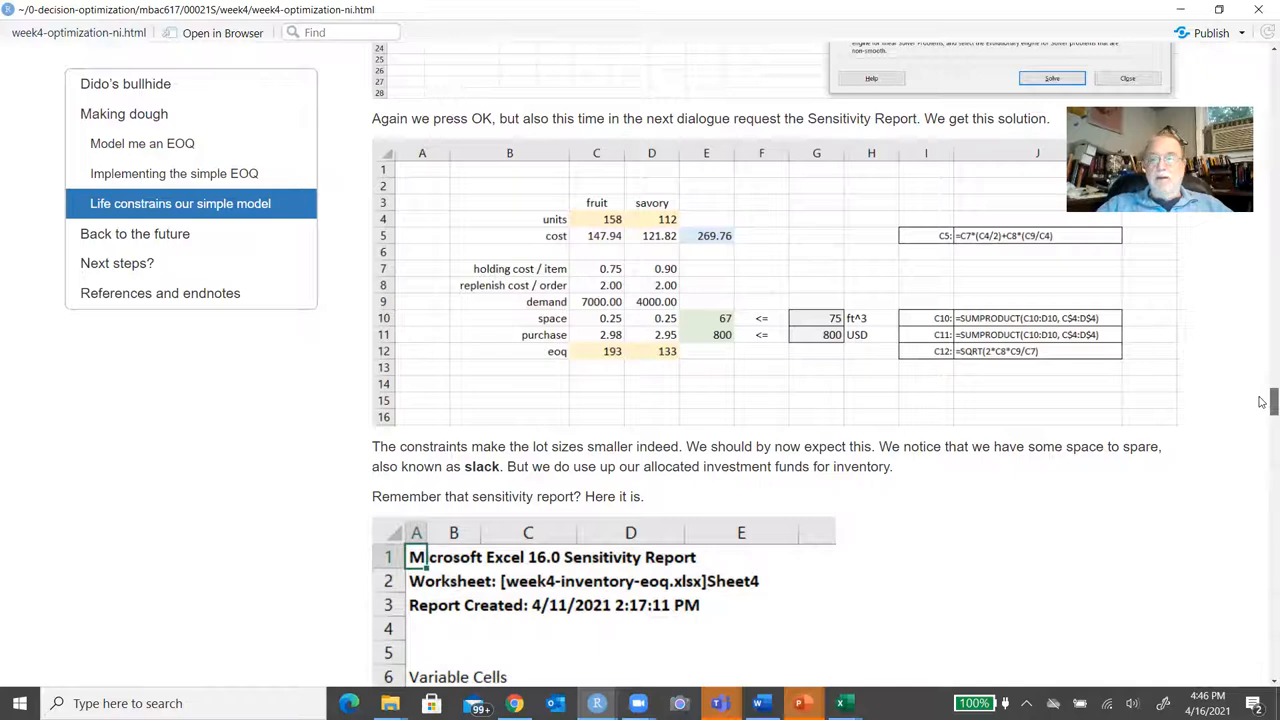
Scroll through the Variable Cells and Constraints tables to the Lagrange multiplier explanation.
{"action": "scroll", "scroll_direction": "down", "scroll_amount": 3}
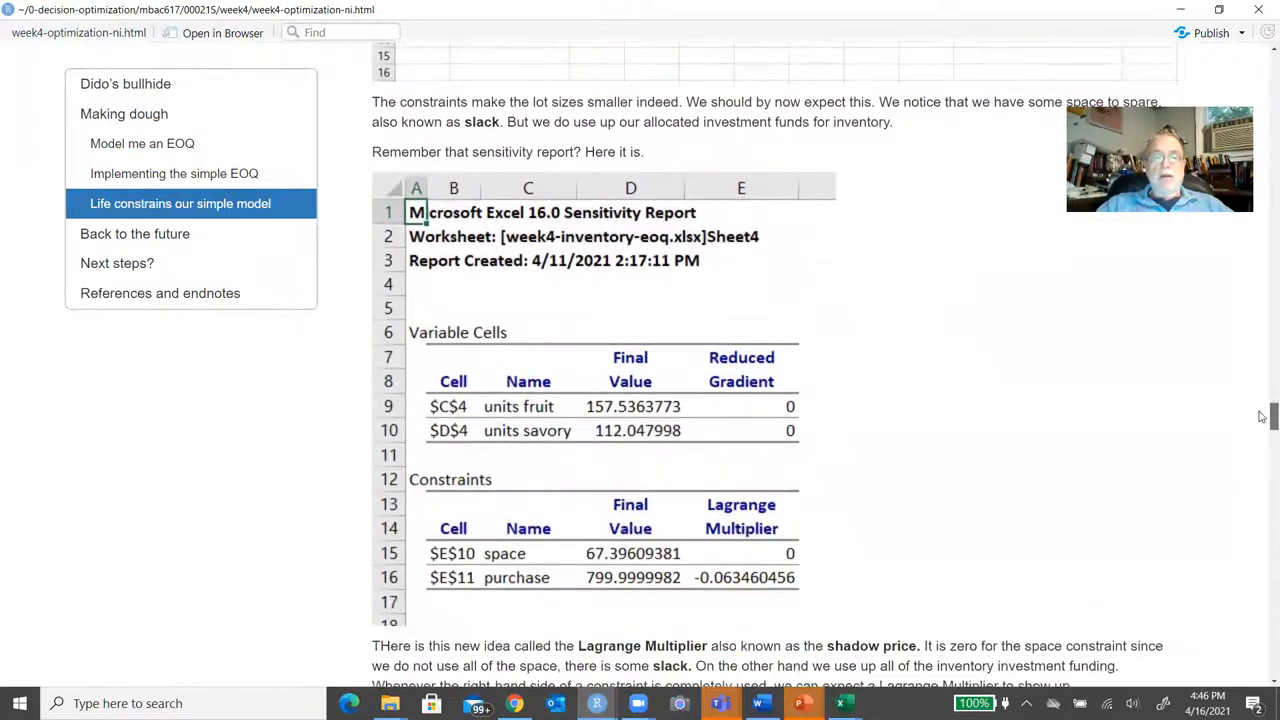
{"action": "scroll", "scroll_direction": "down", "scroll_amount": 3}
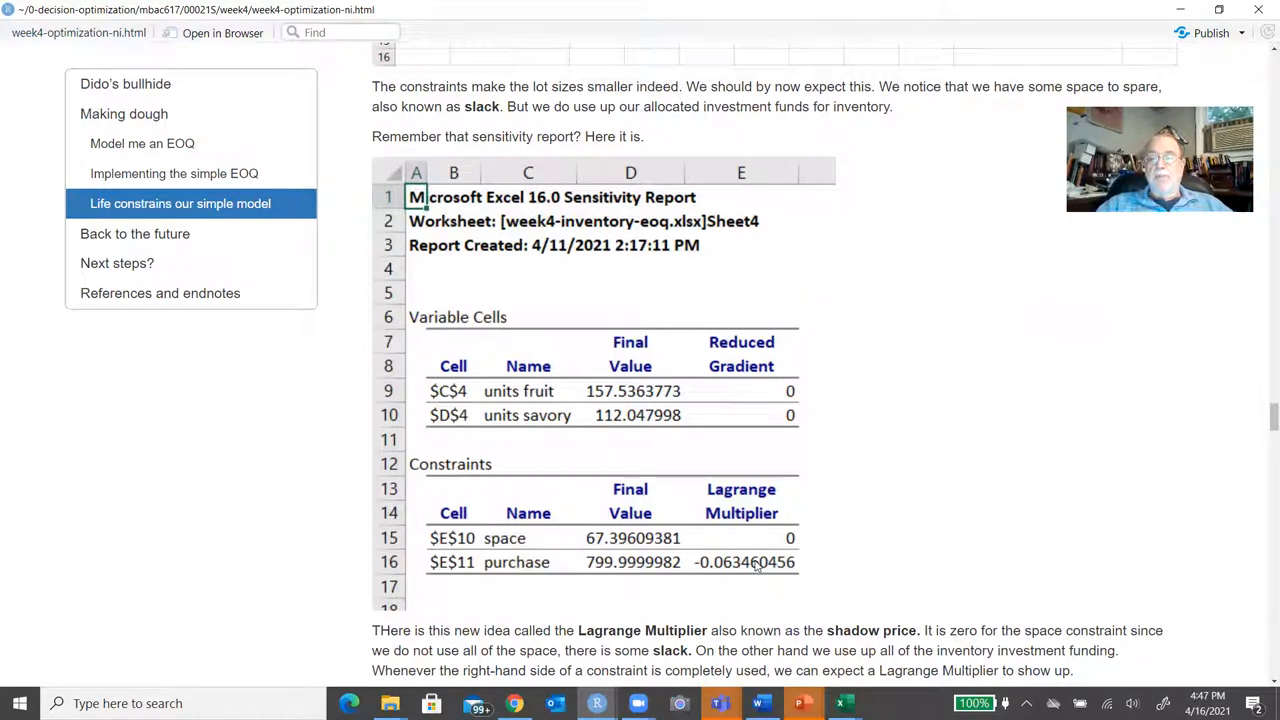
{"action": "mouse_move", "coordinate": [707, 569]}
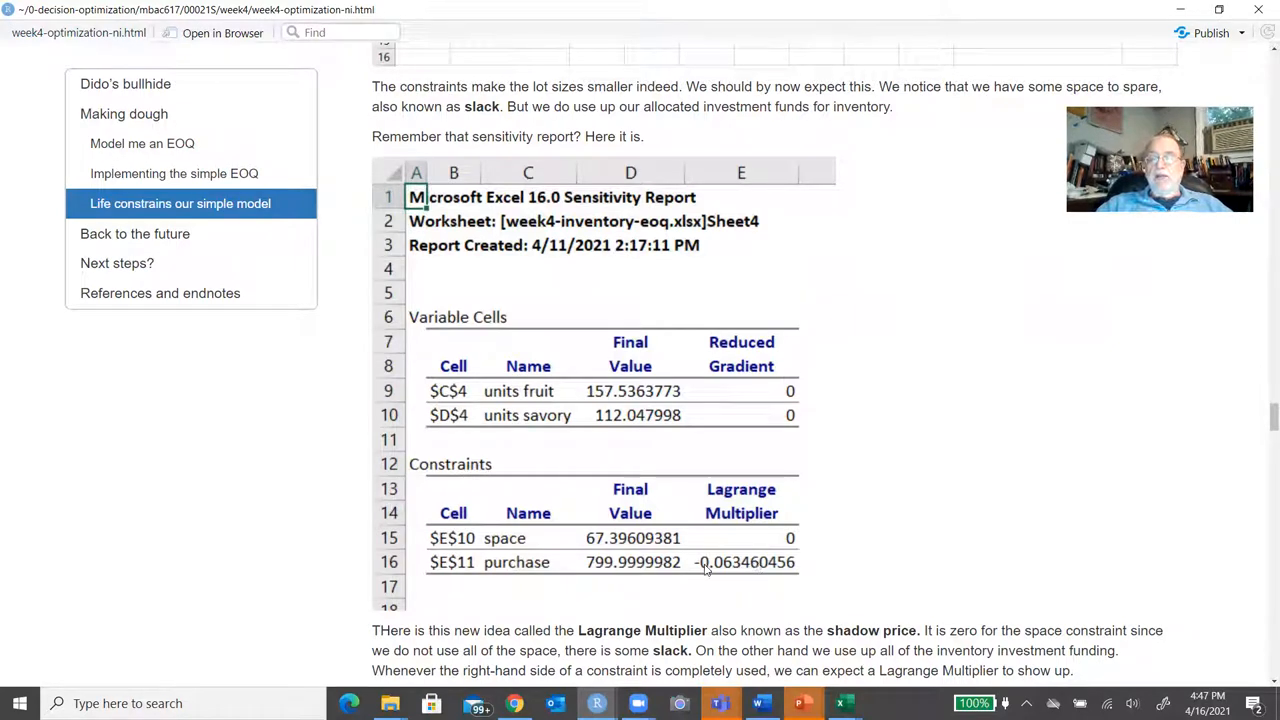
{"action": "mouse_move", "coordinate": [748, 570]}
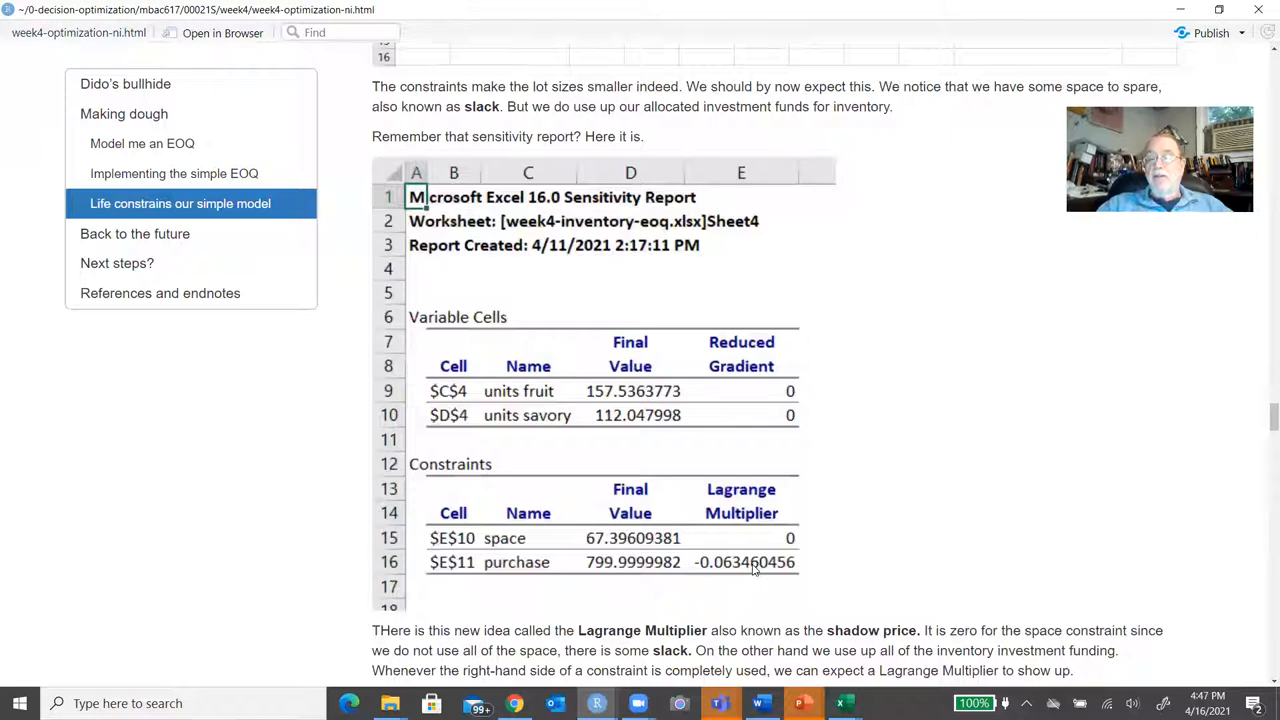
{"action": "mouse_move", "coordinate": [1214, 513]}
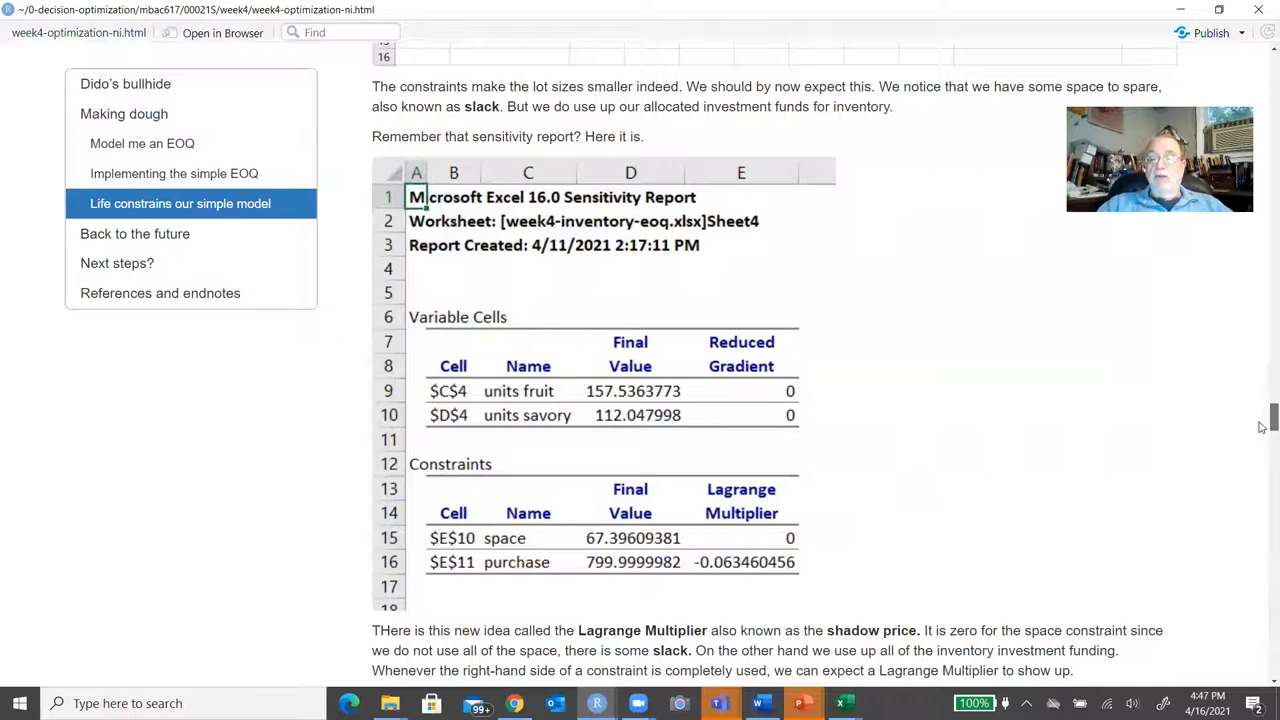
{"action": "scroll", "scroll_direction": "down", "scroll_amount": 3}
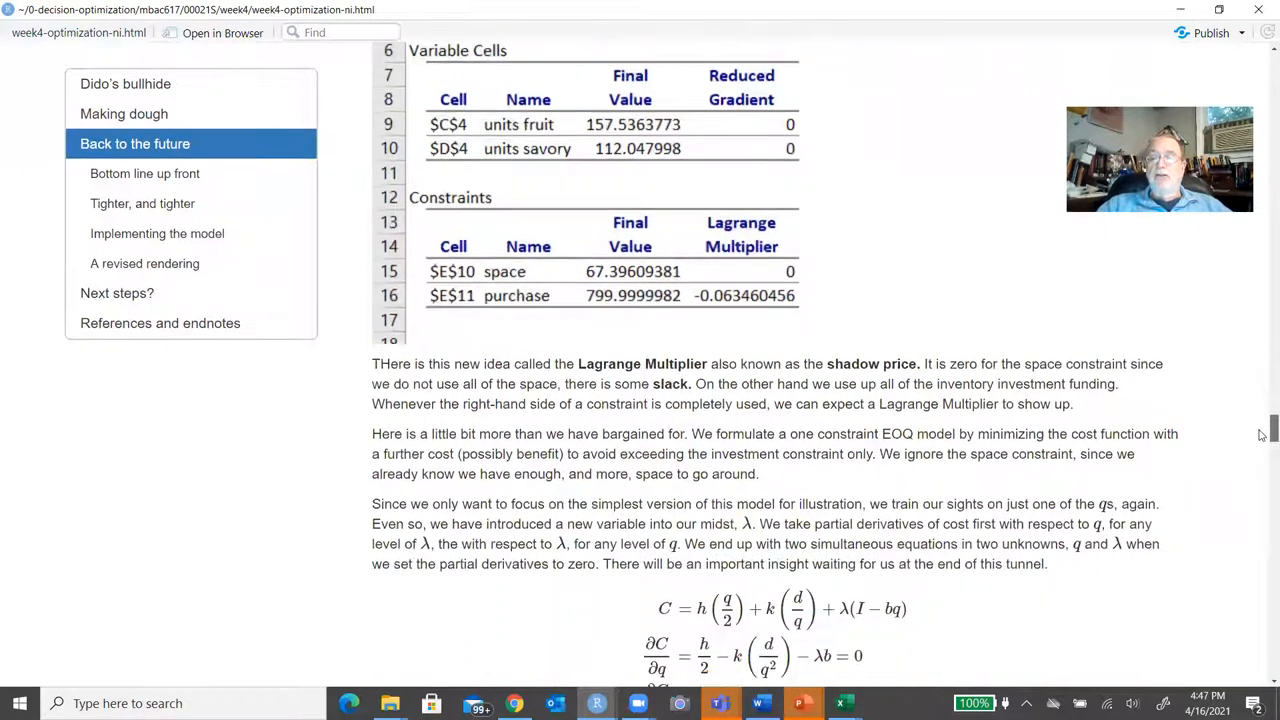
{"action": "scroll", "scroll_direction": "down", "scroll_amount": 3}
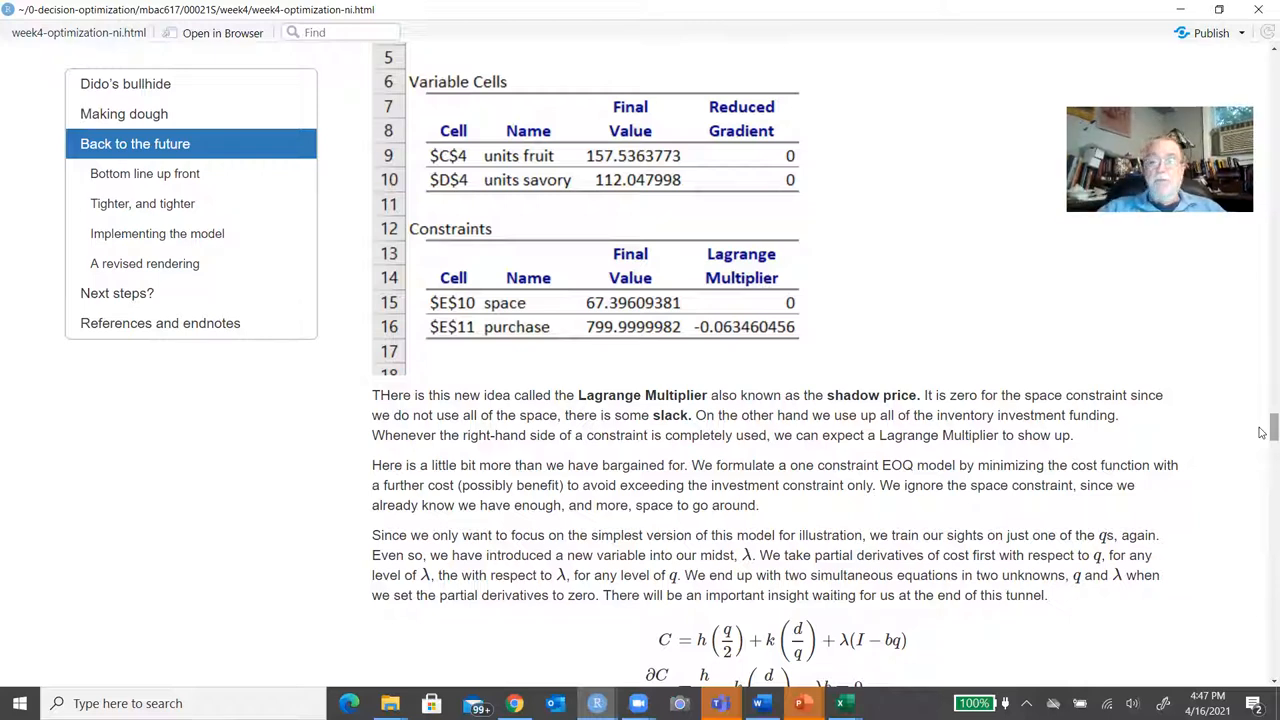
Scroll to the Lagrangian cost function, partial derivatives and closed-form q* and λ* solutions.
{"action": "scroll", "scroll_direction": "down", "scroll_amount": 3}
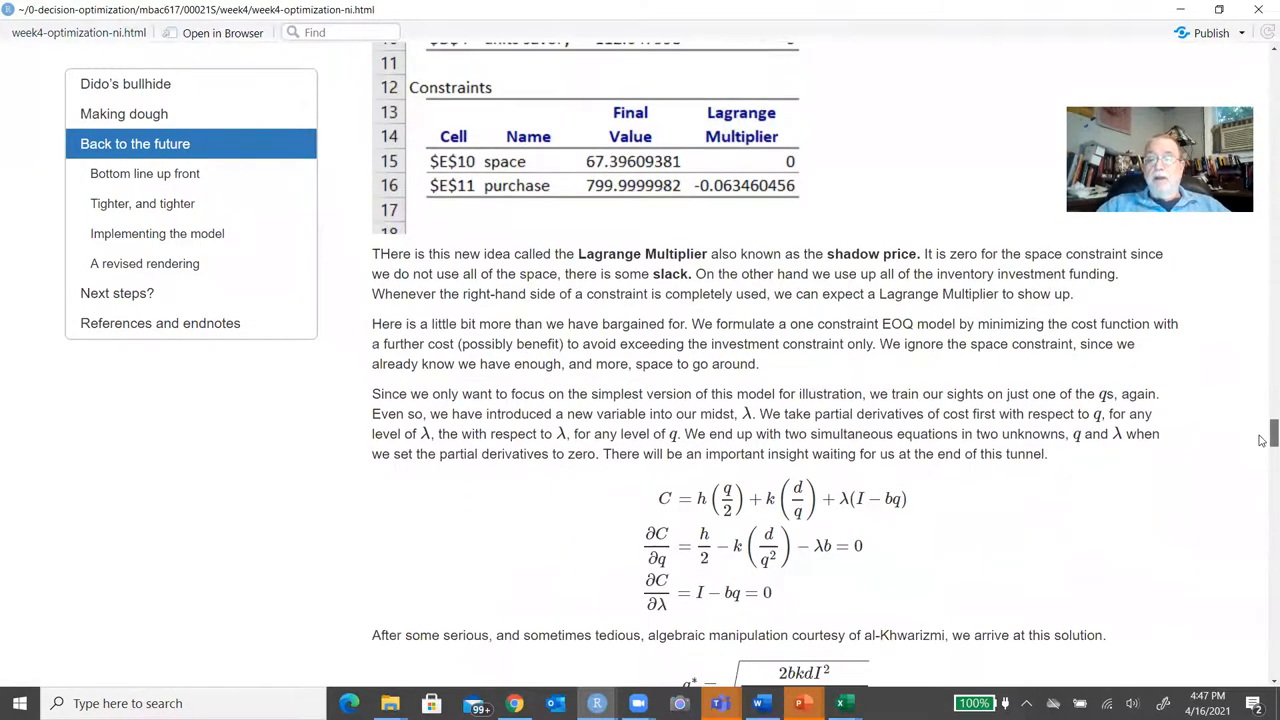
{"action": "scroll", "scroll_direction": "down", "scroll_amount": 3}
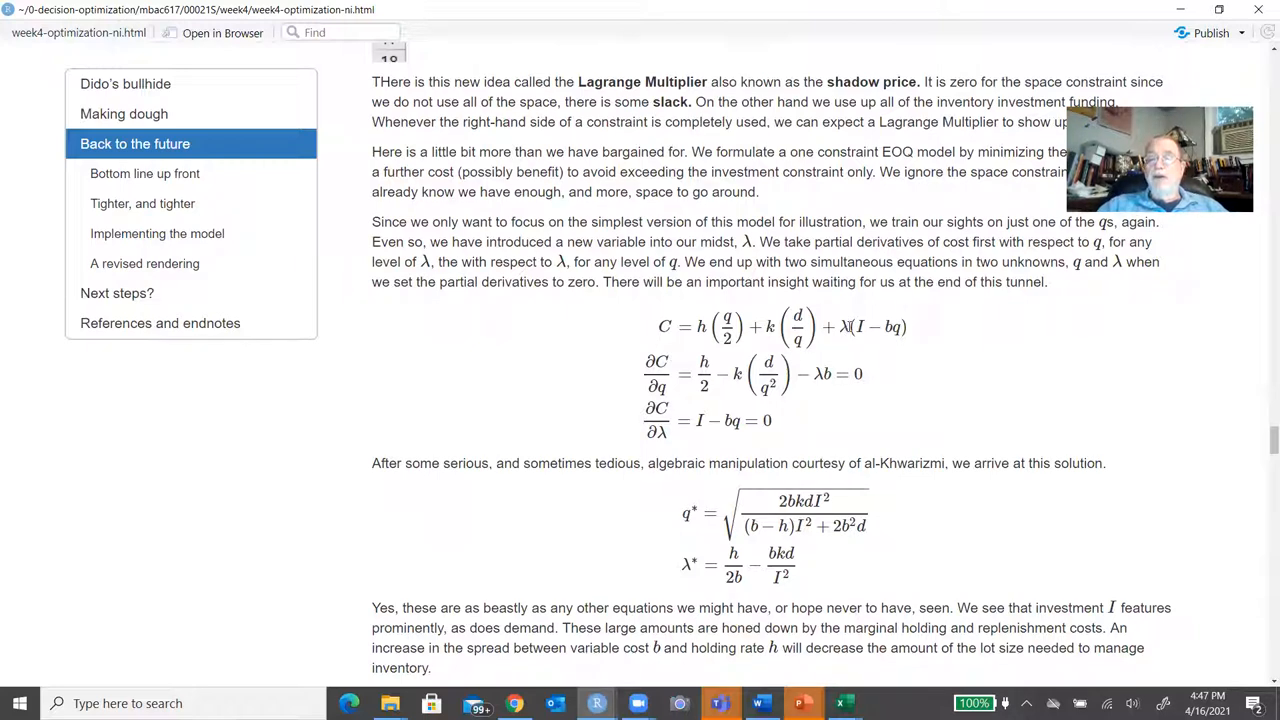
{"action": "mouse_move", "coordinate": [707, 330]}
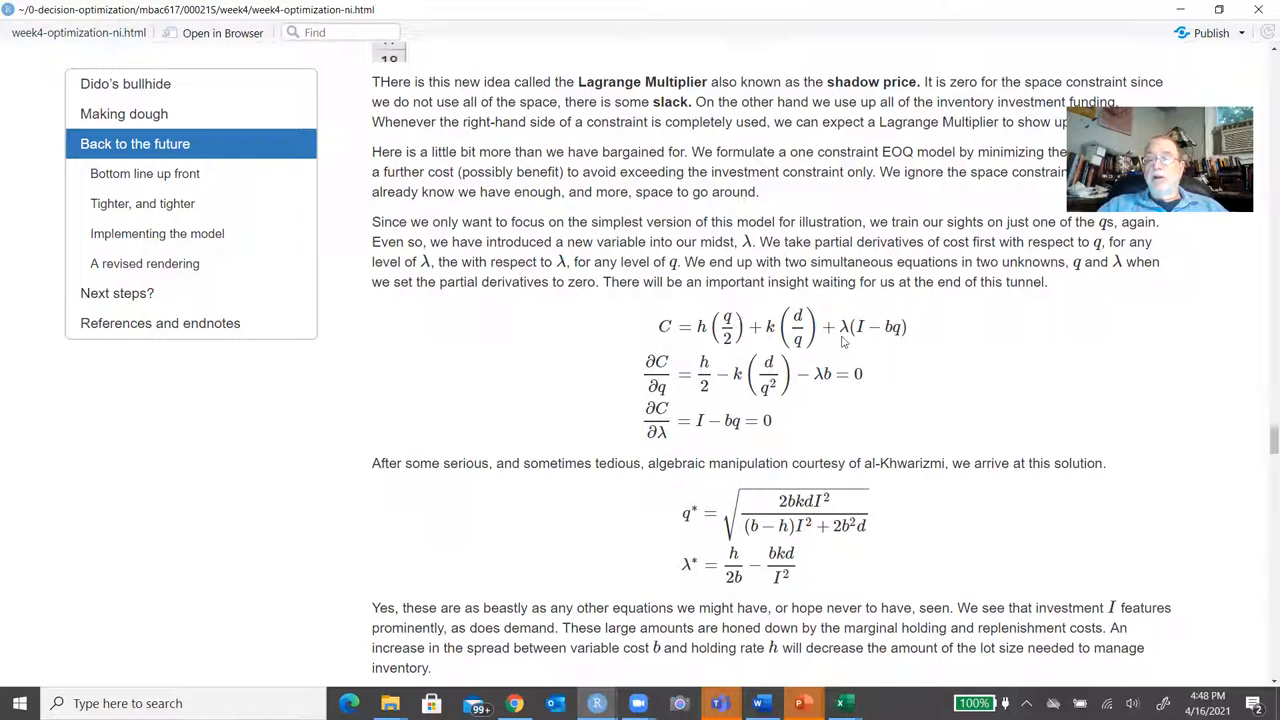
{"action": "mouse_move", "coordinate": [862, 331]}
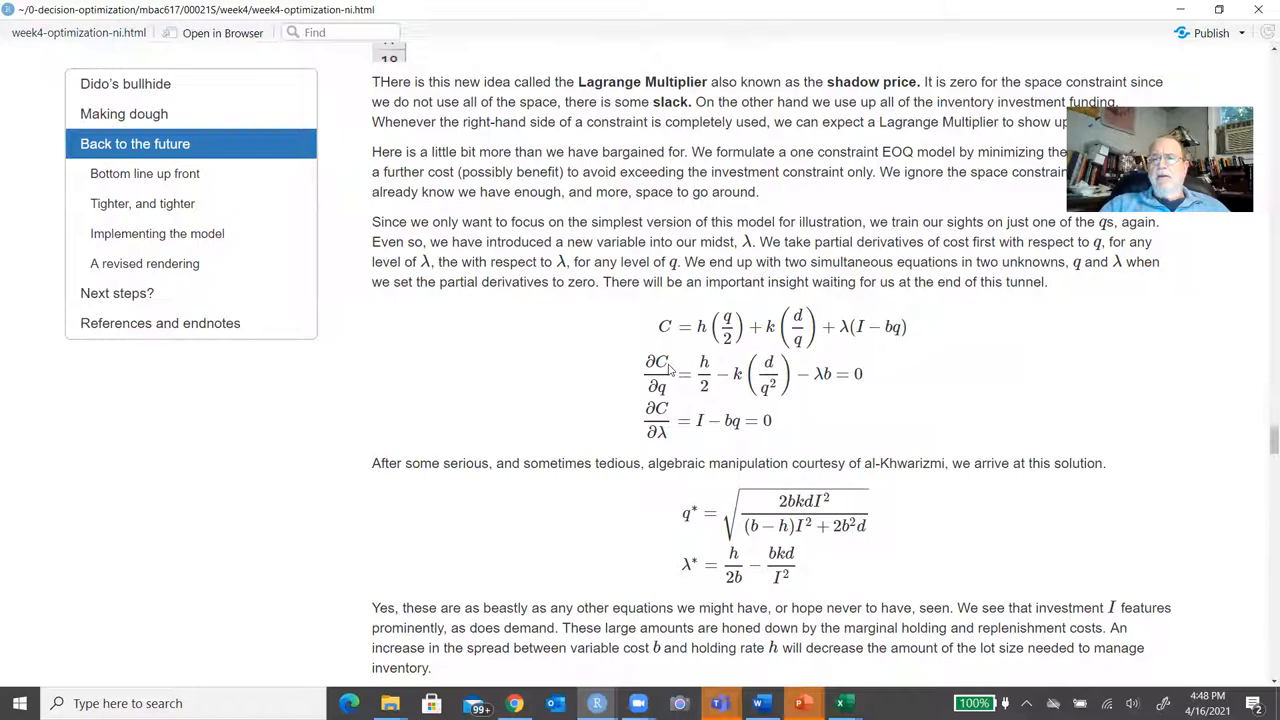
{"action": "mouse_move", "coordinate": [675, 395]}
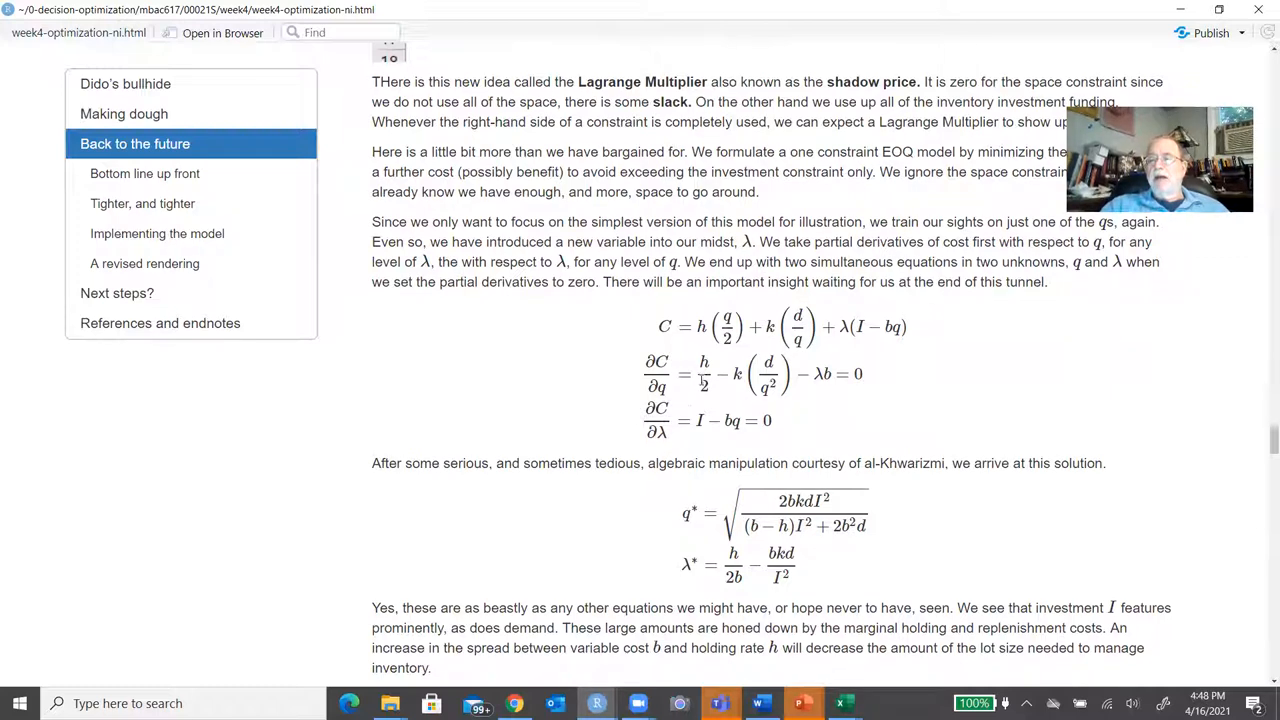
{"action": "mouse_move", "coordinate": [870, 380]}
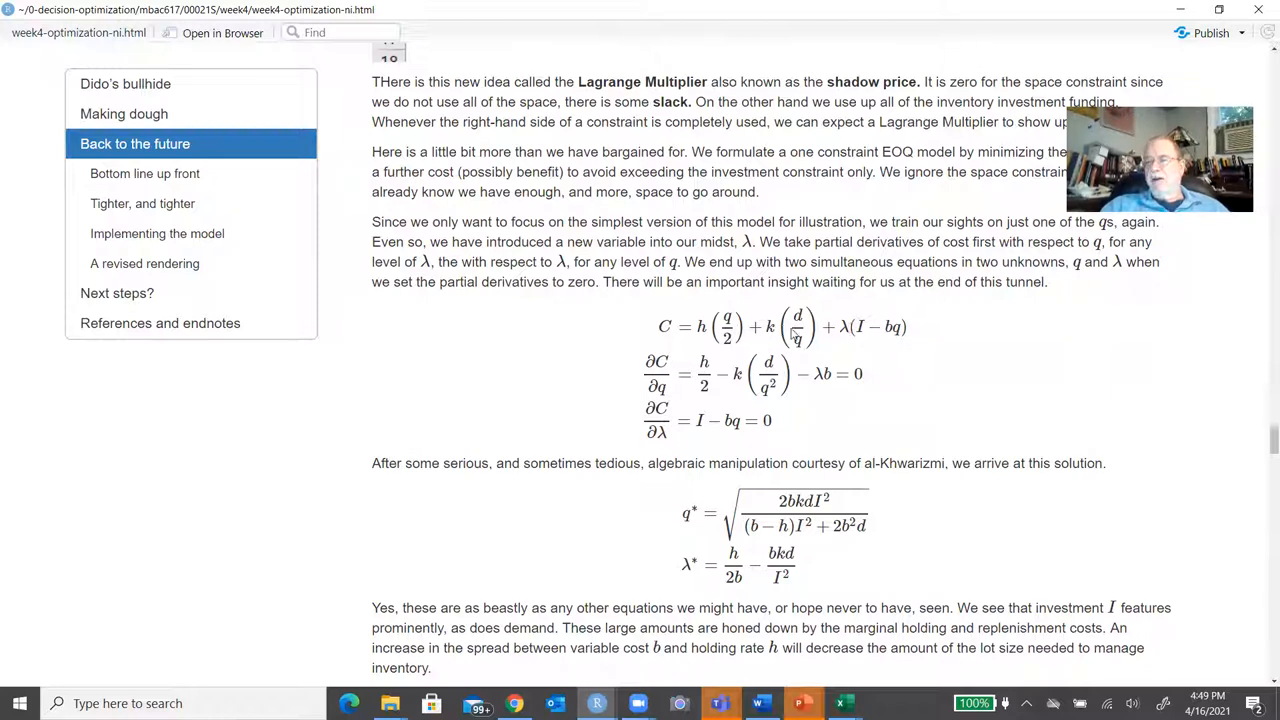
{"action": "mouse_move", "coordinate": [793, 335]}
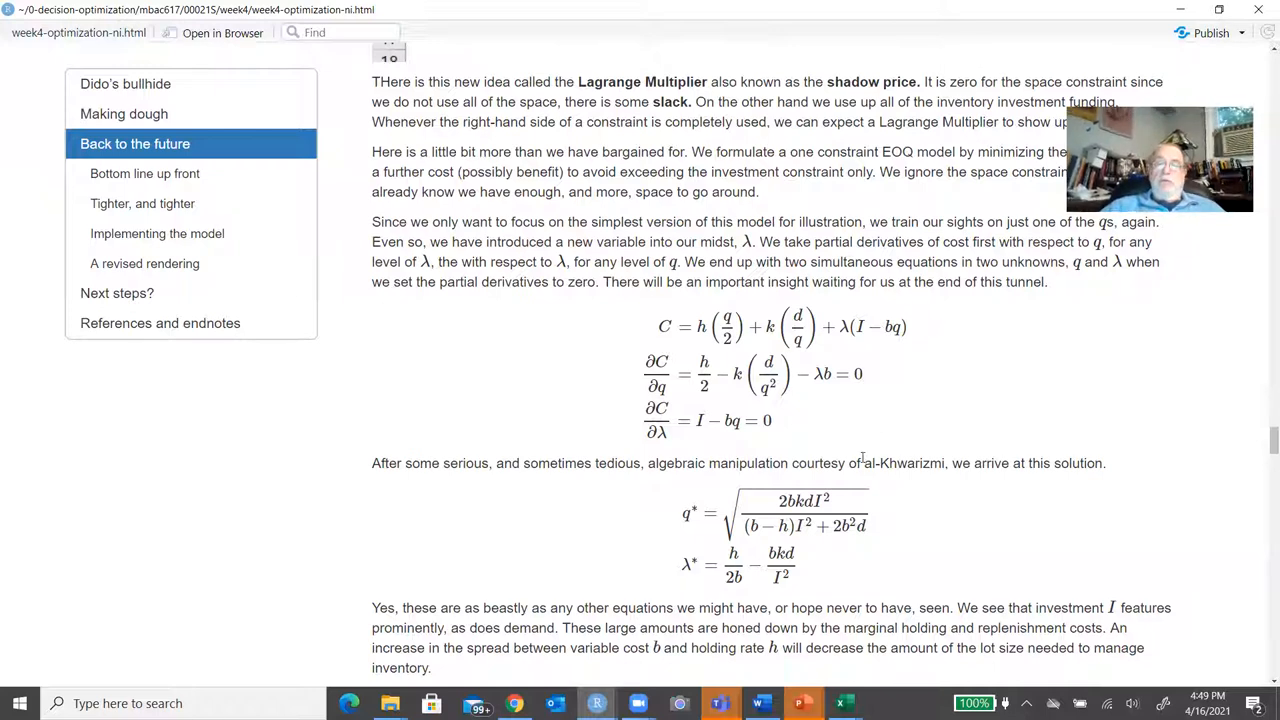
Scroll through the shadow price interpretation back to the tables showing the -0.063 multiplier.
{"action": "scroll", "scroll_direction": "down", "scroll_amount": 3}
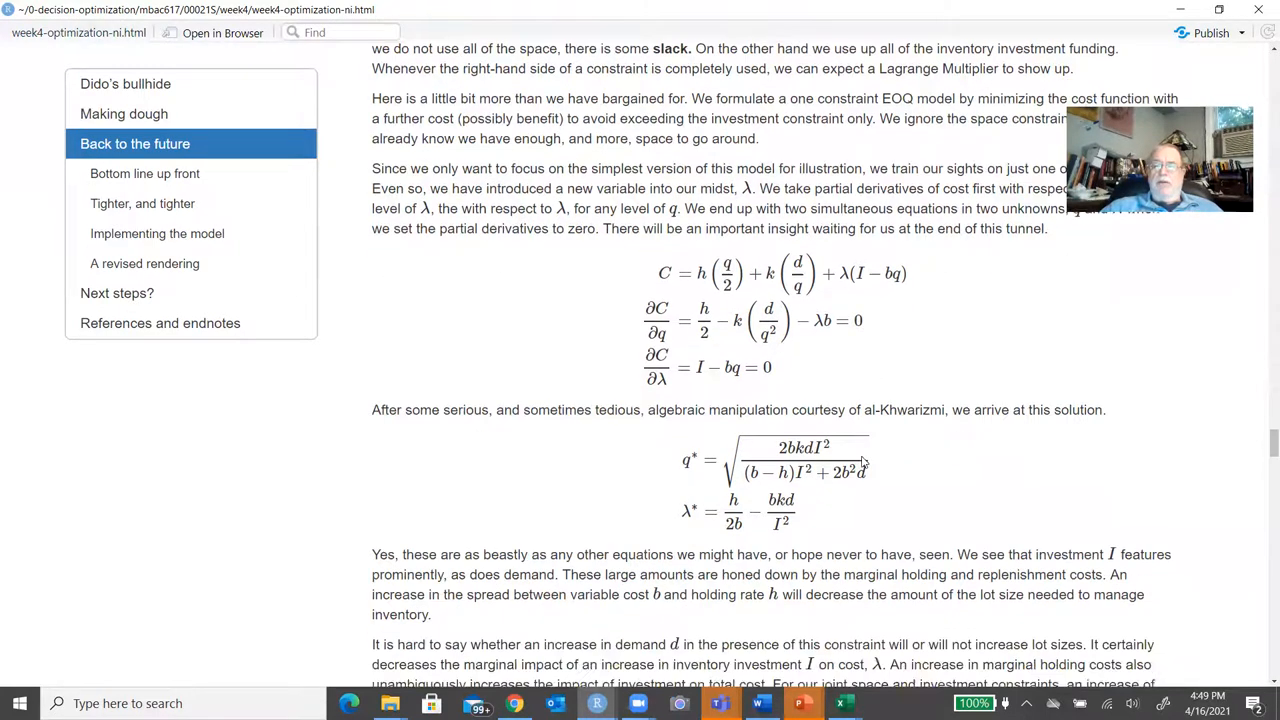
{"action": "scroll", "scroll_direction": "down", "scroll_amount": 3}
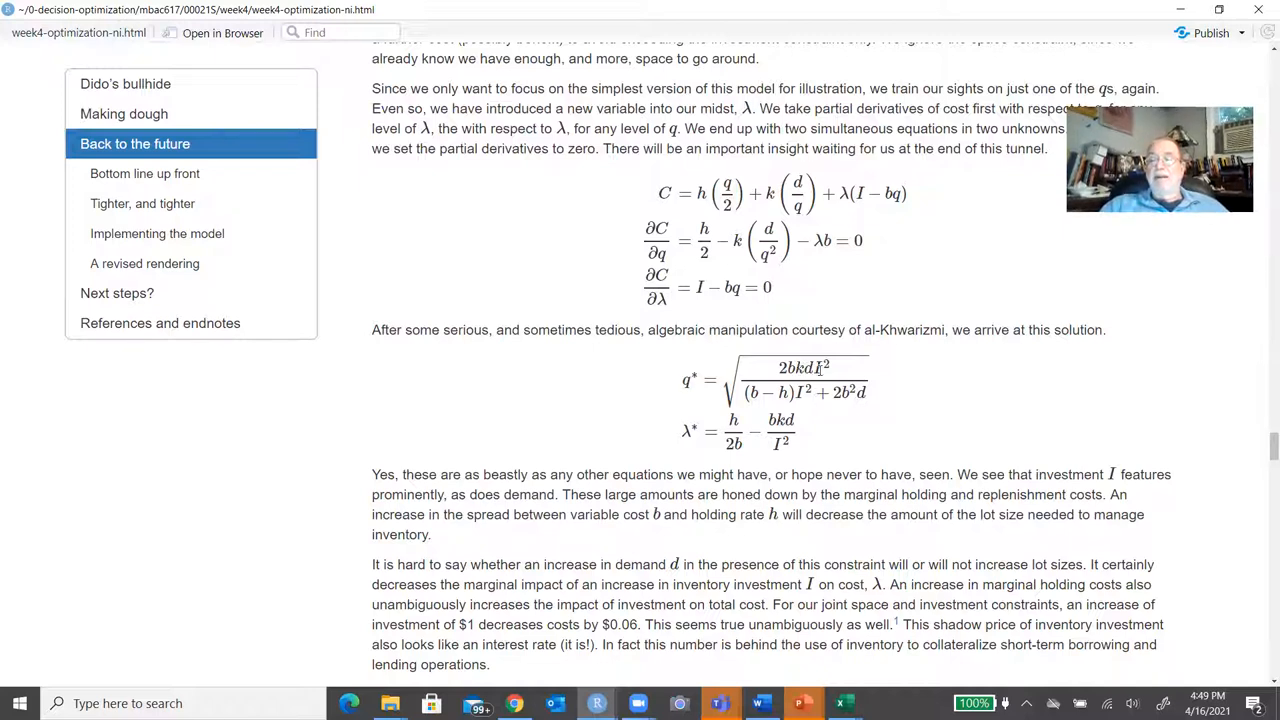
{"action": "mouse_move", "coordinate": [800, 432]}
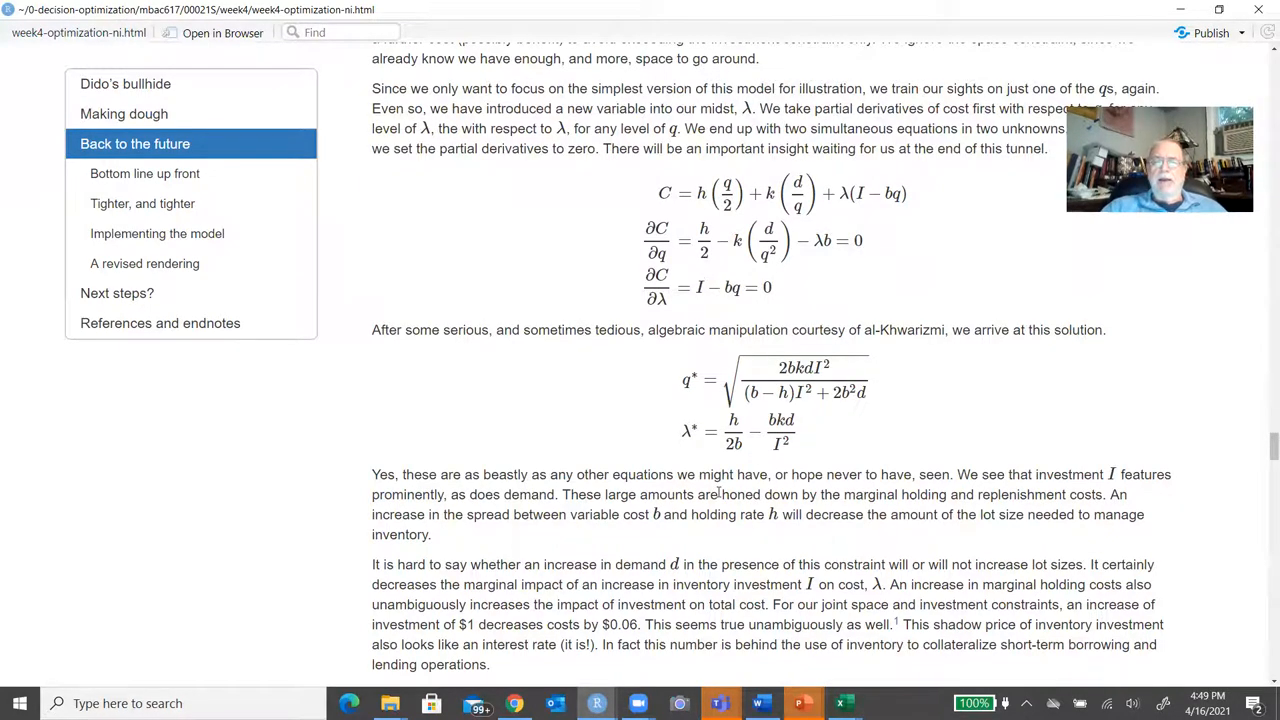
{"action": "scroll", "scroll_direction": "down", "scroll_amount": 3}
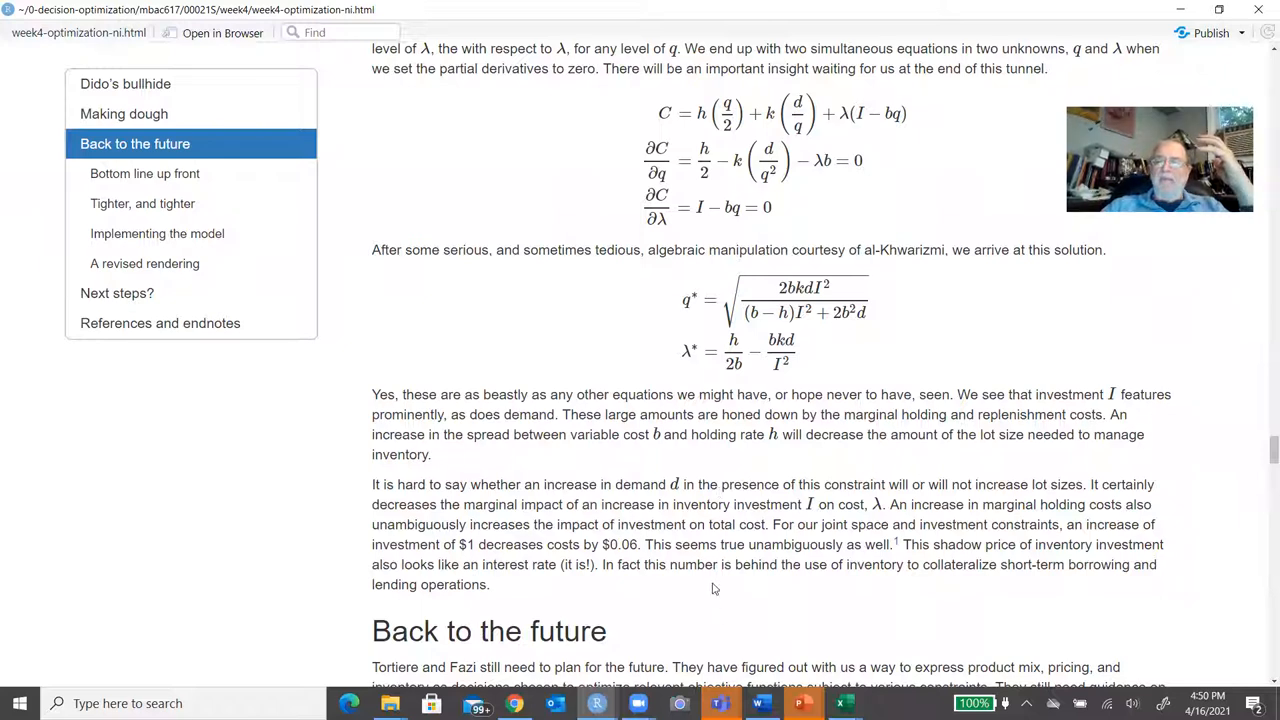
{"action": "mouse_move", "coordinate": [707, 345]}
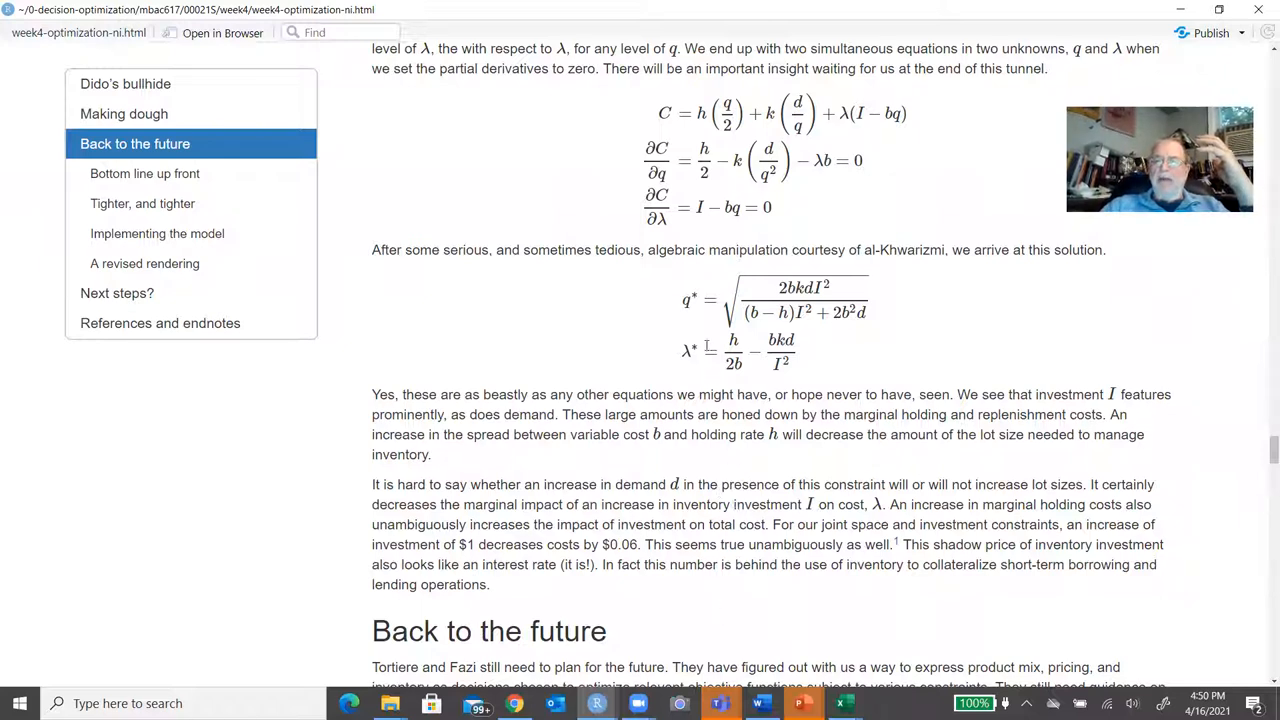
{"action": "mouse_move", "coordinate": [710, 345]}
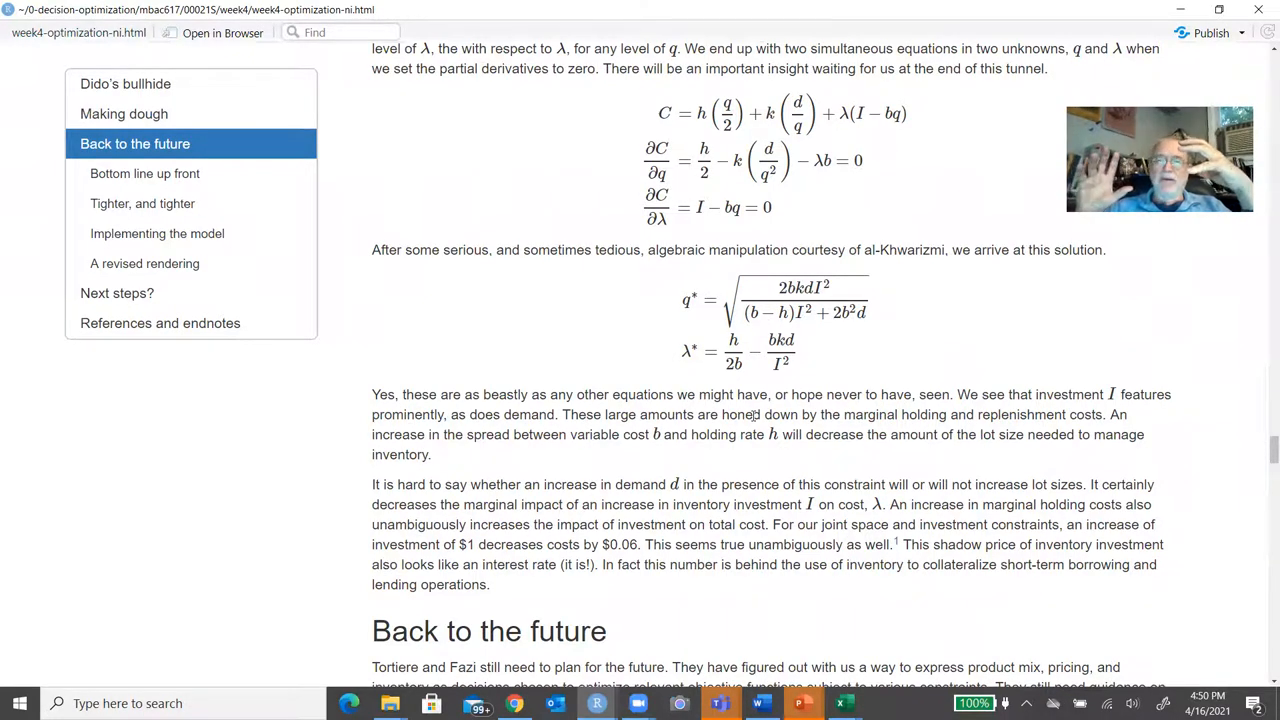
{"action": "scroll", "scroll_direction": "down", "scroll_amount": 3}
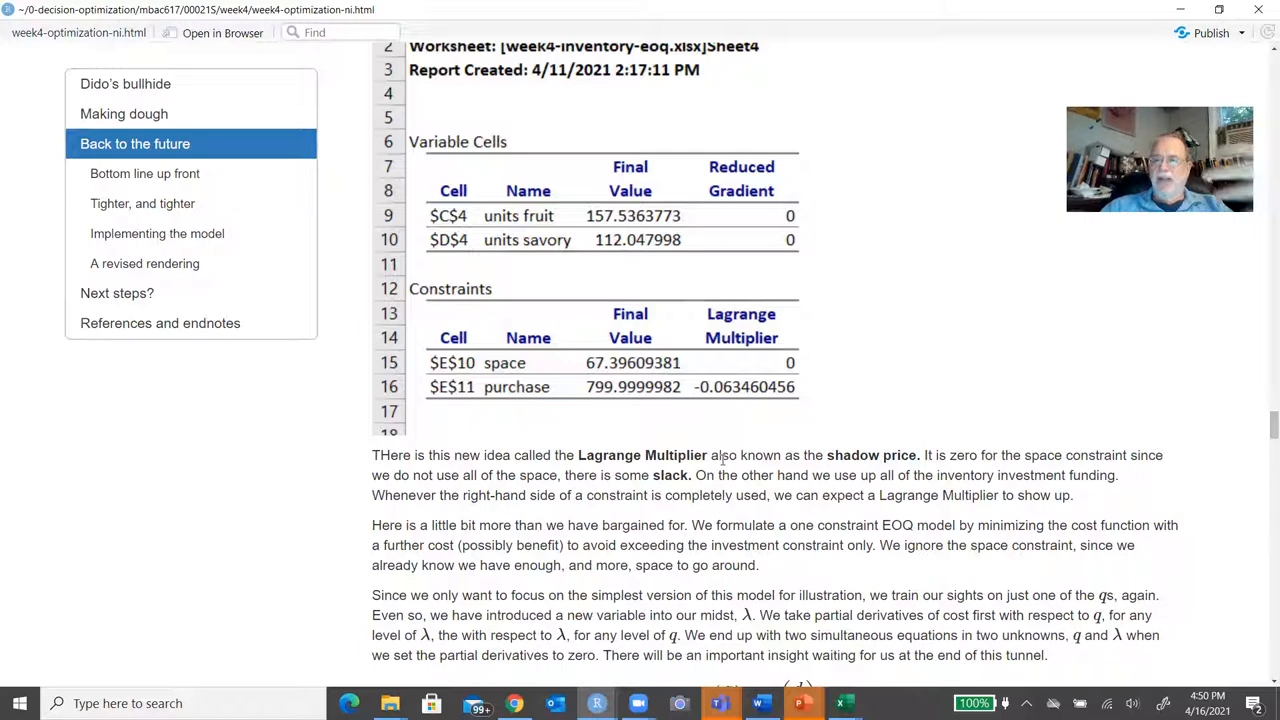
Scroll to Back to the future's six-period production plan template totaling $6,197,378.
{"action": "scroll", "scroll_direction": "down", "scroll_amount": 3}
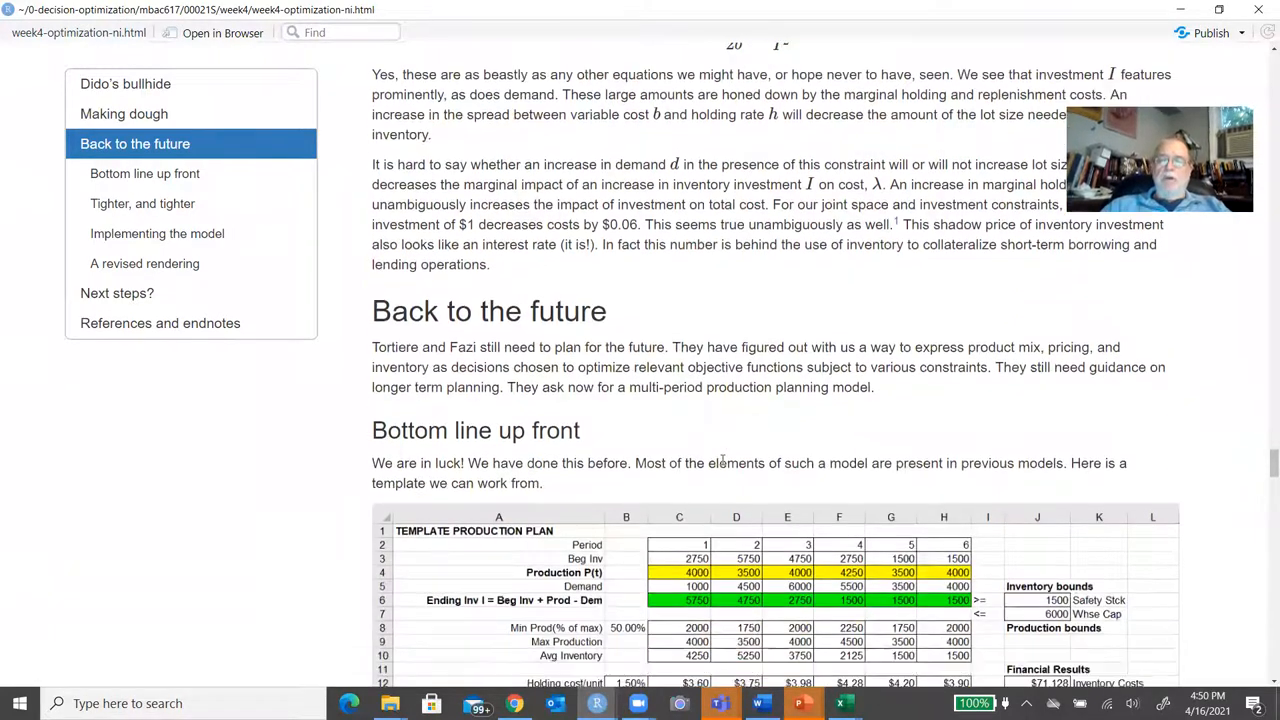
{"action": "scroll", "scroll_direction": "down", "scroll_amount": 3}
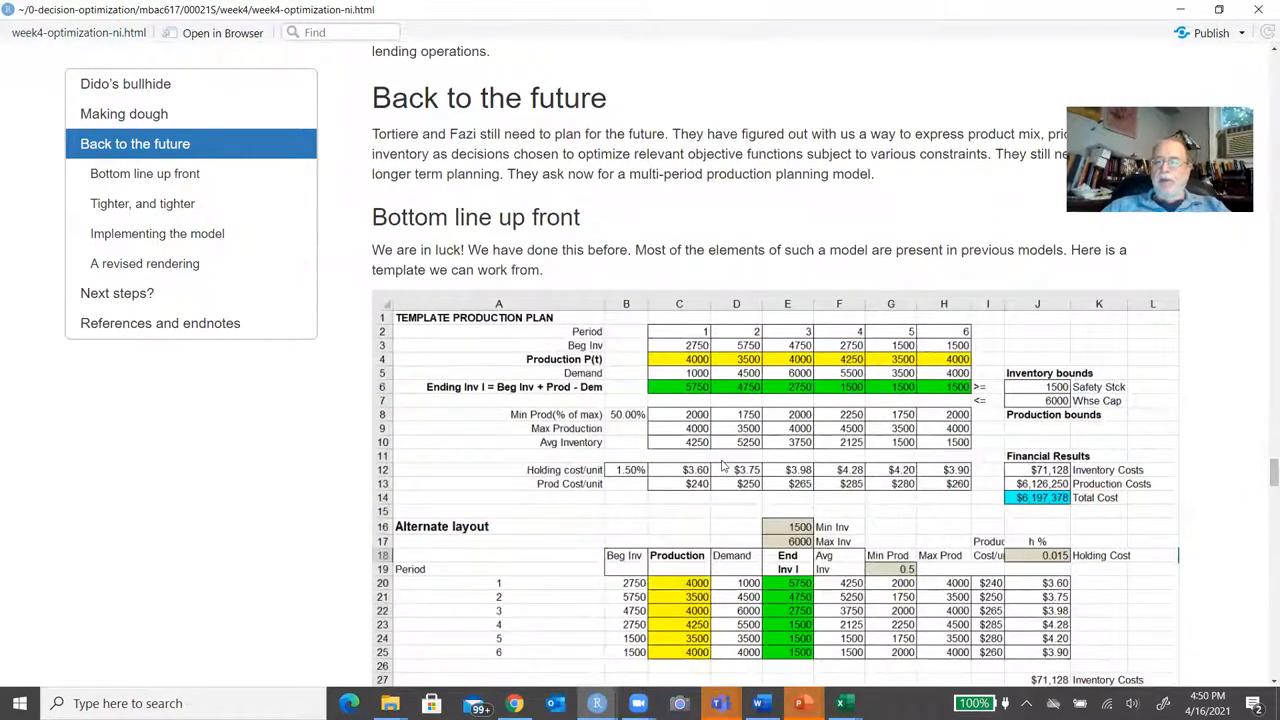
{"action": "scroll", "scroll_direction": "down", "scroll_amount": 3}
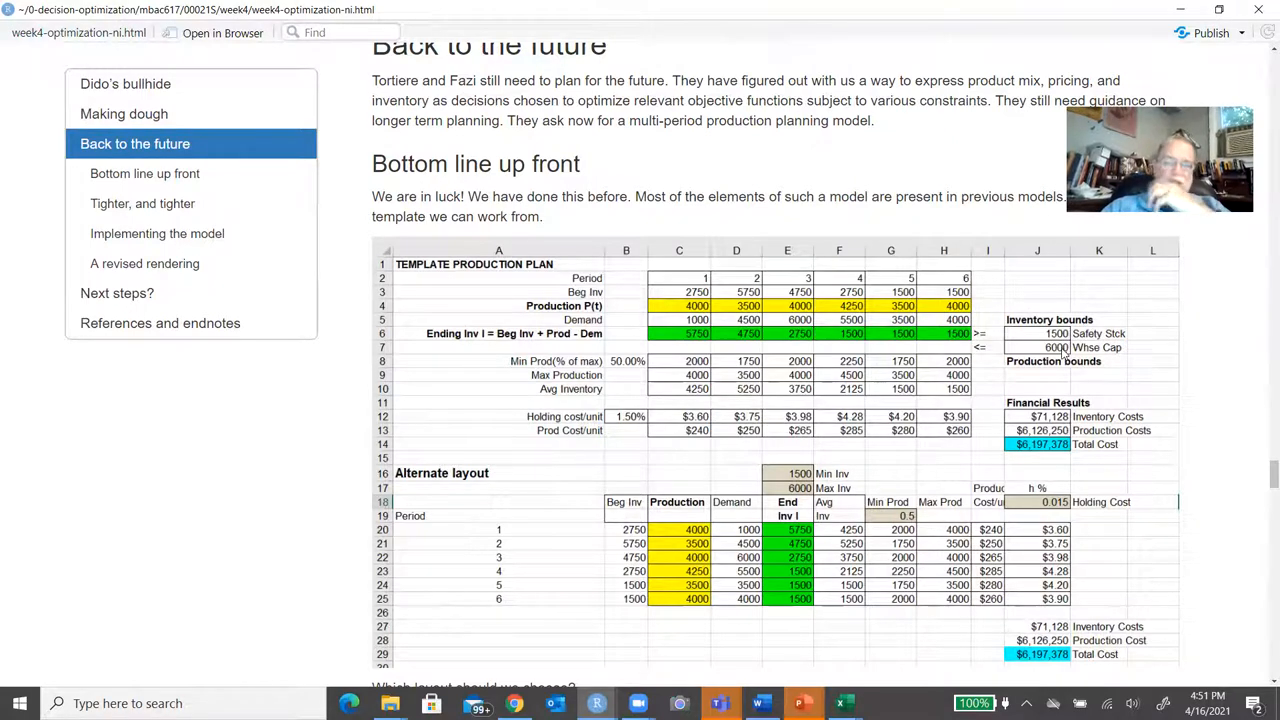
{"action": "mouse_move", "coordinate": [900, 455]}
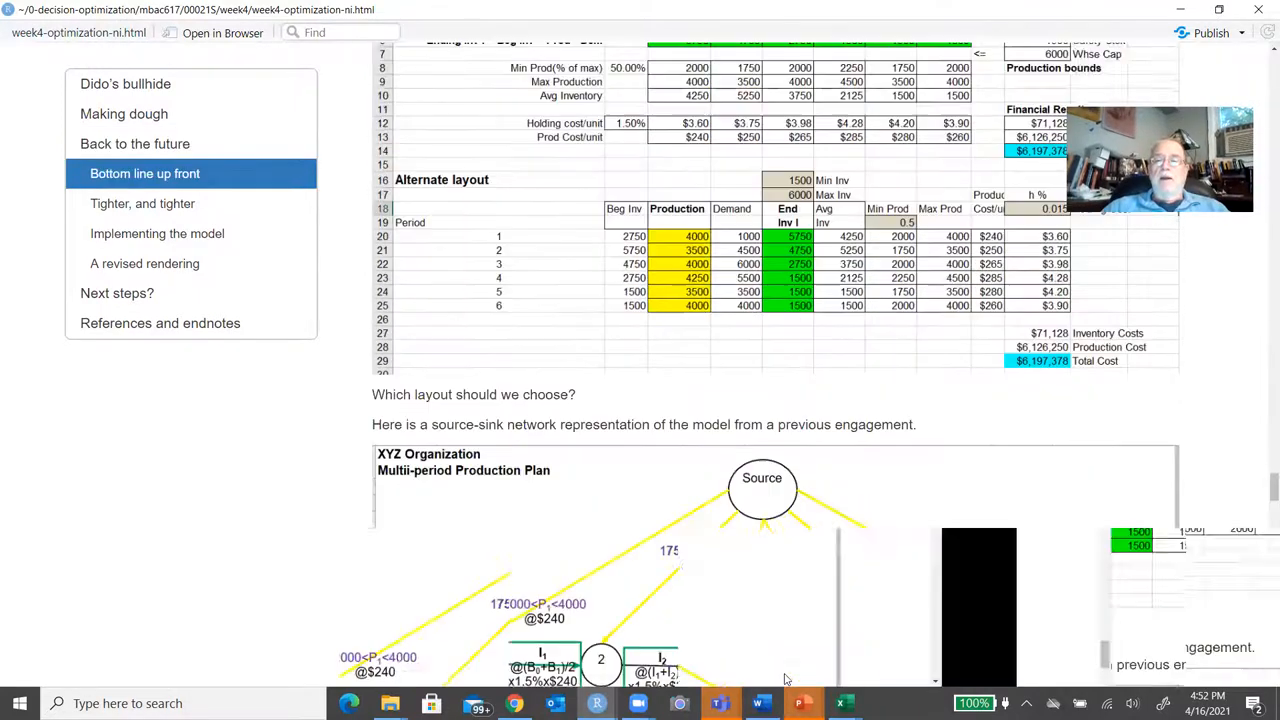
Scroll to the XYZ Organization source-sink network diagram with six periods and demands.
{"action": "scroll", "scroll_direction": "down", "scroll_amount": 3}
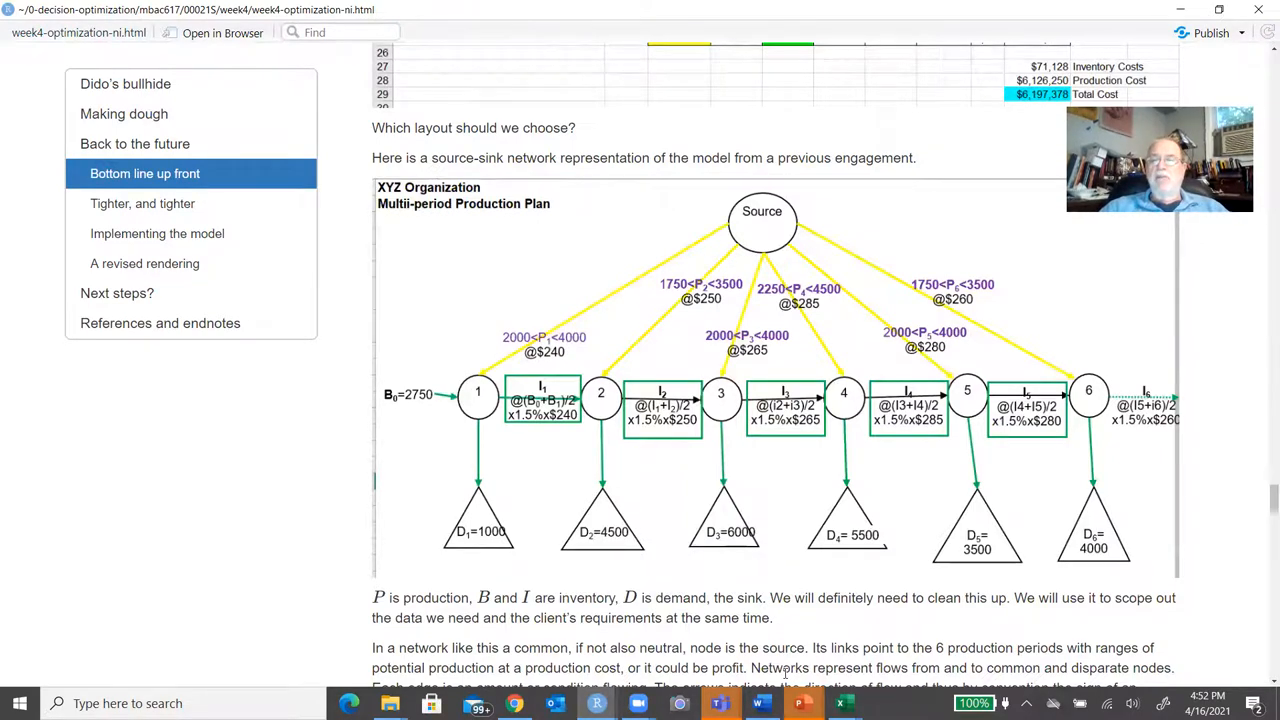
{"action": "mouse_move", "coordinate": [735, 367]}
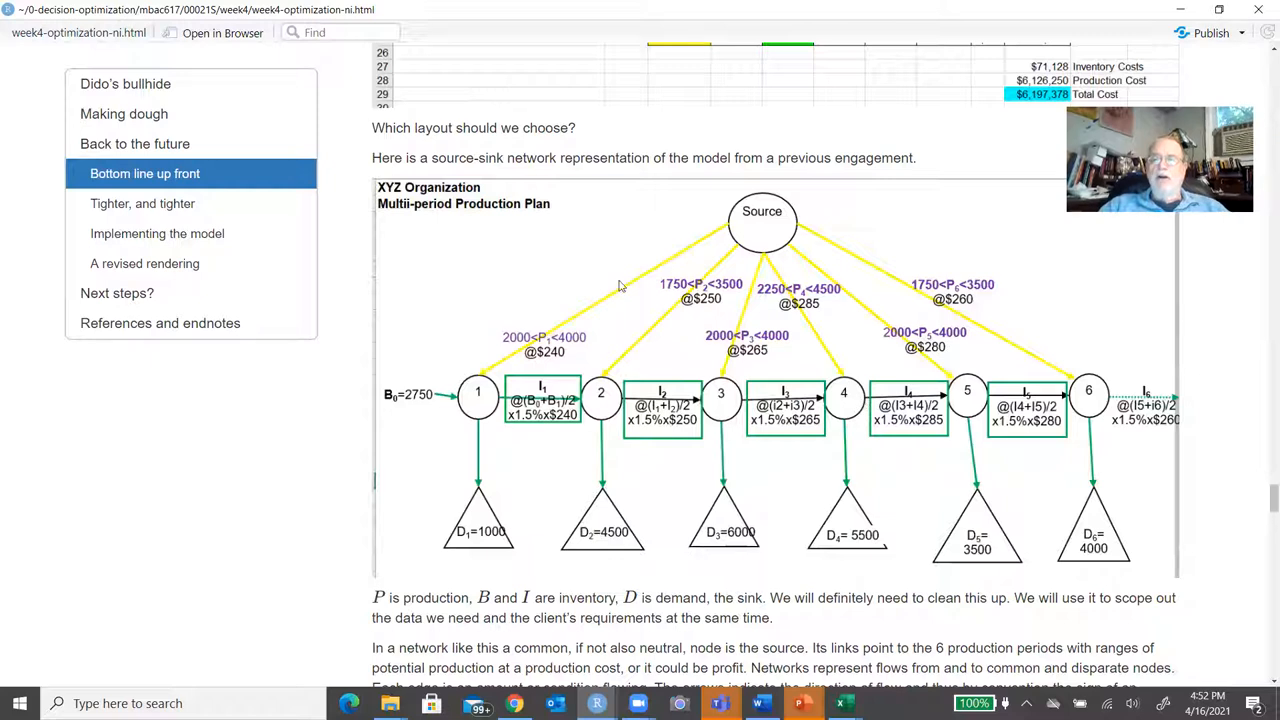
{"action": "mouse_move", "coordinate": [668, 557]}
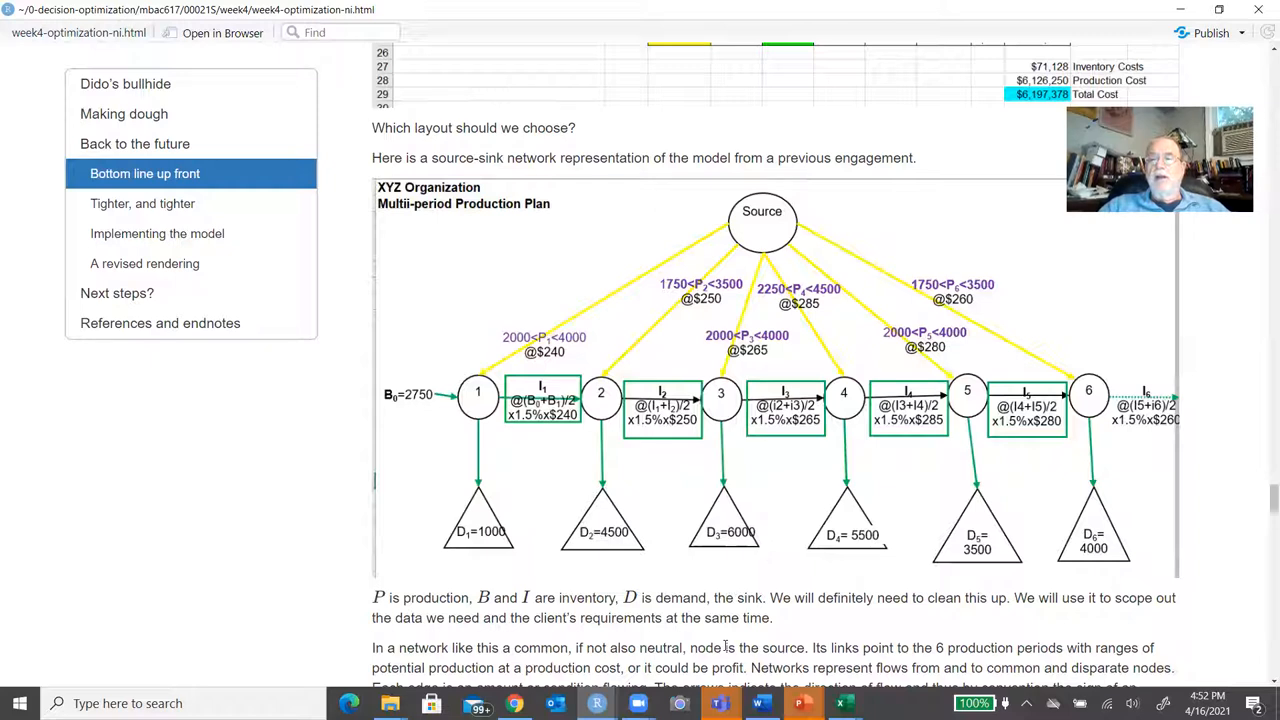
{"action": "mouse_move", "coordinate": [480, 400]}
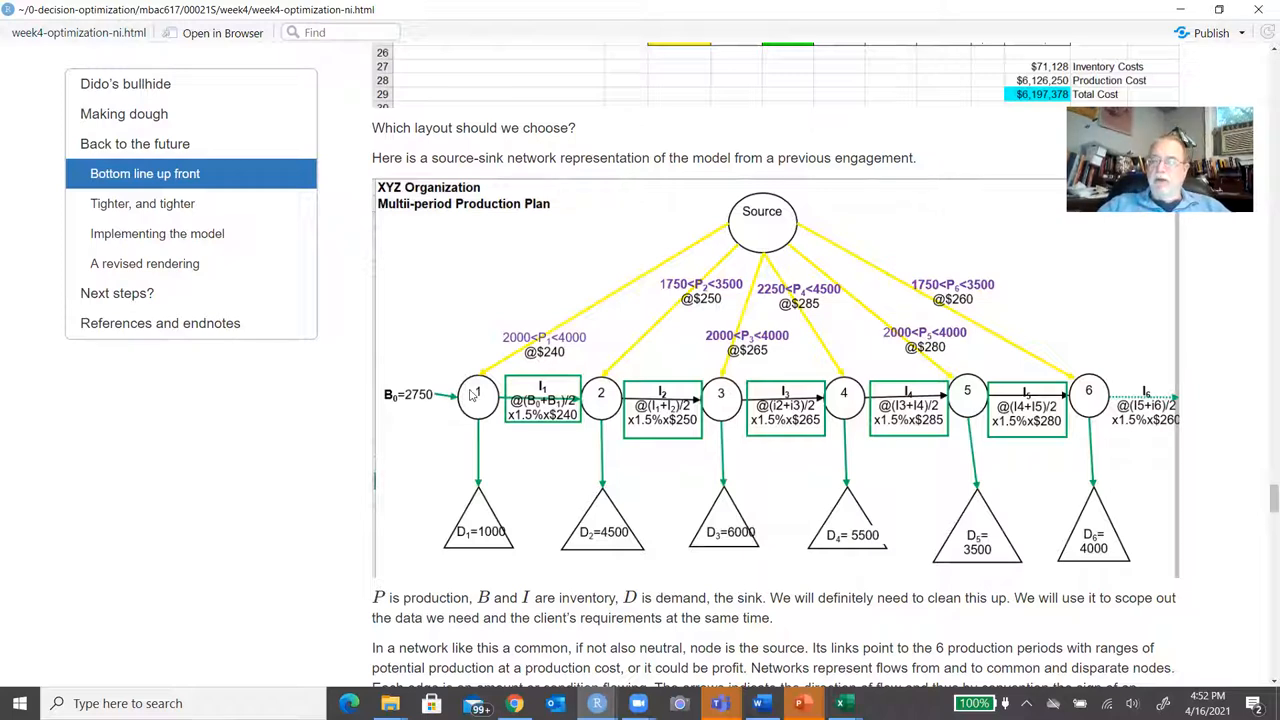
{"action": "mouse_move", "coordinate": [444, 406]}
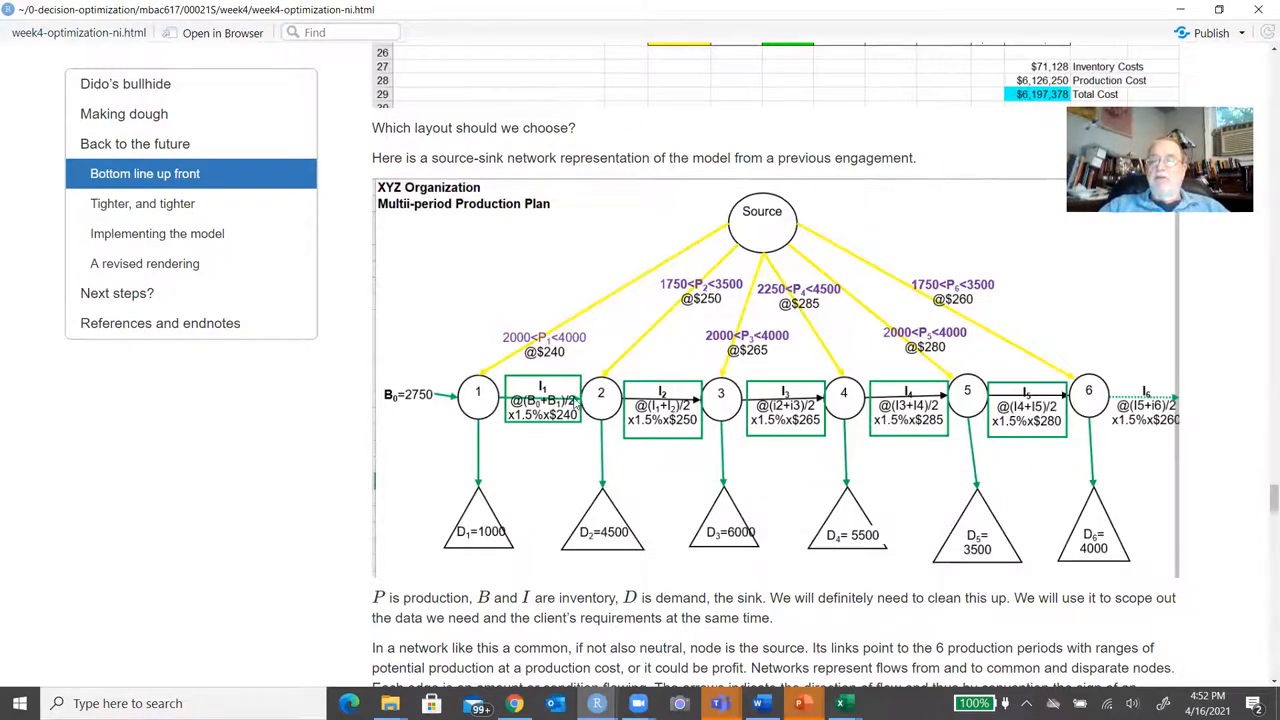
{"action": "mouse_move", "coordinate": [600, 400]}
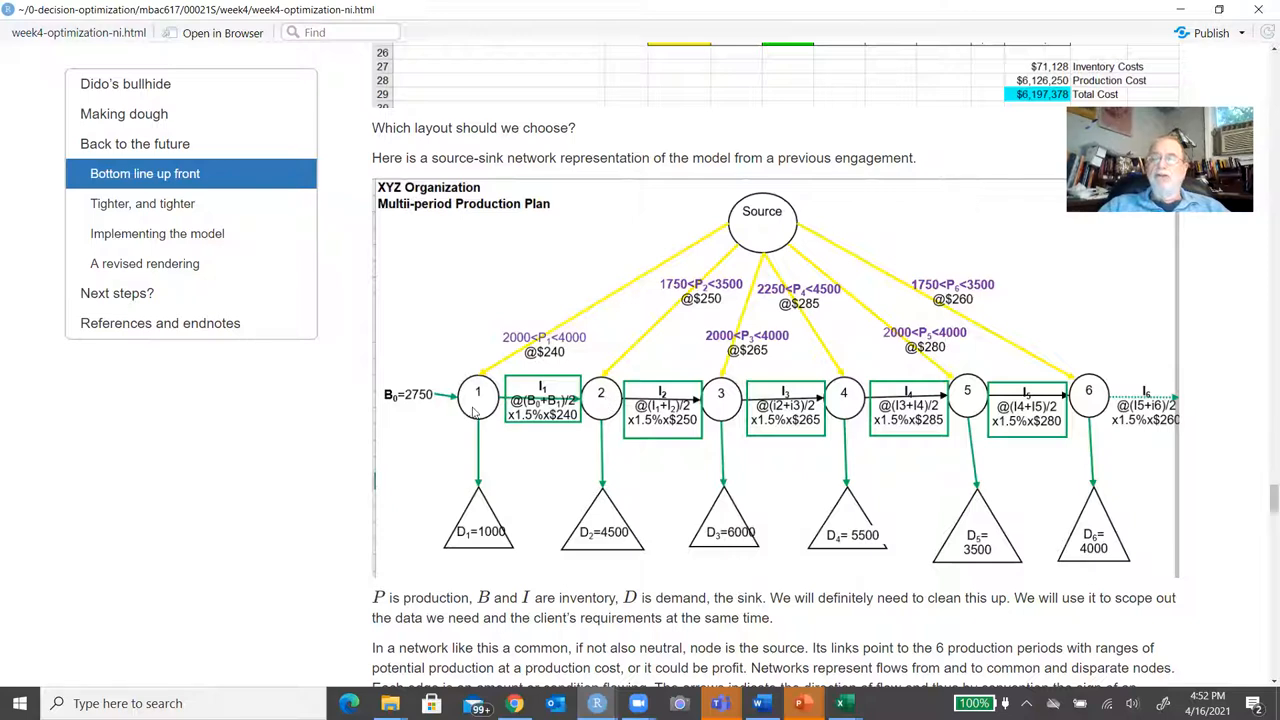
{"action": "mouse_move", "coordinate": [480, 543]}
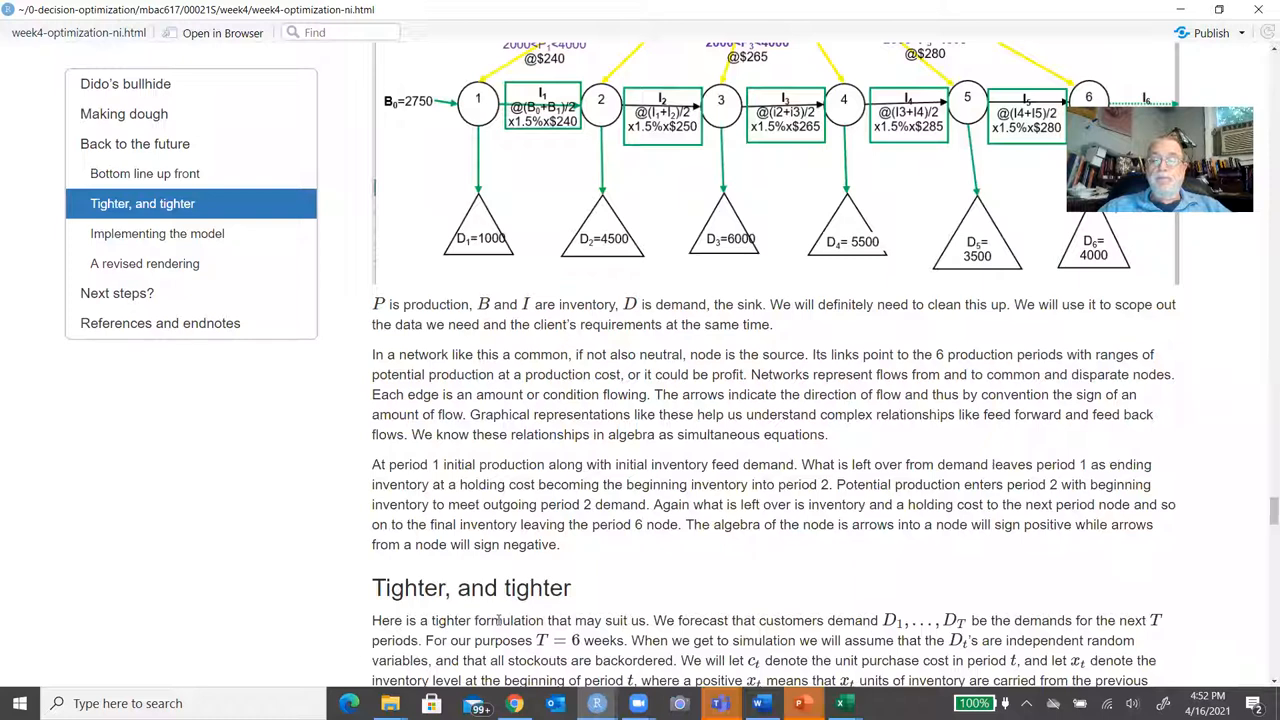
Scroll to the inventory update equations and the loss function G_t(y) discussion.
{"action": "scroll", "scroll_direction": "down", "scroll_amount": 3}
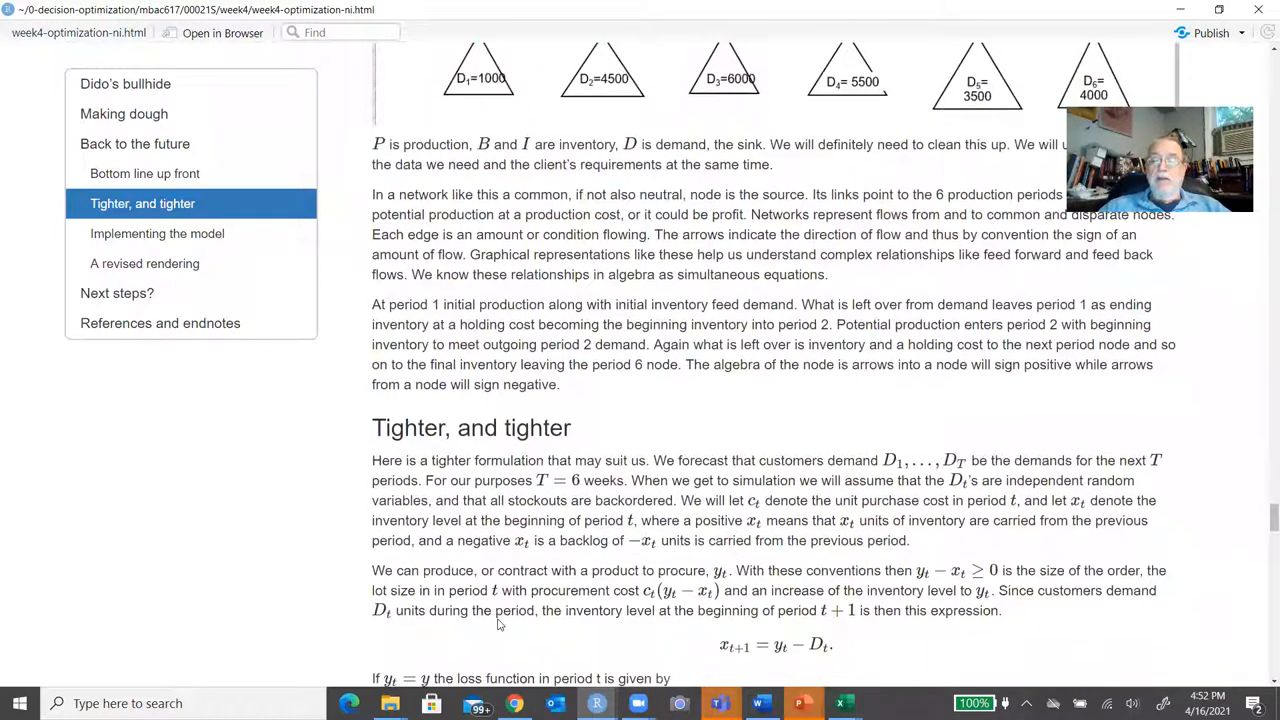
{"action": "scroll", "scroll_direction": "down", "scroll_amount": 3}
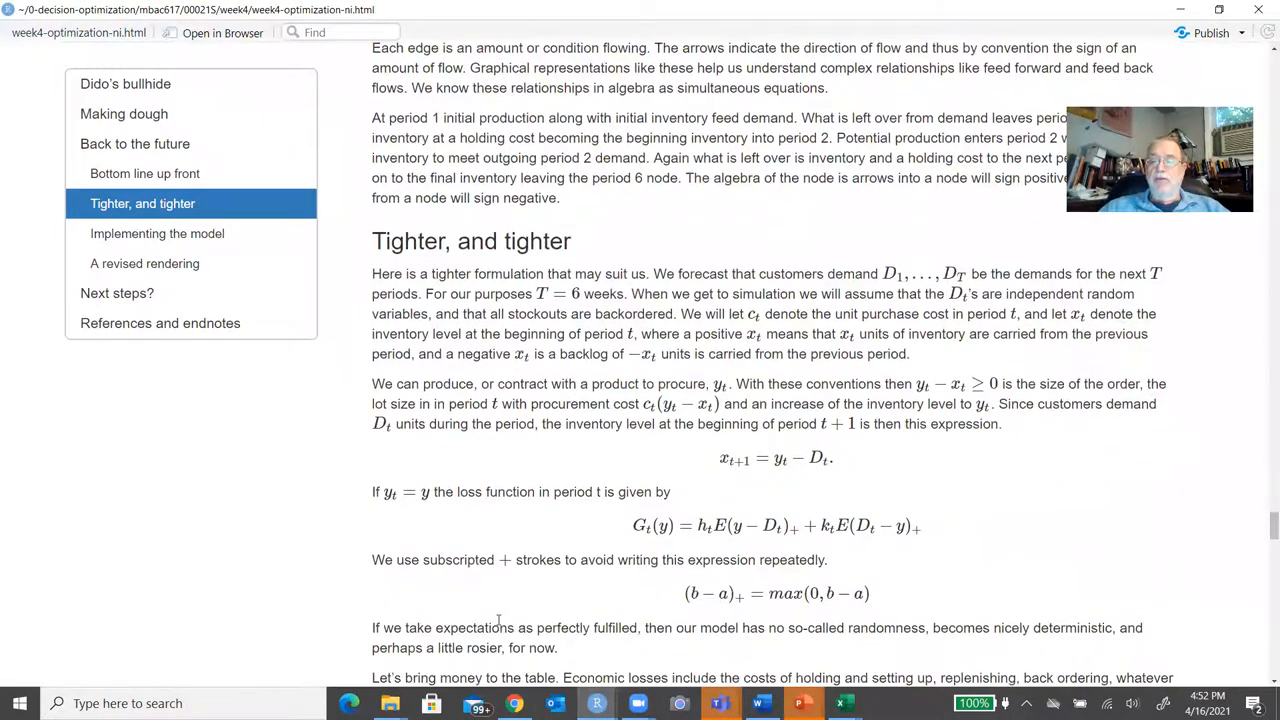
{"action": "scroll", "scroll_direction": "down", "scroll_amount": 3}
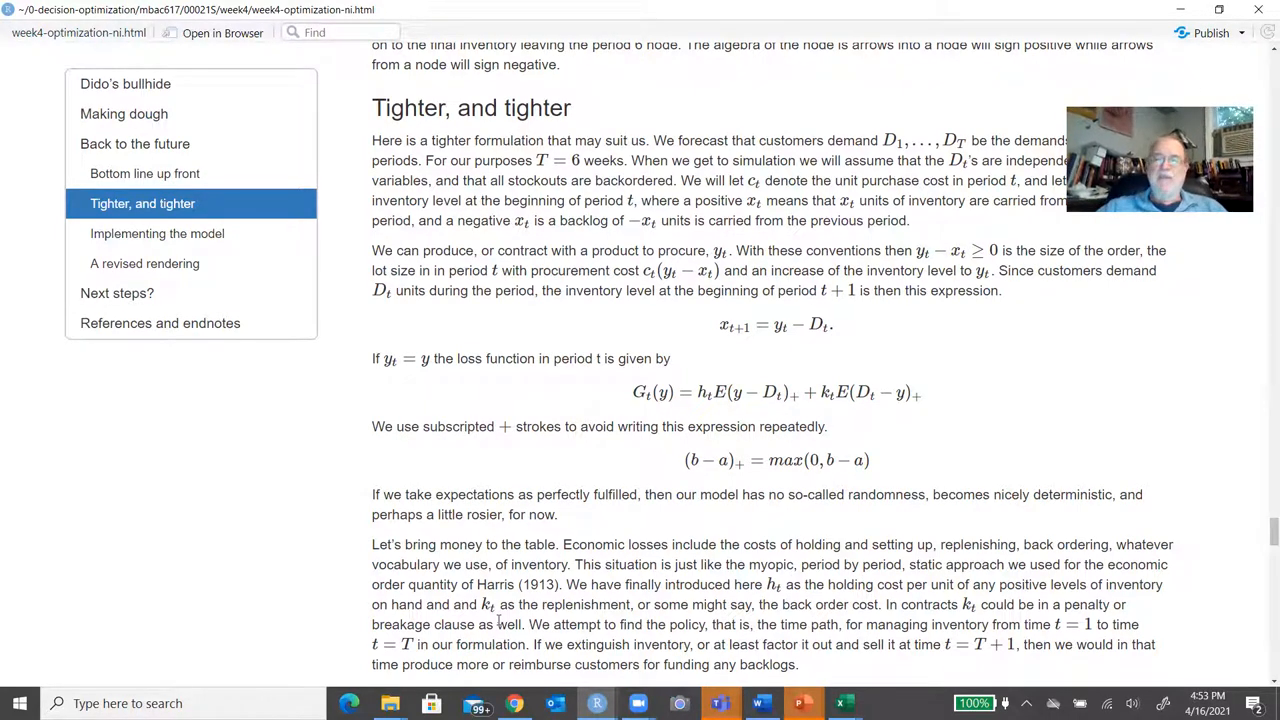
Scroll past the cost-minimizing criterion and constraints C1–C4 to the Implementing the model heading.
{"action": "scroll", "scroll_direction": "down", "scroll_amount": 3}
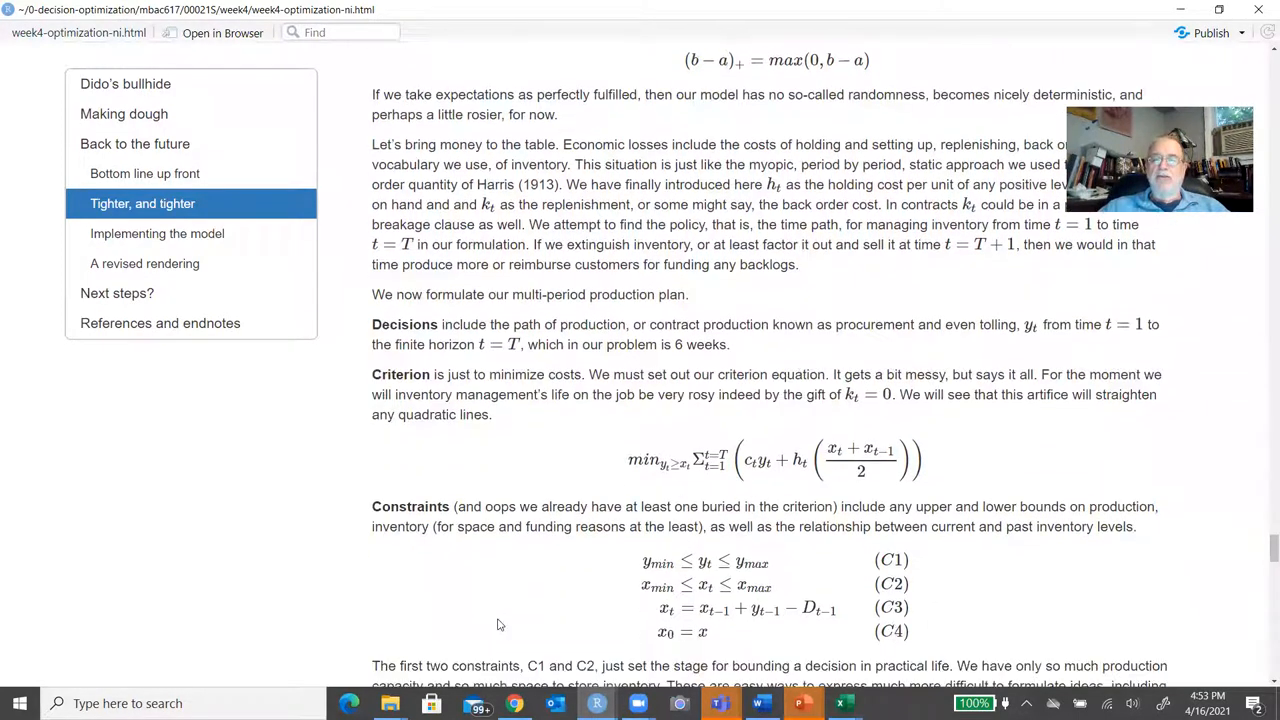
{"action": "scroll", "scroll_direction": "down", "scroll_amount": 3}
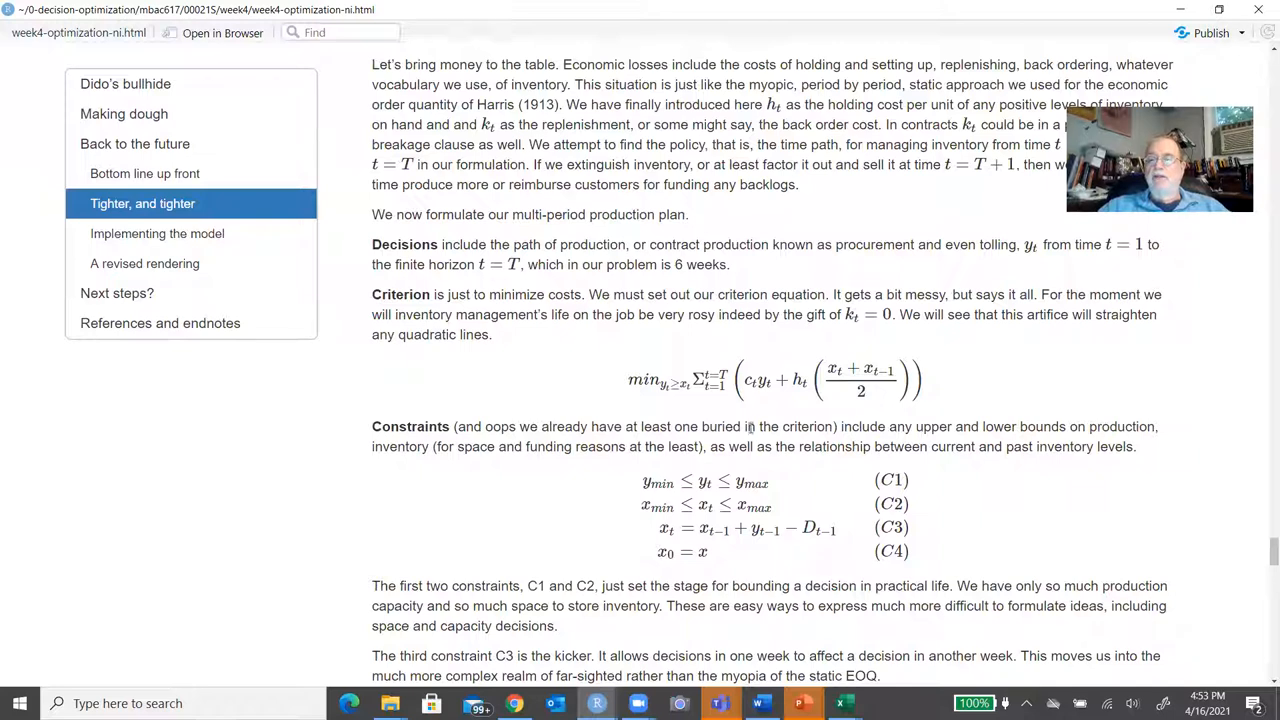
{"action": "mouse_move", "coordinate": [800, 332]}
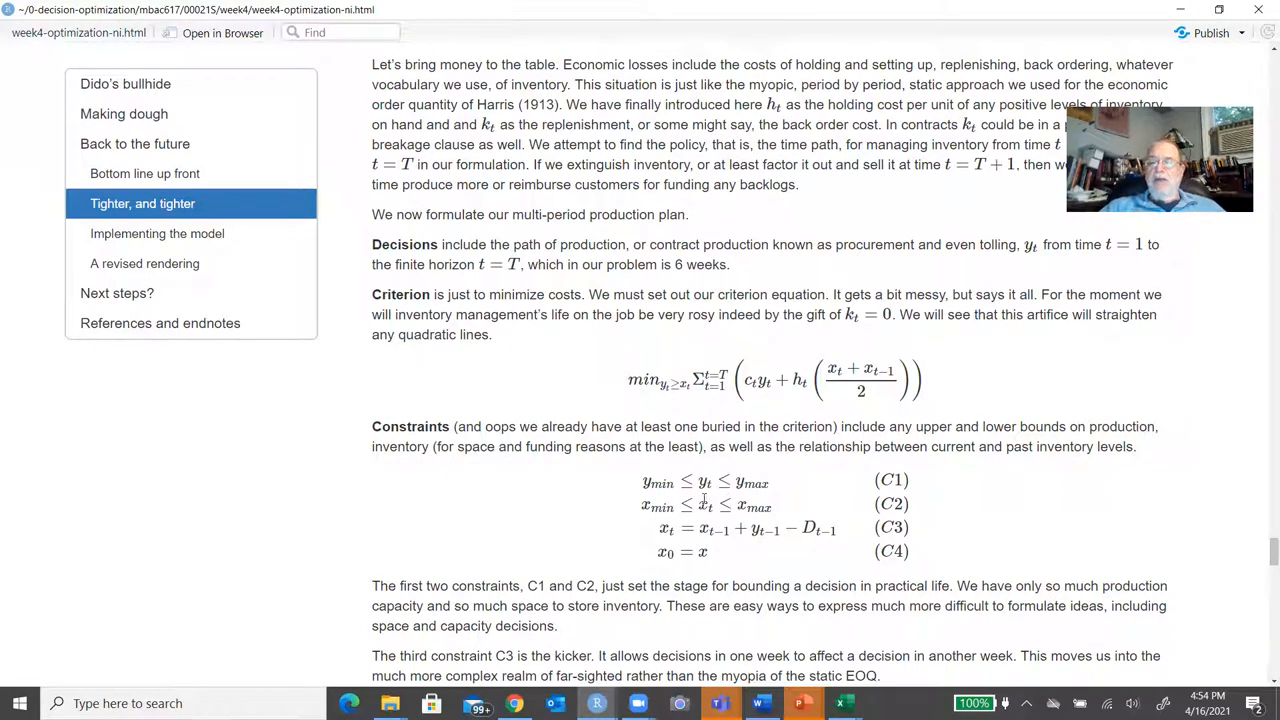
{"action": "mouse_move", "coordinate": [791, 499]}
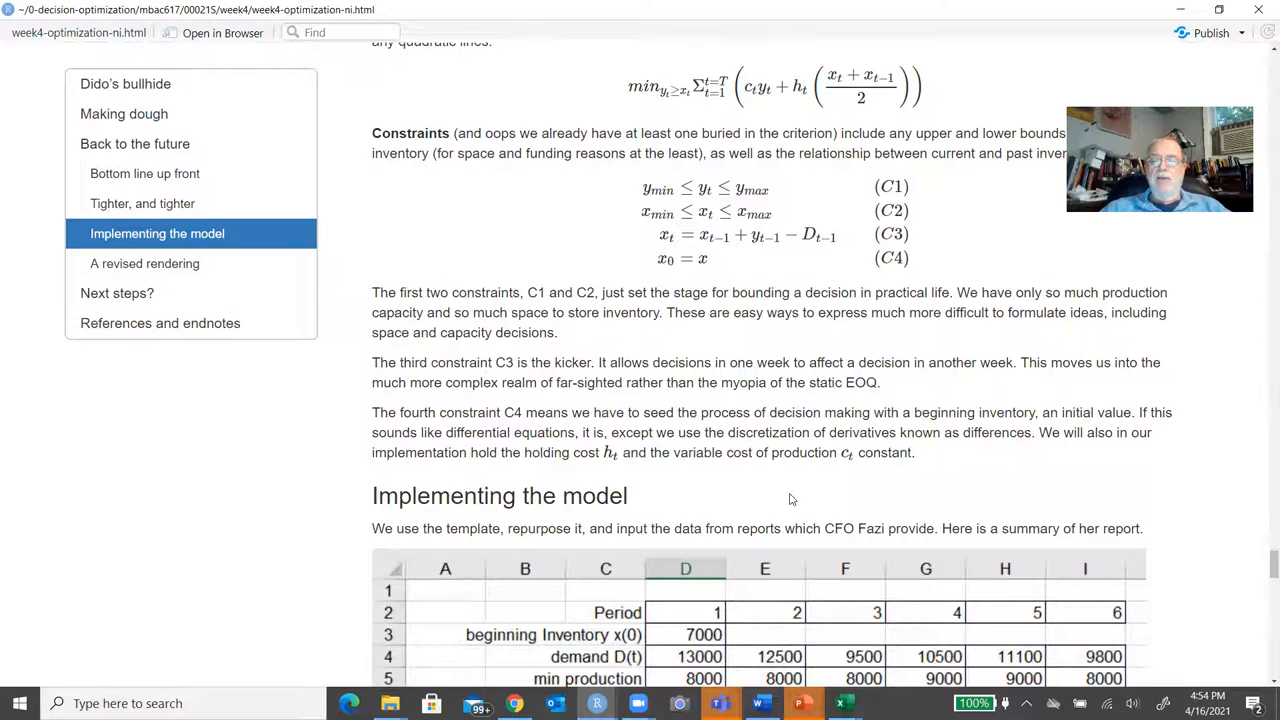
Scroll through the six-week demand, production and cost table to the A revised rendering heading.
{"action": "scroll", "scroll_direction": "down", "scroll_amount": 3}
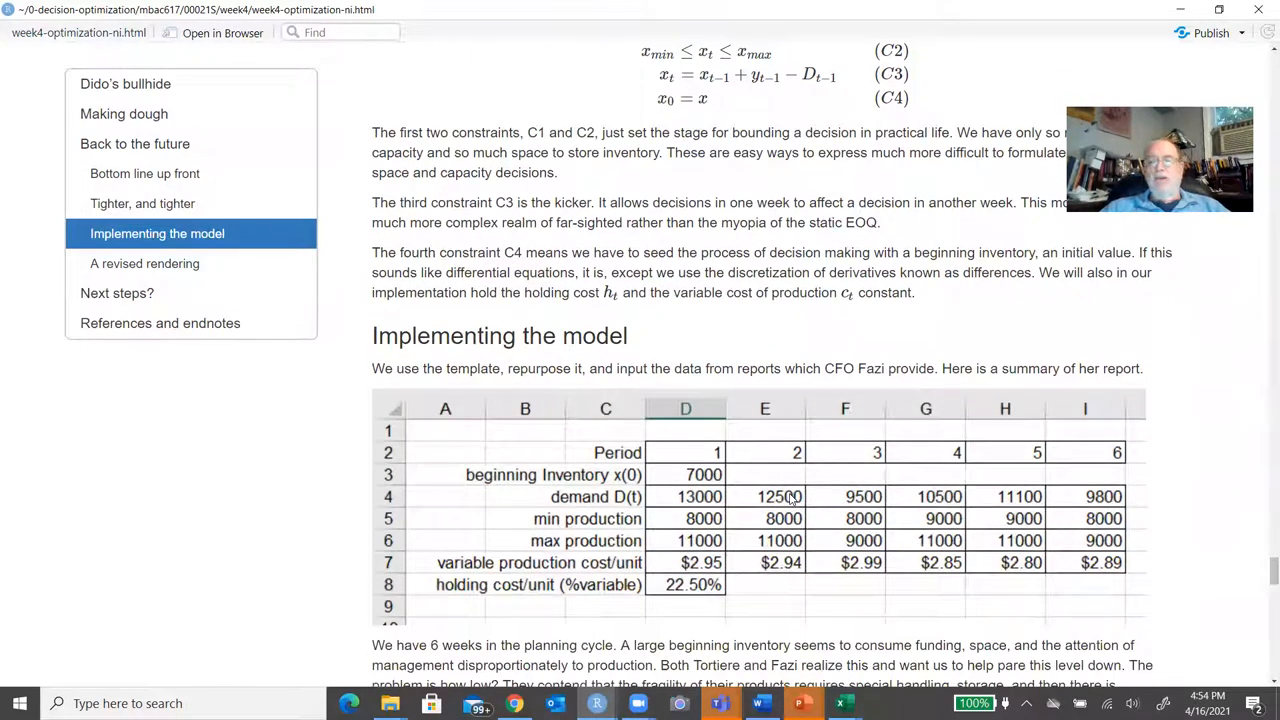
{"action": "scroll", "scroll_direction": "down", "scroll_amount": 3}
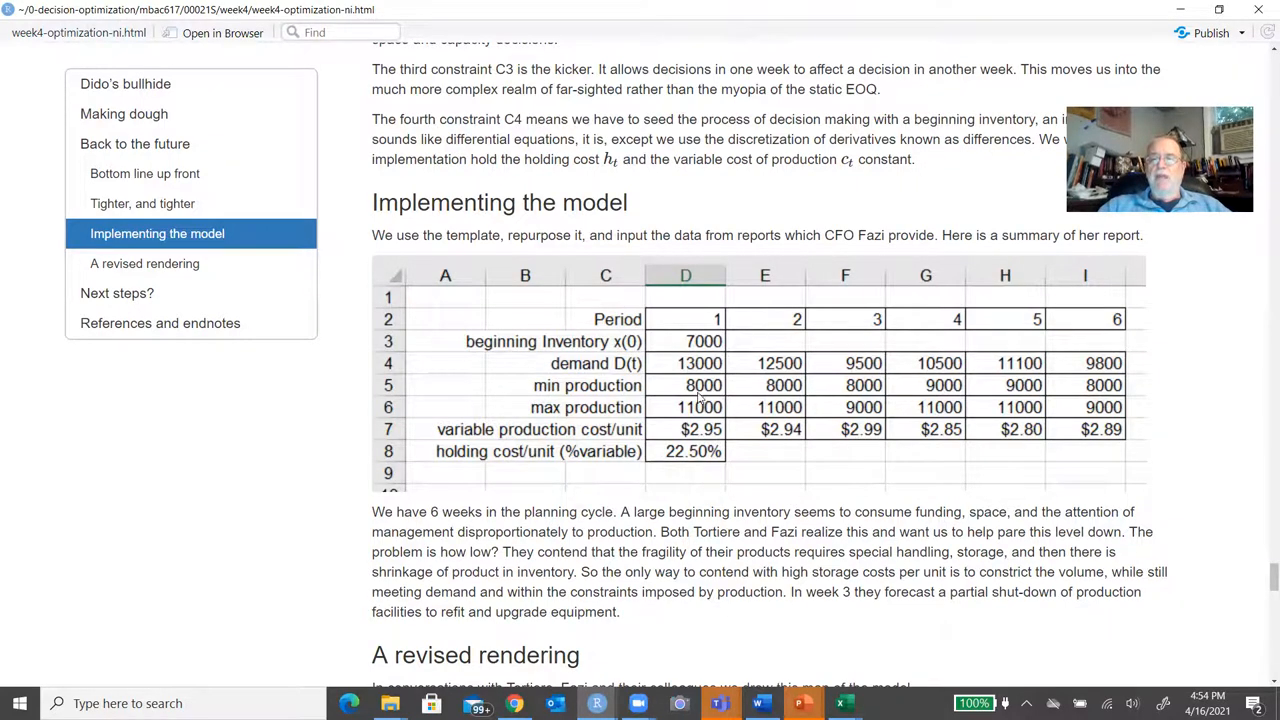
{"action": "mouse_move", "coordinate": [930, 370]}
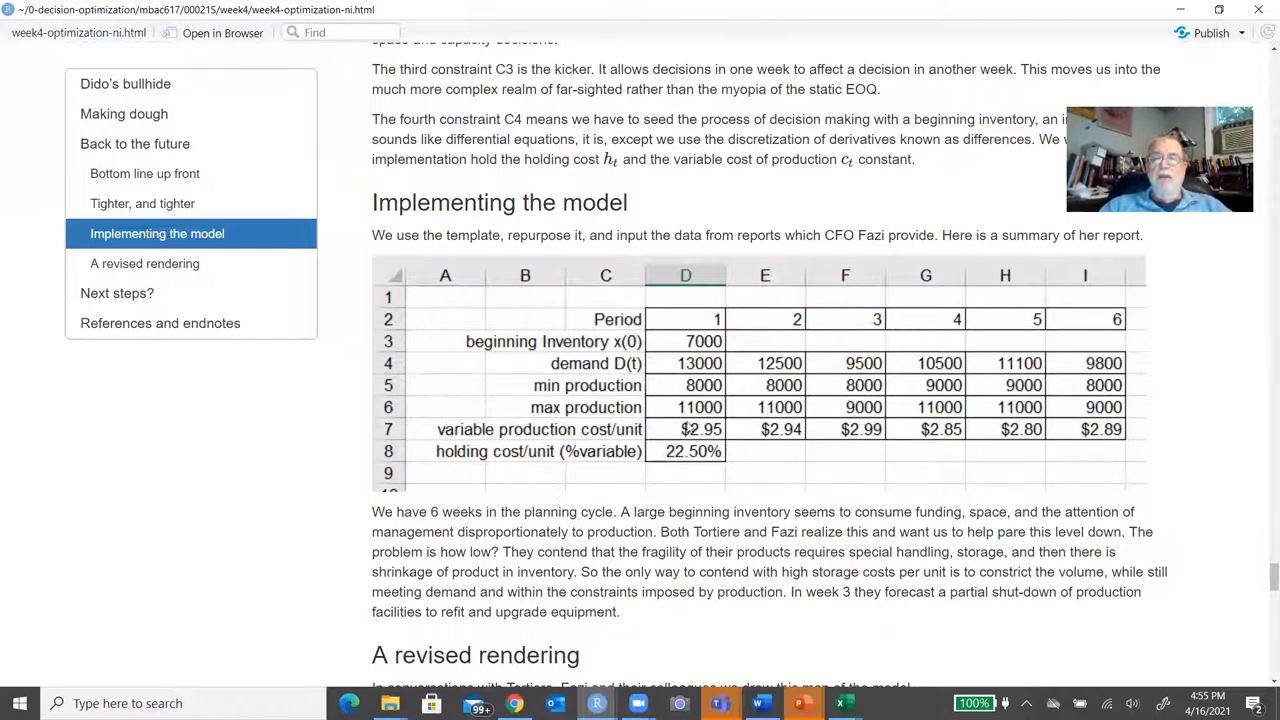
{"action": "mouse_move", "coordinate": [817, 434]}
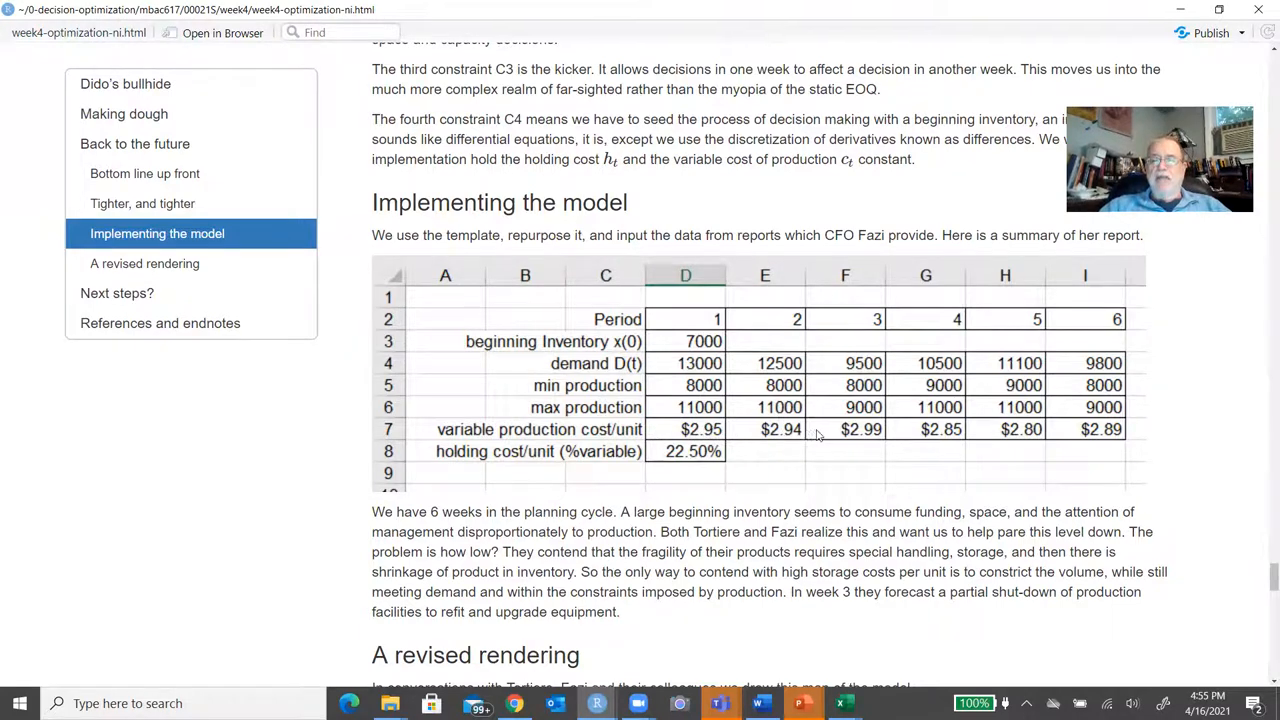
{"action": "mouse_move", "coordinate": [833, 433]}
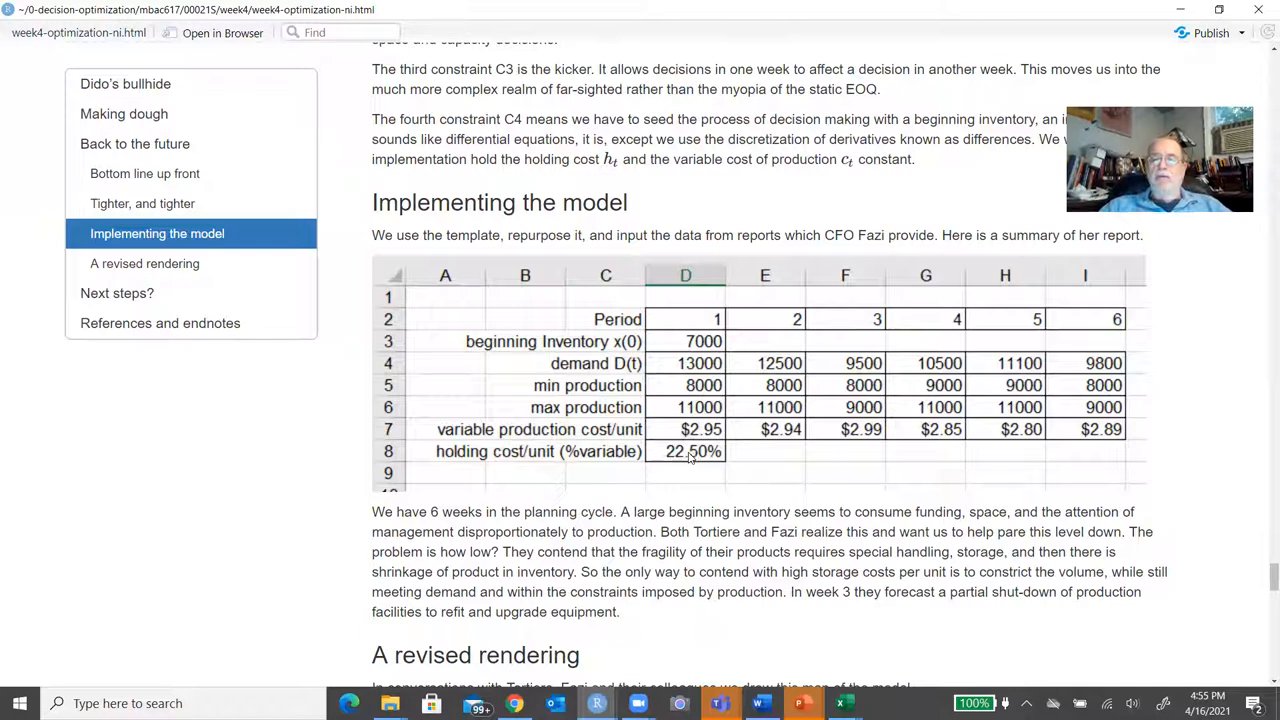
{"action": "mouse_move", "coordinate": [1018, 457]}
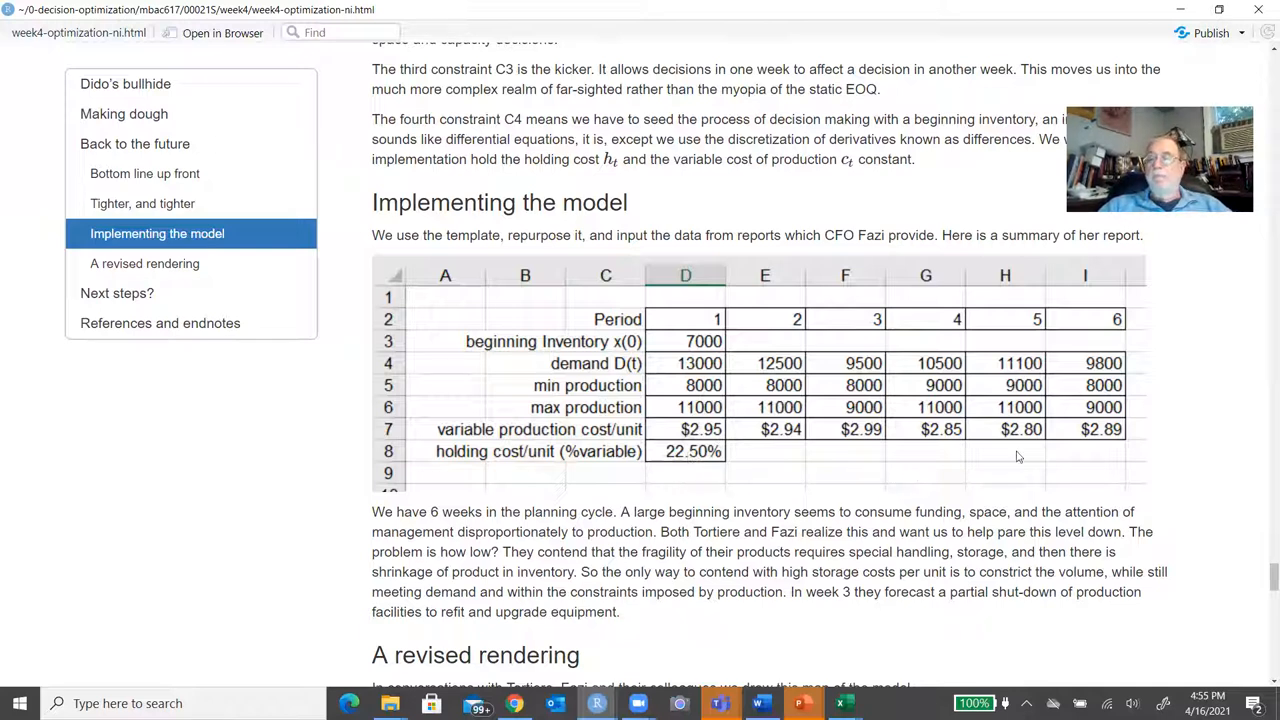
{"action": "mouse_move", "coordinate": [1220, 454]}
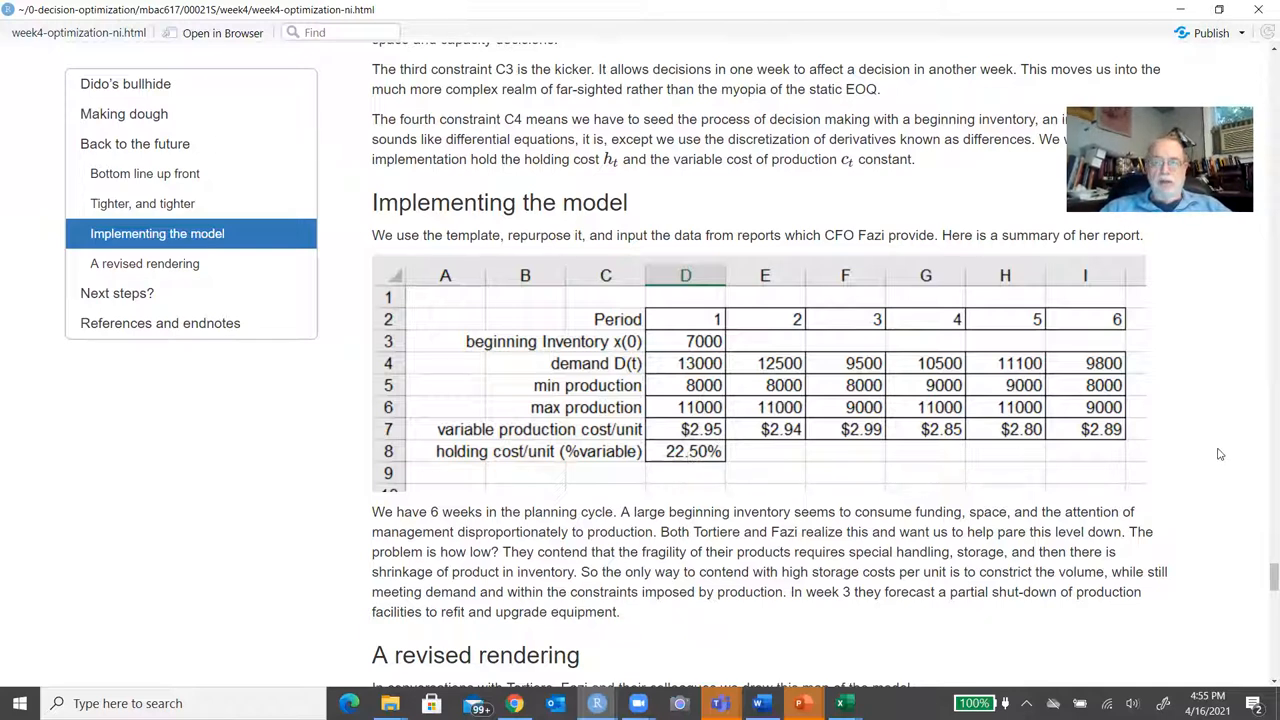
{"action": "scroll", "scroll_direction": "down", "scroll_amount": 3}
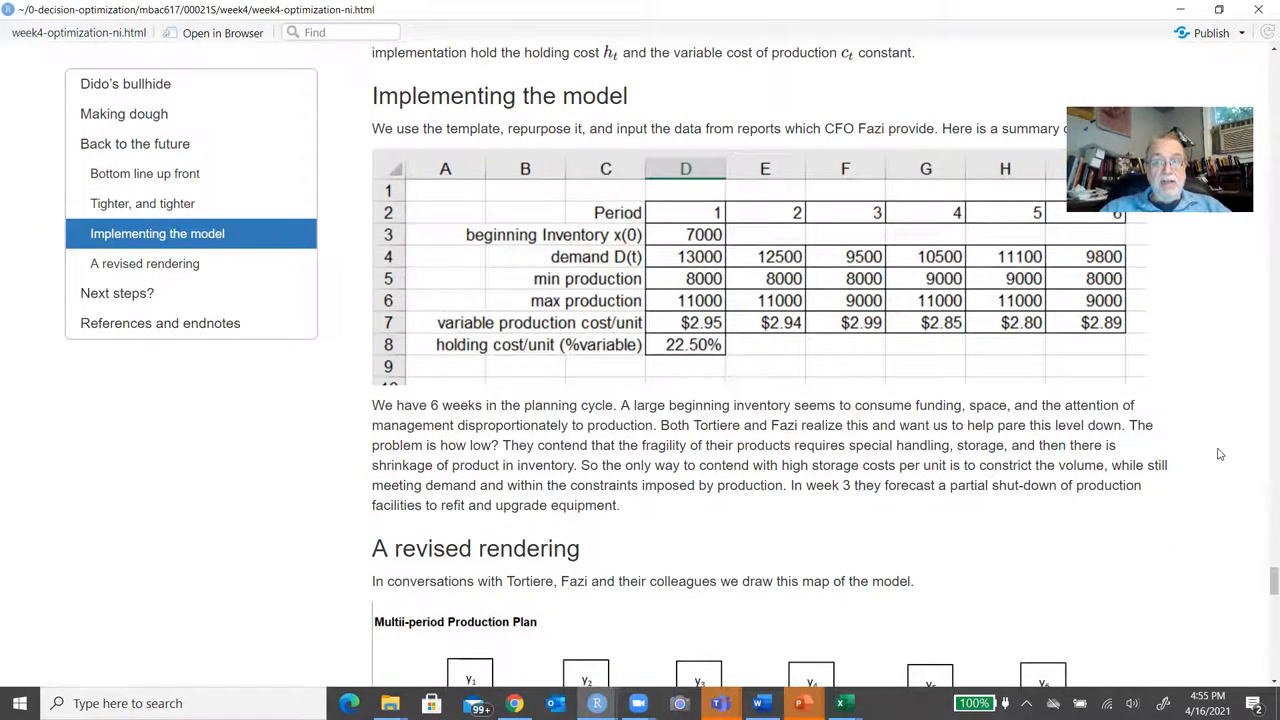
{"action": "scroll", "scroll_direction": "down", "scroll_amount": 3}
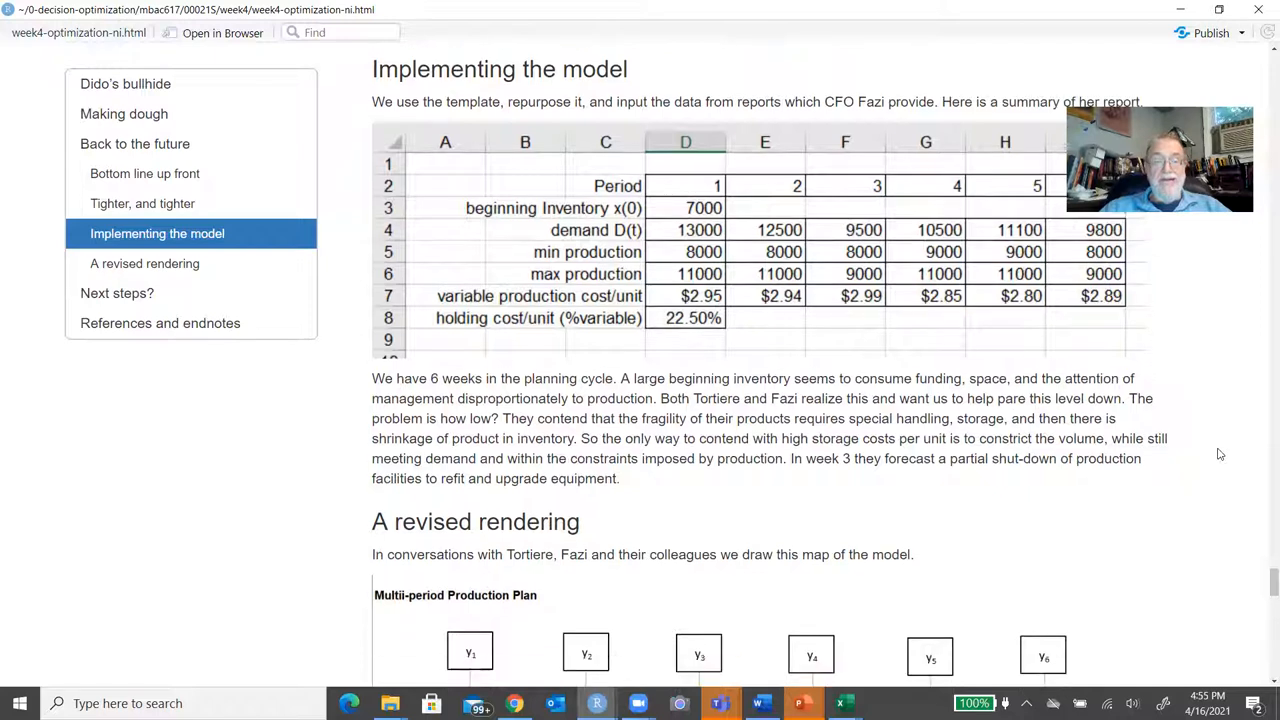
Scroll past the Multi-period Production Plan diagram to the Excel Solver Parameters screenshot.
{"action": "scroll", "scroll_direction": "down", "scroll_amount": 3}
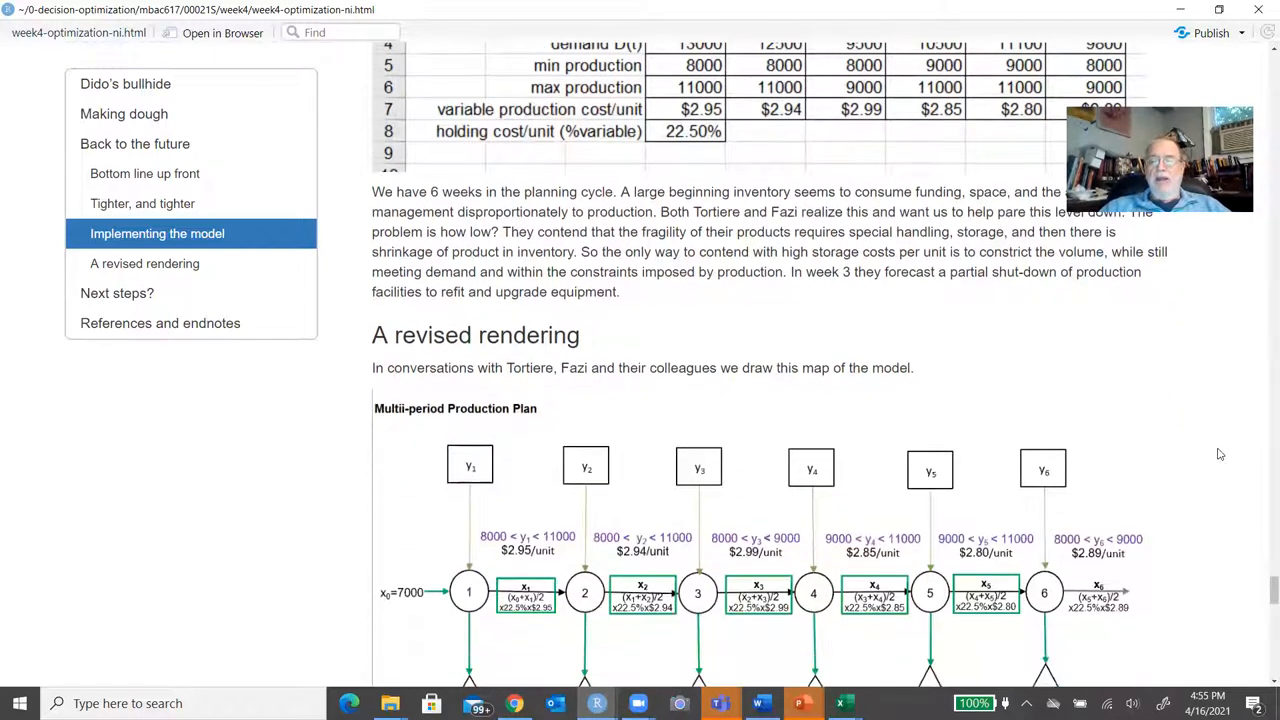
{"action": "scroll", "scroll_direction": "down", "scroll_amount": 3}
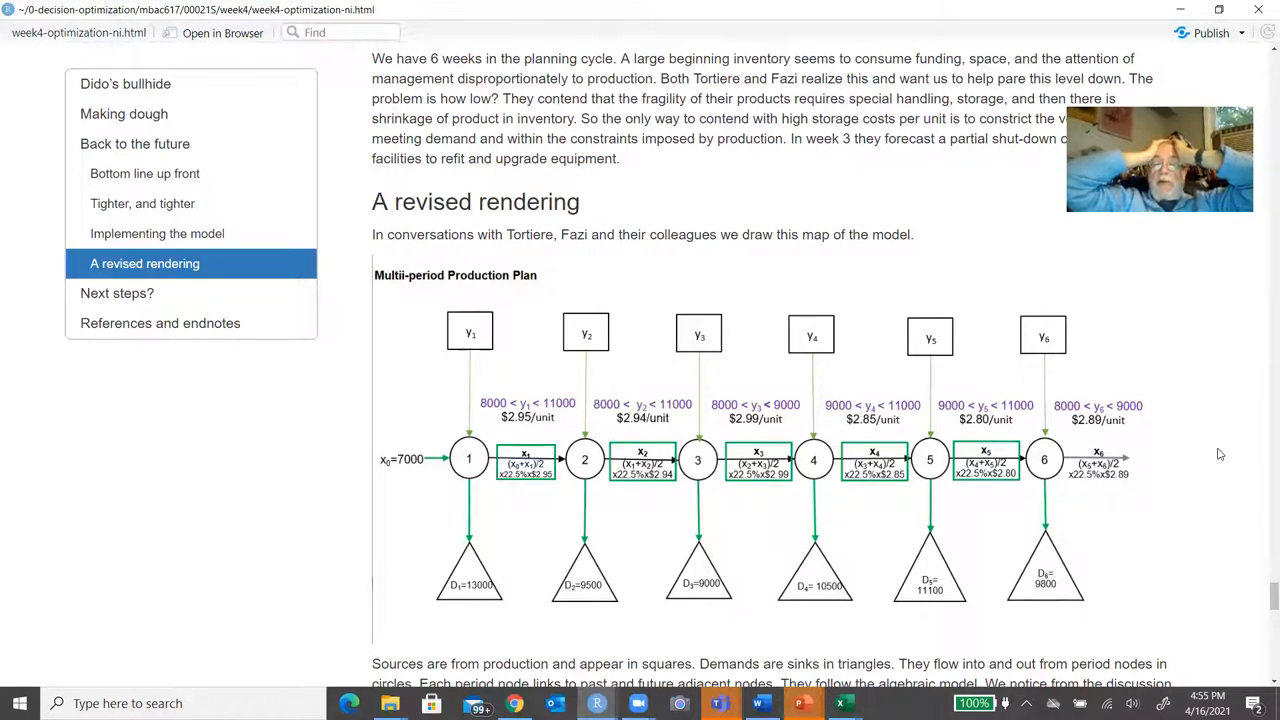
{"action": "mouse_move", "coordinate": [742, 592]}
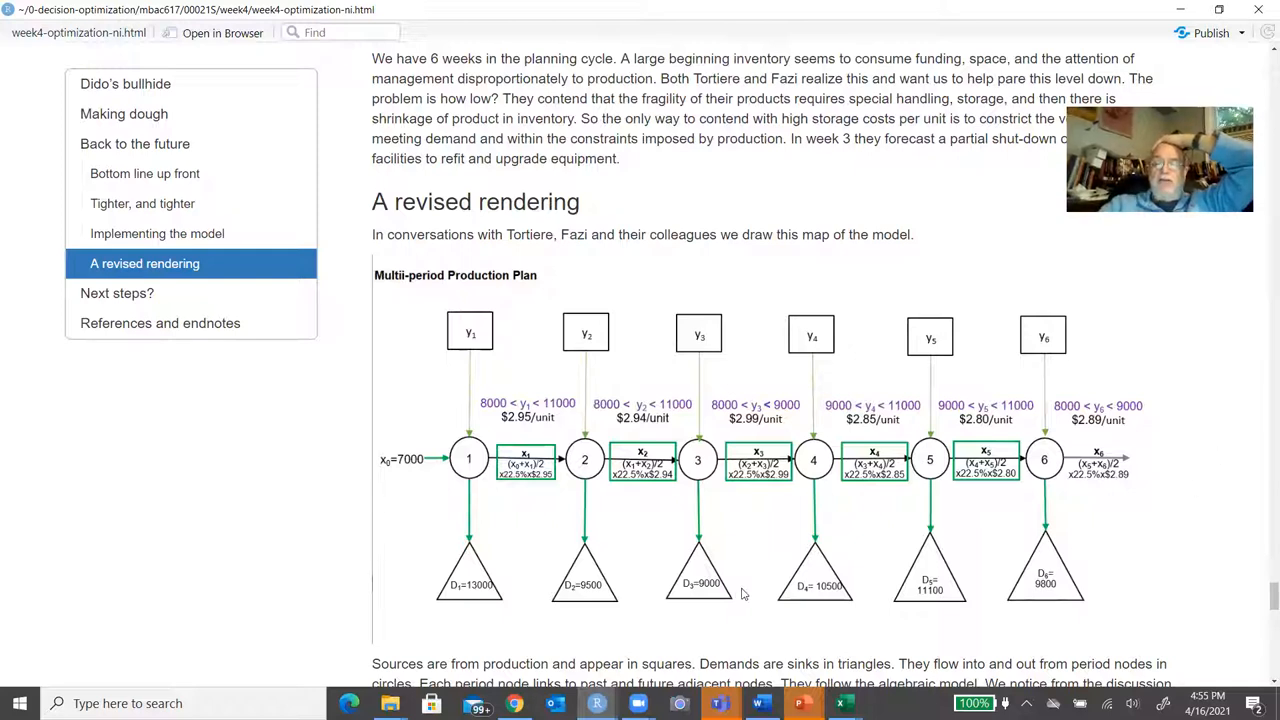
{"action": "mouse_move", "coordinate": [717, 603]}
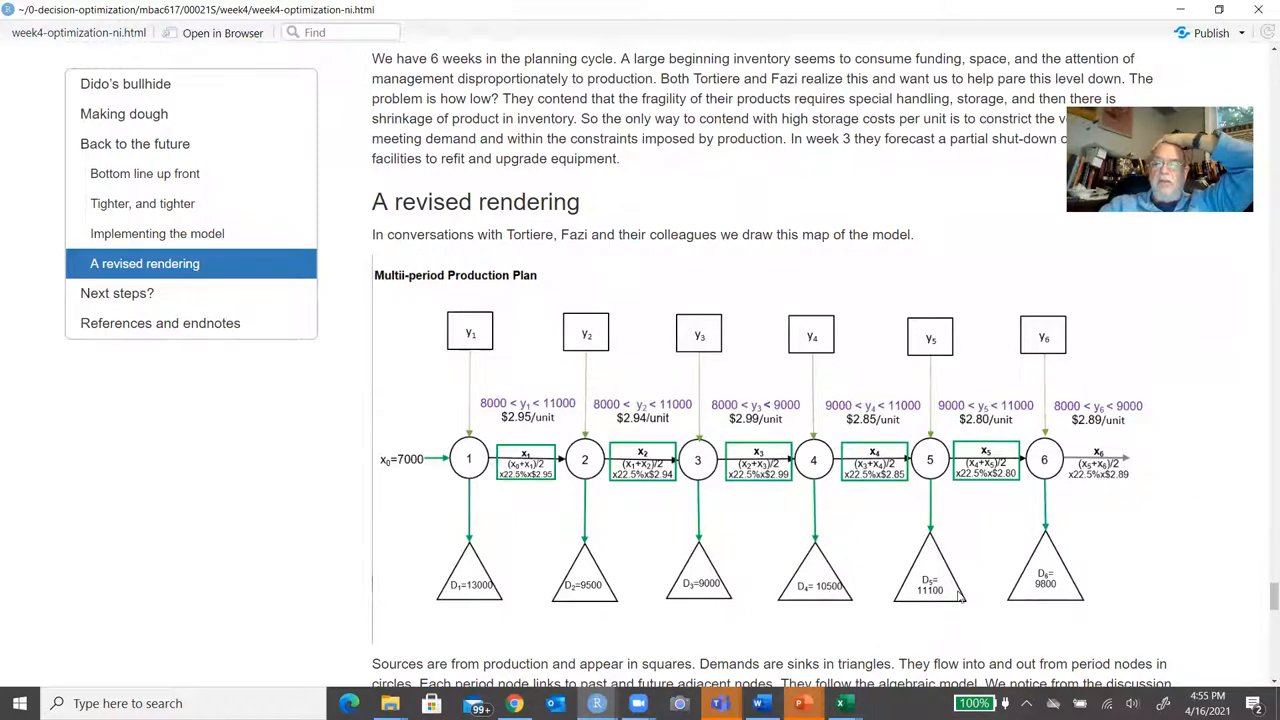
{"action": "mouse_move", "coordinate": [1249, 535]}
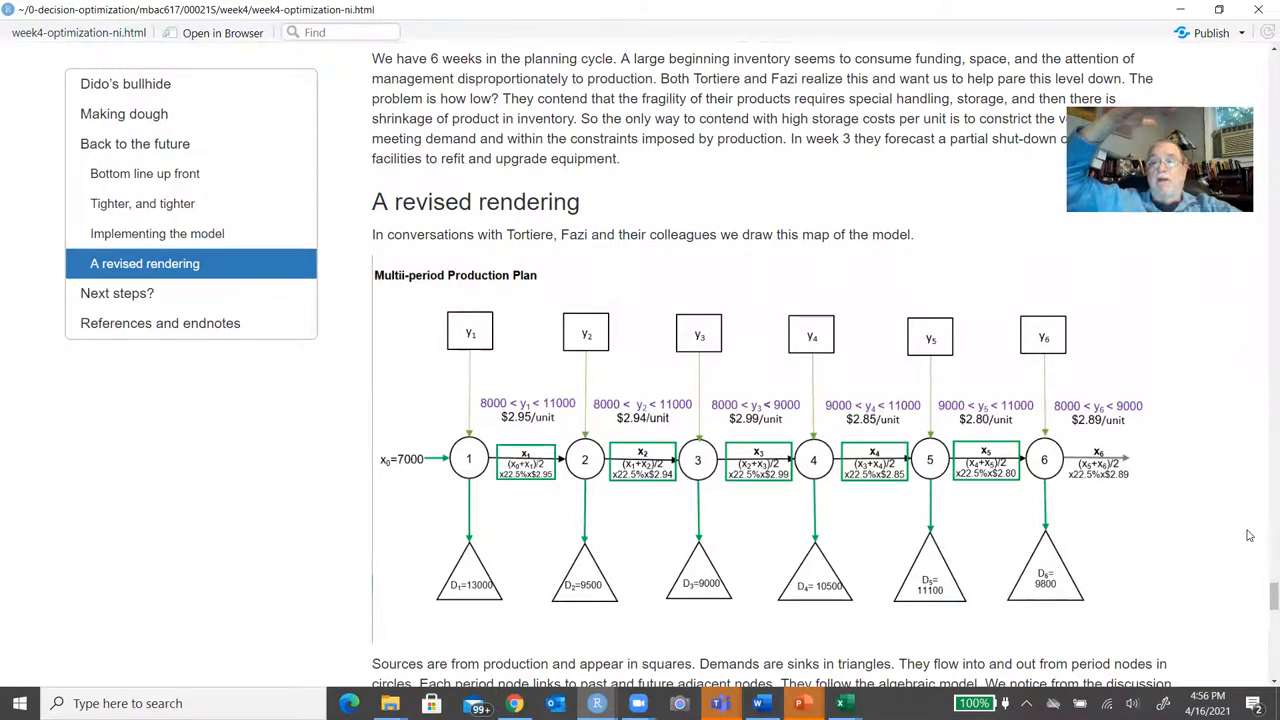
{"action": "scroll", "scroll_direction": "down", "scroll_amount": 3}
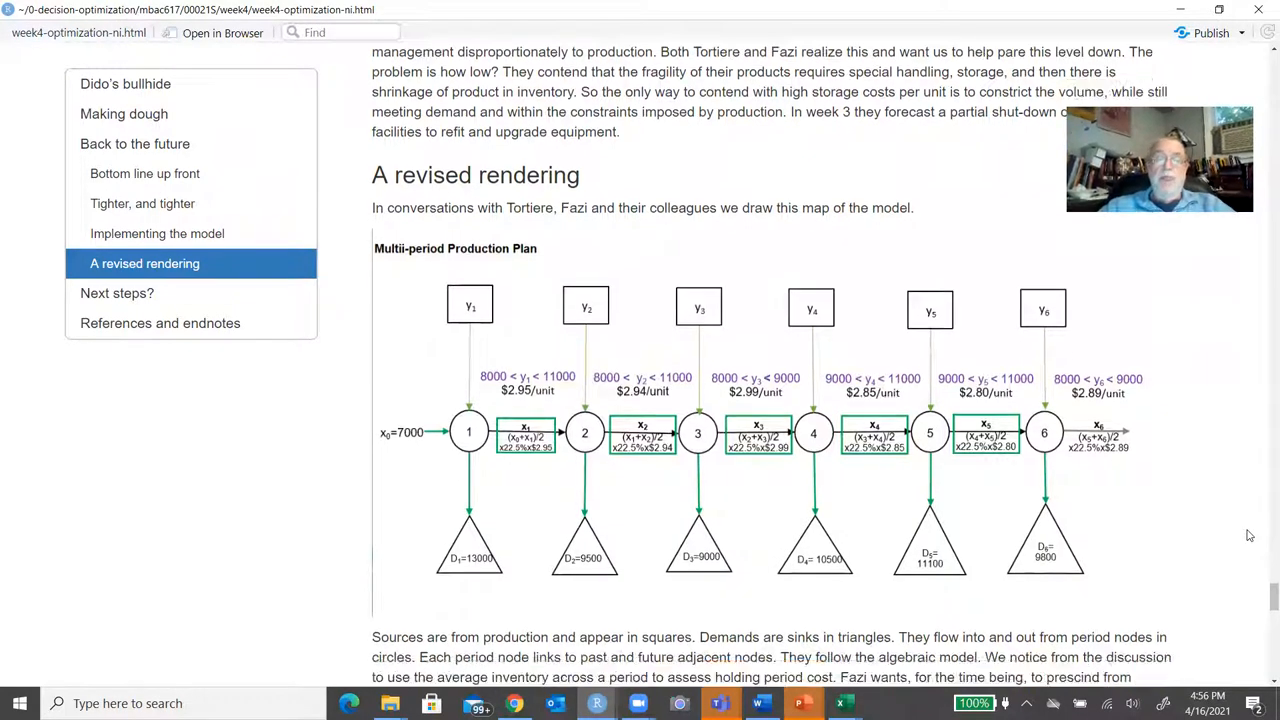
{"action": "scroll", "scroll_direction": "down", "scroll_amount": 3}
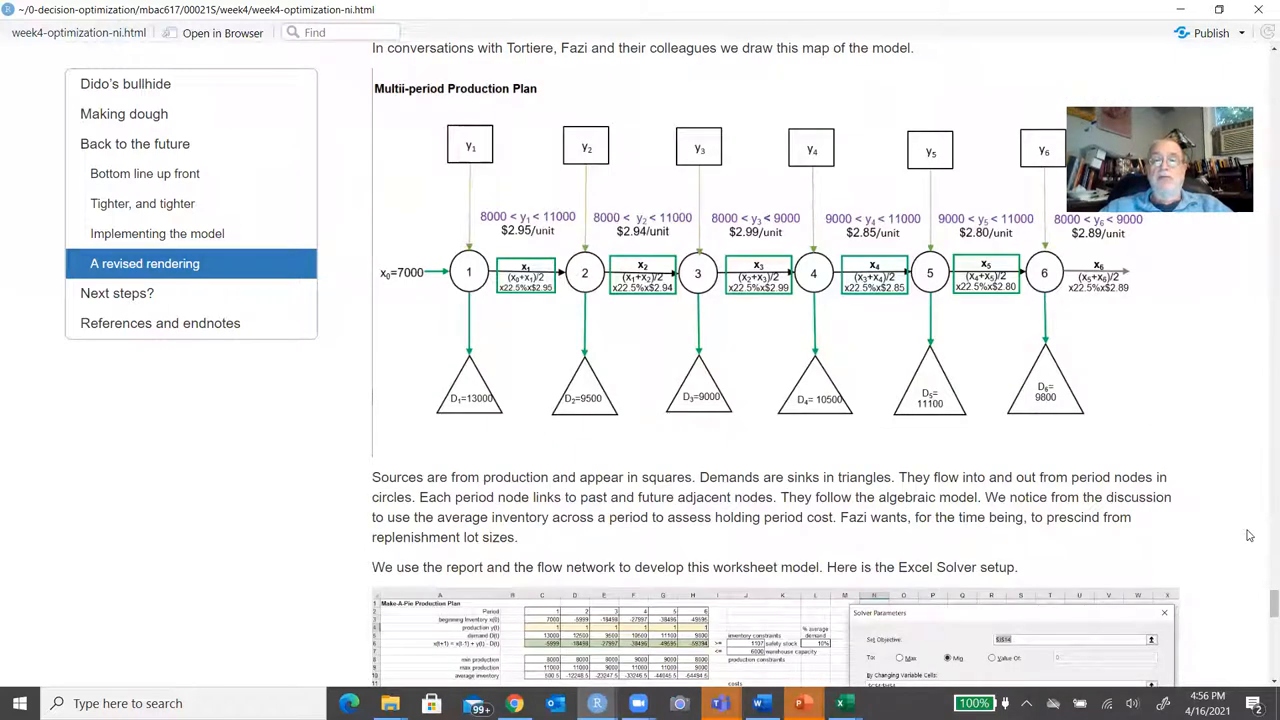
{"action": "scroll", "scroll_direction": "down", "scroll_amount": 3}
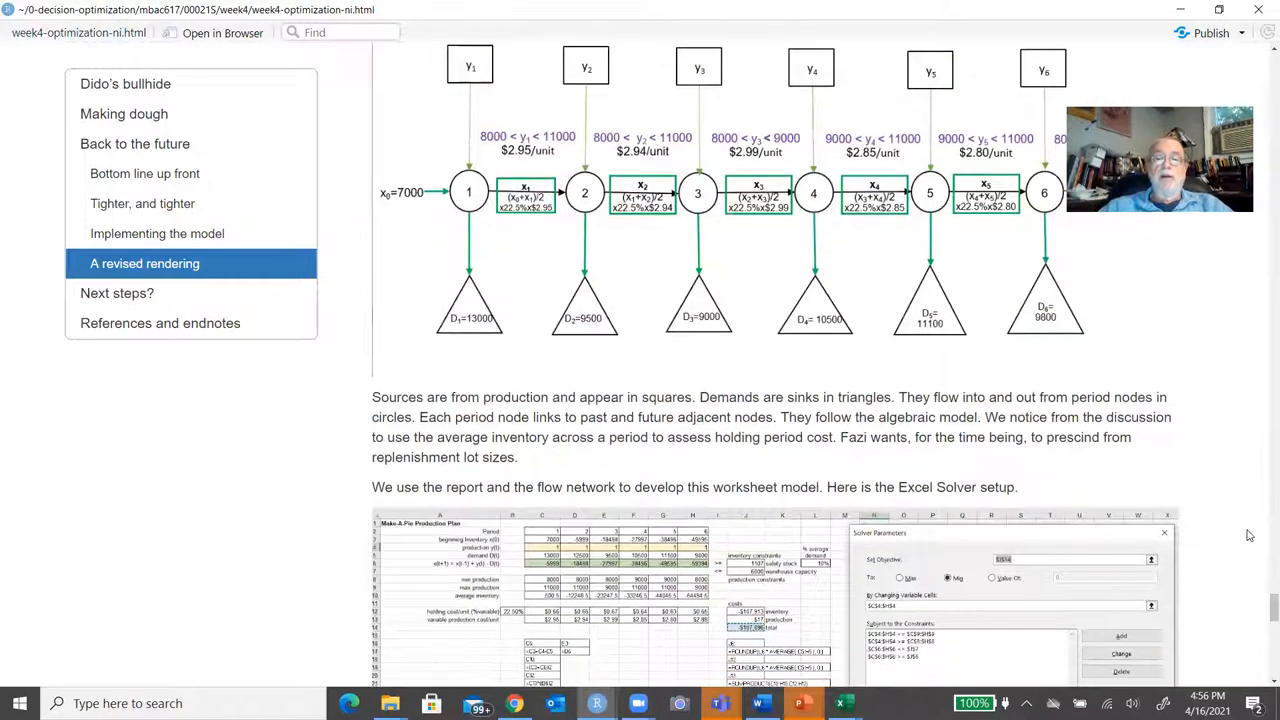
{"action": "scroll", "scroll_direction": "down", "scroll_amount": 3}
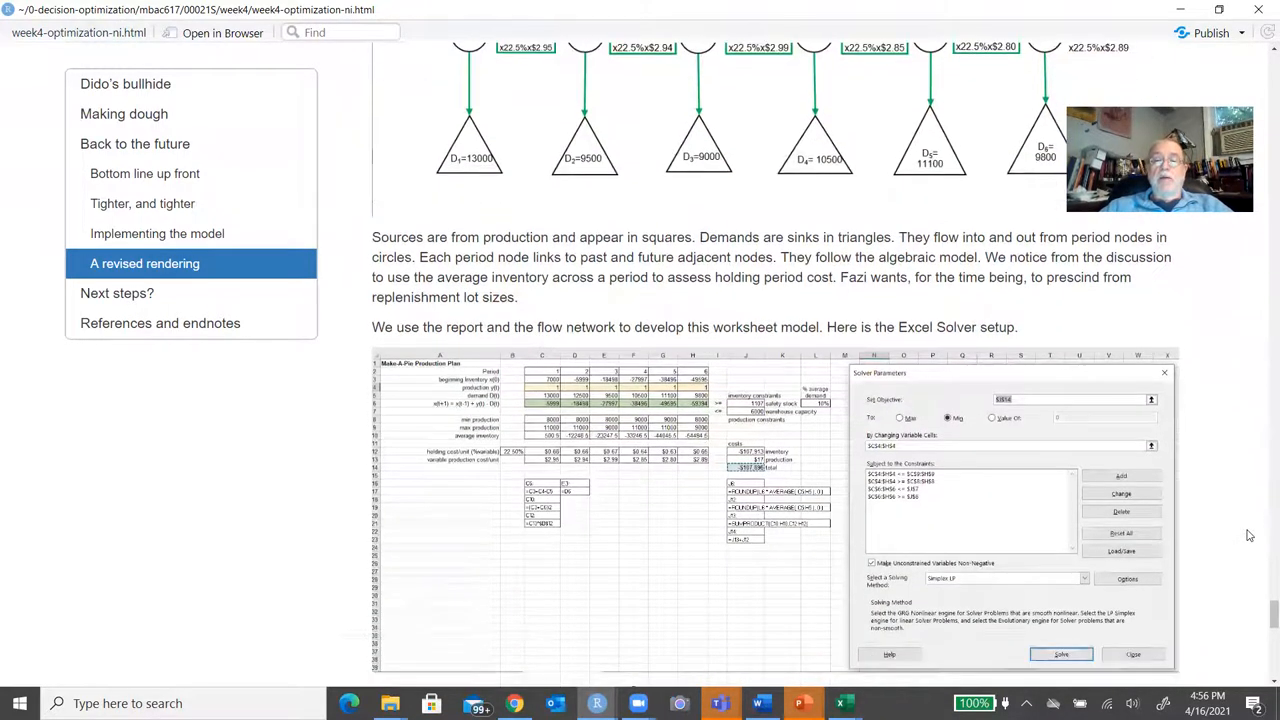
{"action": "scroll", "scroll_direction": "down", "scroll_amount": 3}
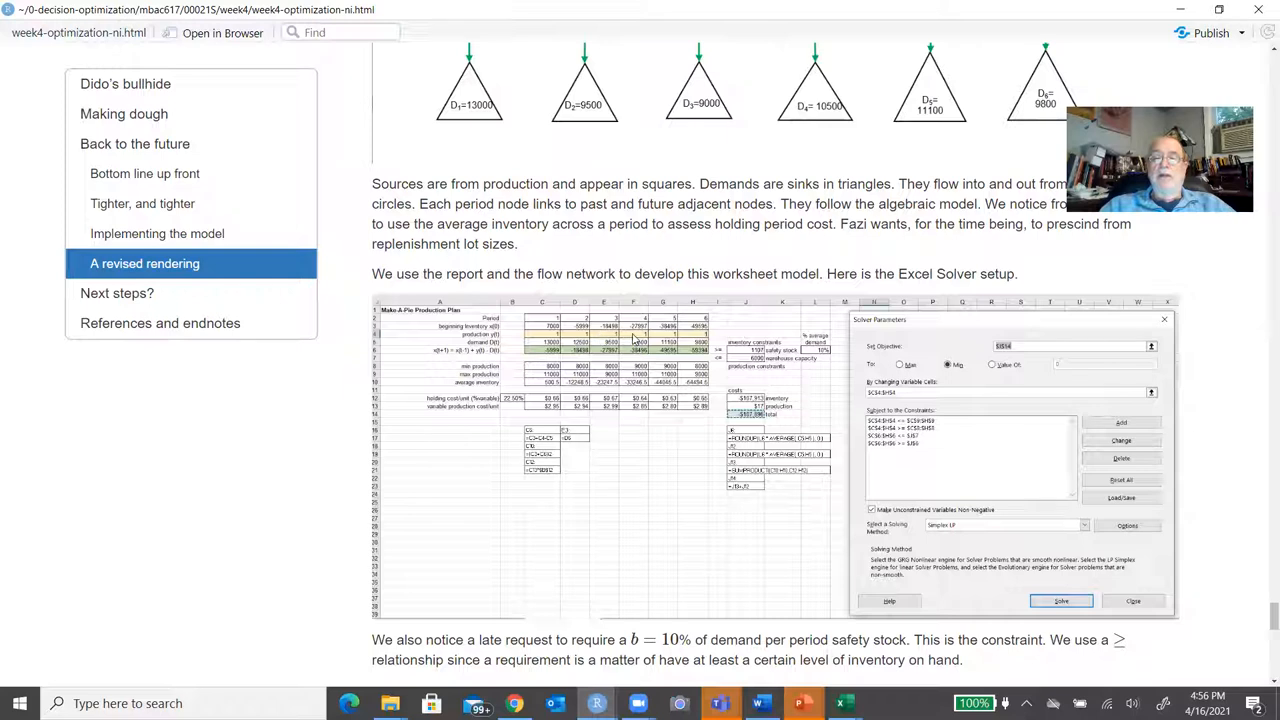
{"action": "mouse_move", "coordinate": [707, 340]}
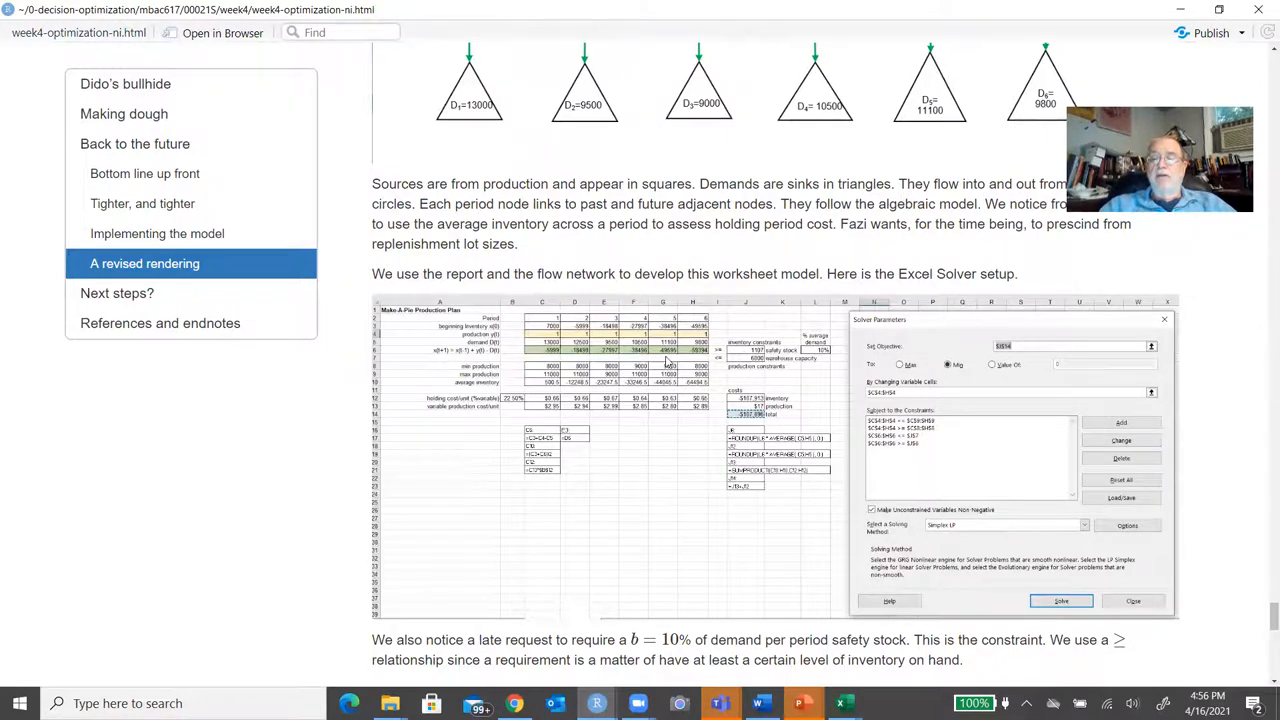
{"action": "mouse_move", "coordinate": [703, 357]}
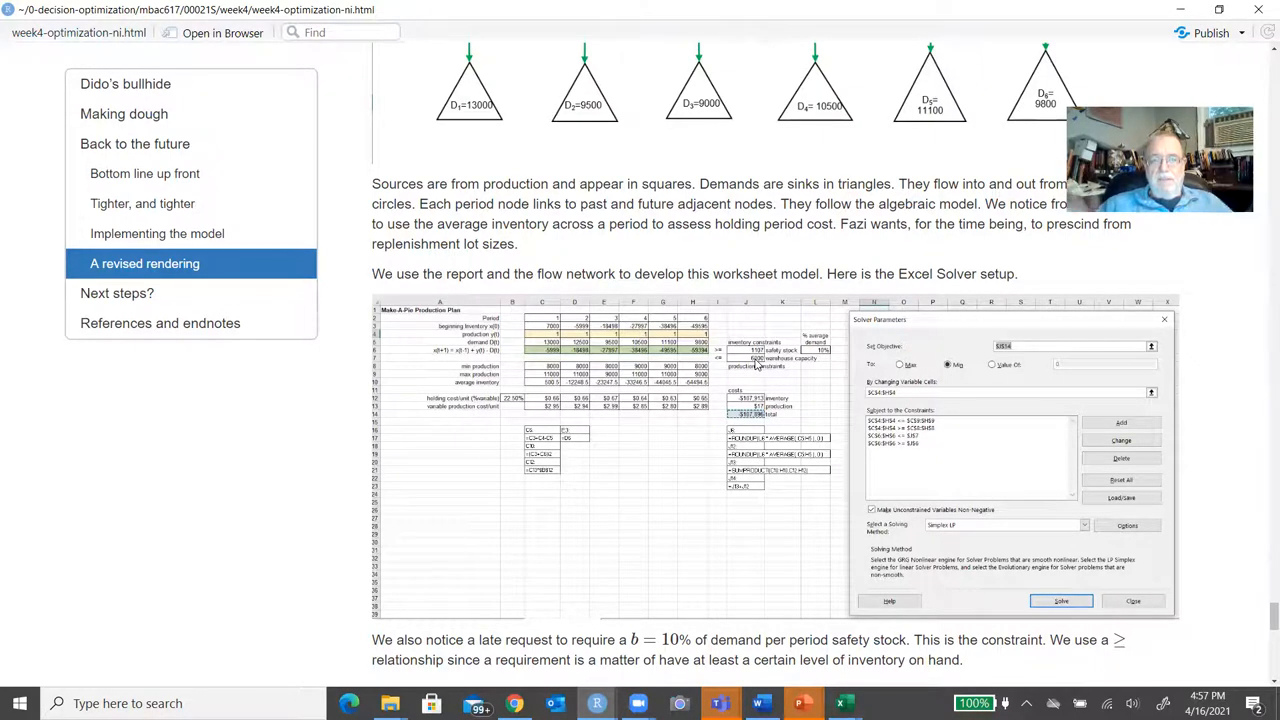
{"action": "mouse_move", "coordinate": [825, 415]}
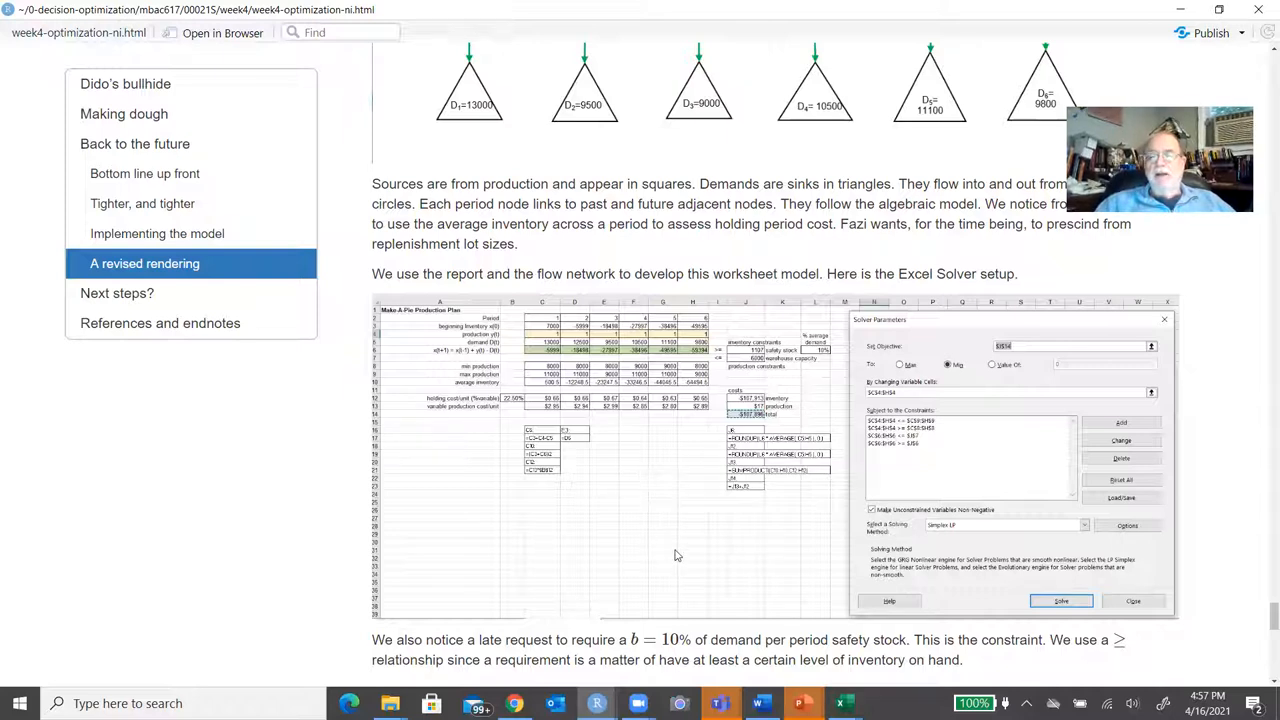
{"action": "mouse_move", "coordinate": [915, 422]}
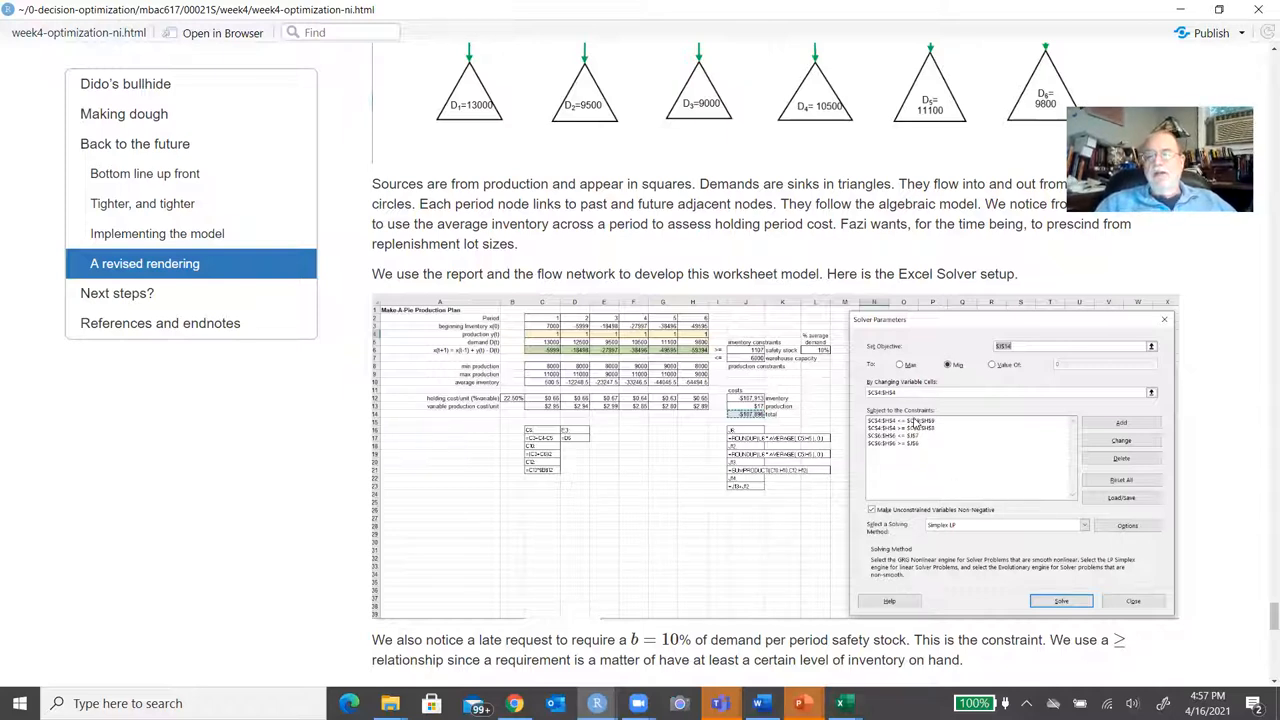
{"action": "mouse_move", "coordinate": [912, 427]}
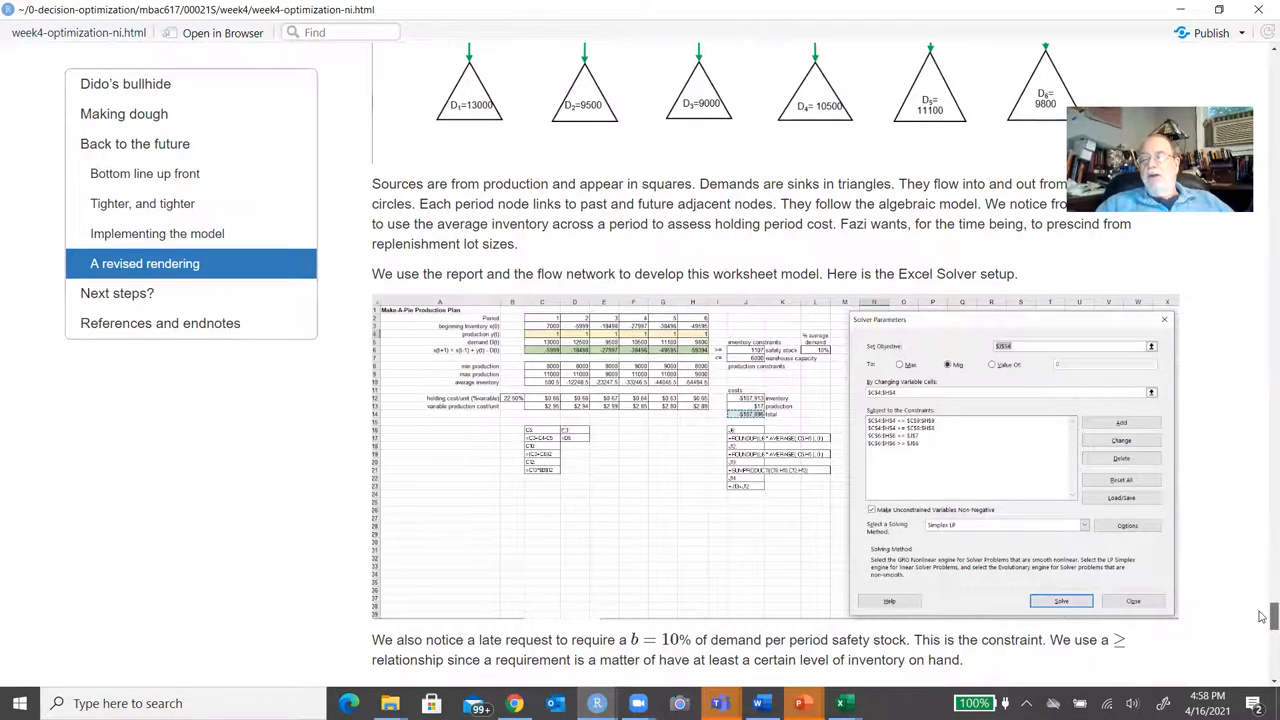
Scroll to the 10% safety-stock constraint and the final spreadsheet totaling $185,288.
{"action": "scroll", "scroll_direction": "down", "scroll_amount": 3}
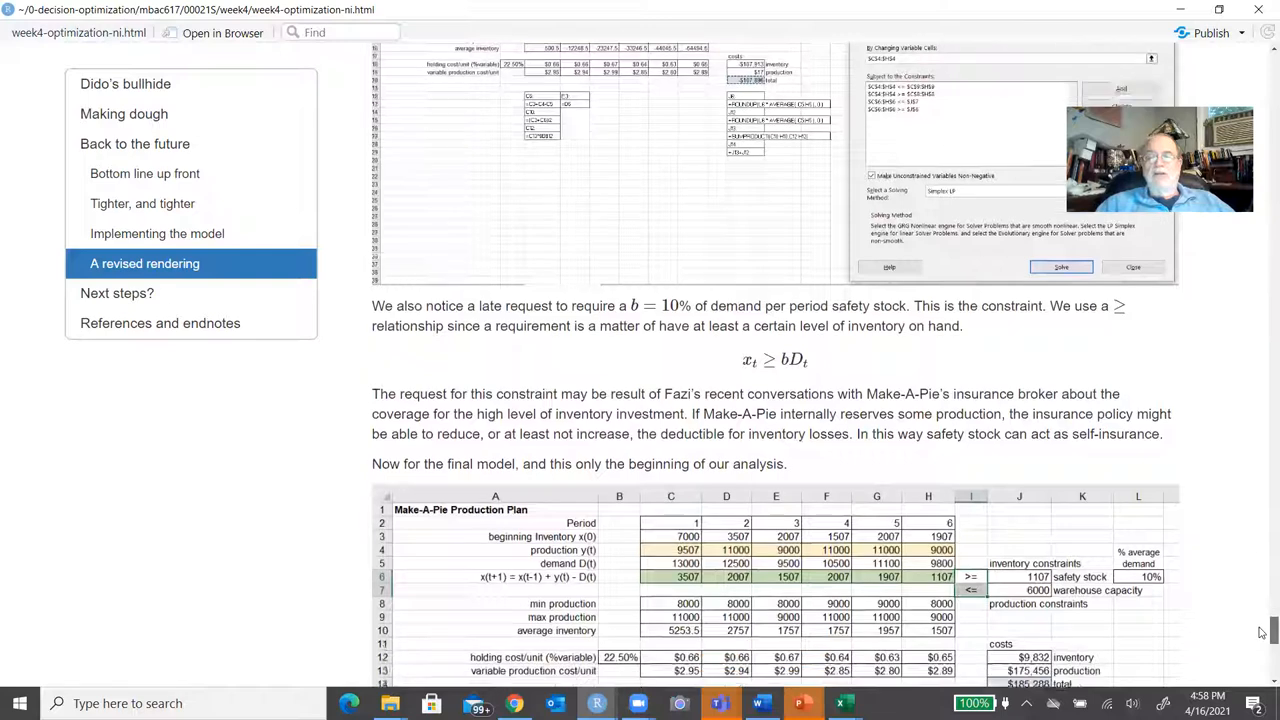
{"action": "scroll", "scroll_direction": "down", "scroll_amount": 3}
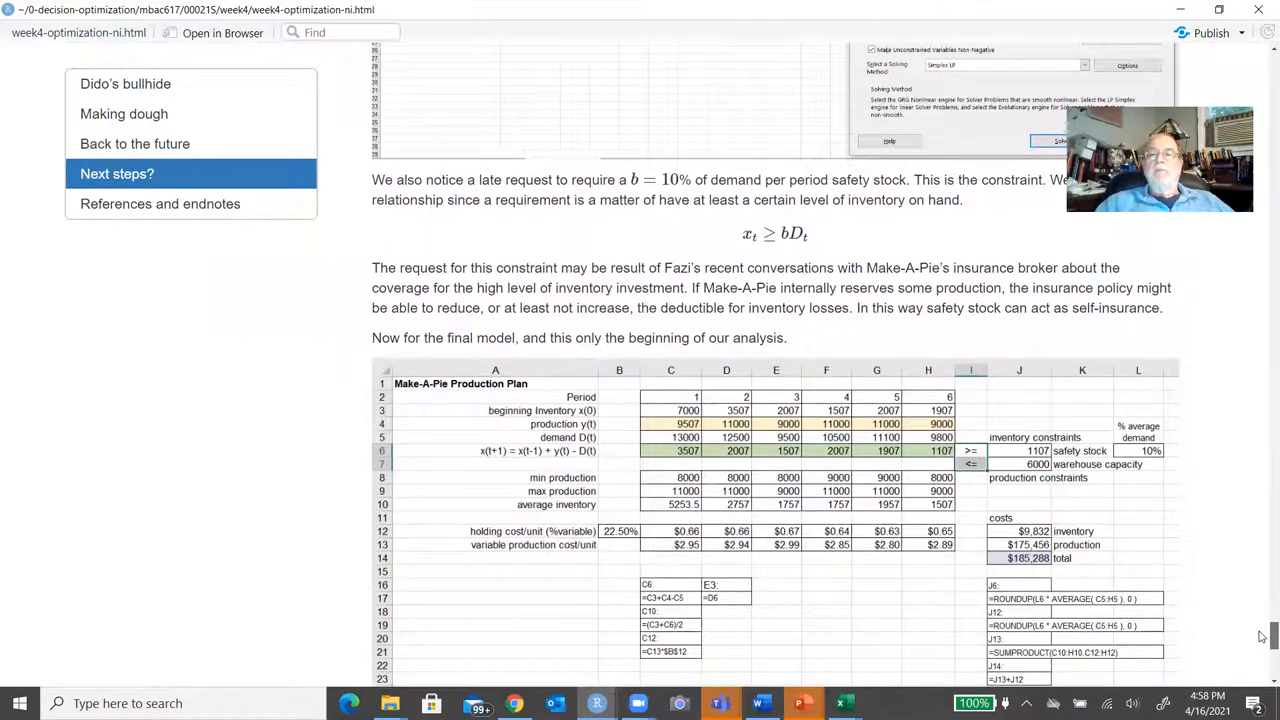
{"action": "mouse_move", "coordinate": [1040, 355]}
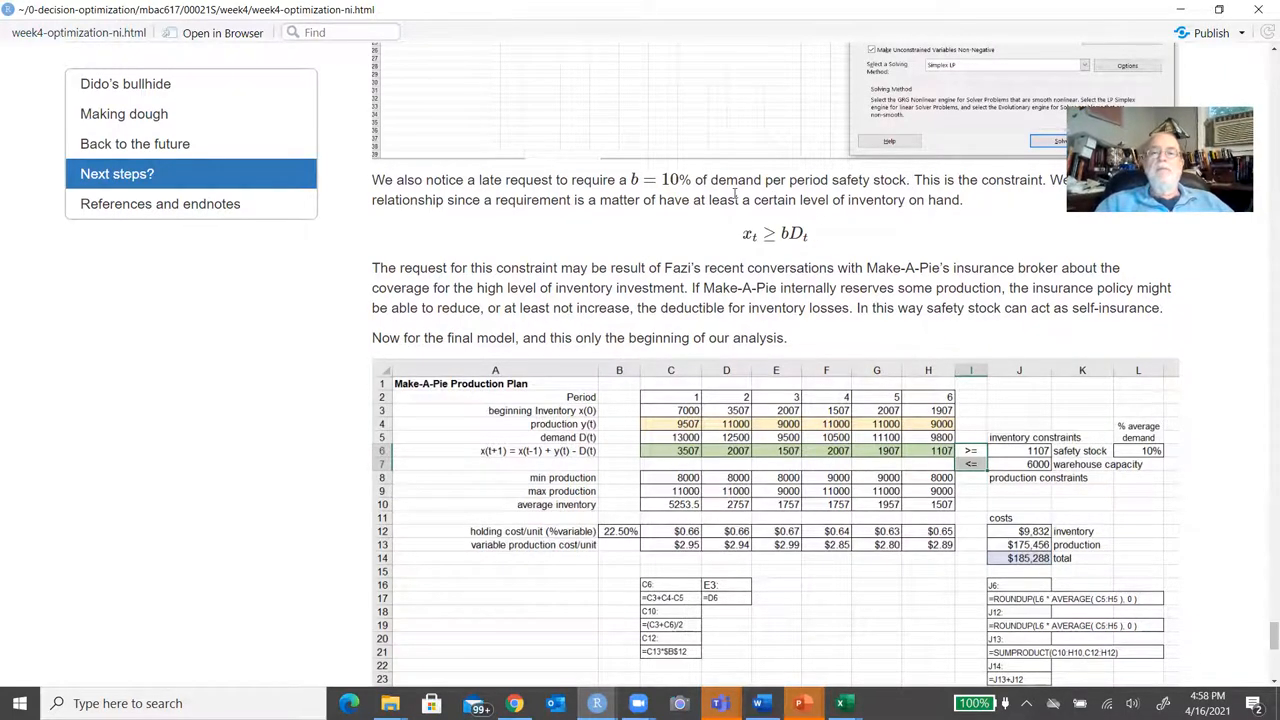
{"action": "mouse_move", "coordinate": [840, 226]}
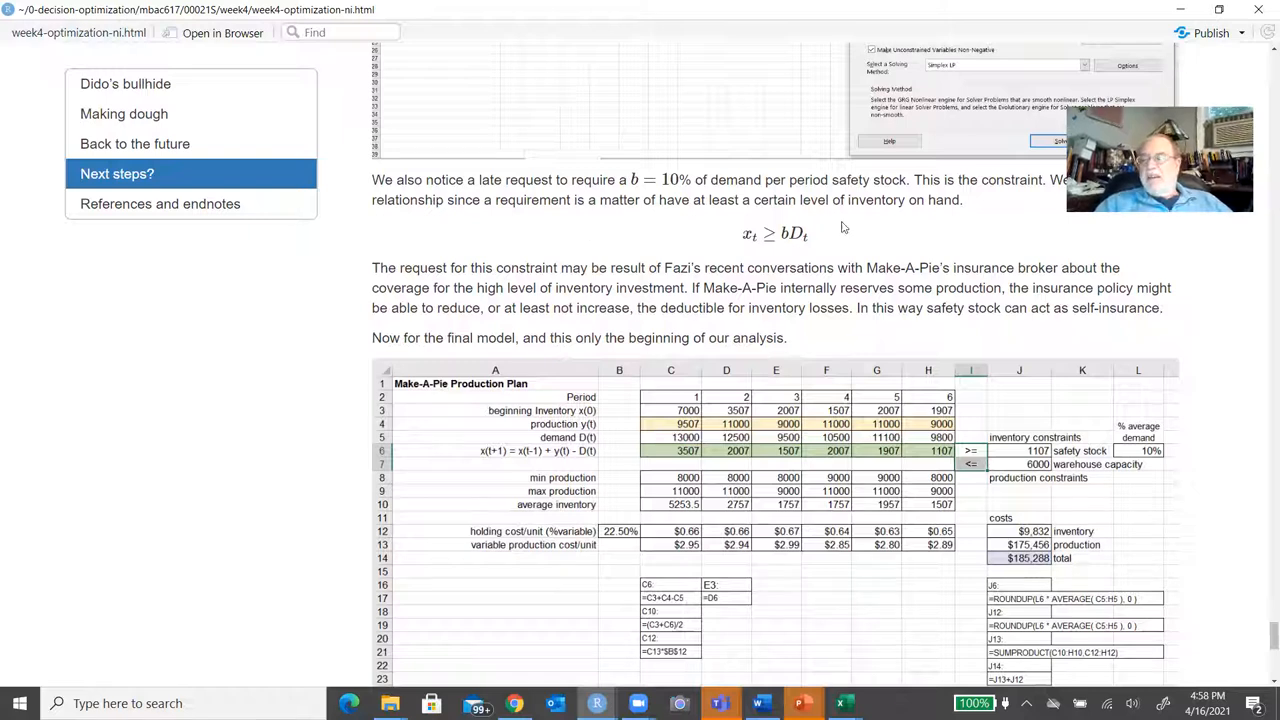
{"action": "mouse_move", "coordinate": [1207, 320]}
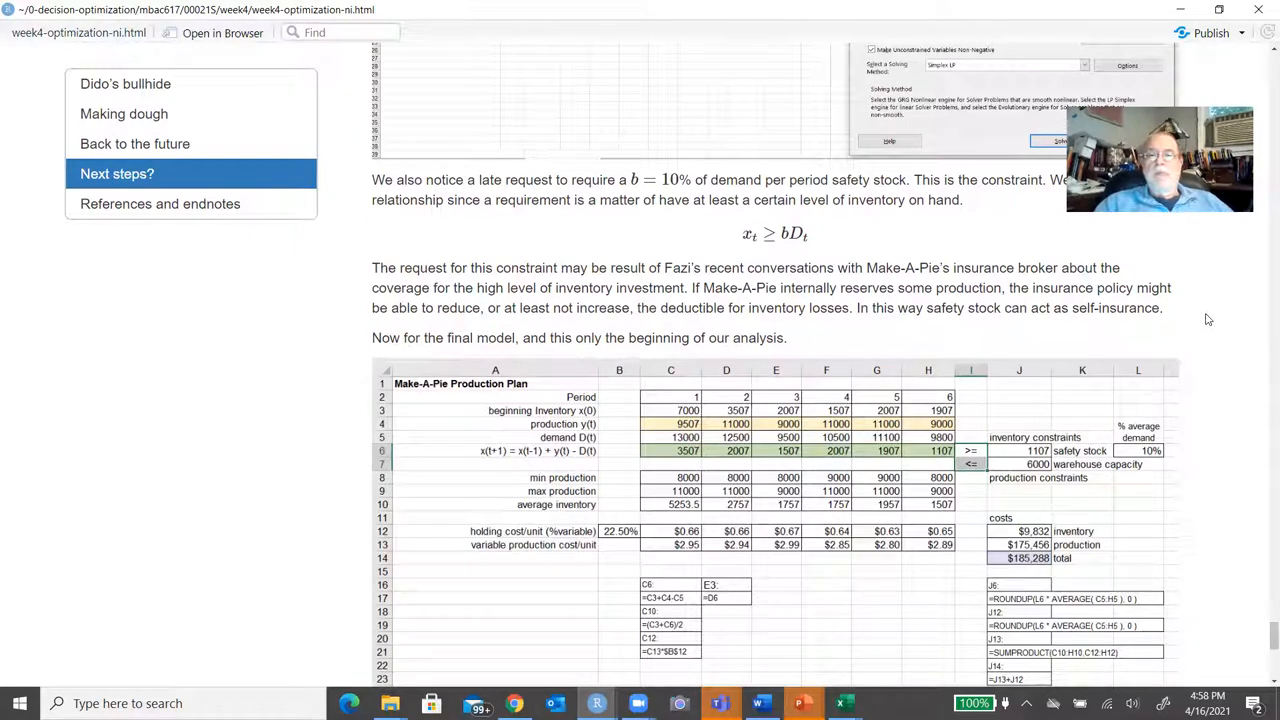
{"action": "mouse_move", "coordinate": [1261, 428]}
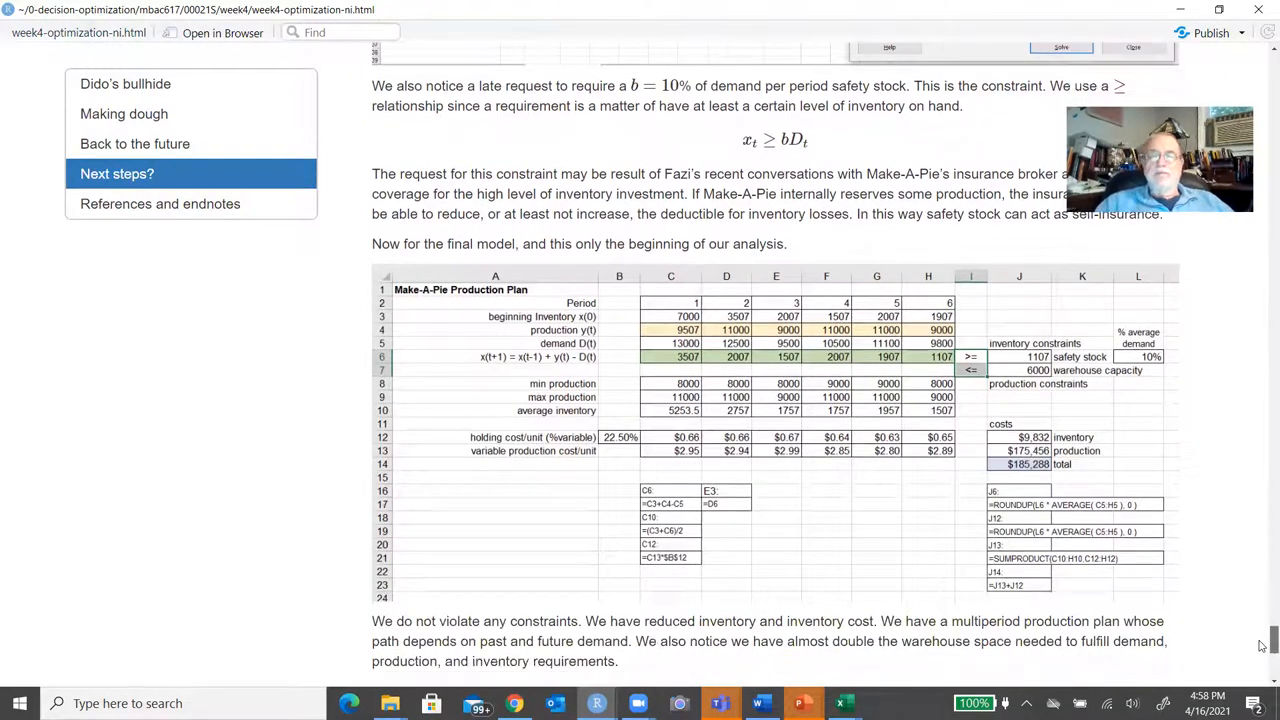
Scroll past the final model's conclusions to Next steps? and References and endnotes.
{"action": "scroll", "scroll_direction": "down", "scroll_amount": 3}
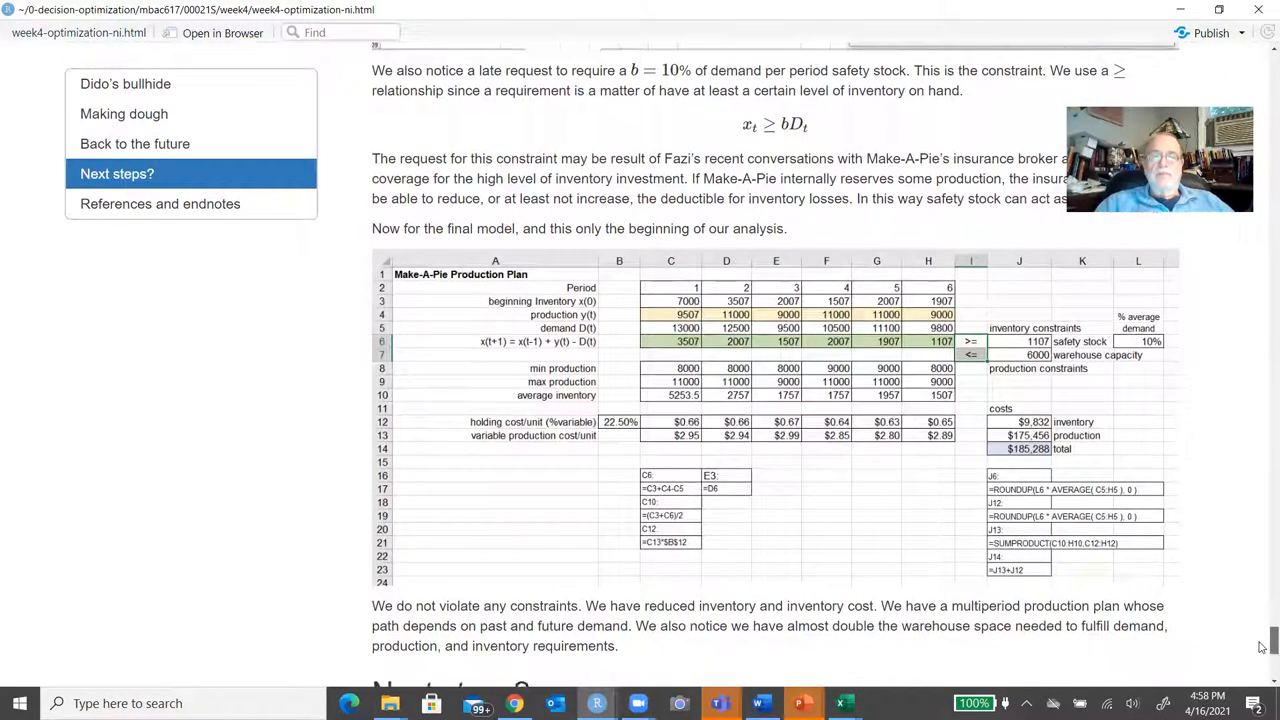
{"action": "scroll", "scroll_direction": "down", "scroll_amount": 3}
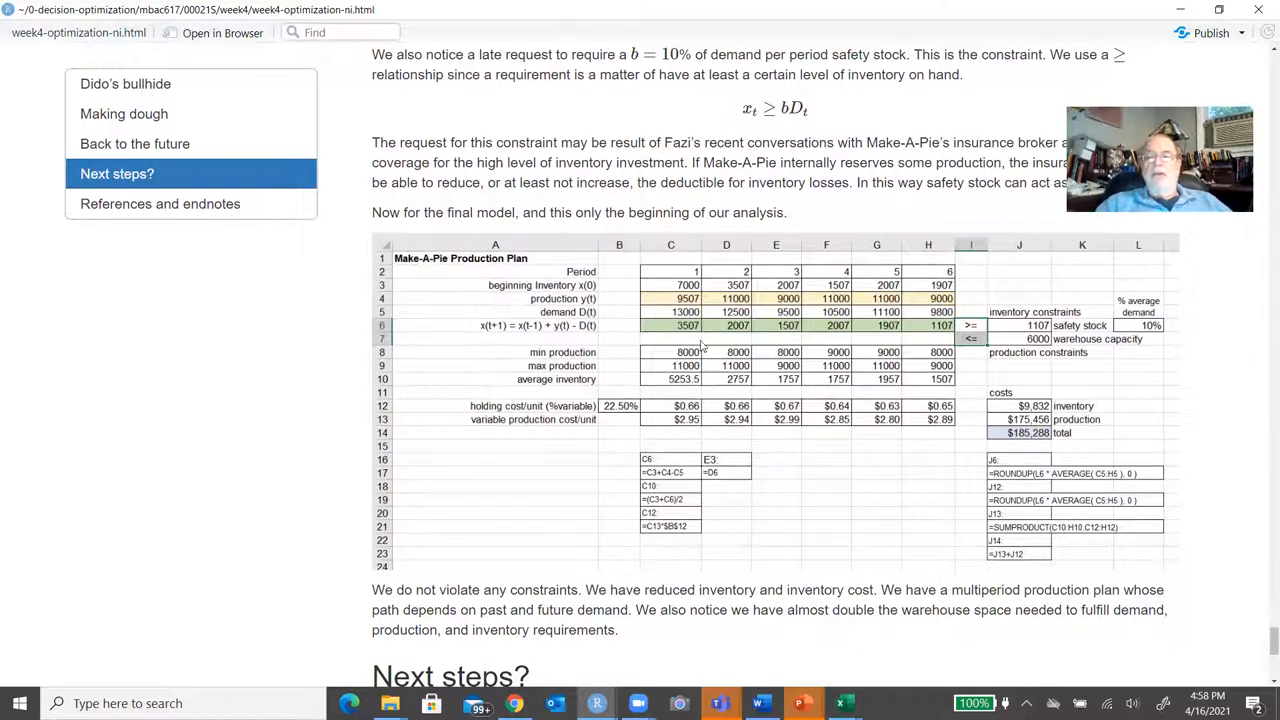
{"action": "mouse_move", "coordinate": [810, 299]}
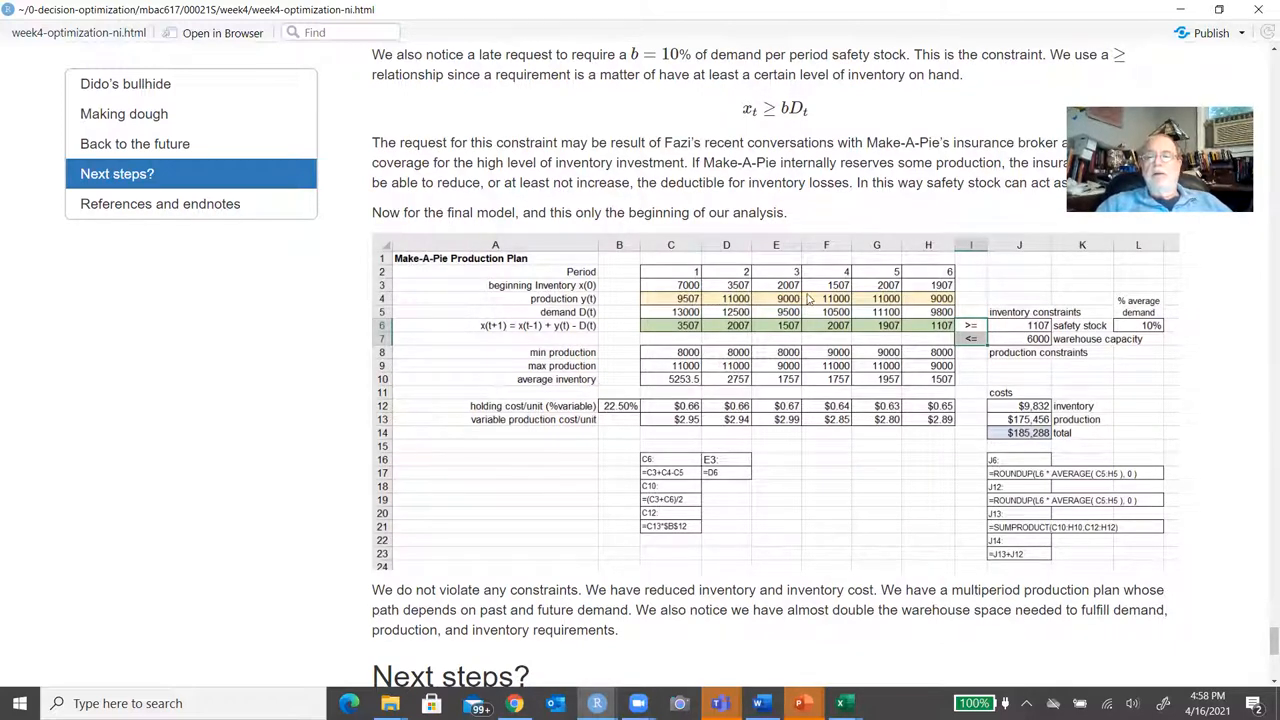
{"action": "mouse_move", "coordinate": [851, 311]}
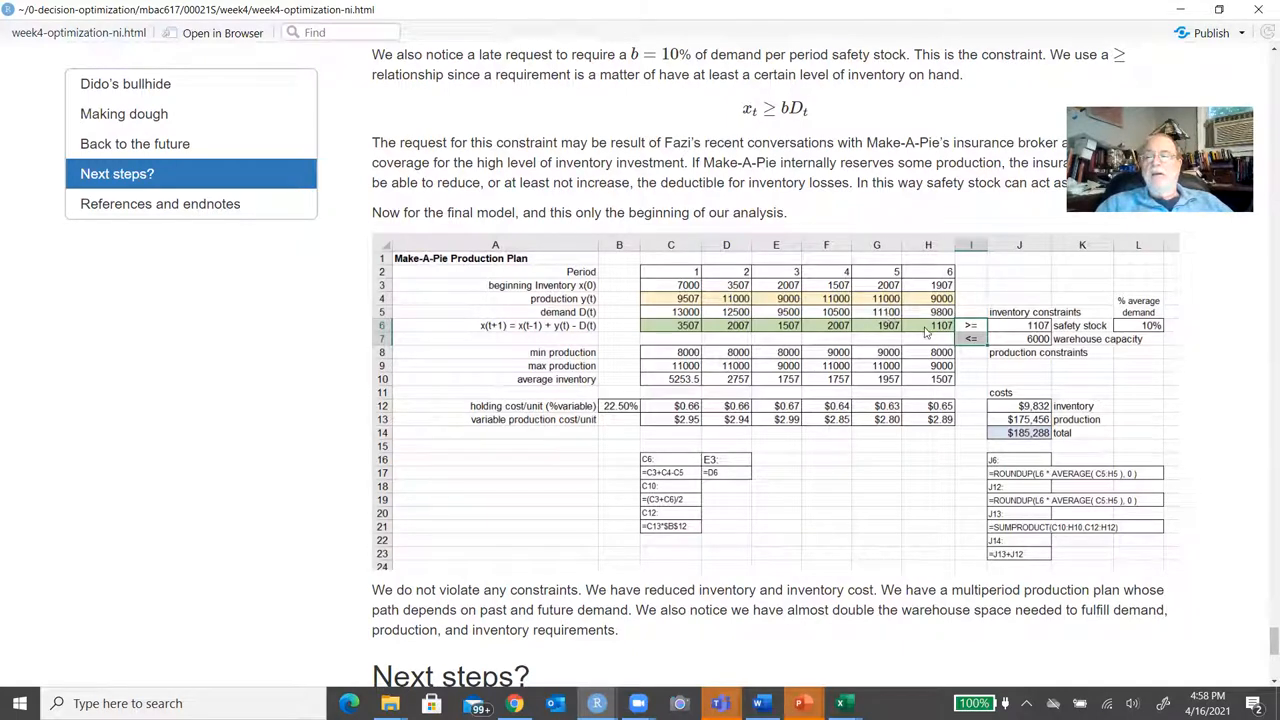
{"action": "mouse_move", "coordinate": [1030, 380]}
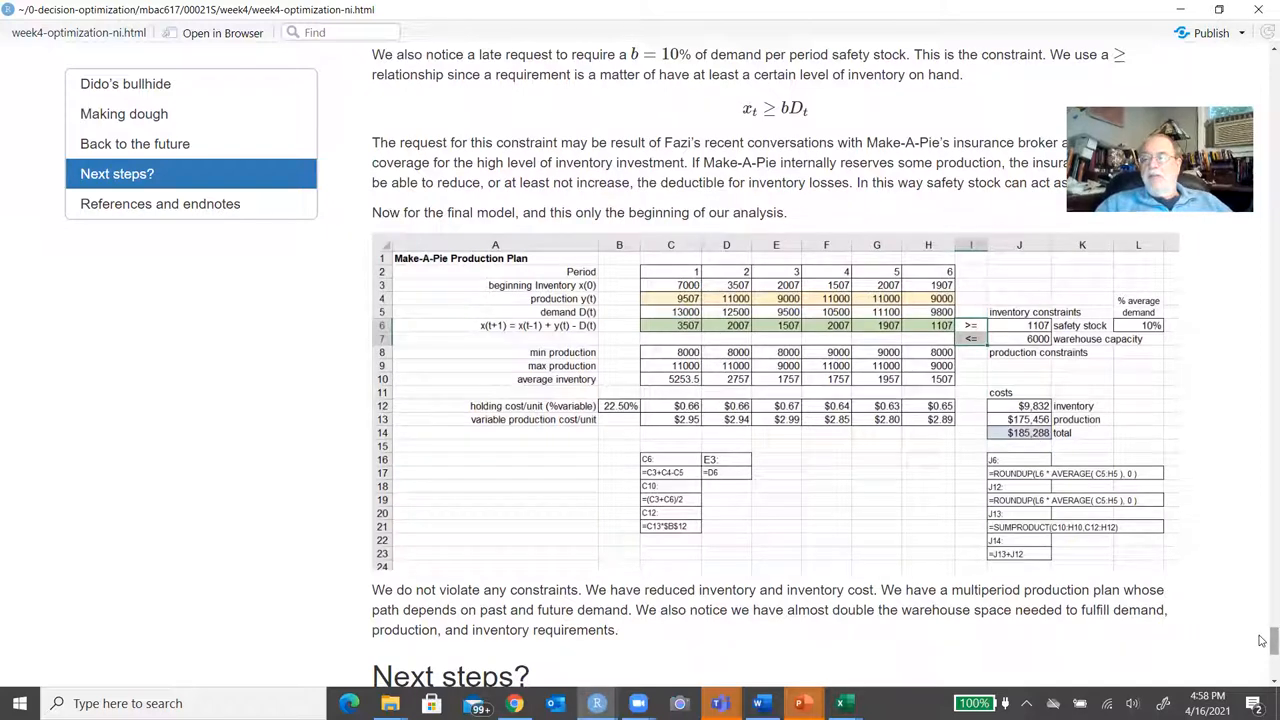
{"action": "scroll", "scroll_direction": "down", "scroll_amount": 3}
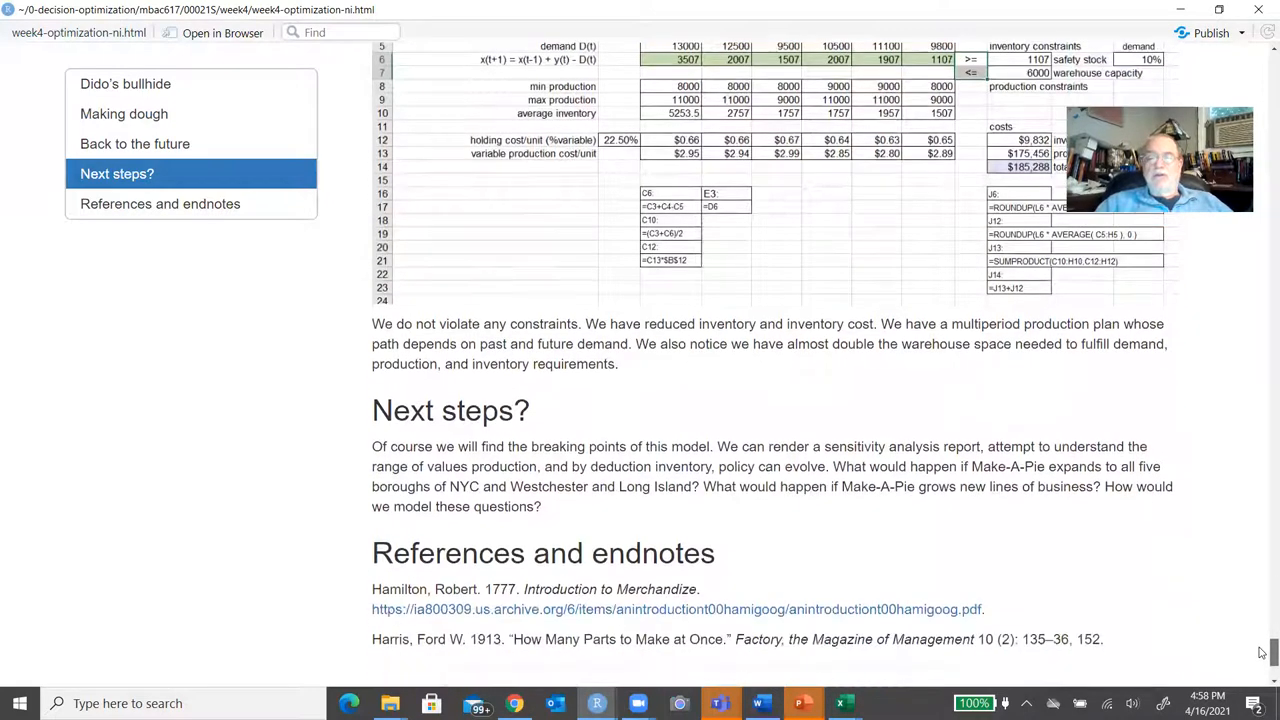
{"action": "scroll", "scroll_direction": "down", "scroll_amount": 3}
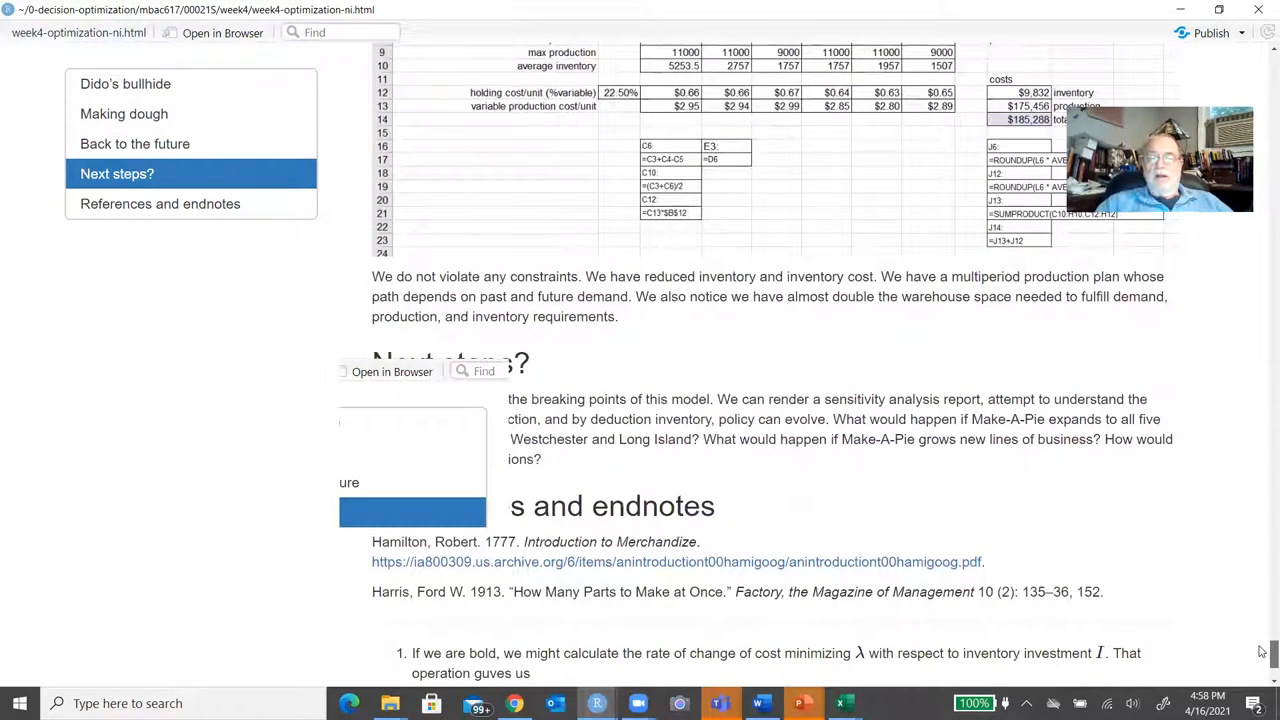